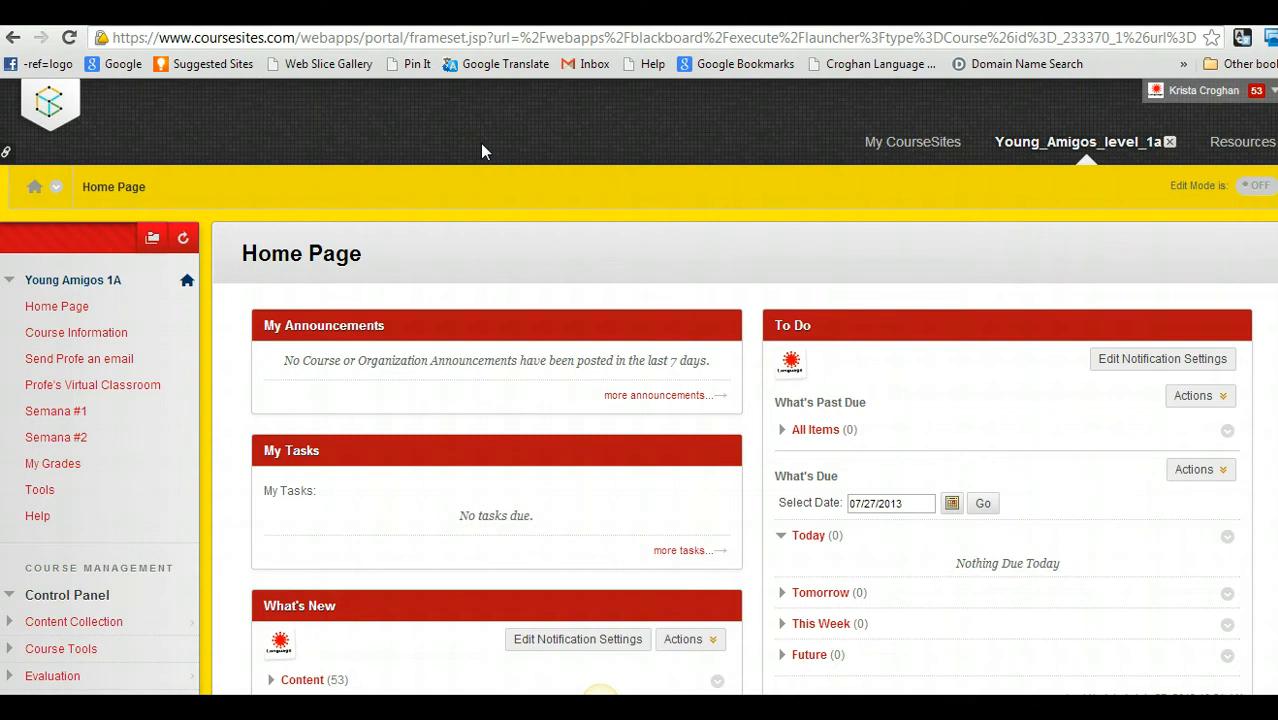
pyautogui.moveTo(57, 306)
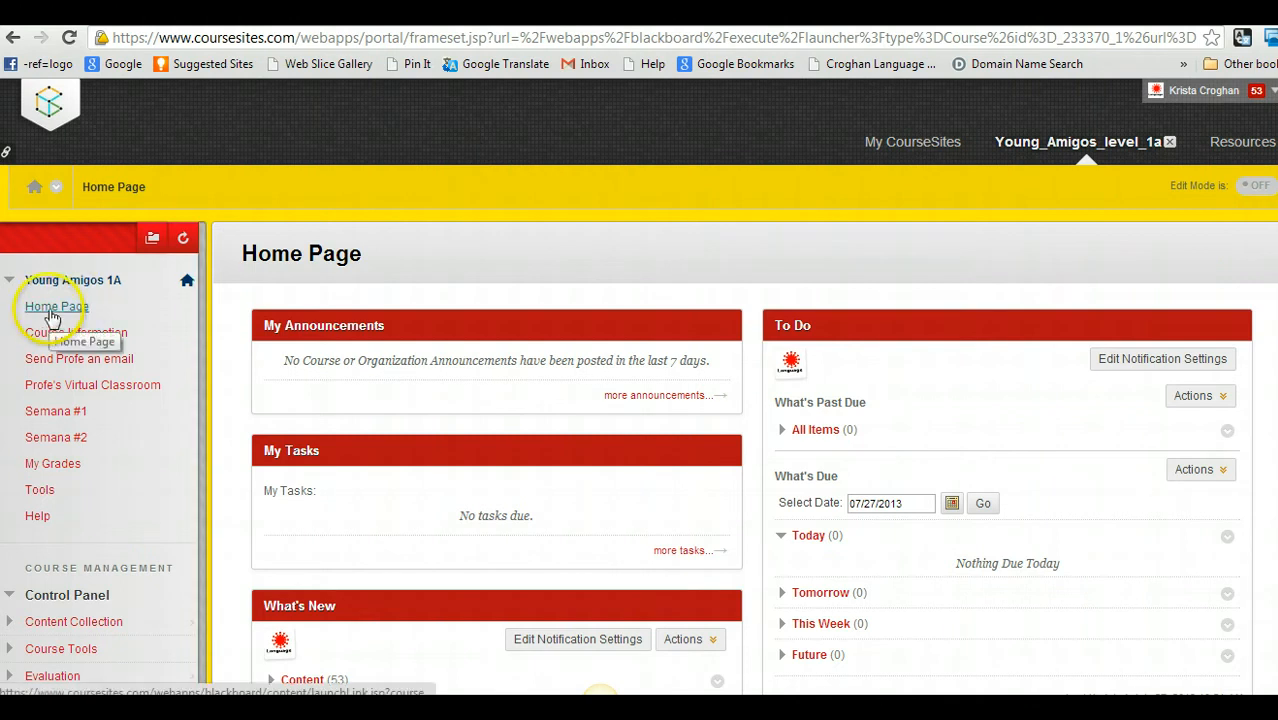
# Open the Semana #1 week page and scroll through its folders
pyautogui.click(56, 306)
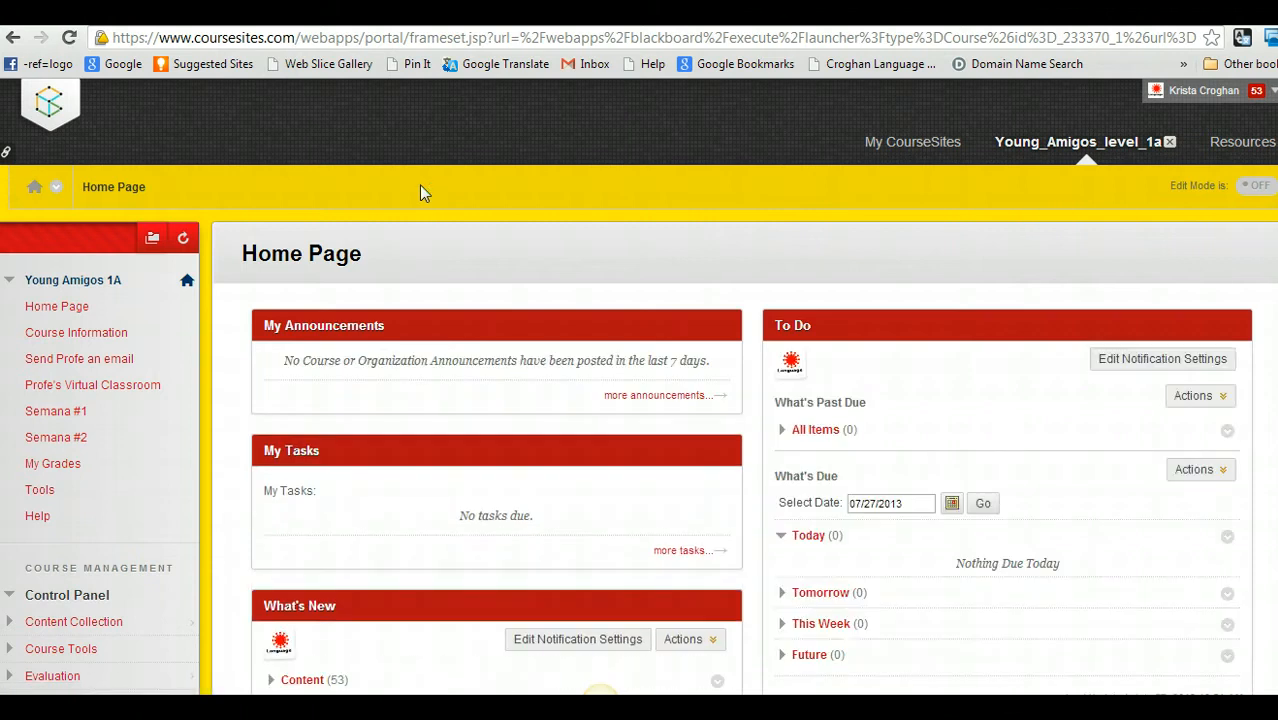
pyautogui.moveTo(76, 332)
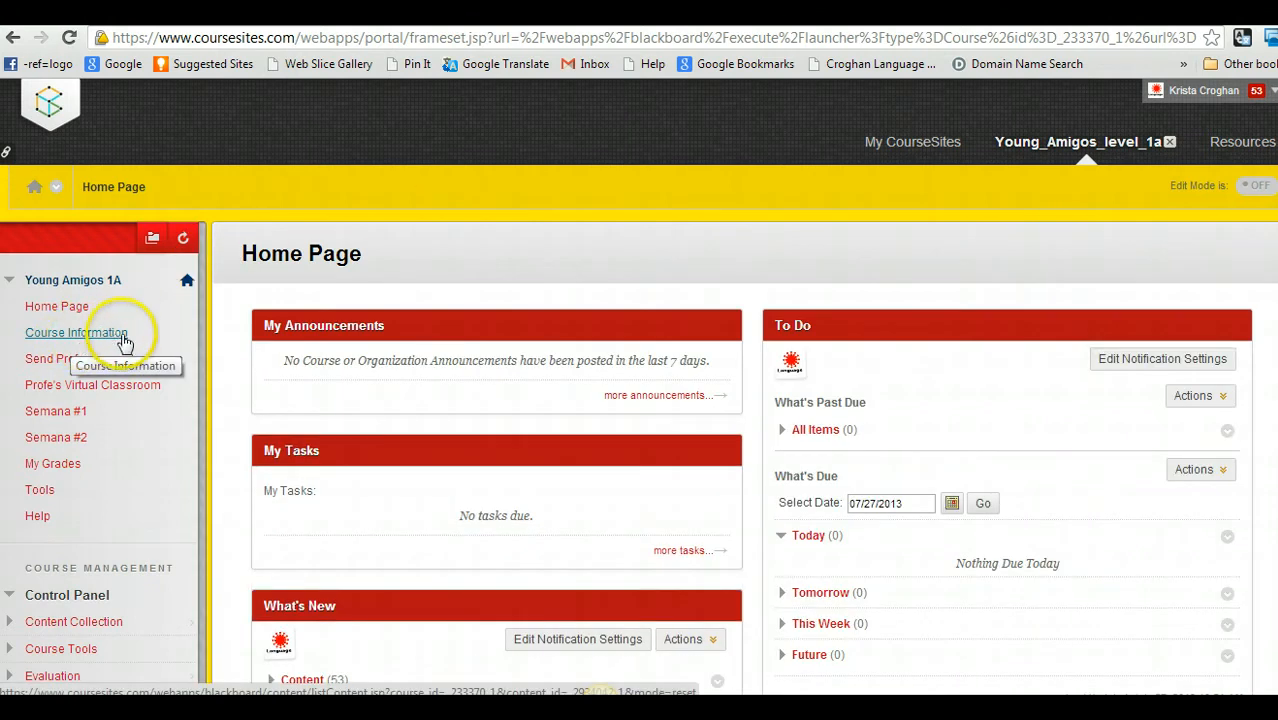
pyautogui.moveTo(78, 358)
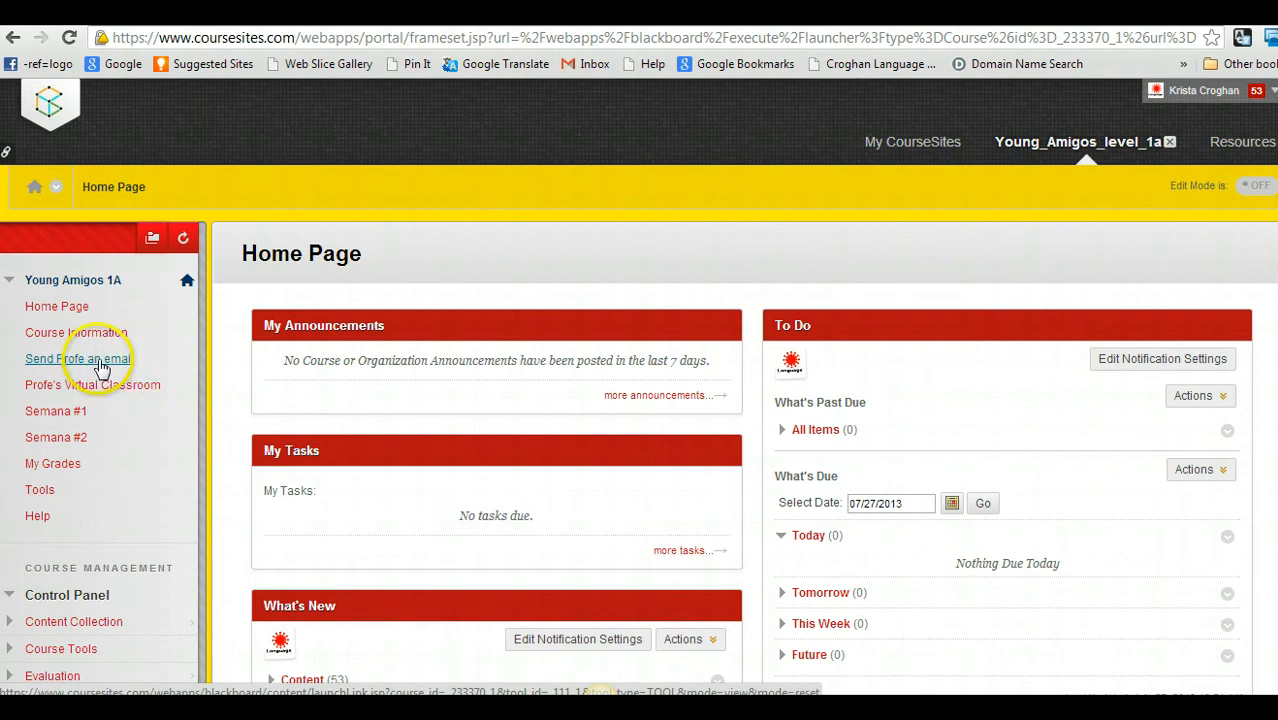
pyautogui.moveTo(77, 358)
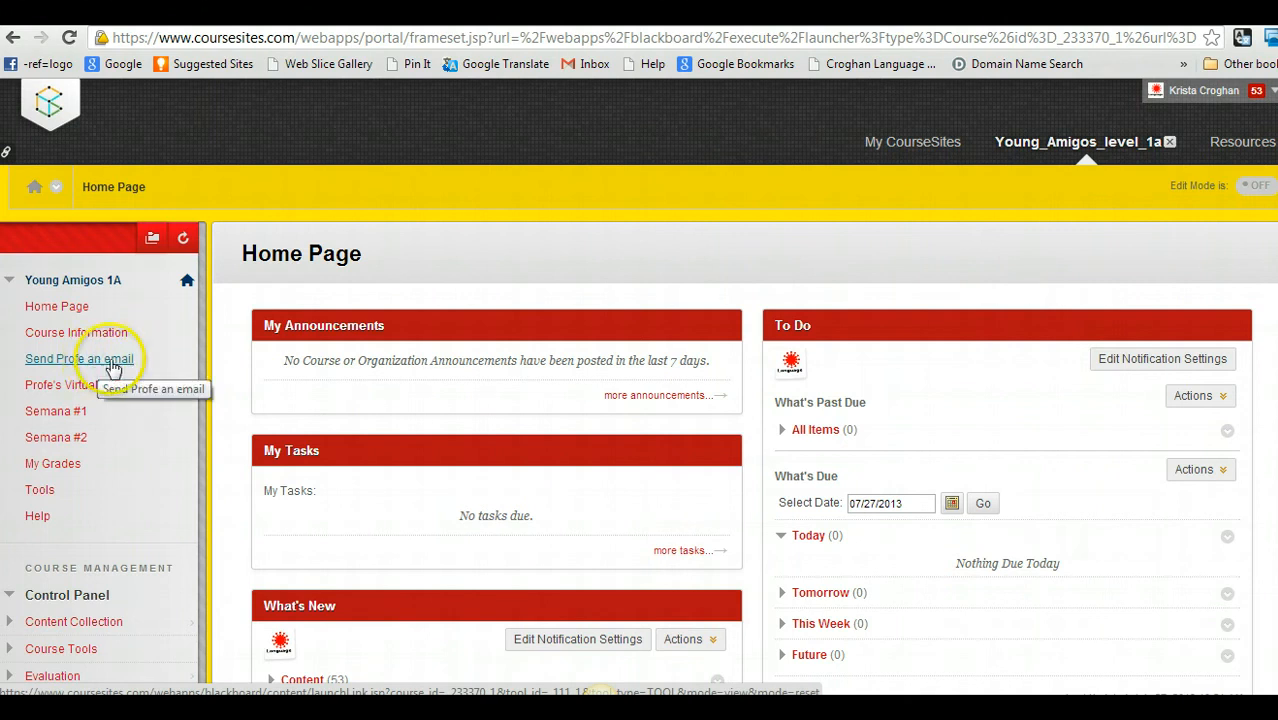
pyautogui.moveTo(165, 362)
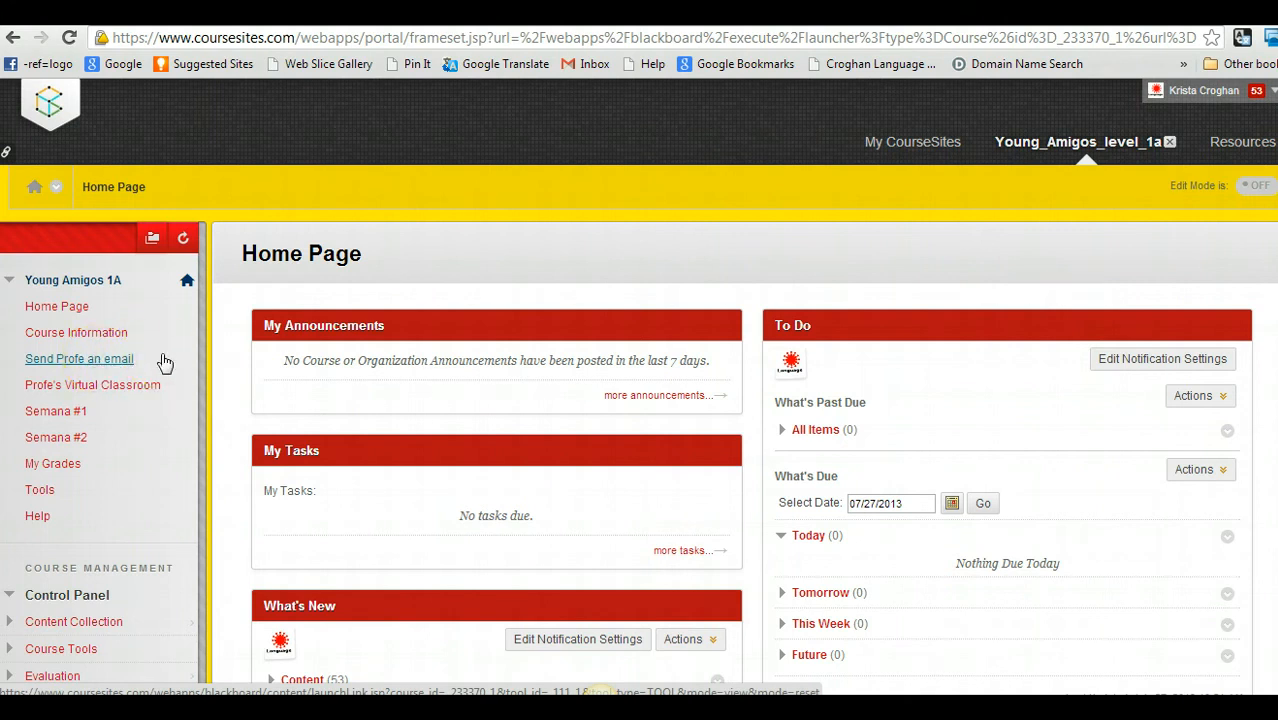
pyautogui.moveTo(92, 385)
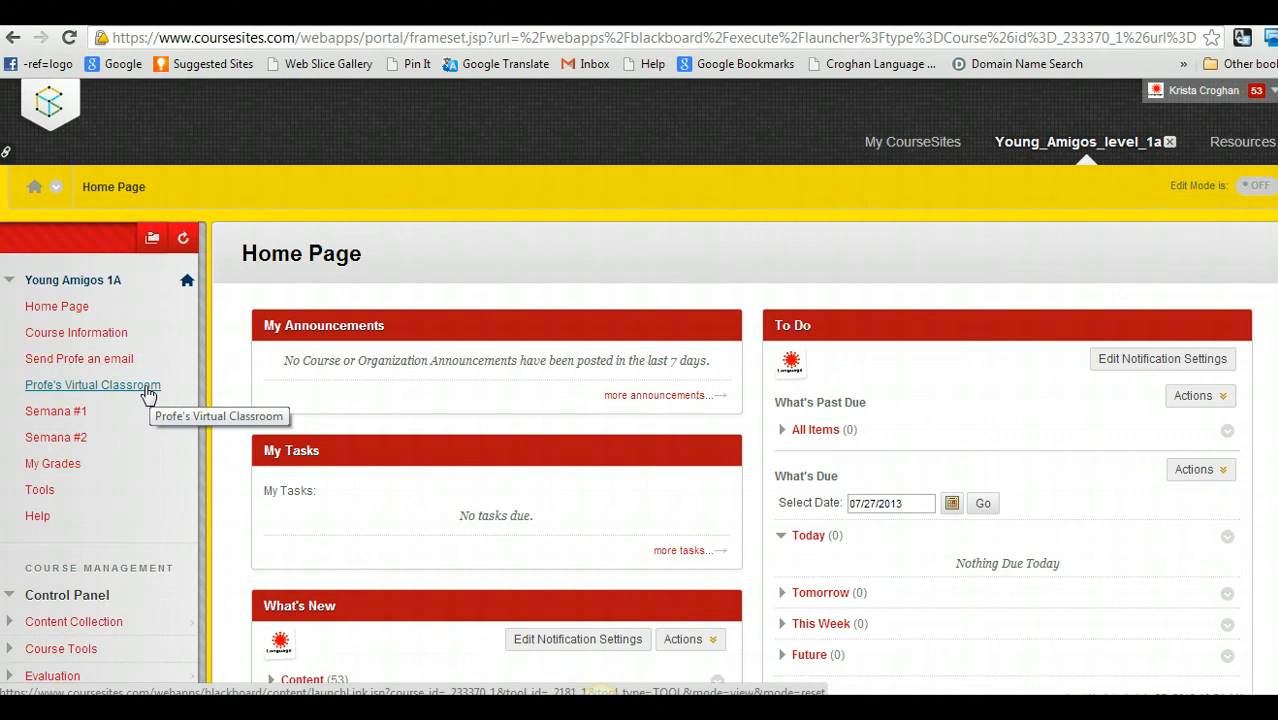
pyautogui.moveTo(150, 478)
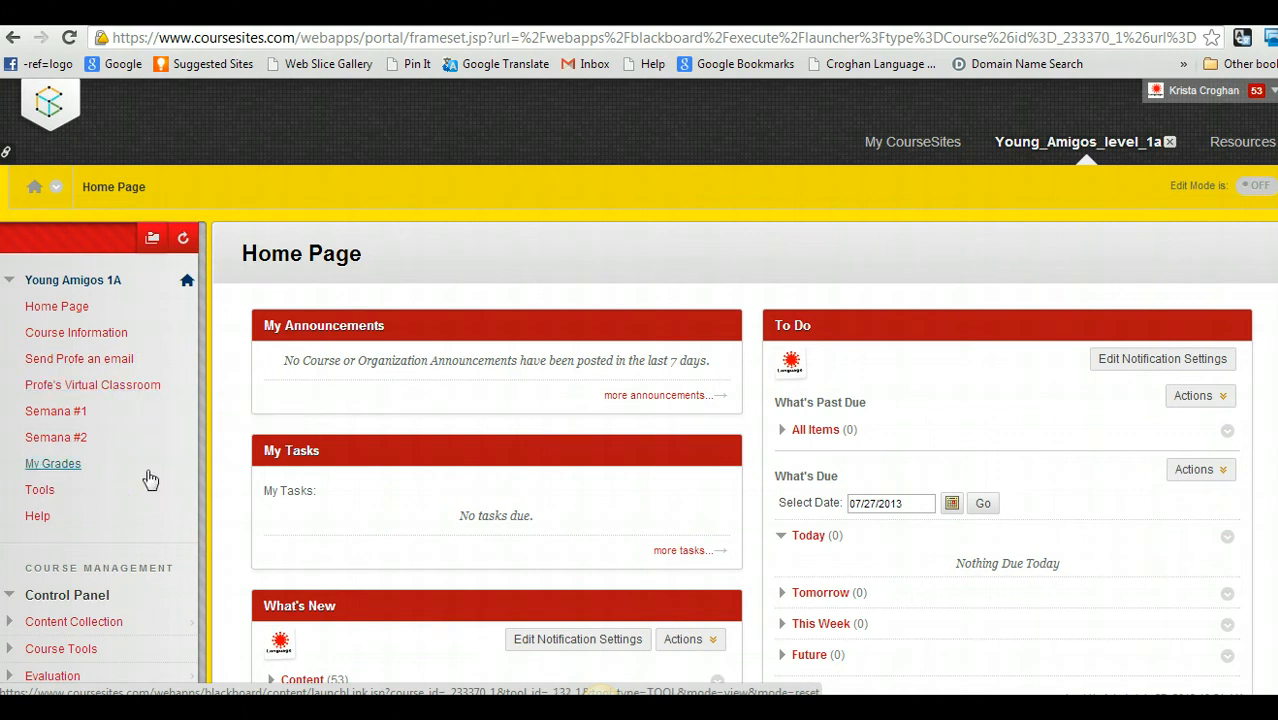
pyautogui.moveTo(180, 390)
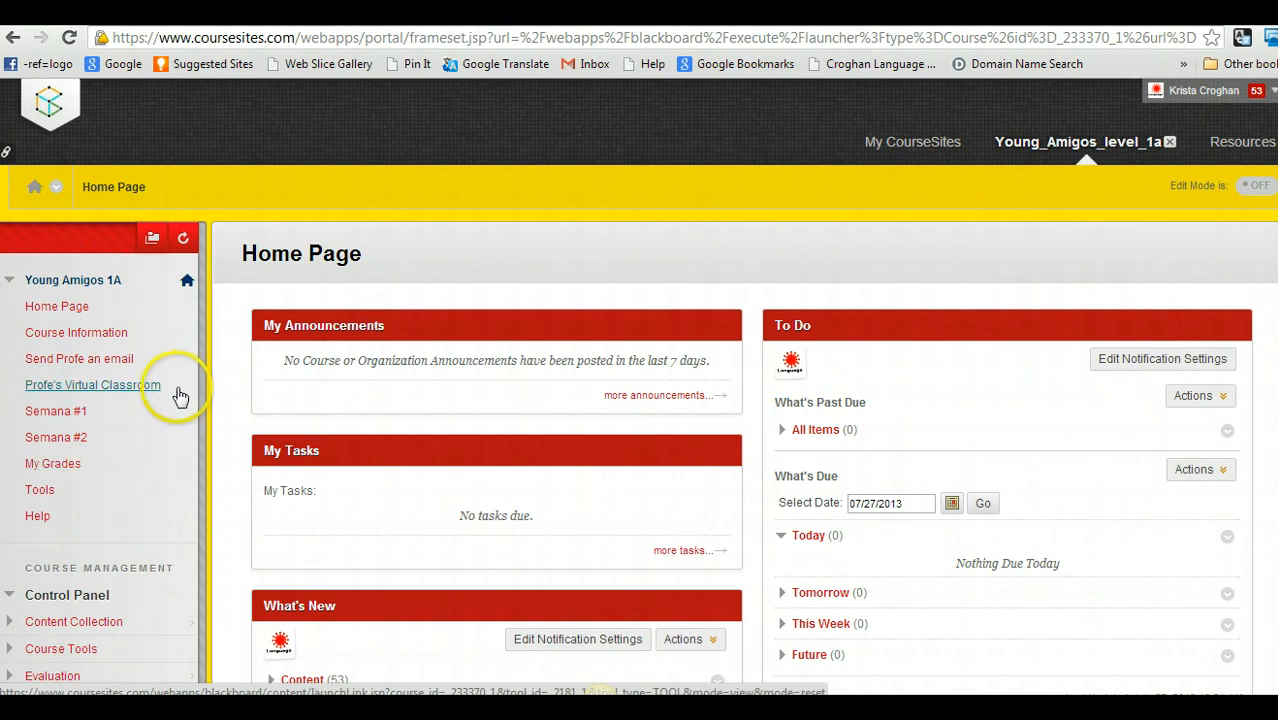
pyautogui.moveTo(150, 395)
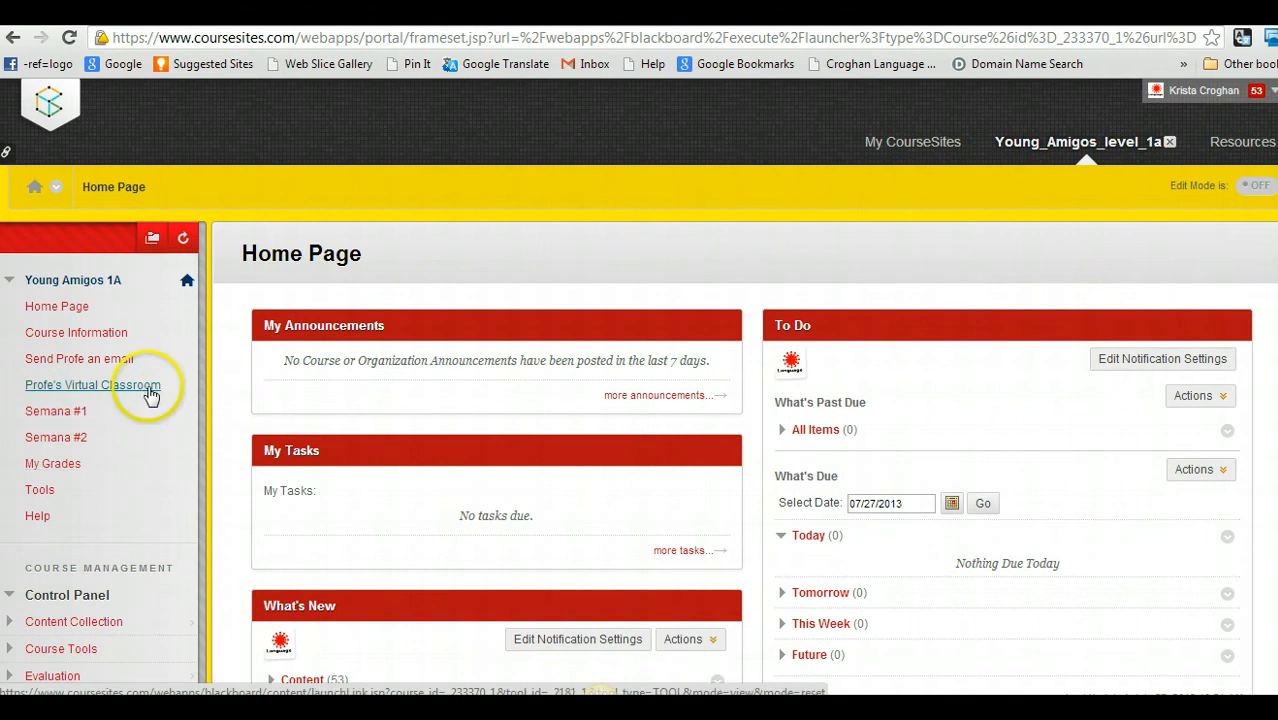
pyautogui.moveTo(122, 390)
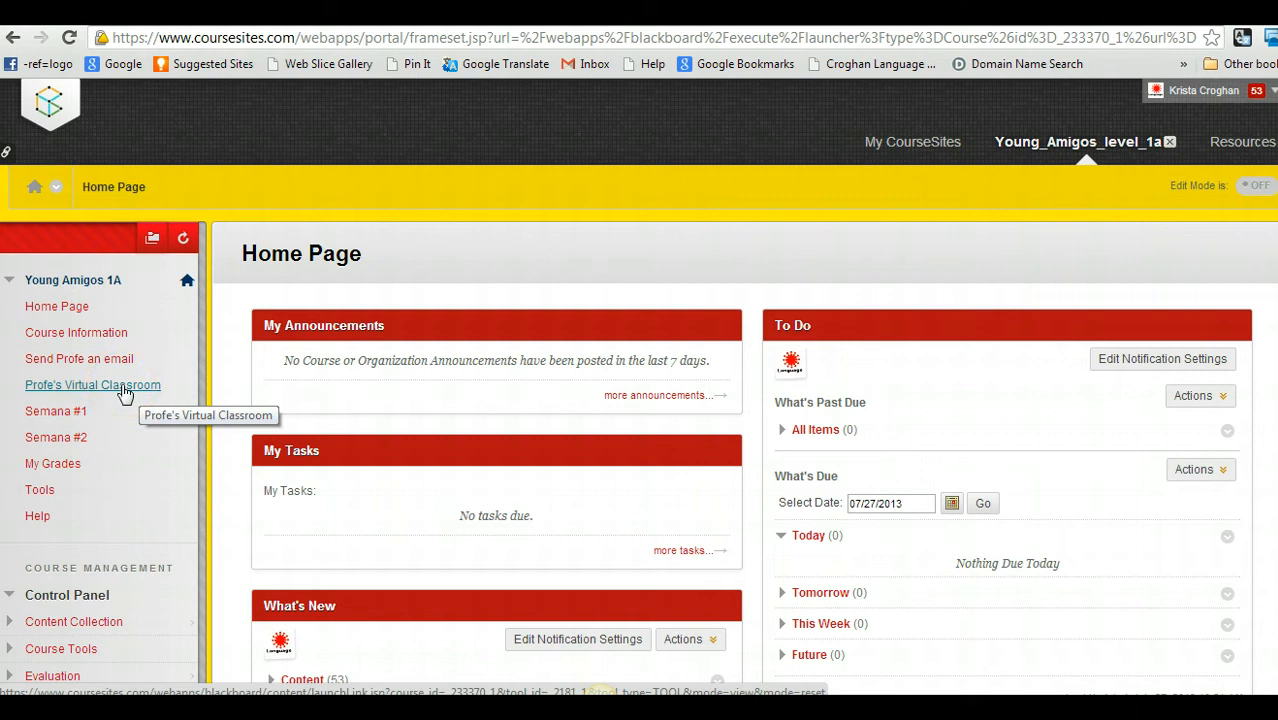
pyautogui.moveTo(137, 517)
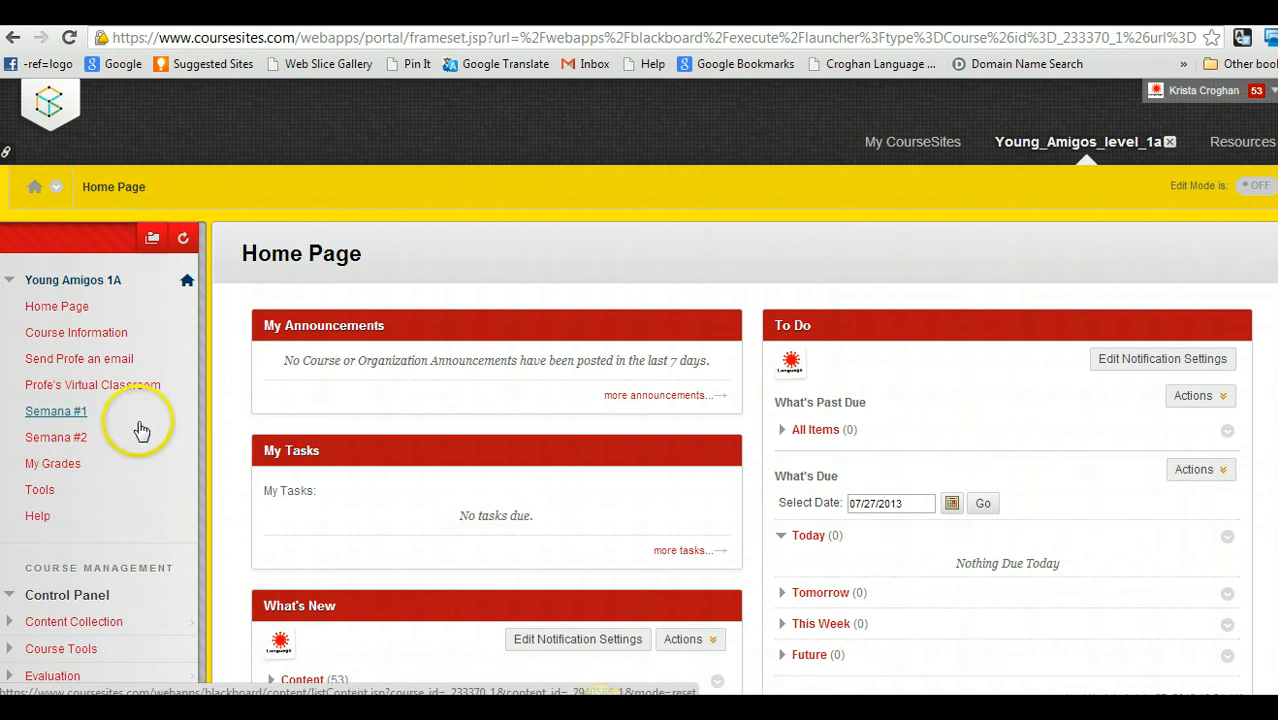
pyautogui.moveTo(161, 446)
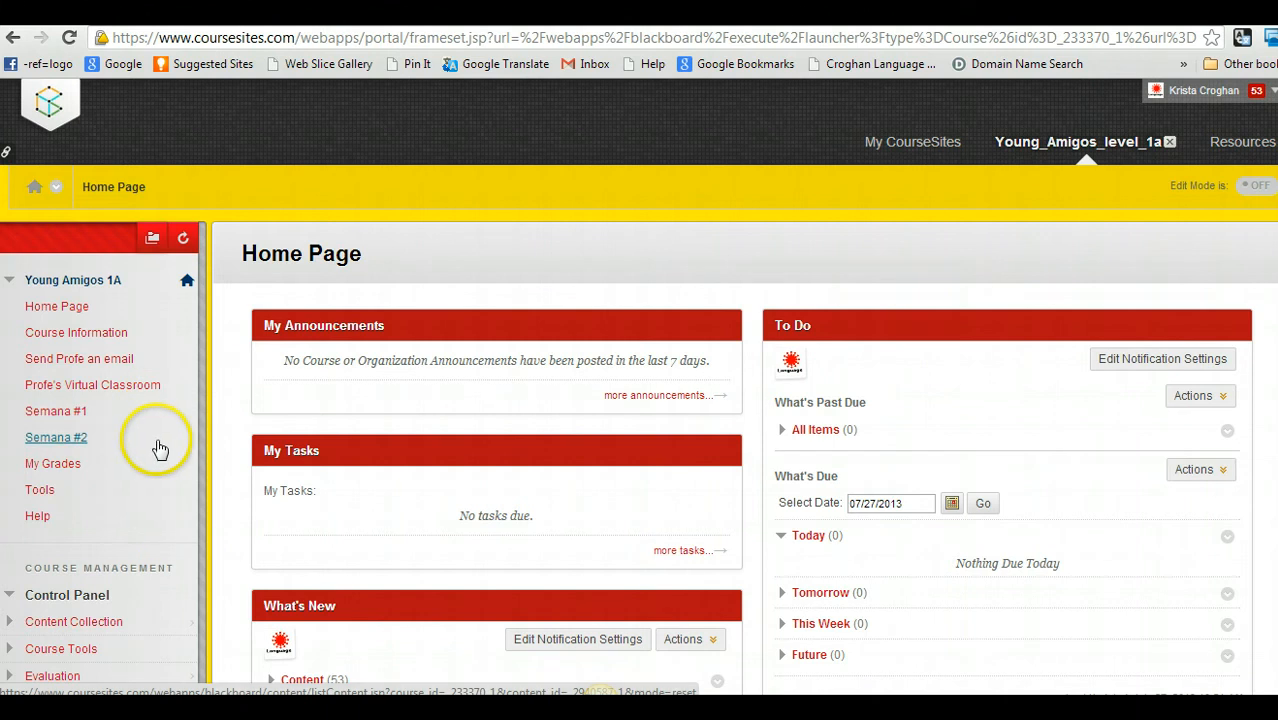
pyautogui.moveTo(168, 446)
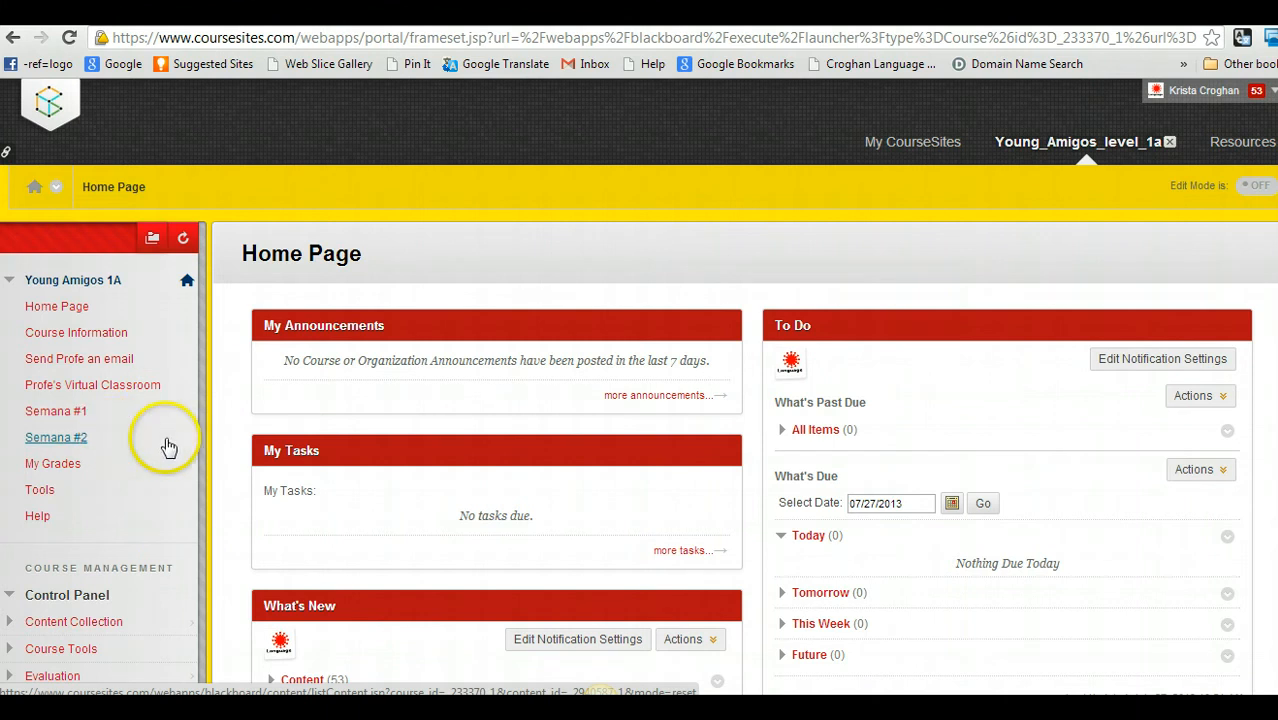
pyautogui.moveTo(132, 457)
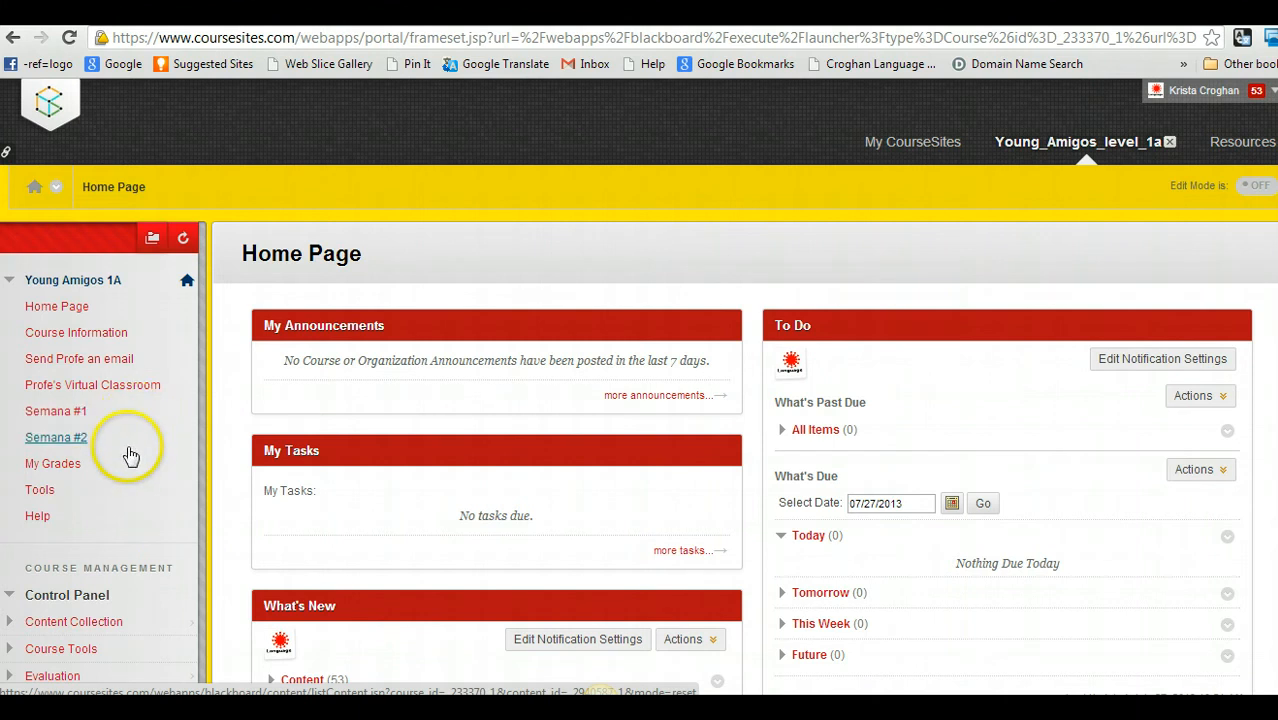
pyautogui.moveTo(131, 457)
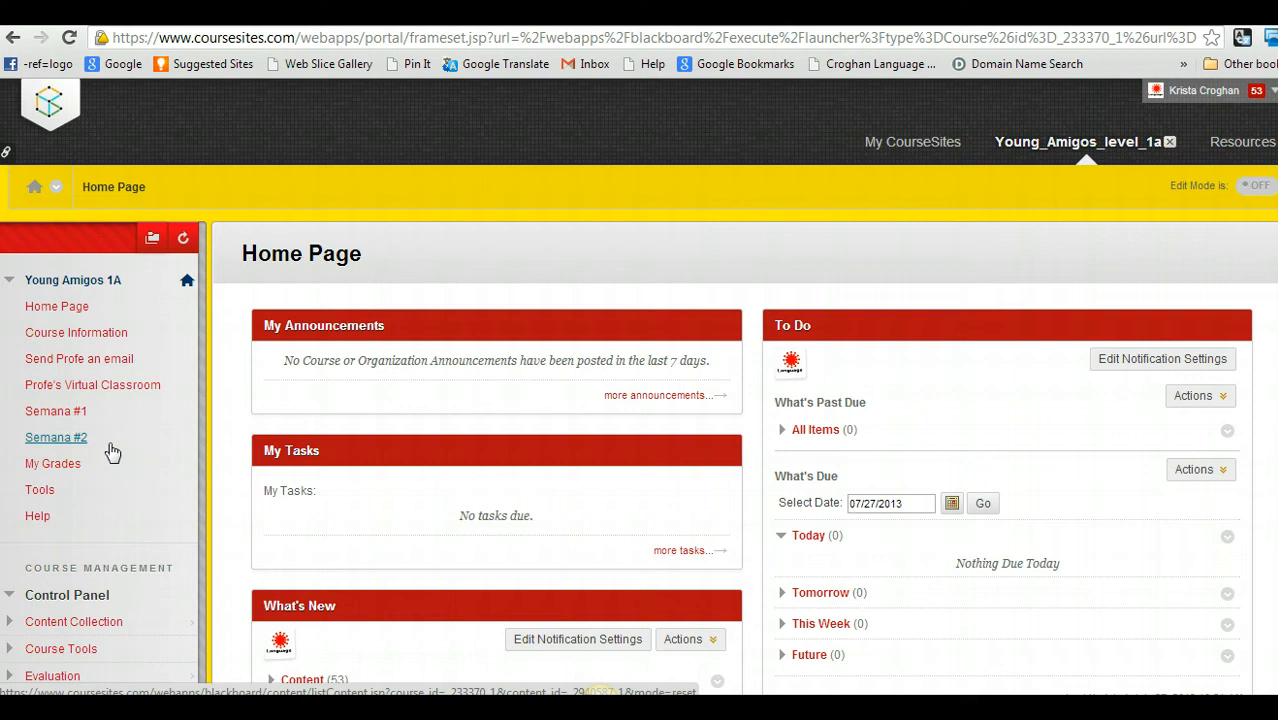
pyautogui.moveTo(118, 452)
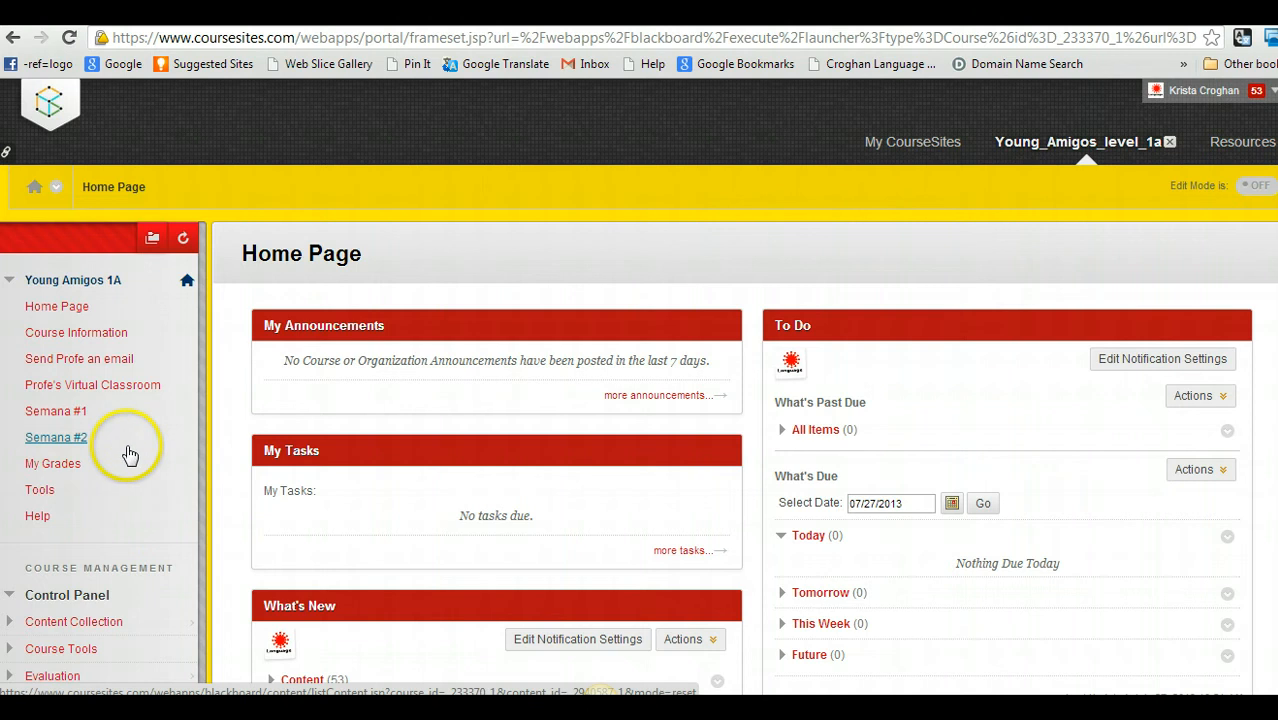
pyautogui.moveTo(120, 455)
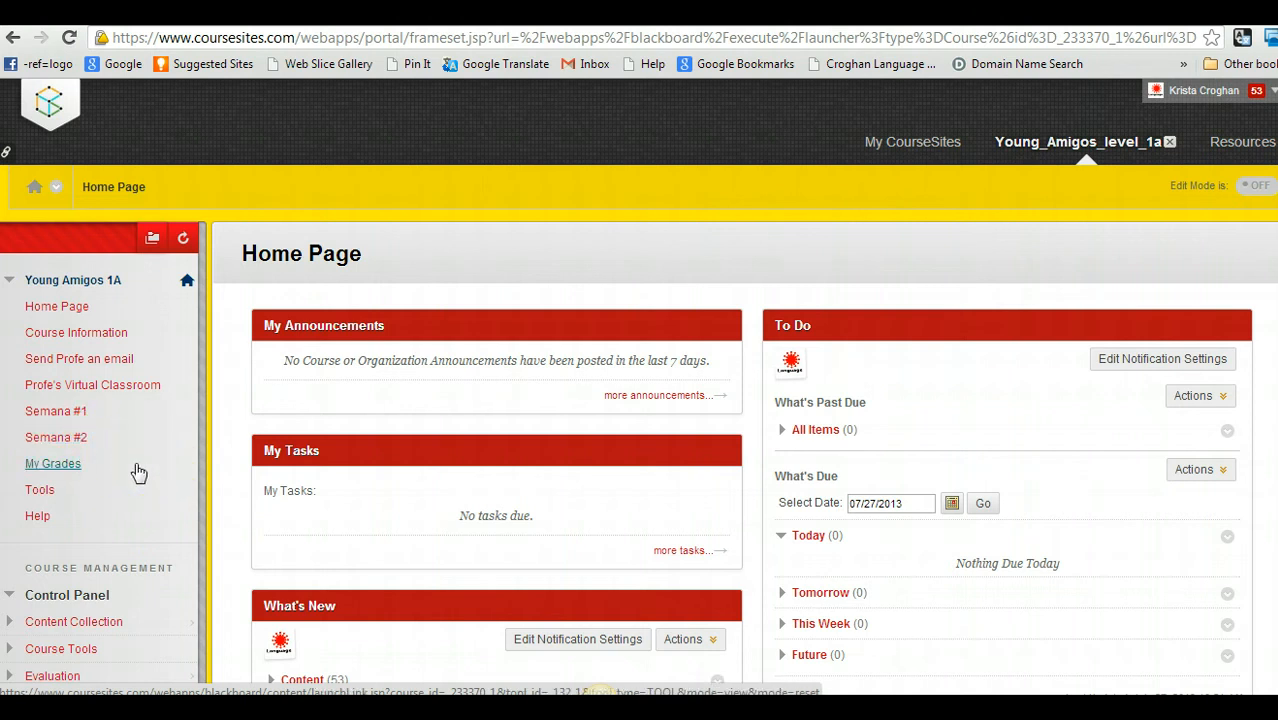
pyautogui.moveTo(150, 512)
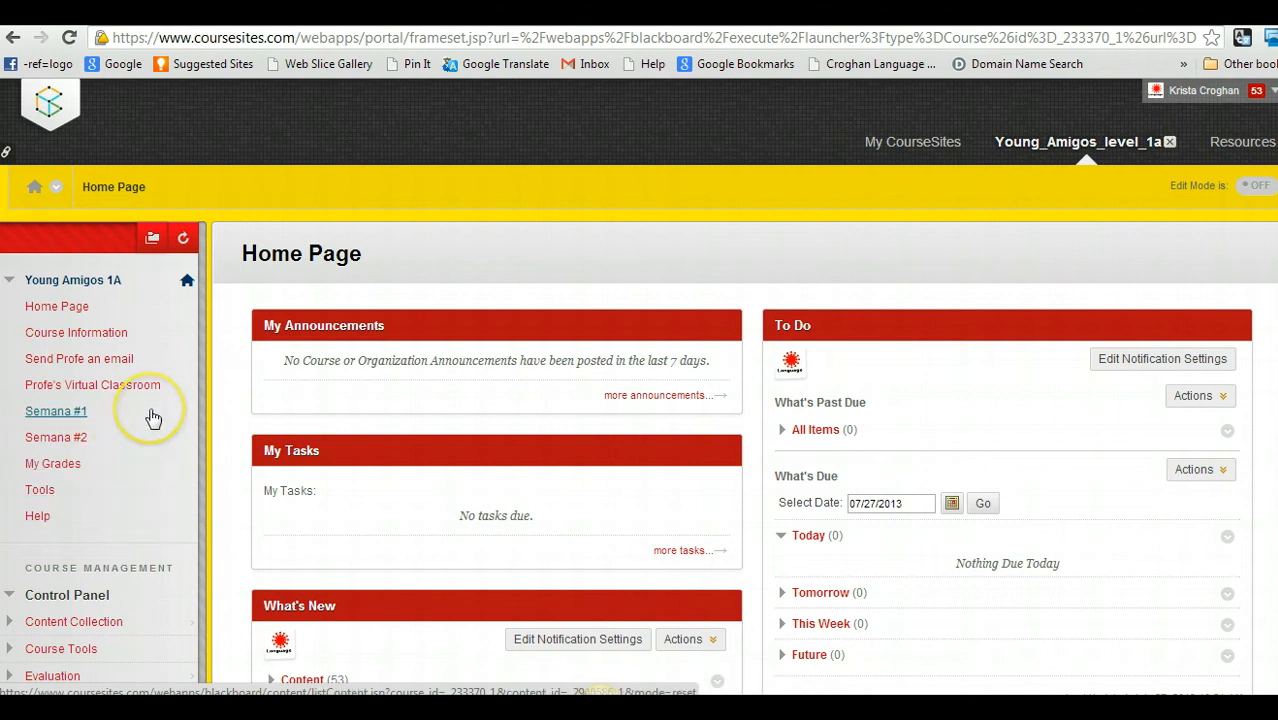
pyautogui.moveTo(154, 418)
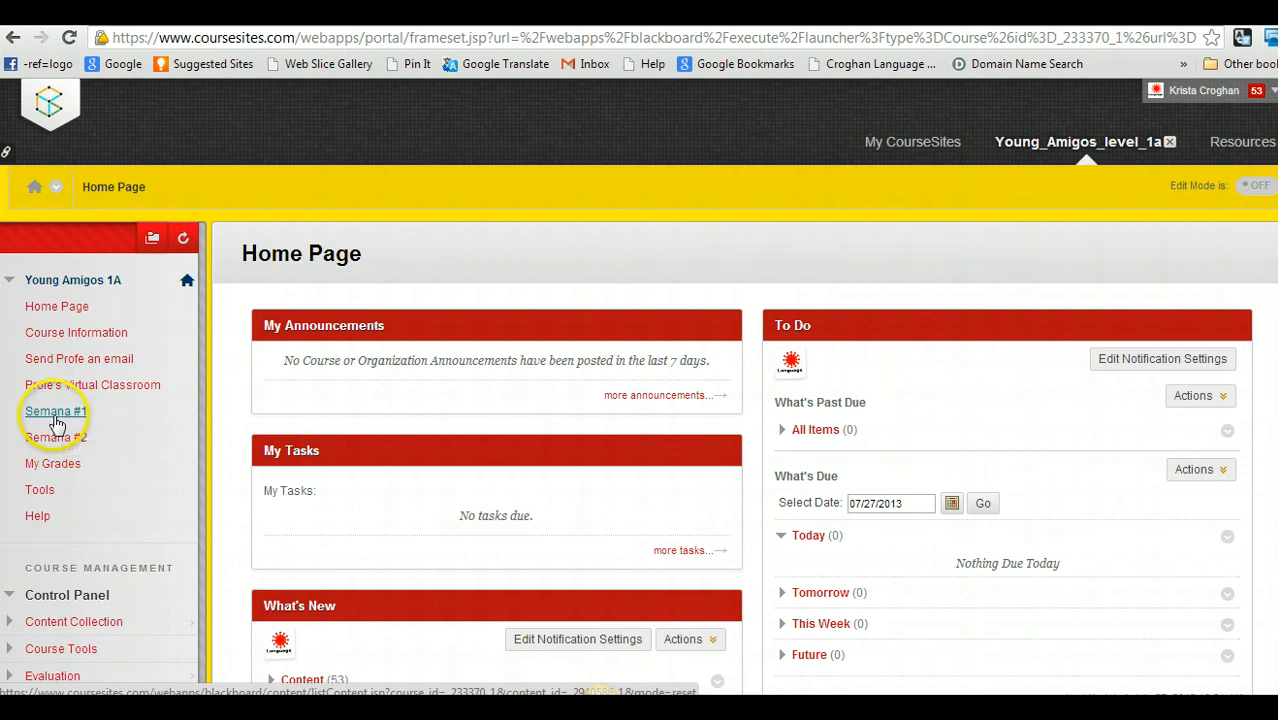
pyautogui.click(55, 411)
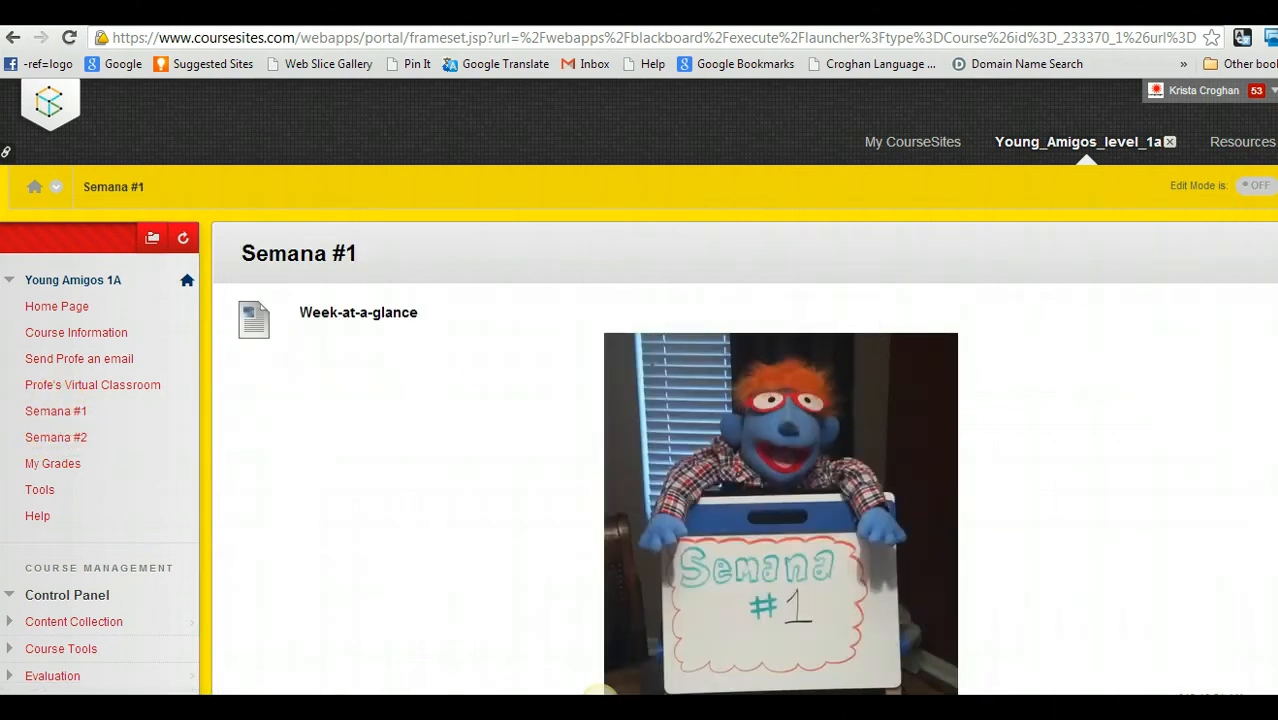
pyautogui.scroll(-3)
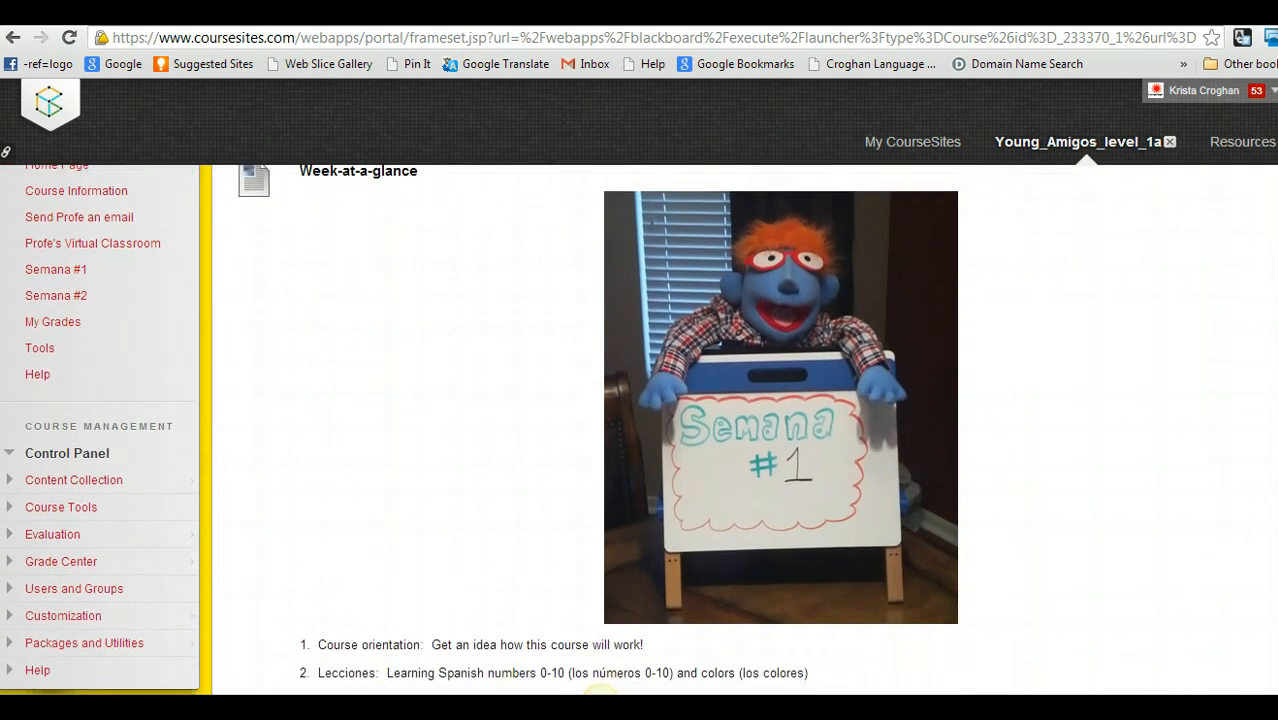
pyautogui.scroll(-3)
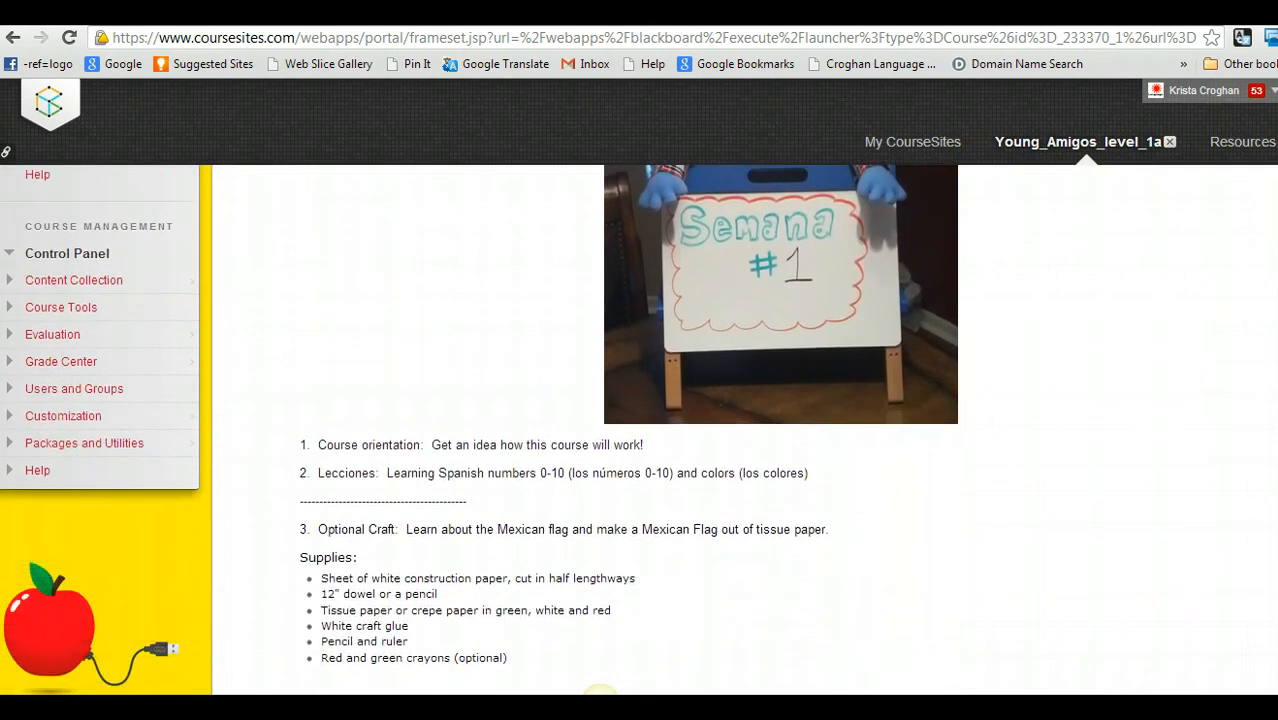
pyautogui.scroll(-3)
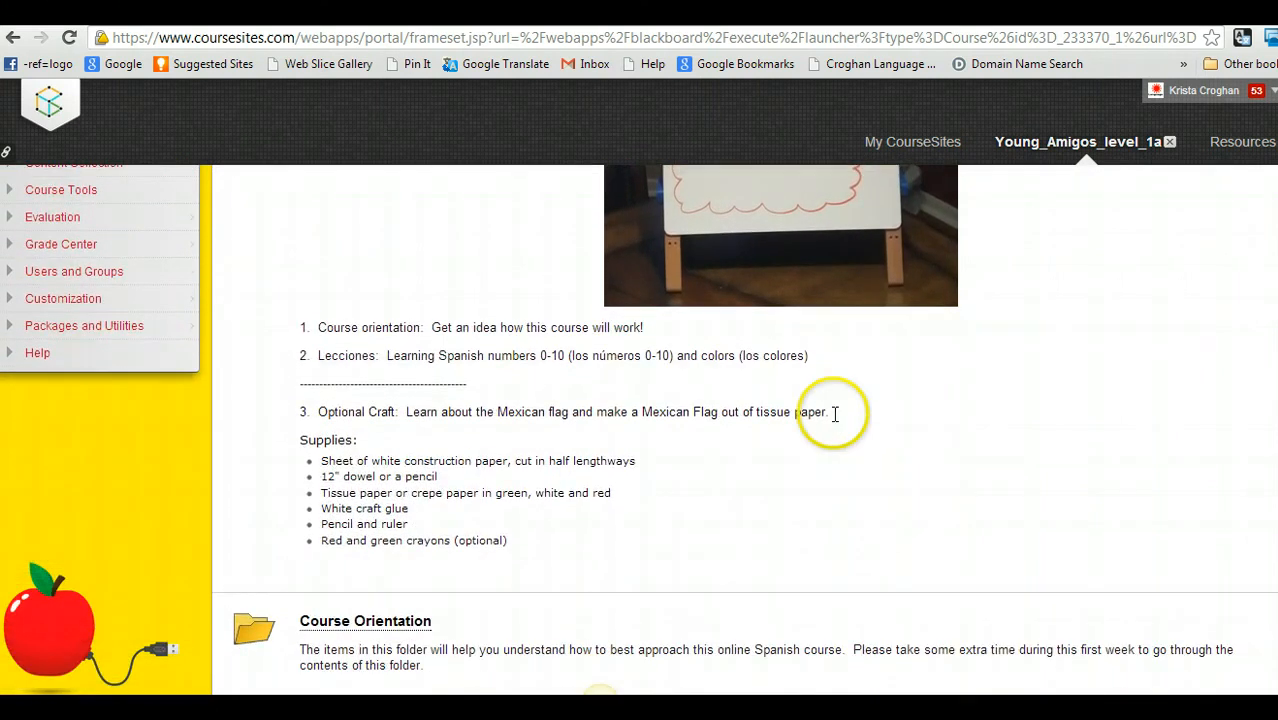
pyautogui.moveTo(683, 355)
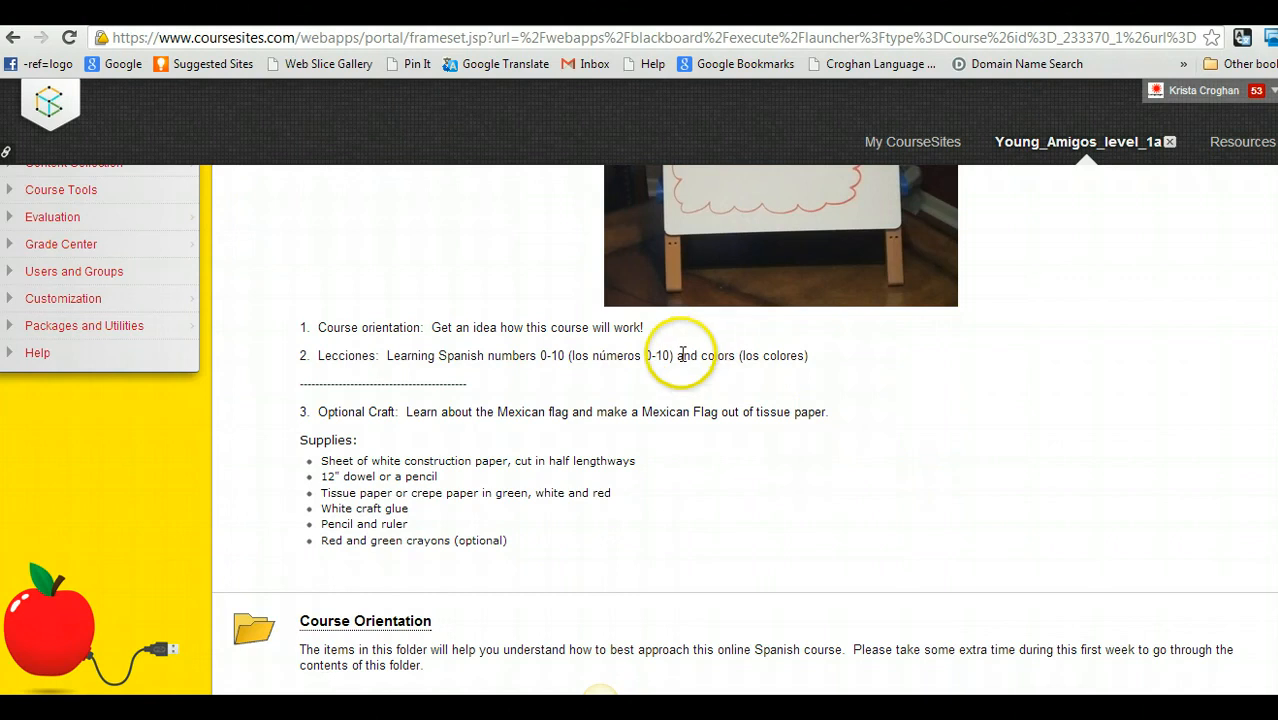
pyautogui.moveTo(530, 388)
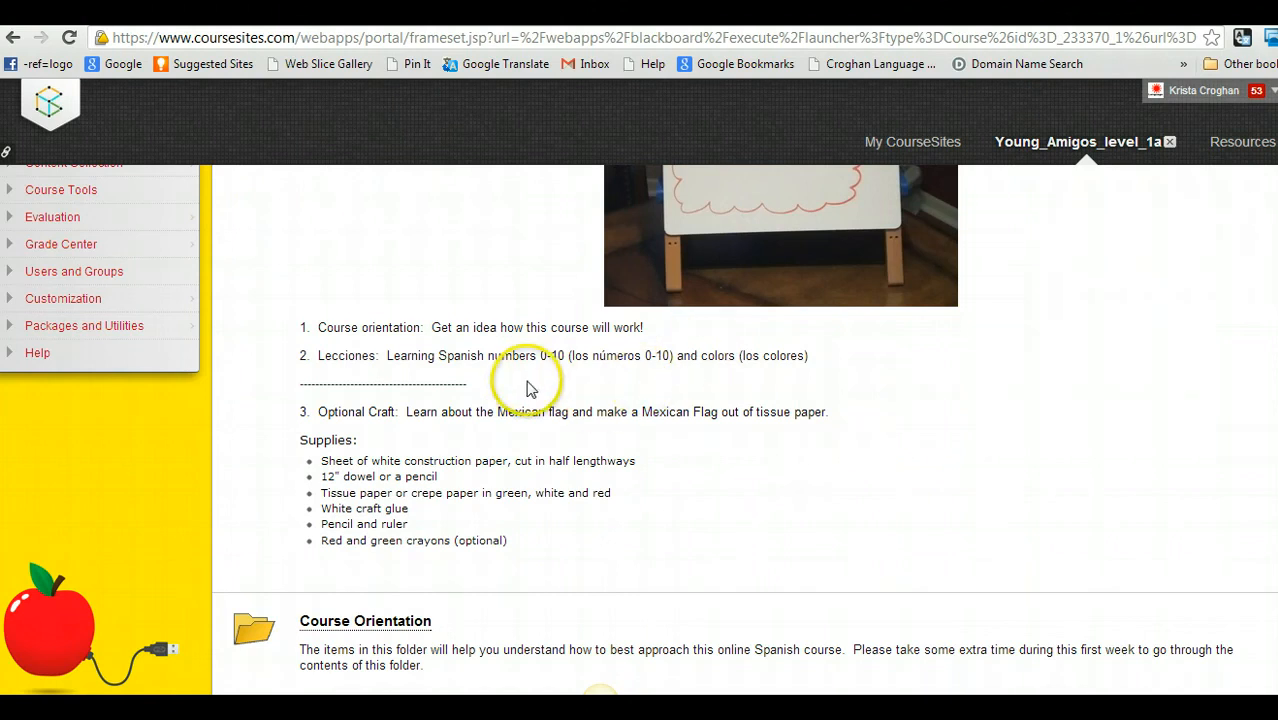
pyautogui.moveTo(700, 380)
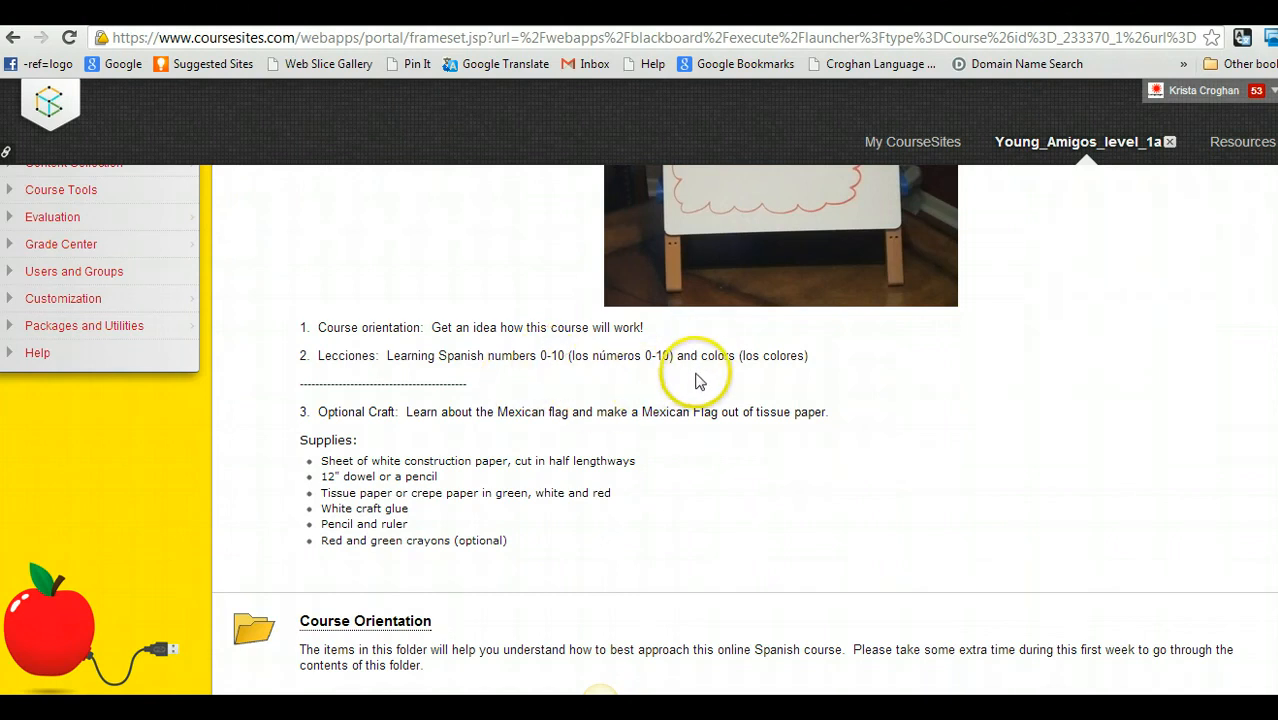
pyautogui.moveTo(505, 411)
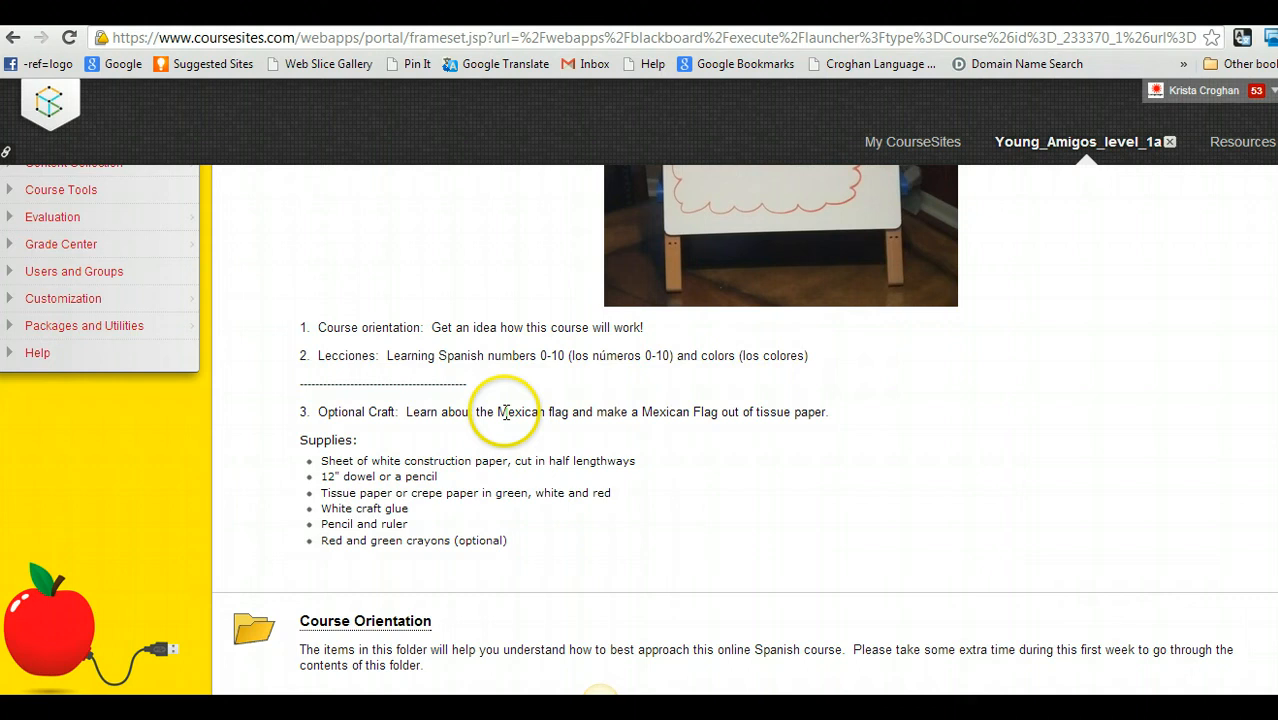
pyautogui.moveTo(800, 411)
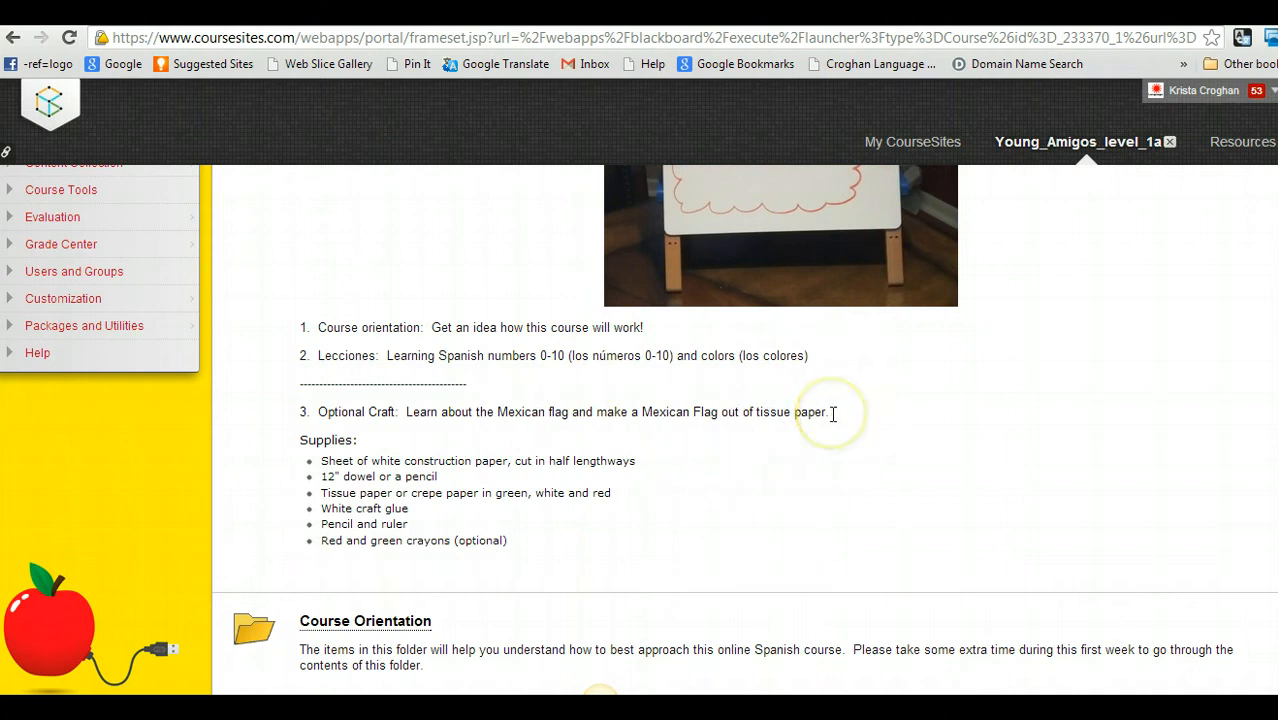
pyautogui.moveTo(832, 413)
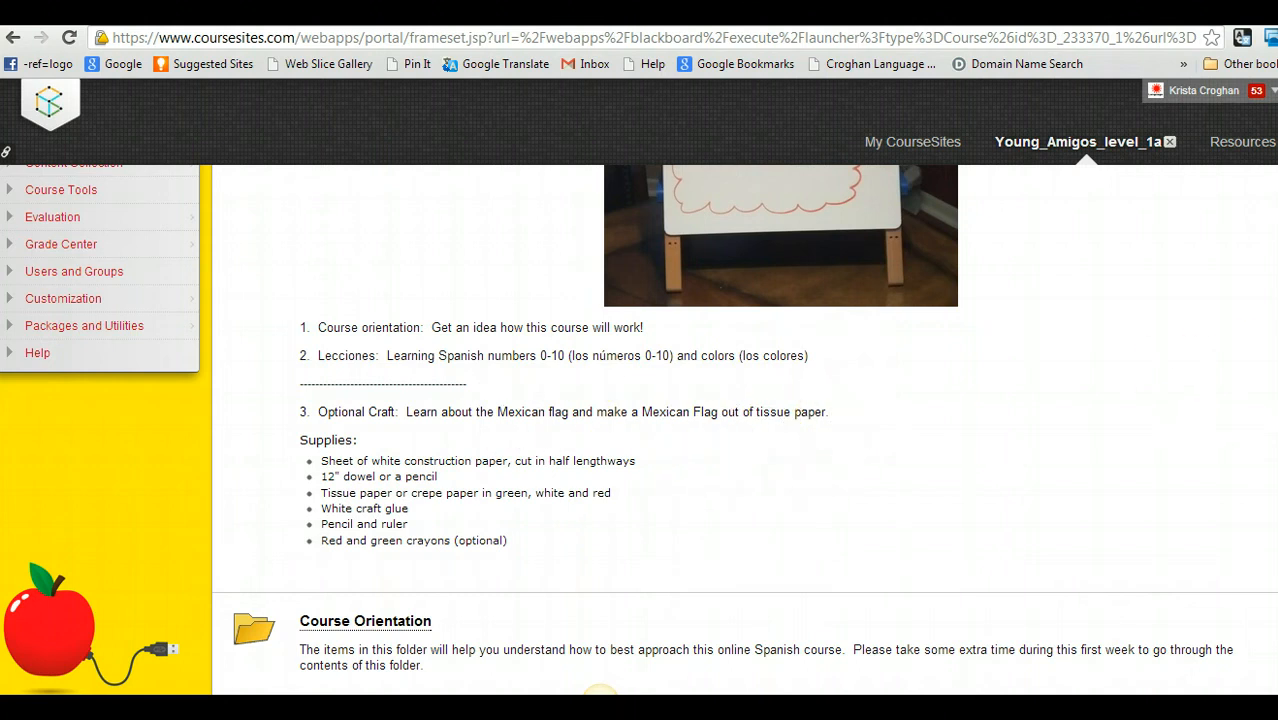
# Scroll past Course Orientation and Curso de 3 días to open Curso de 4 días
pyautogui.scroll(-3)
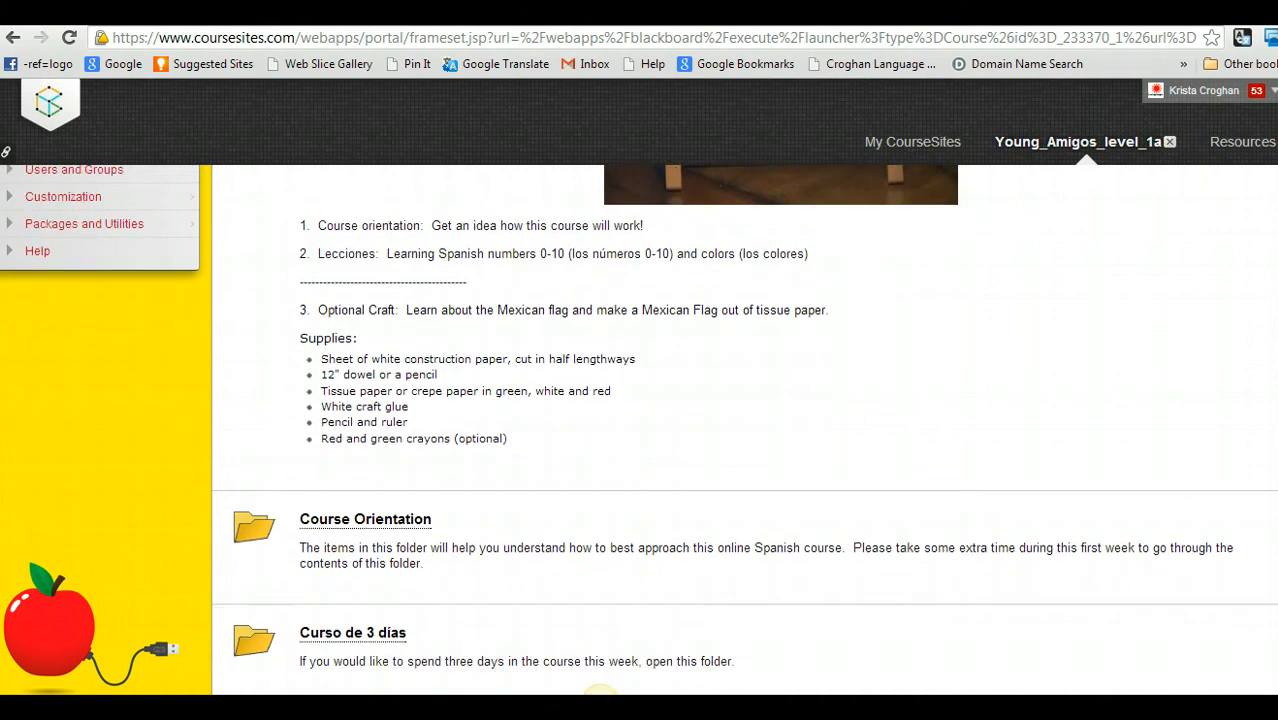
pyautogui.scroll(-3)
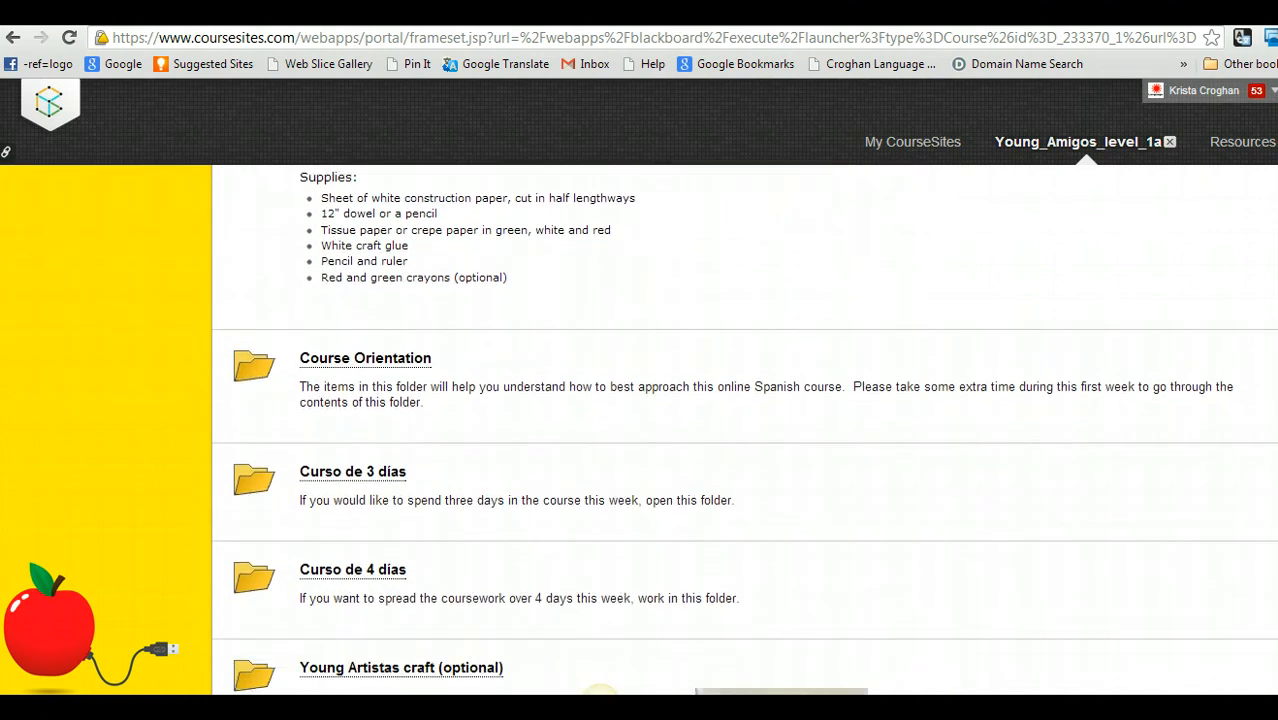
pyautogui.scroll(-3)
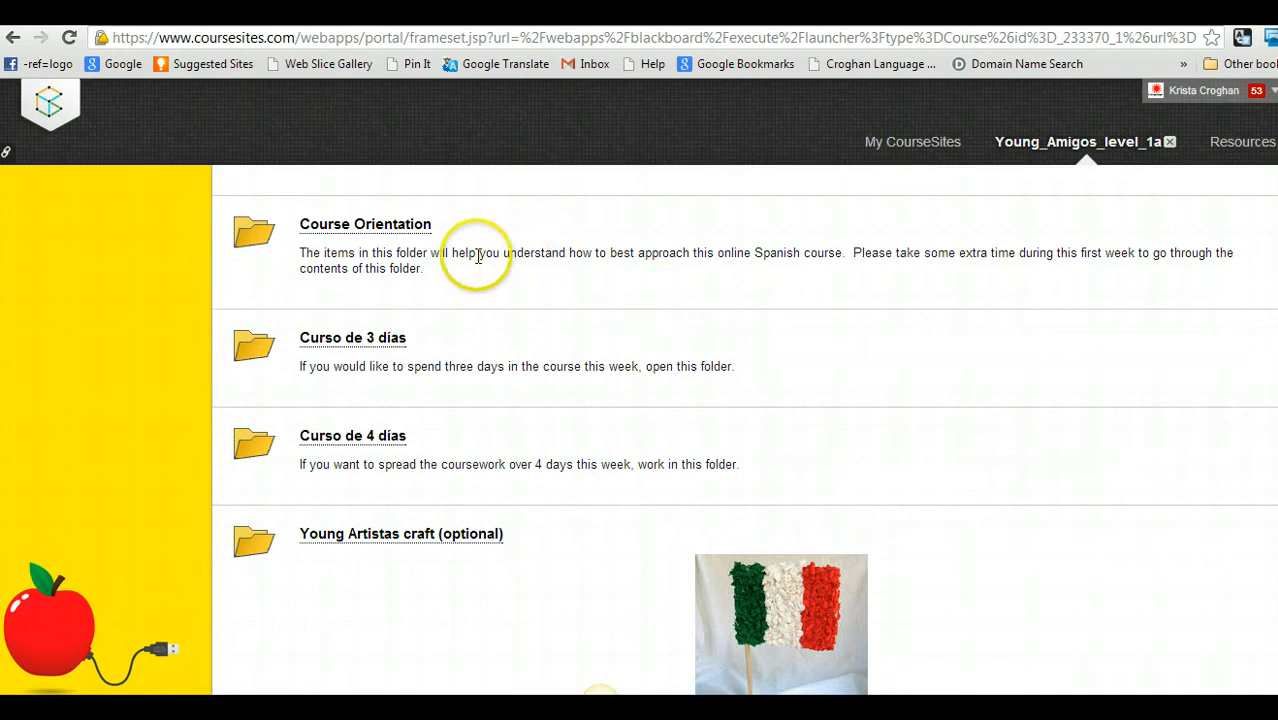
pyautogui.moveTo(485, 240)
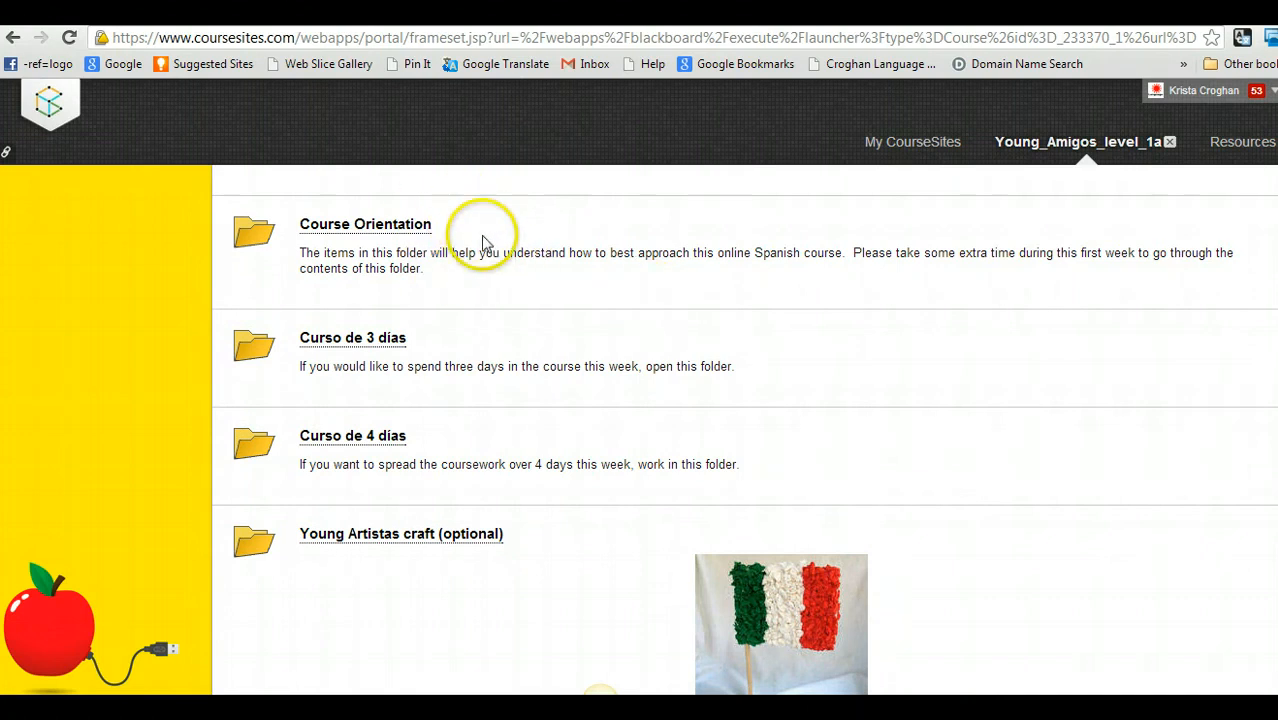
pyautogui.moveTo(450, 305)
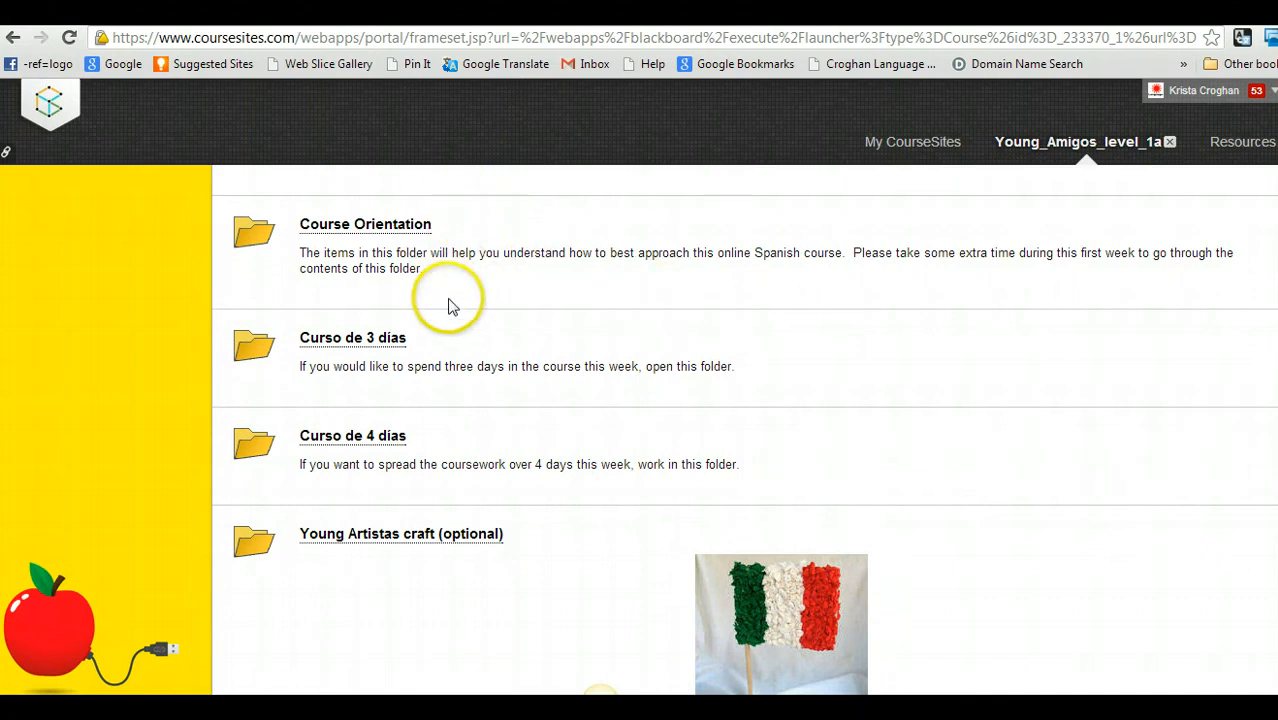
pyautogui.moveTo(443, 340)
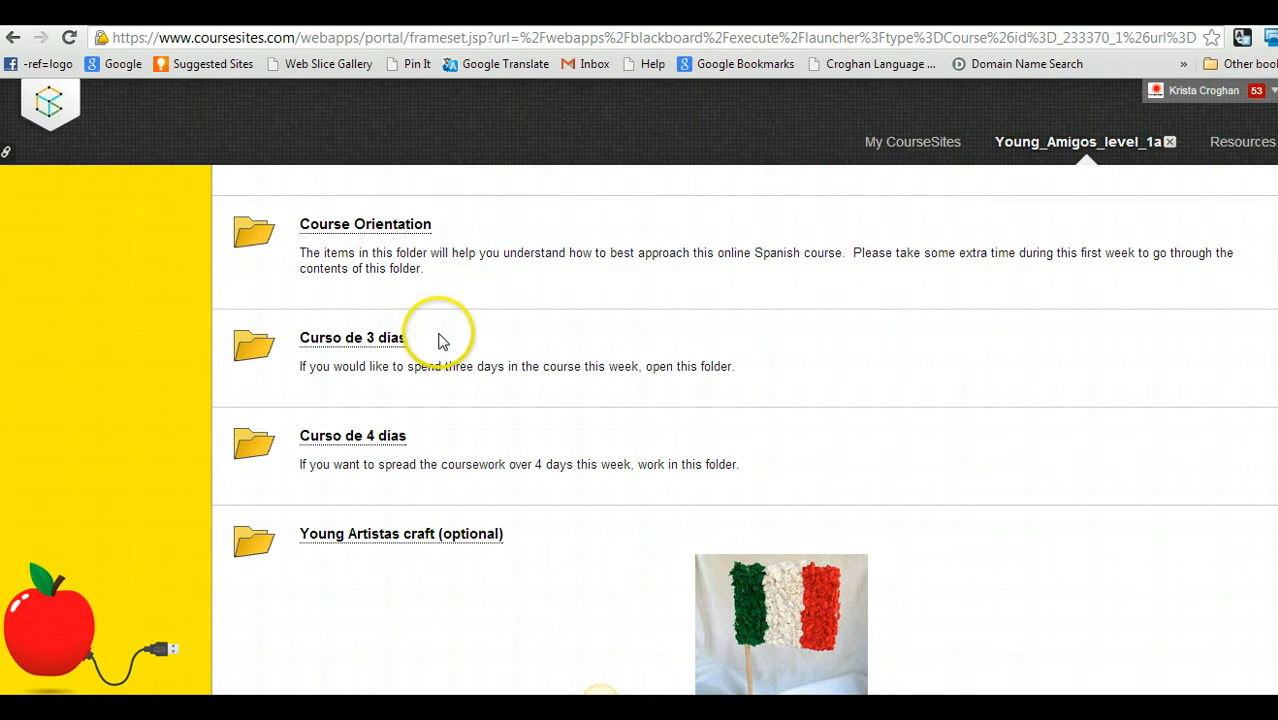
pyautogui.moveTo(445, 435)
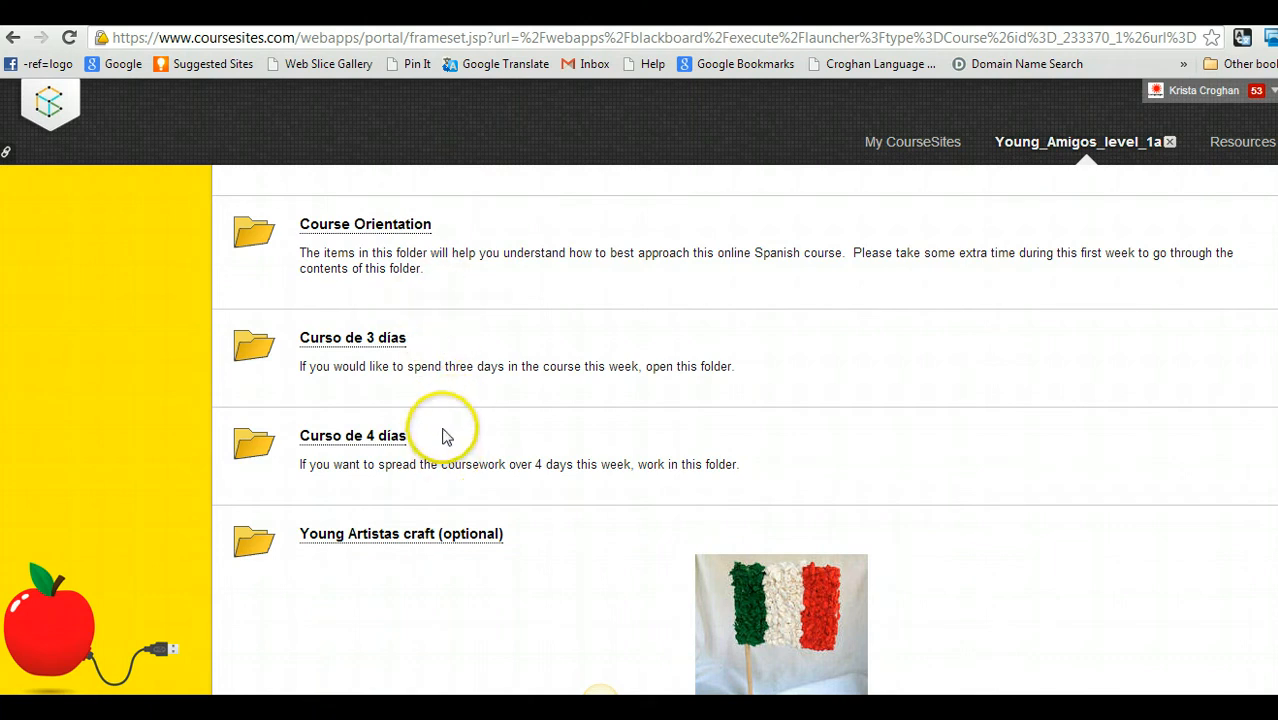
pyautogui.moveTo(400, 389)
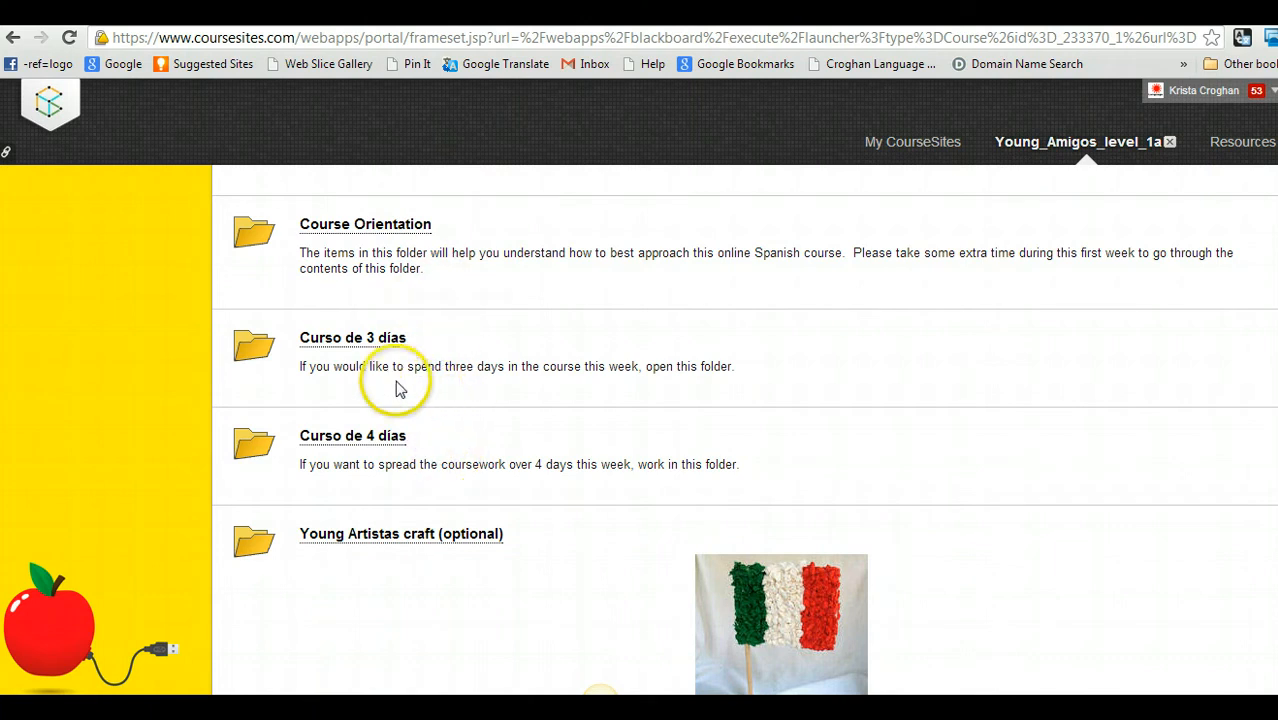
pyautogui.moveTo(540, 386)
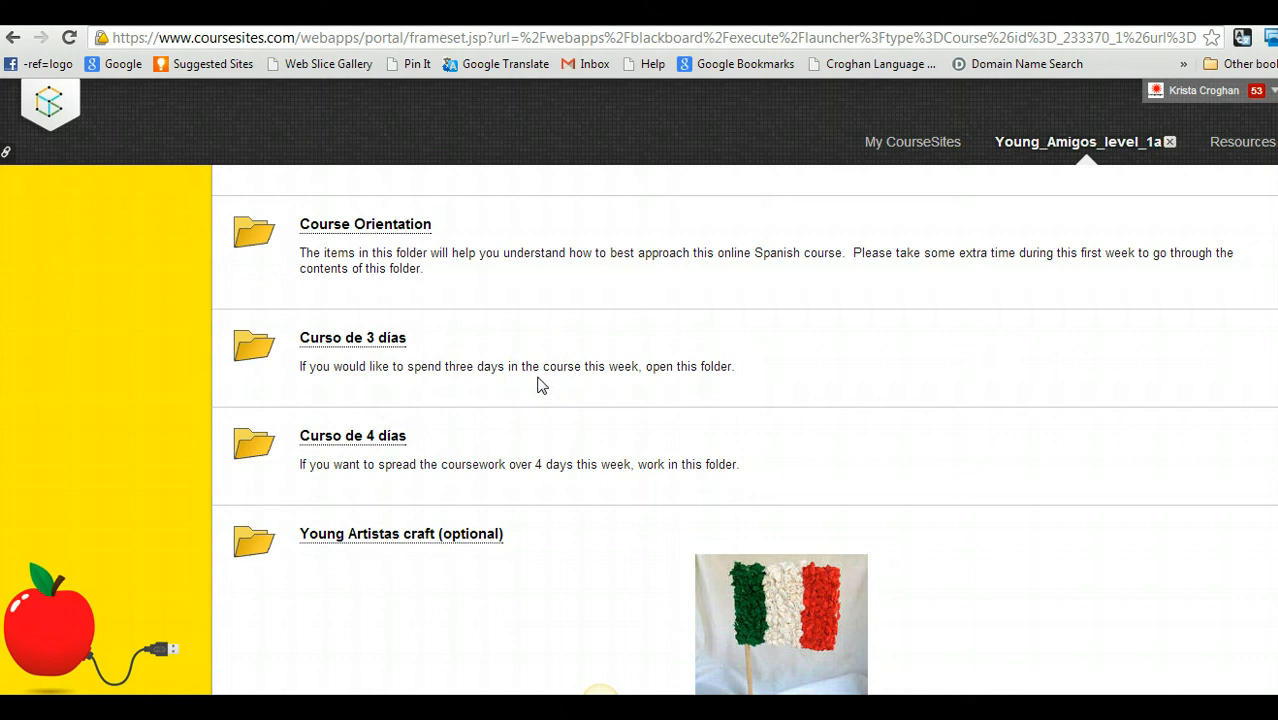
pyautogui.moveTo(470, 478)
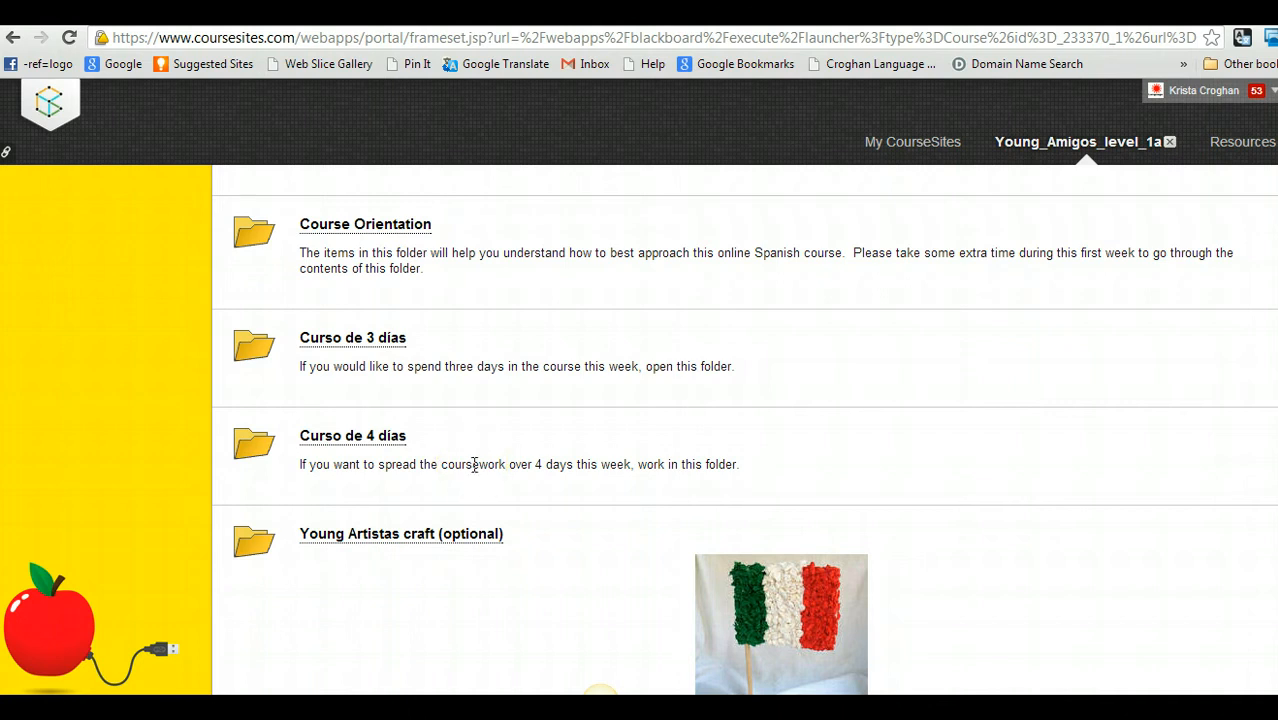
pyautogui.moveTo(438, 352)
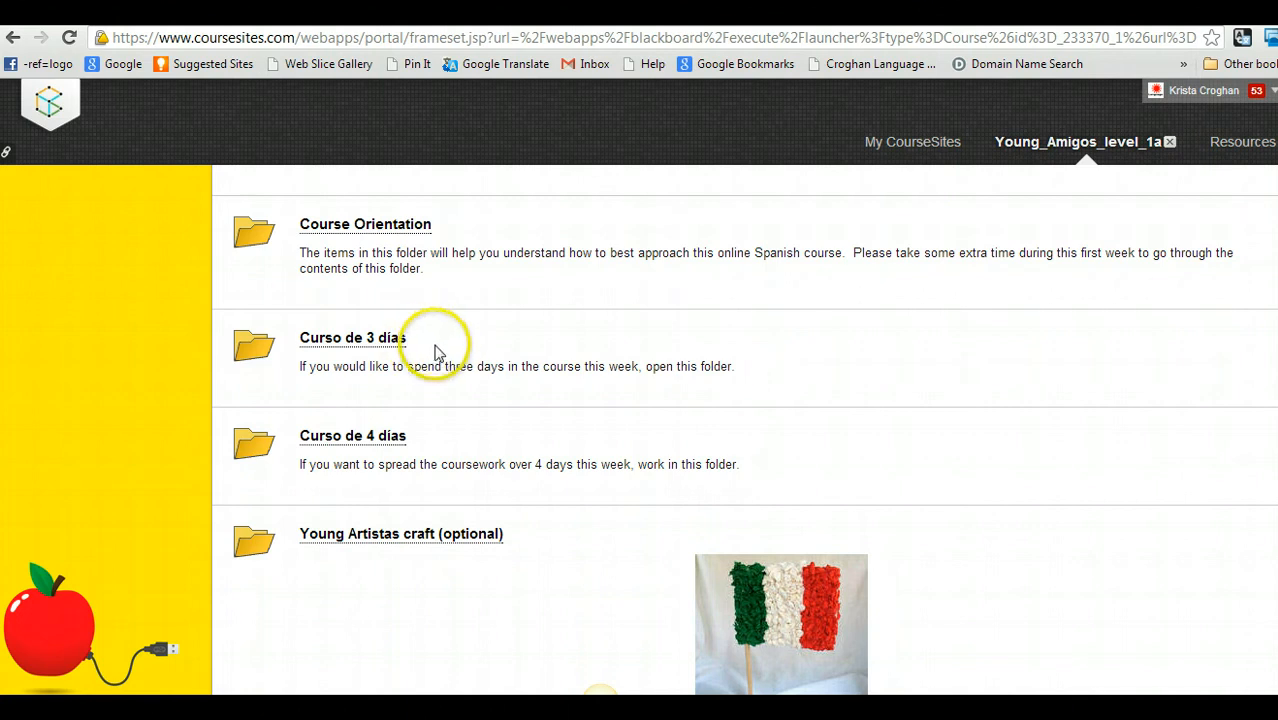
pyautogui.moveTo(433, 348)
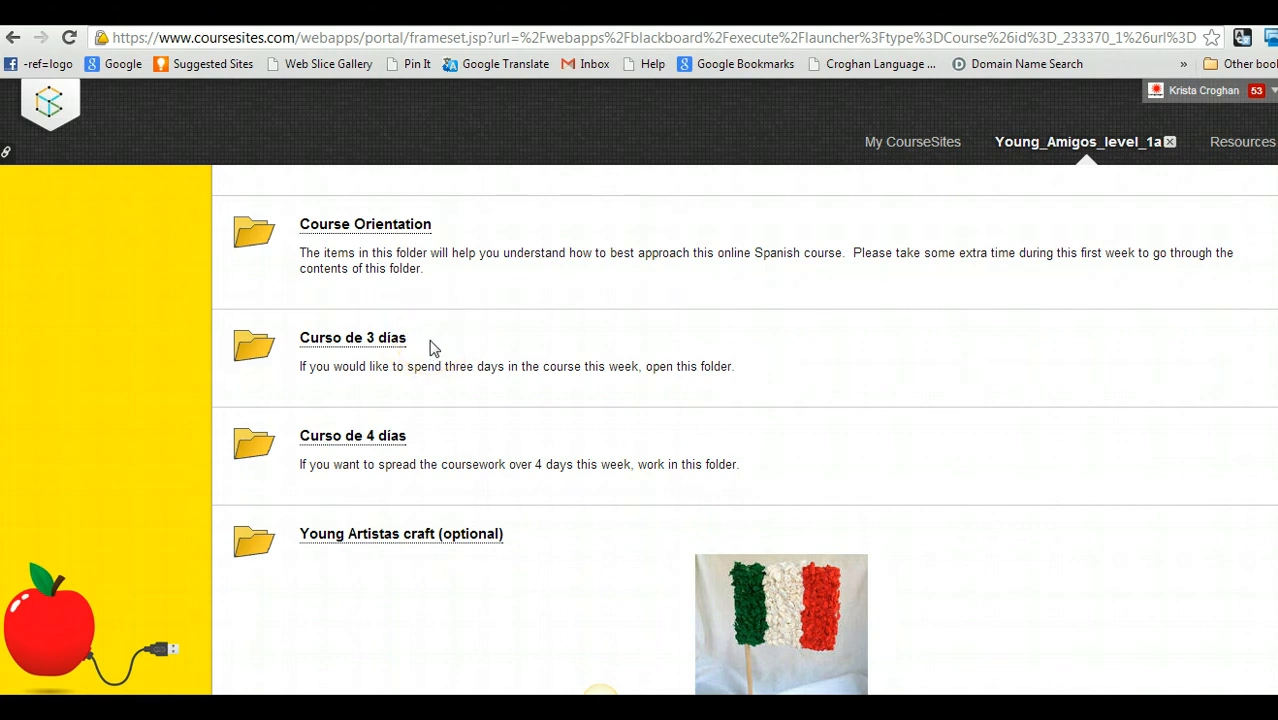
pyautogui.moveTo(465, 442)
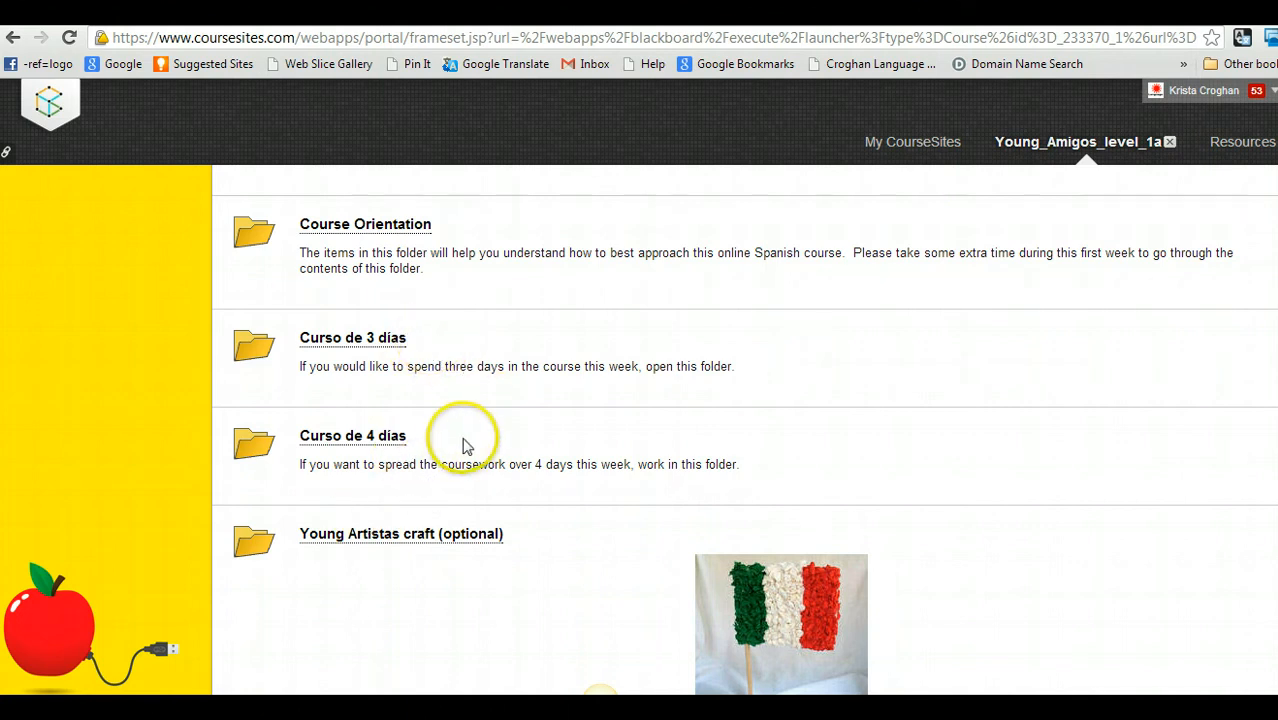
pyautogui.moveTo(510, 363)
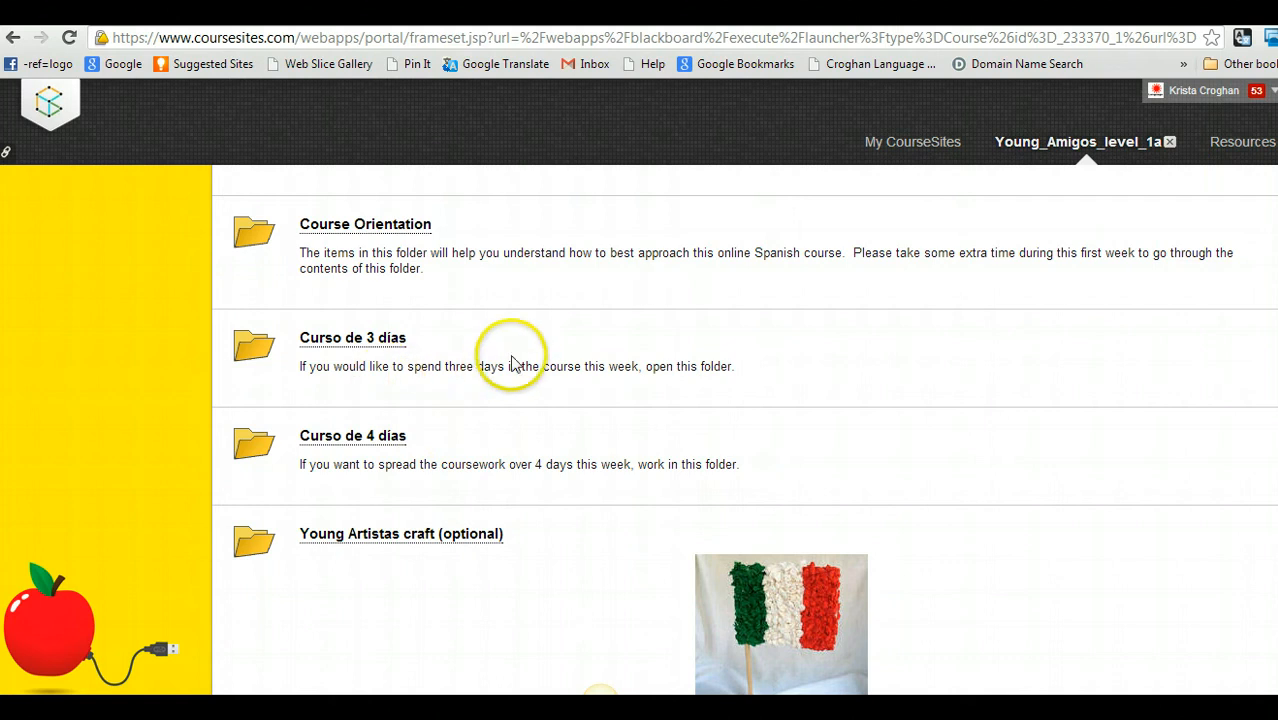
pyautogui.moveTo(510, 363)
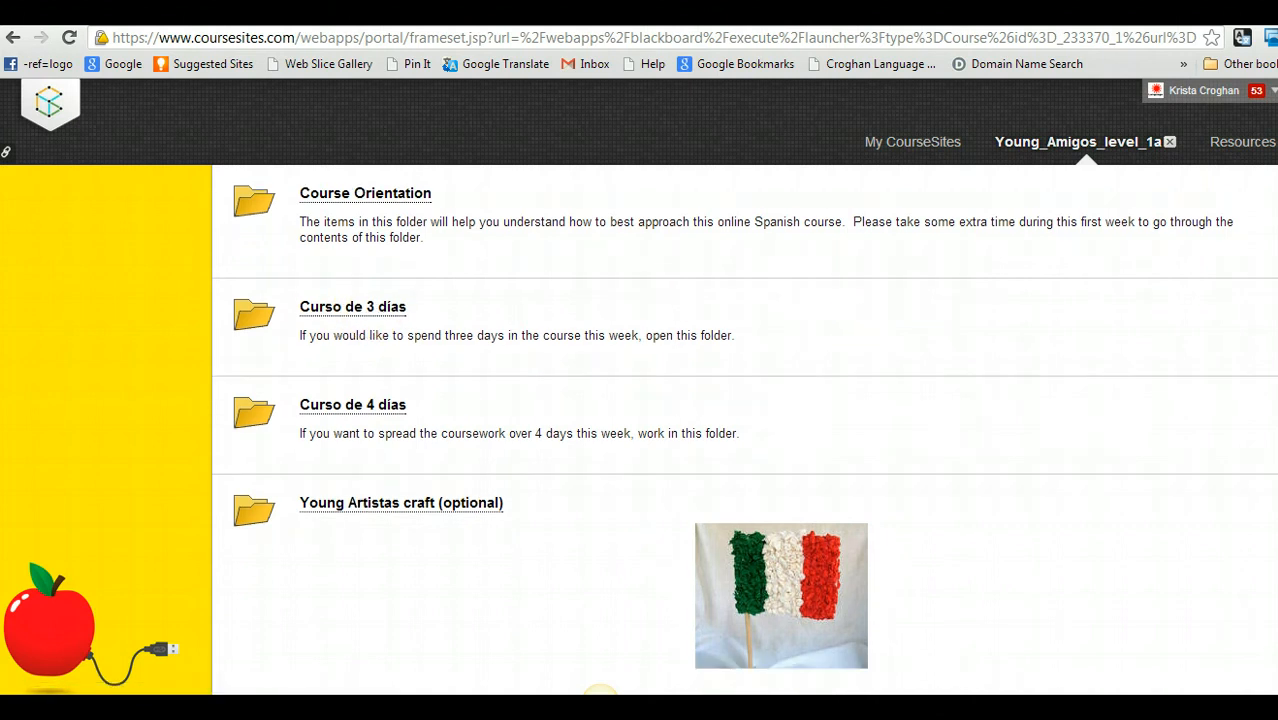
pyautogui.moveTo(983, 528)
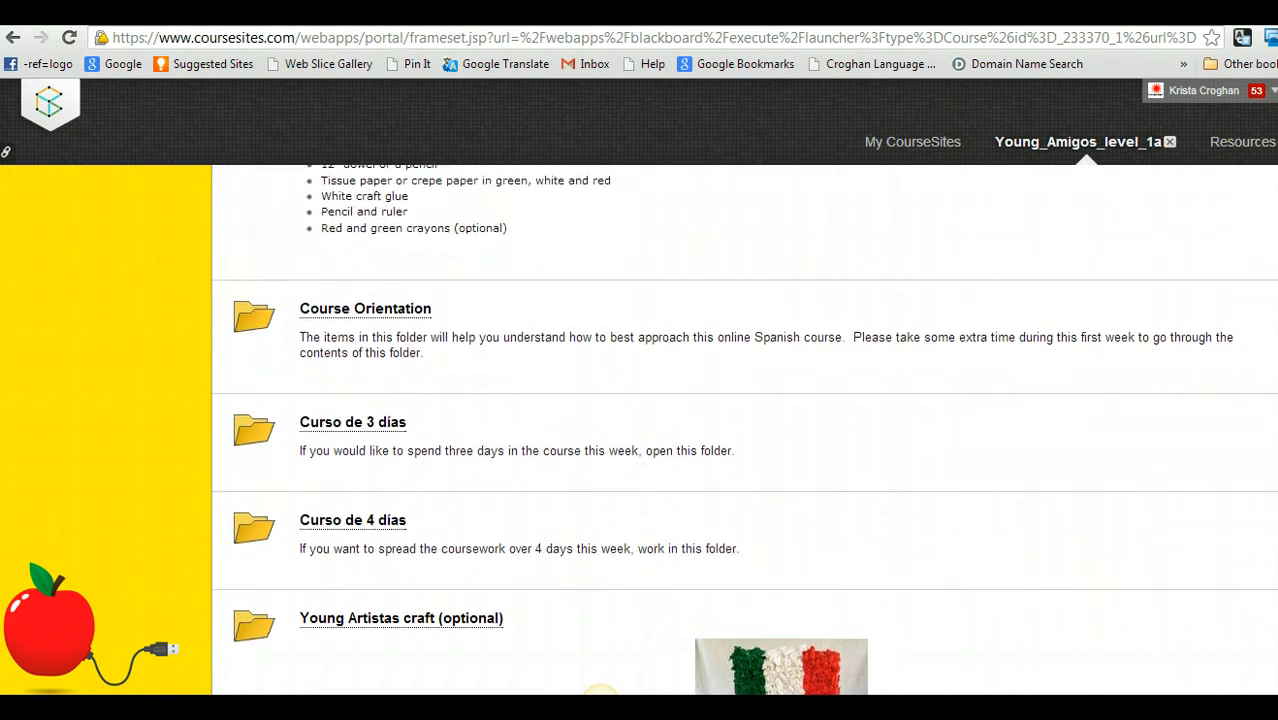
pyautogui.click(352, 572)
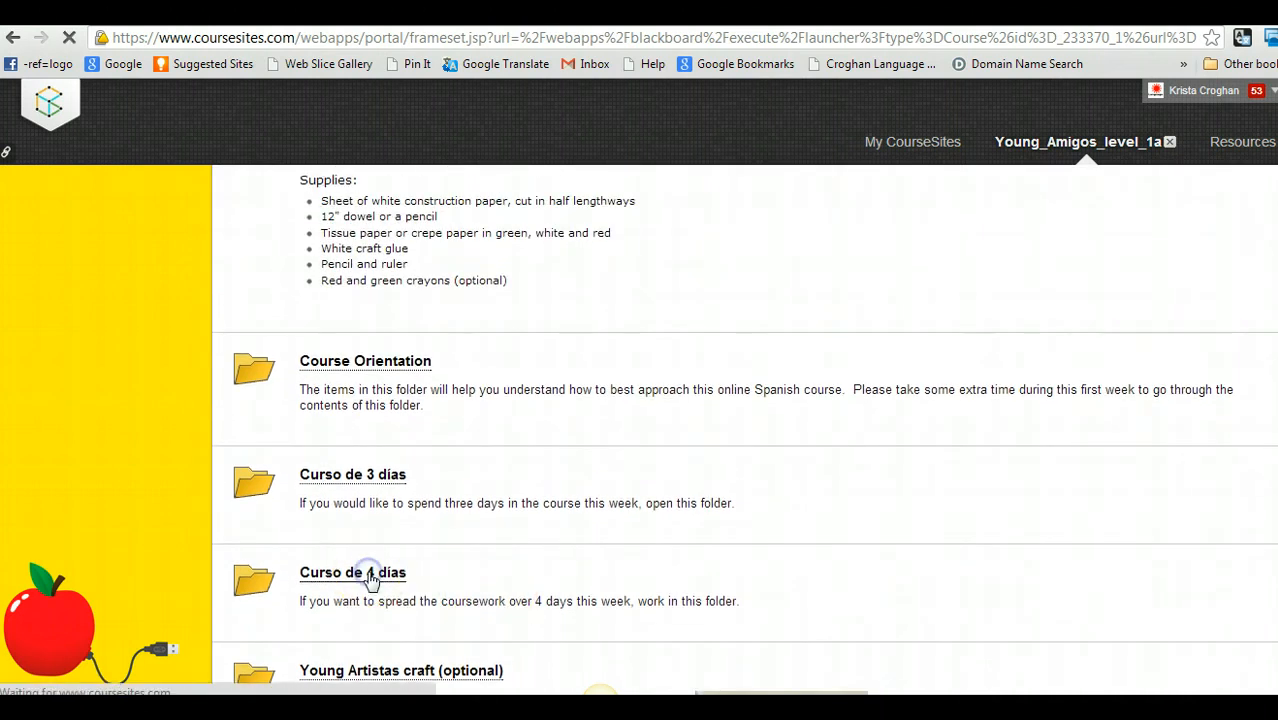
# Open Día #1 and scroll down to the Presentación de los números activity
pyautogui.click(352, 572)
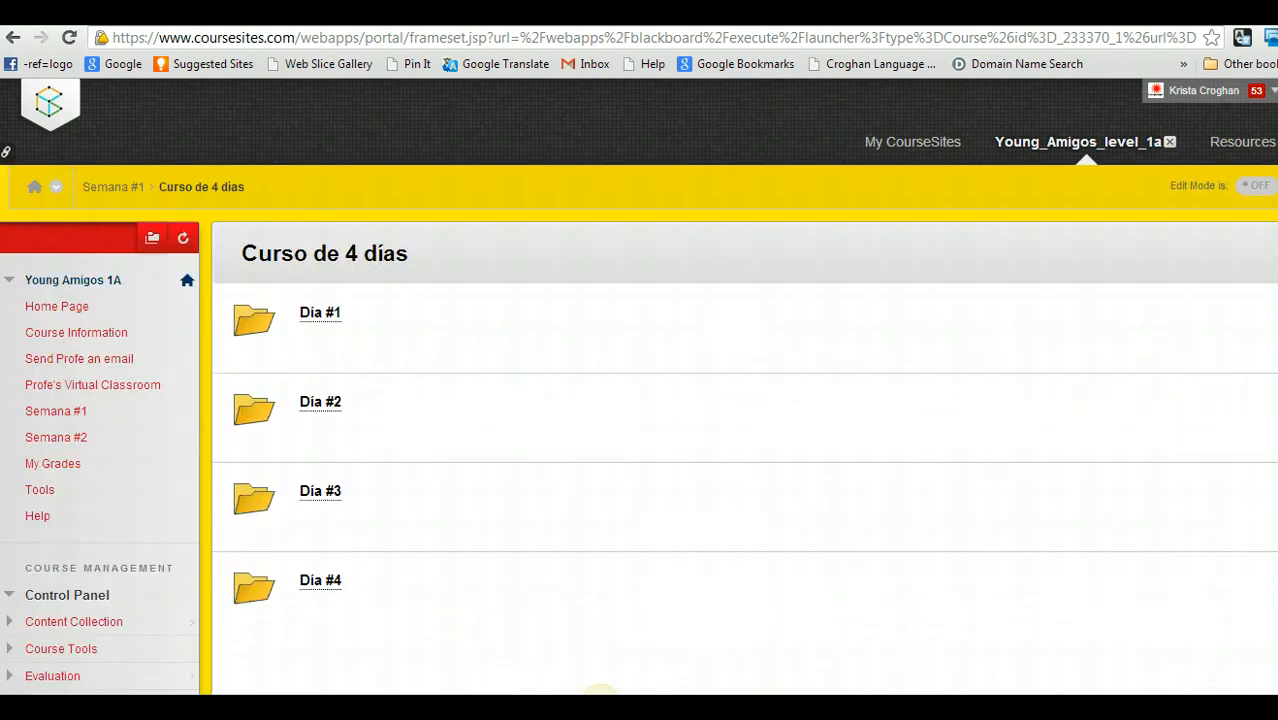
pyautogui.scroll(-3)
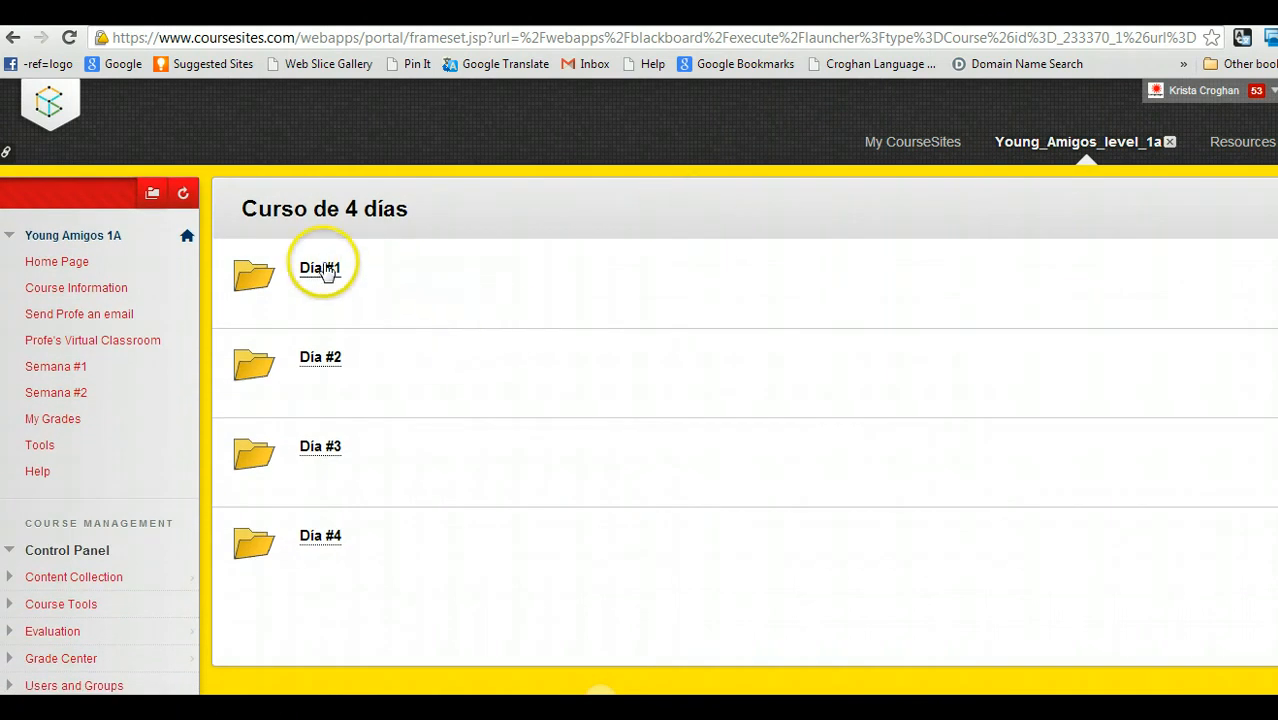
pyautogui.click(320, 268)
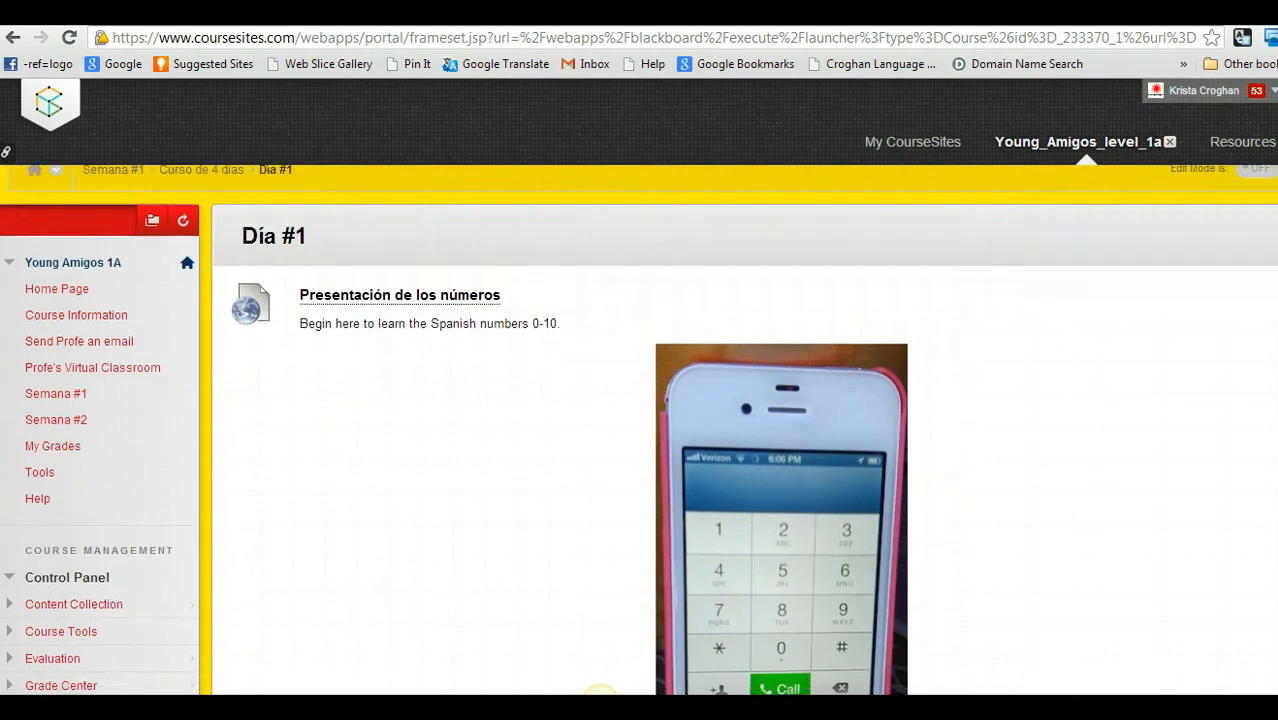
pyautogui.scroll(-3)
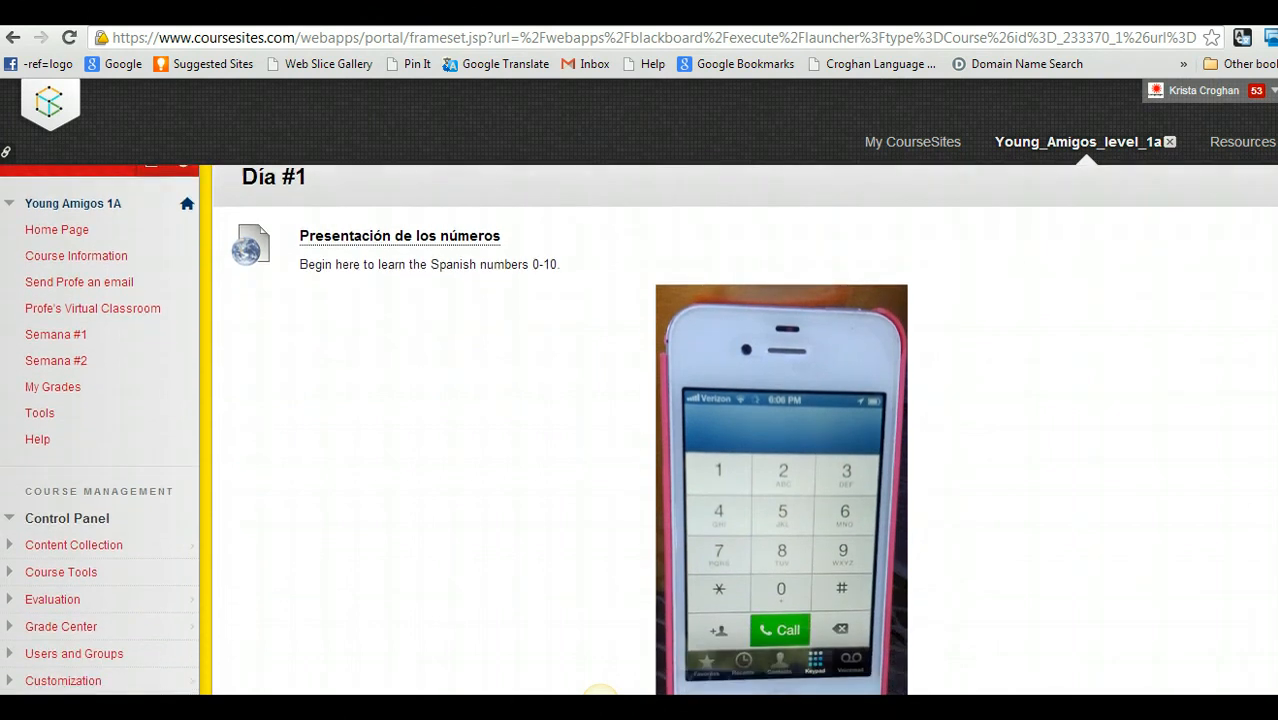
pyautogui.scroll(-3)
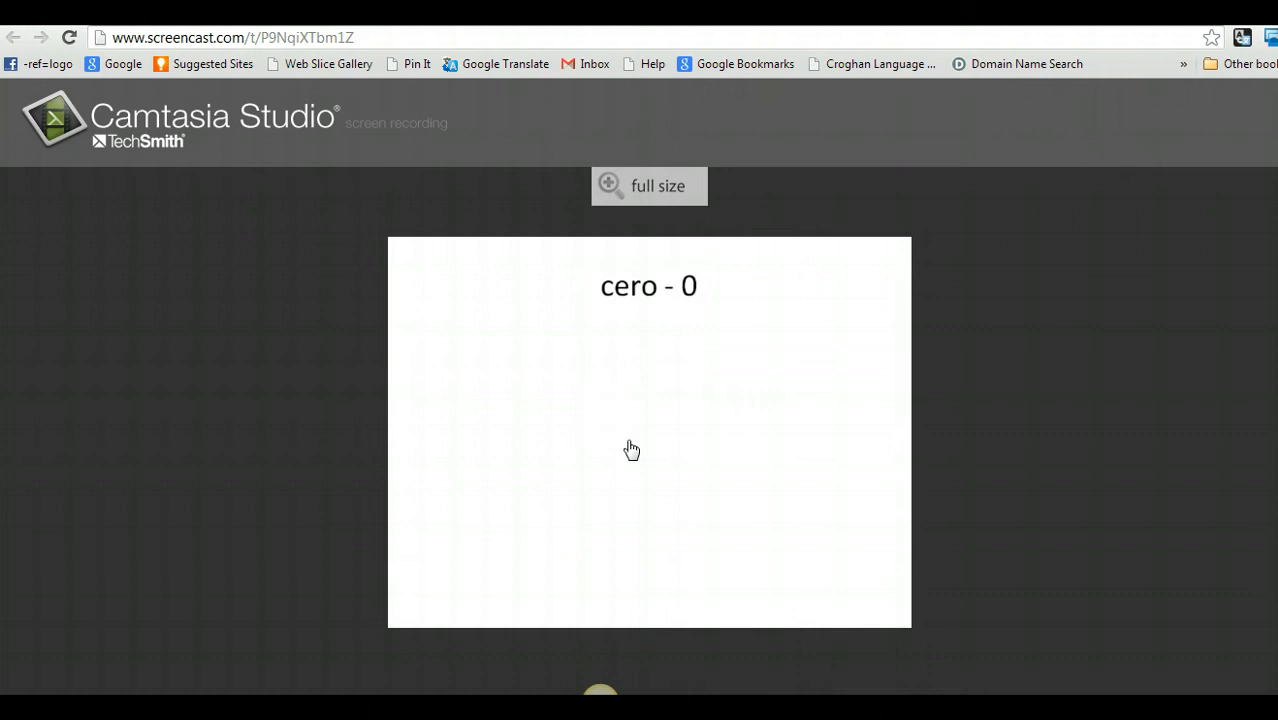
# Play the Presentación de los números screencast video
pyautogui.click(632, 449)
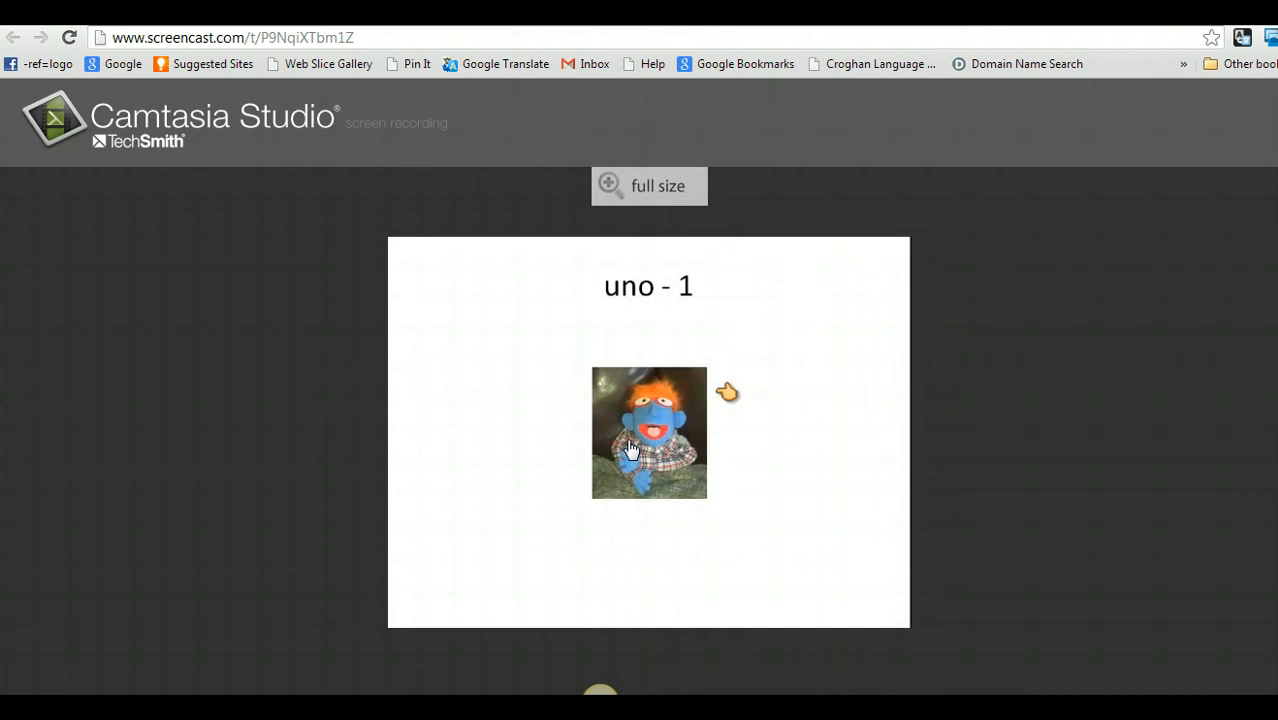
pyautogui.moveTo(797, 237)
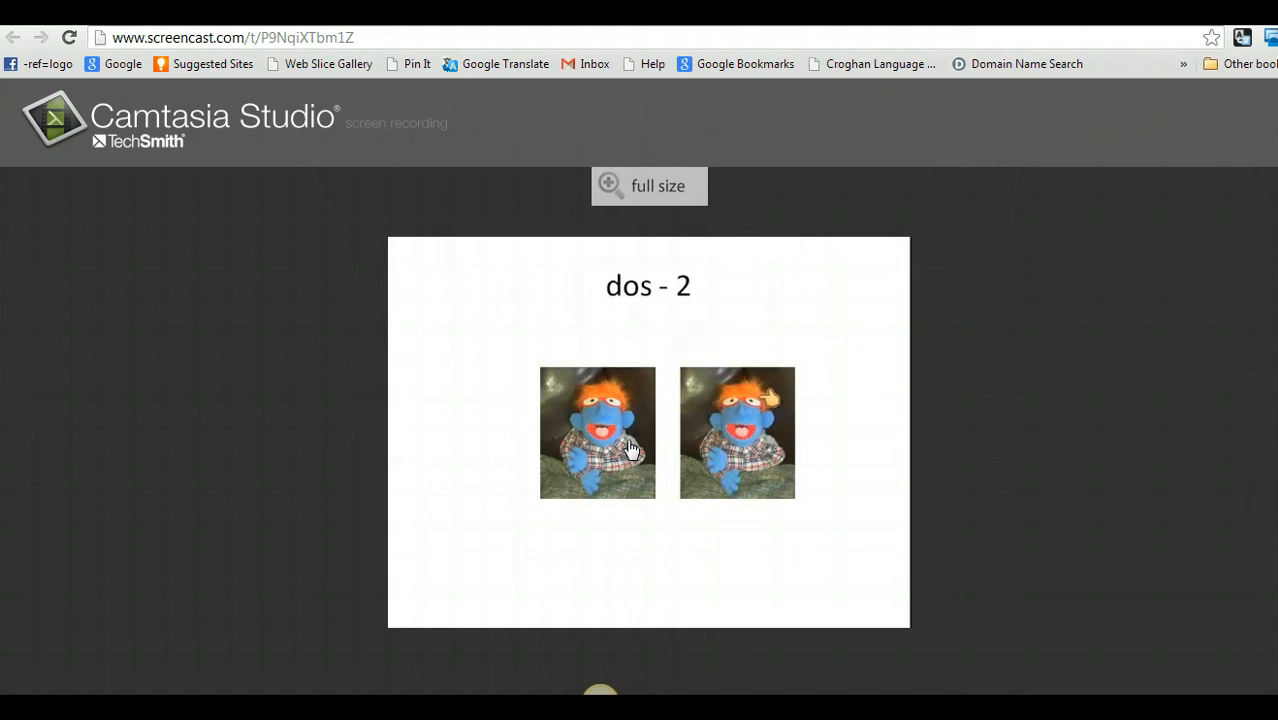
pyautogui.moveTo(808, 248)
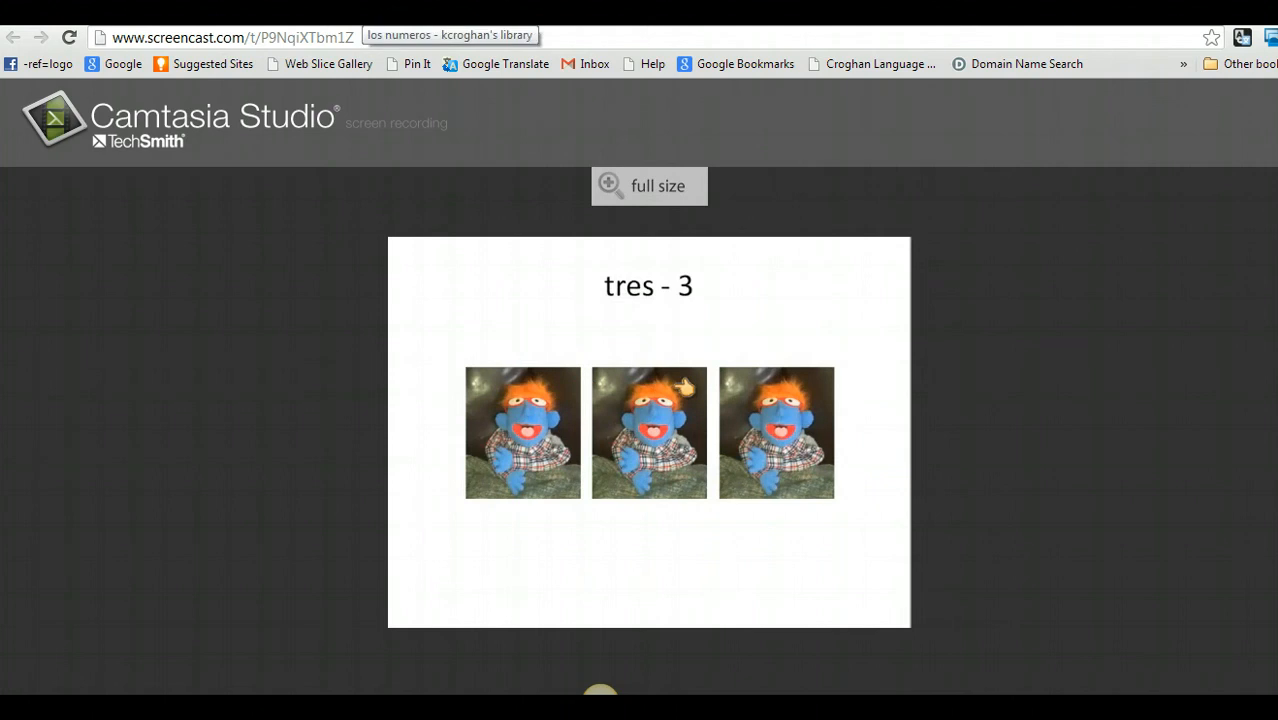
pyautogui.moveTo(817, 388)
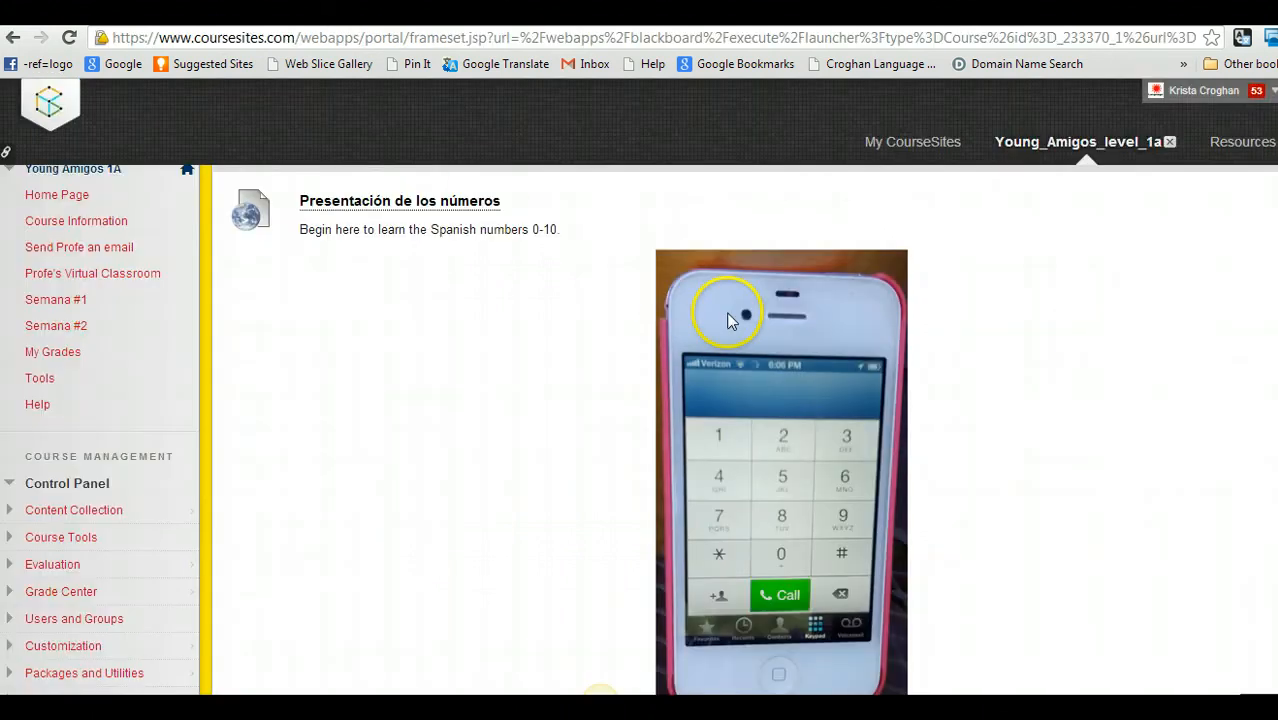
pyautogui.moveTo(730, 315)
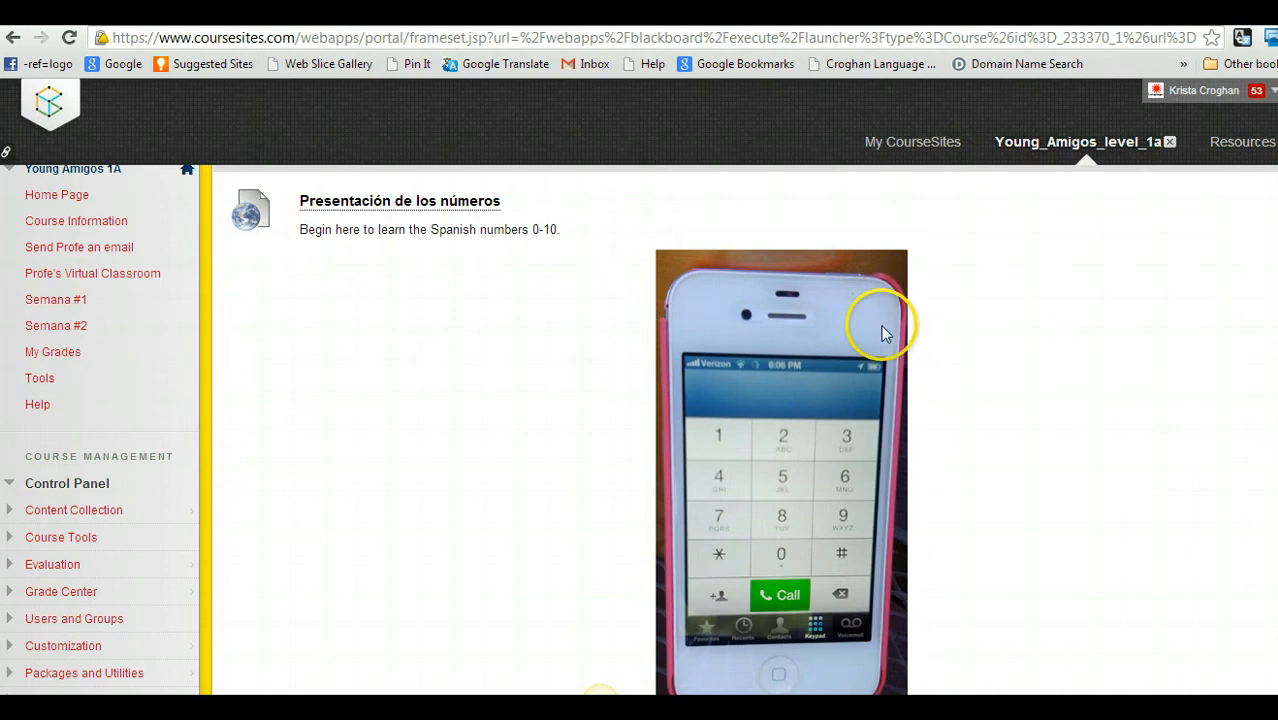
# Scroll past the pronunciation files and open Printable: Los números 0-10
pyautogui.scroll(-3)
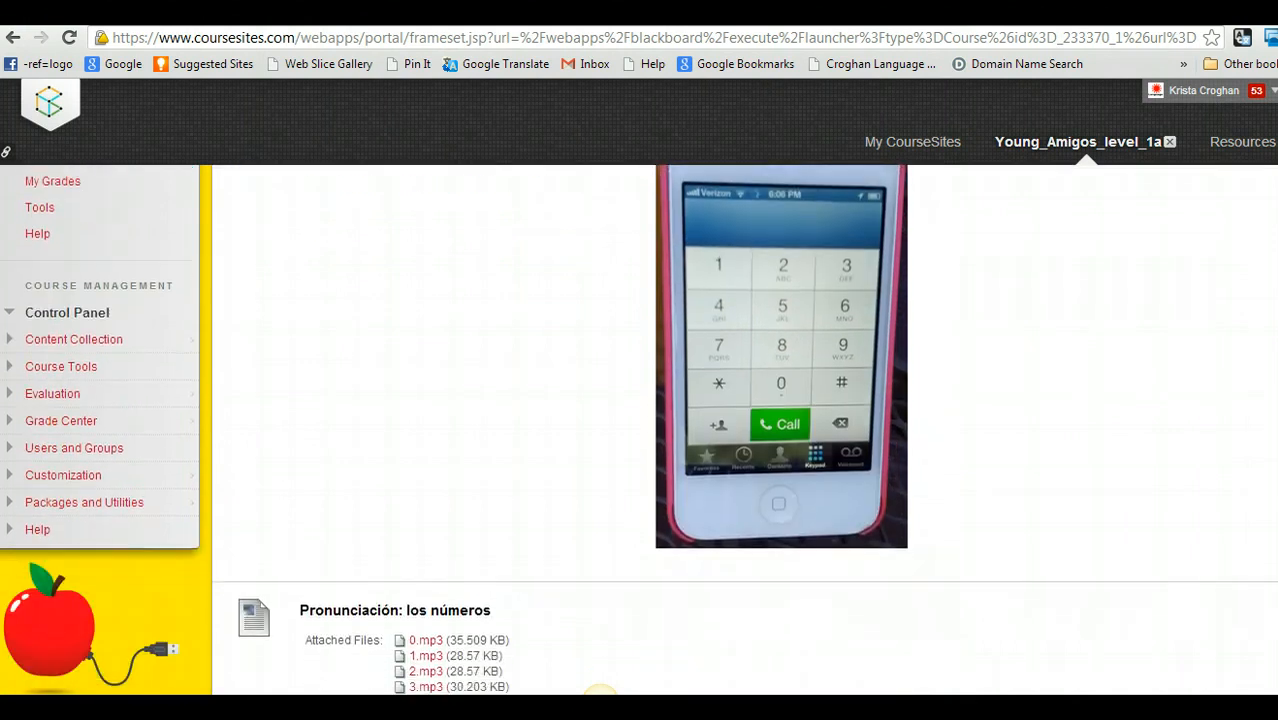
pyautogui.scroll(-3)
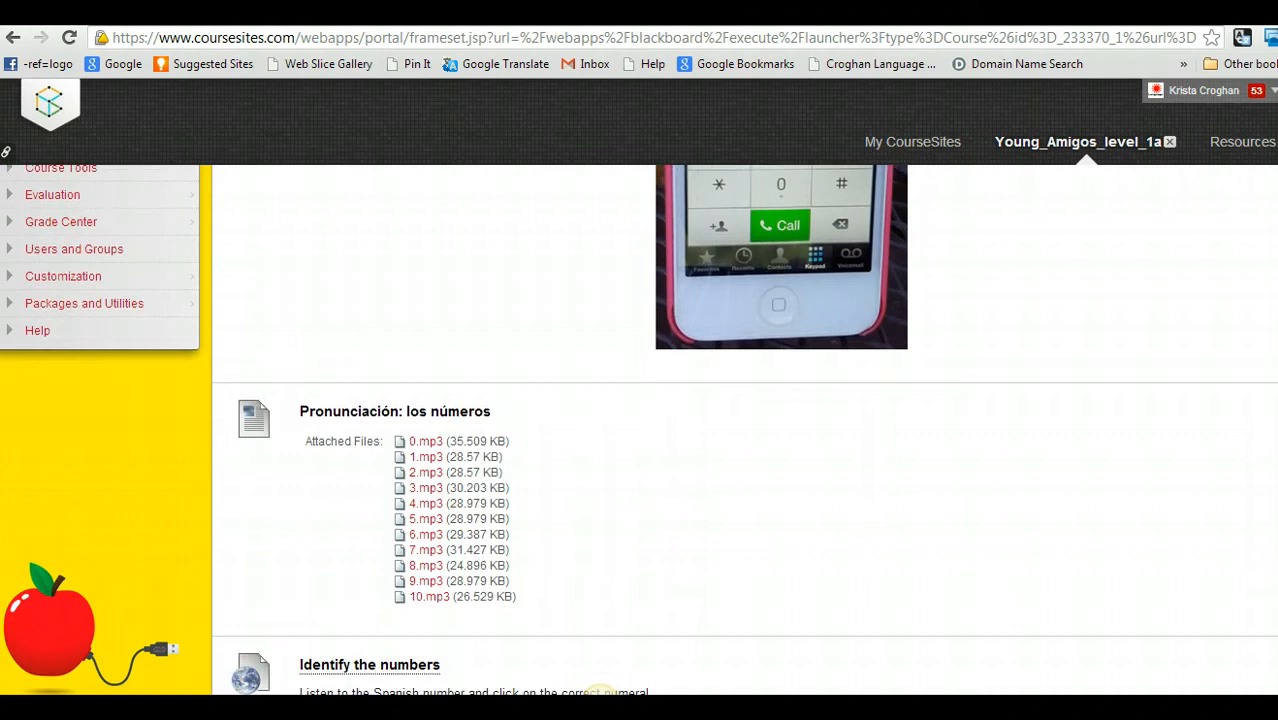
pyautogui.scroll(-3)
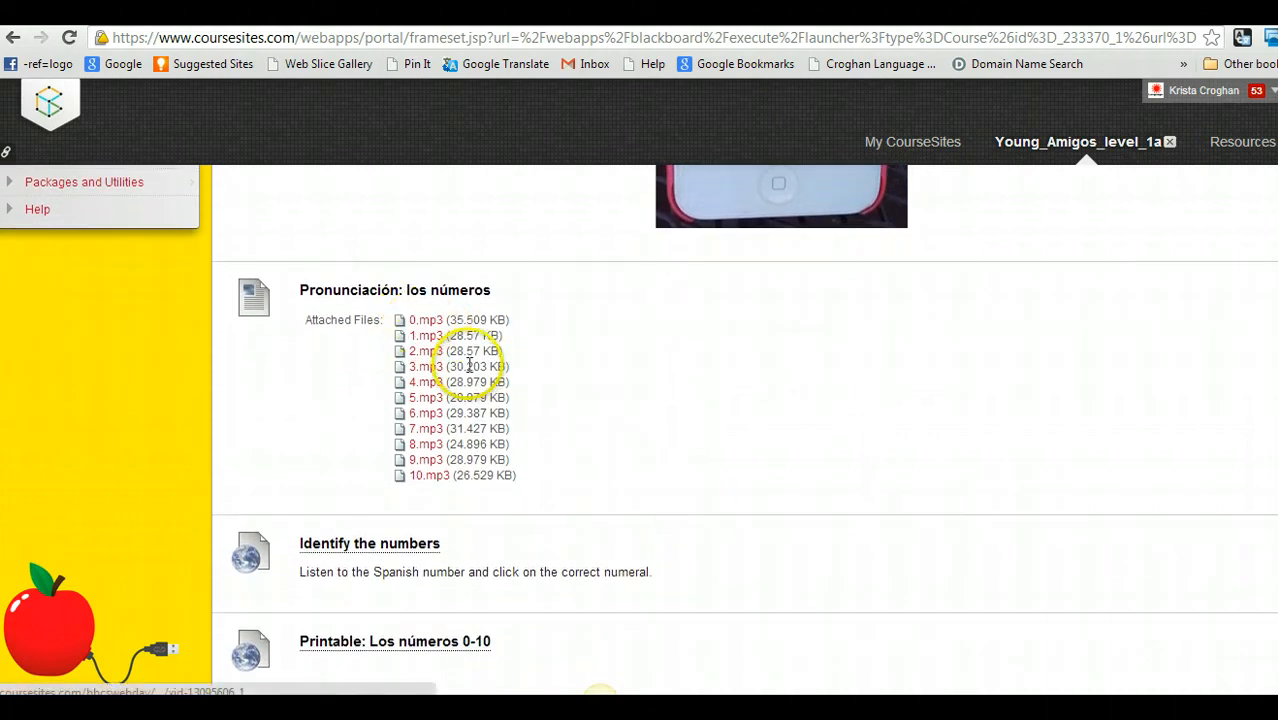
pyautogui.moveTo(695, 464)
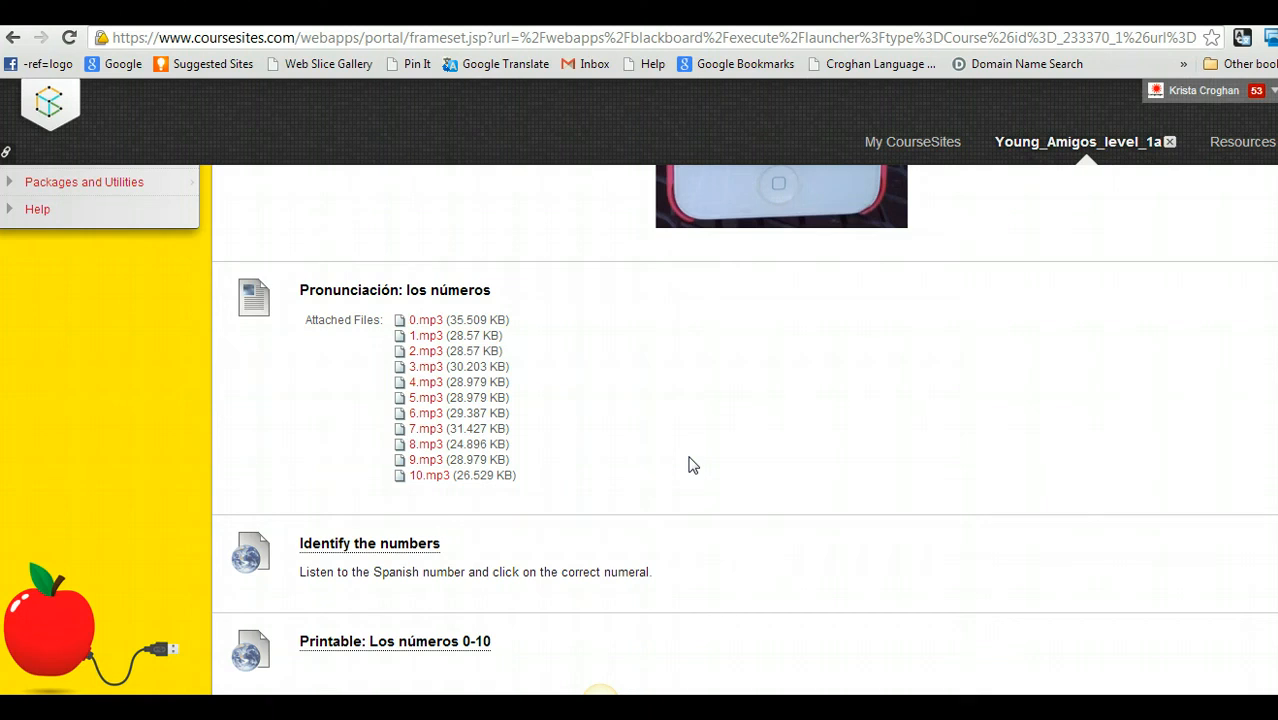
pyautogui.moveTo(490, 558)
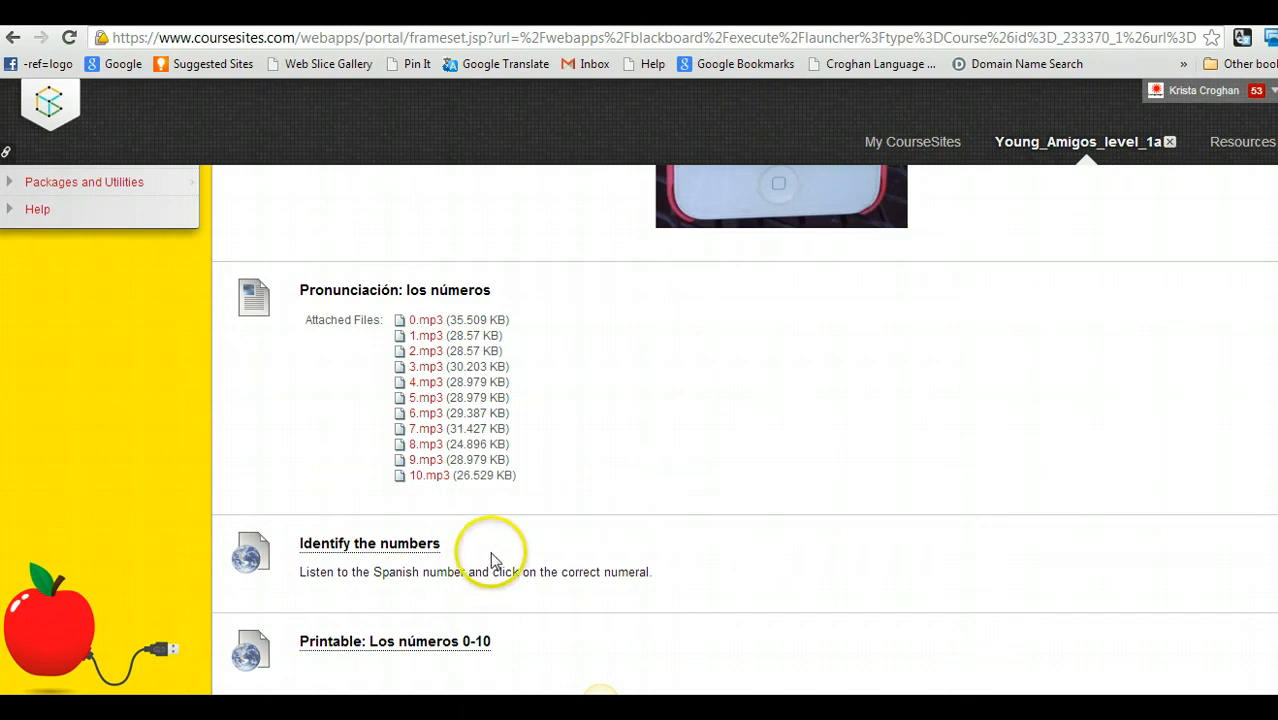
pyautogui.moveTo(380, 558)
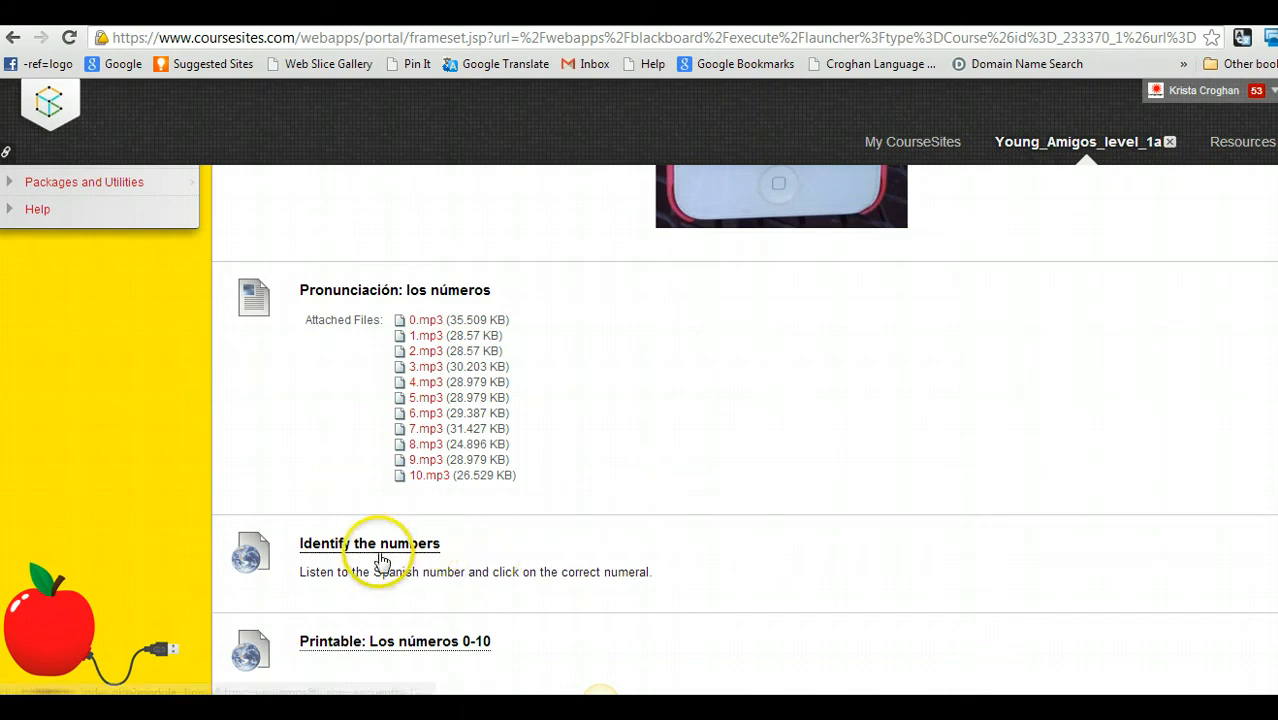
pyautogui.moveTo(1256, 546)
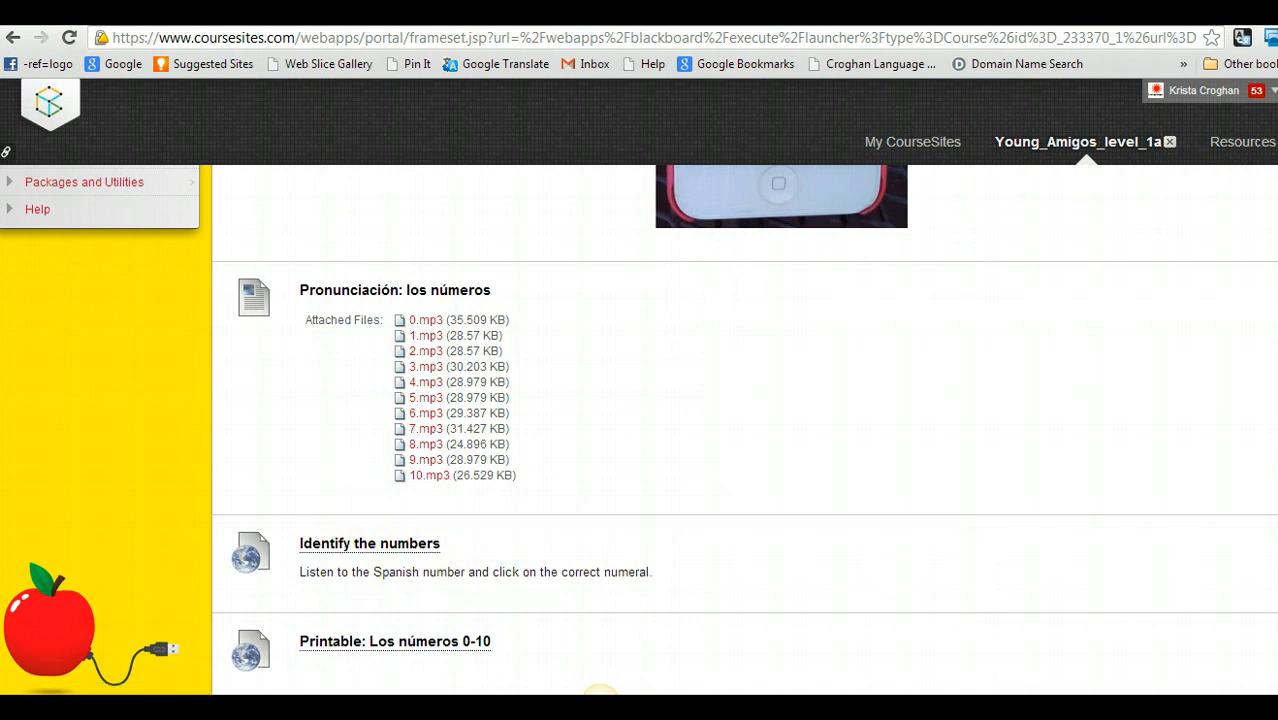
pyautogui.moveTo(408, 641)
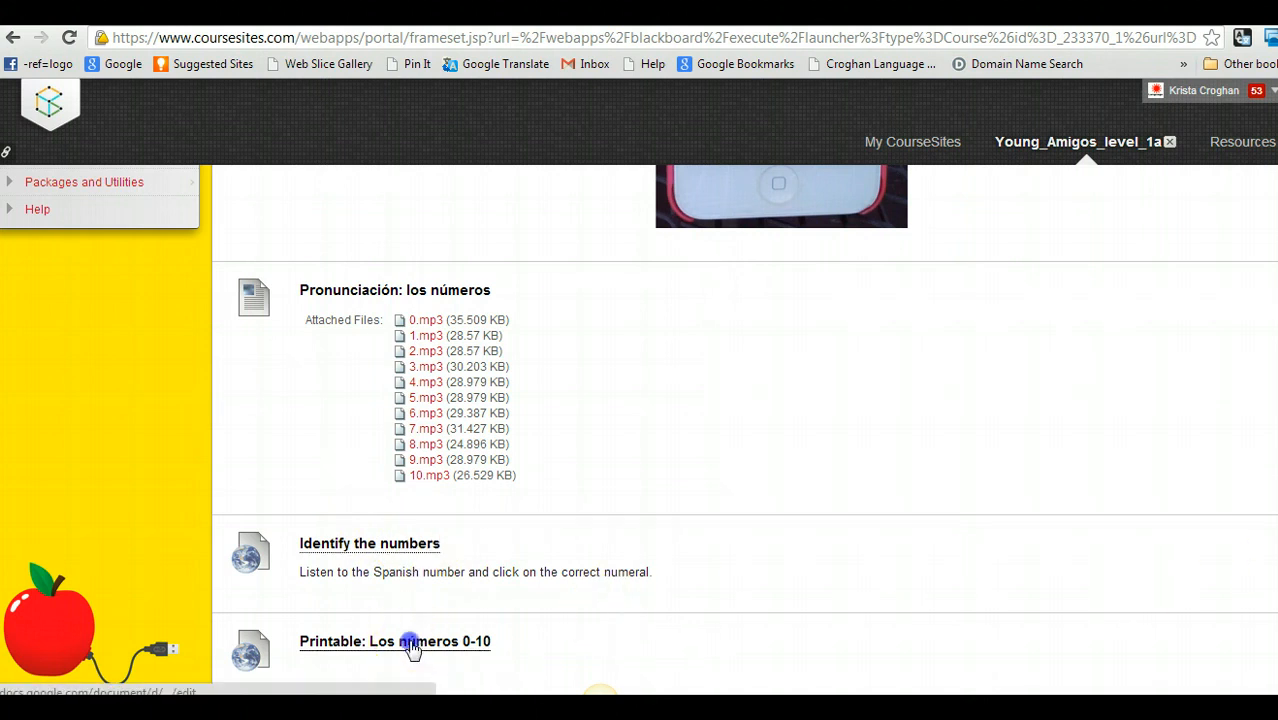
pyautogui.click(394, 641)
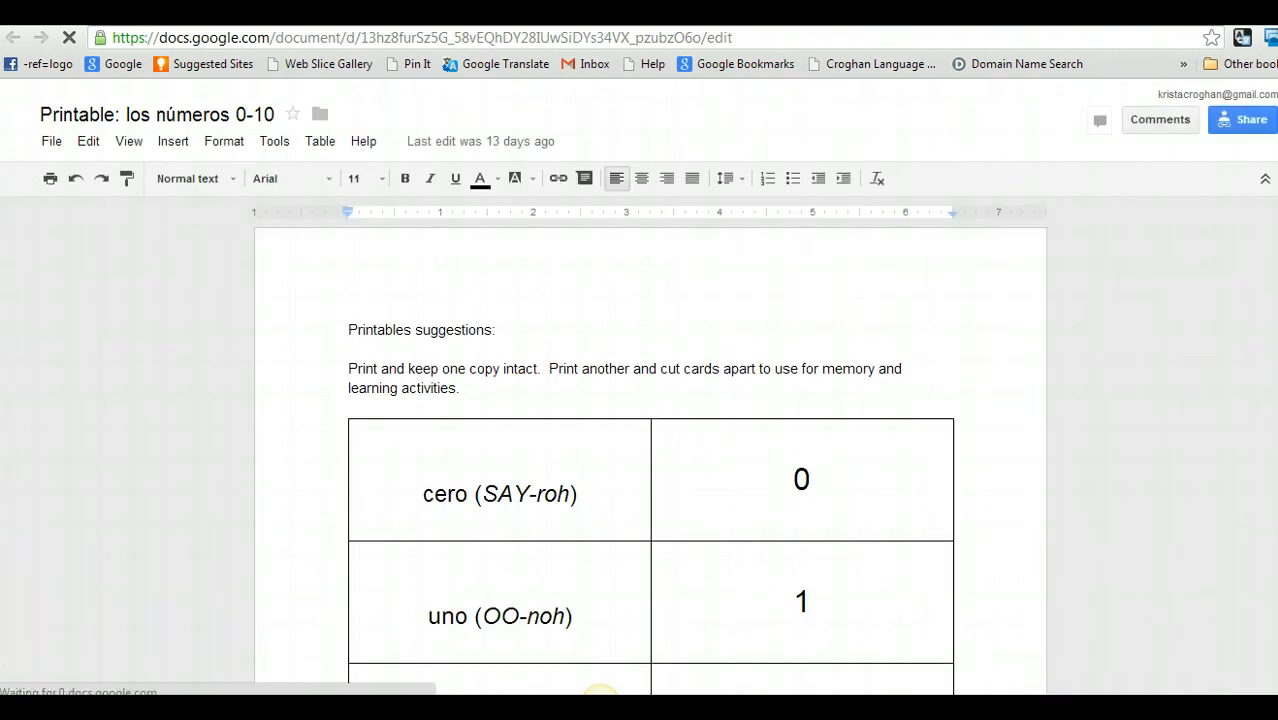
# Scroll through the printable's number cards from cero 0 to diez 10
pyautogui.scroll(-3)
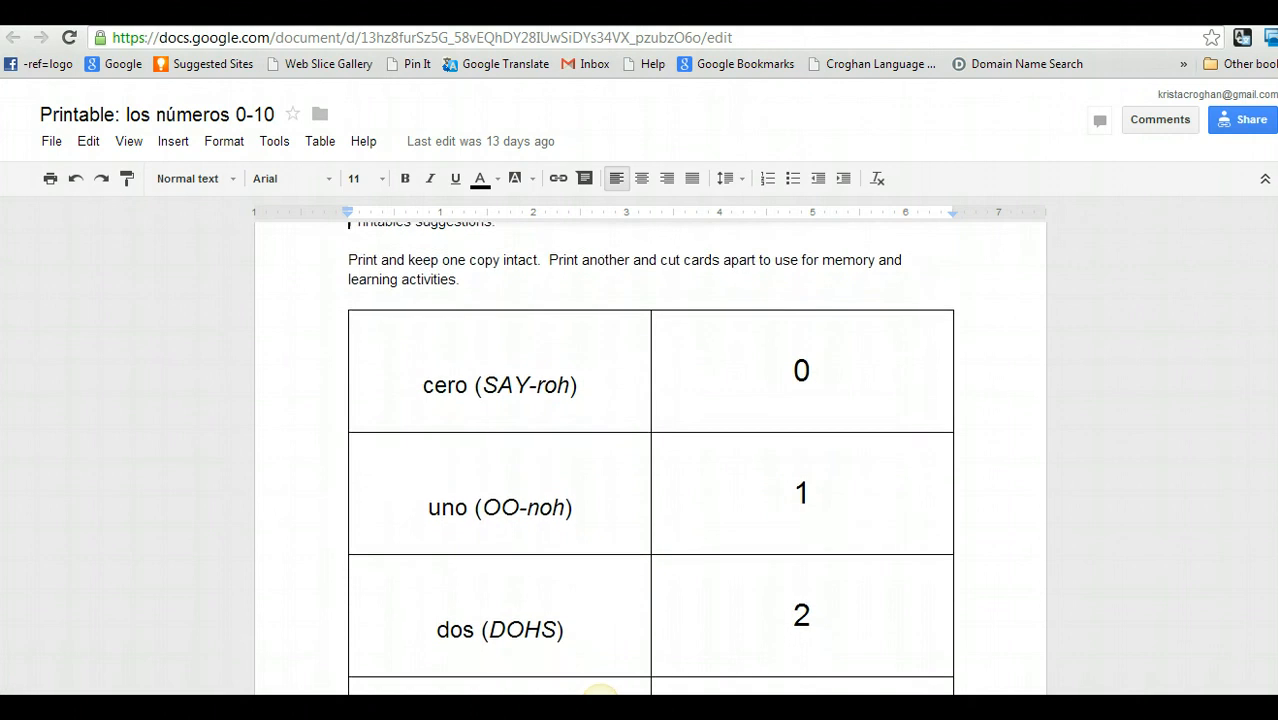
pyautogui.scroll(-3)
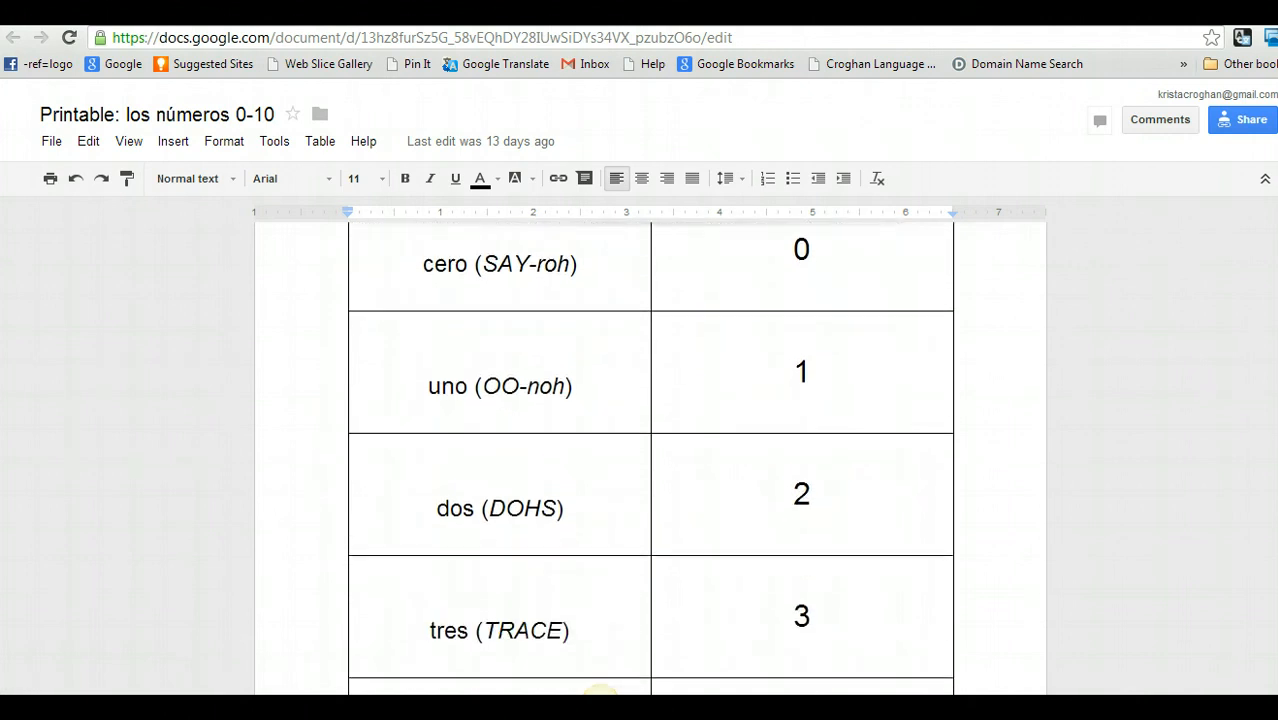
pyautogui.scroll(-3)
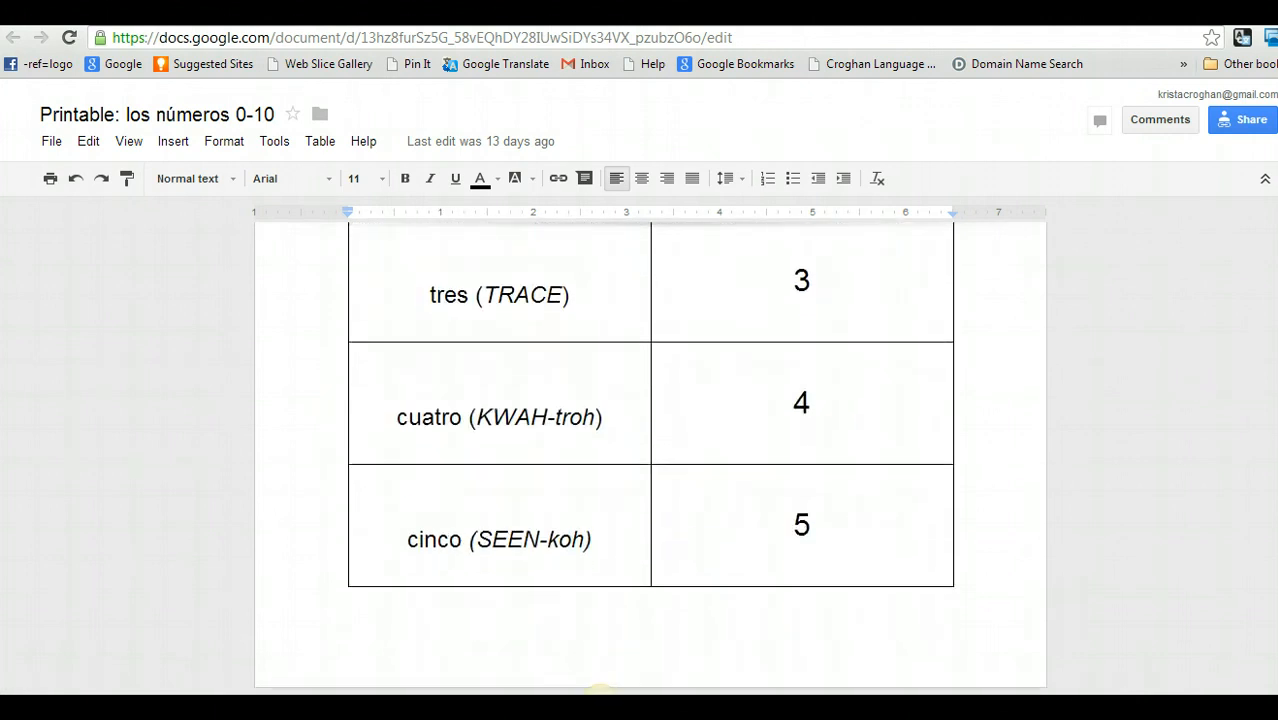
pyautogui.scroll(-3)
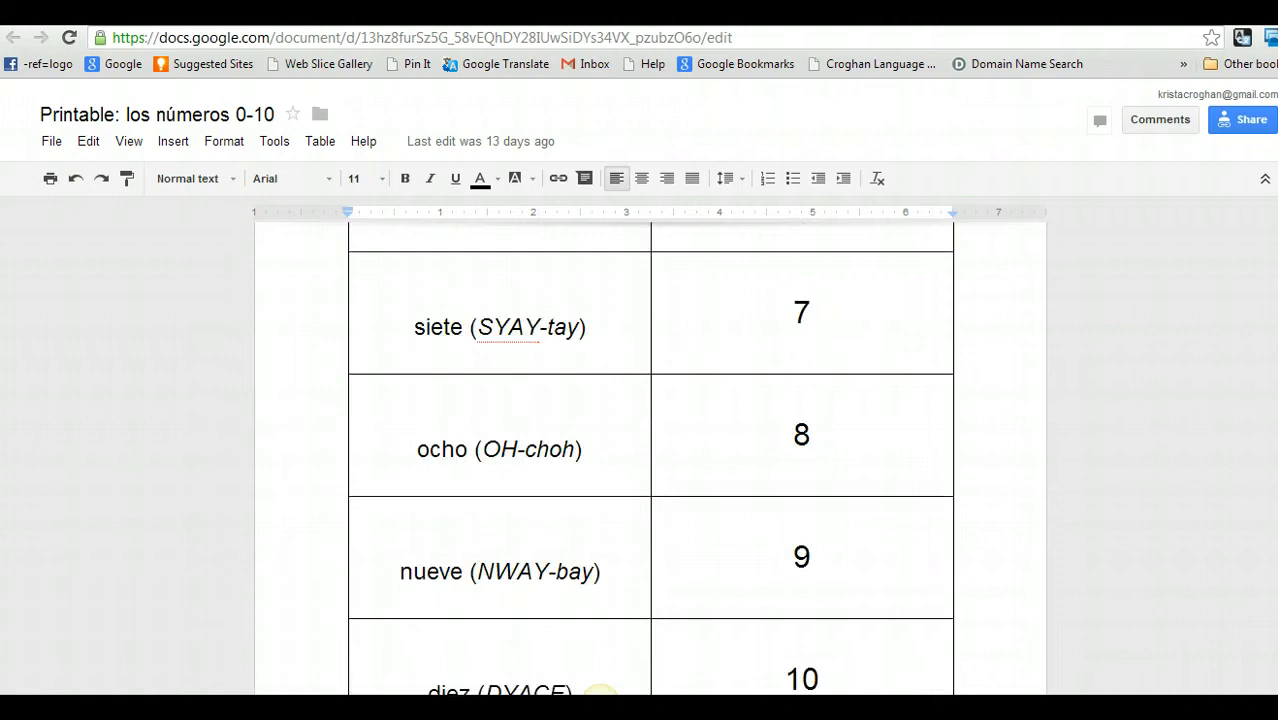
pyautogui.scroll(3)
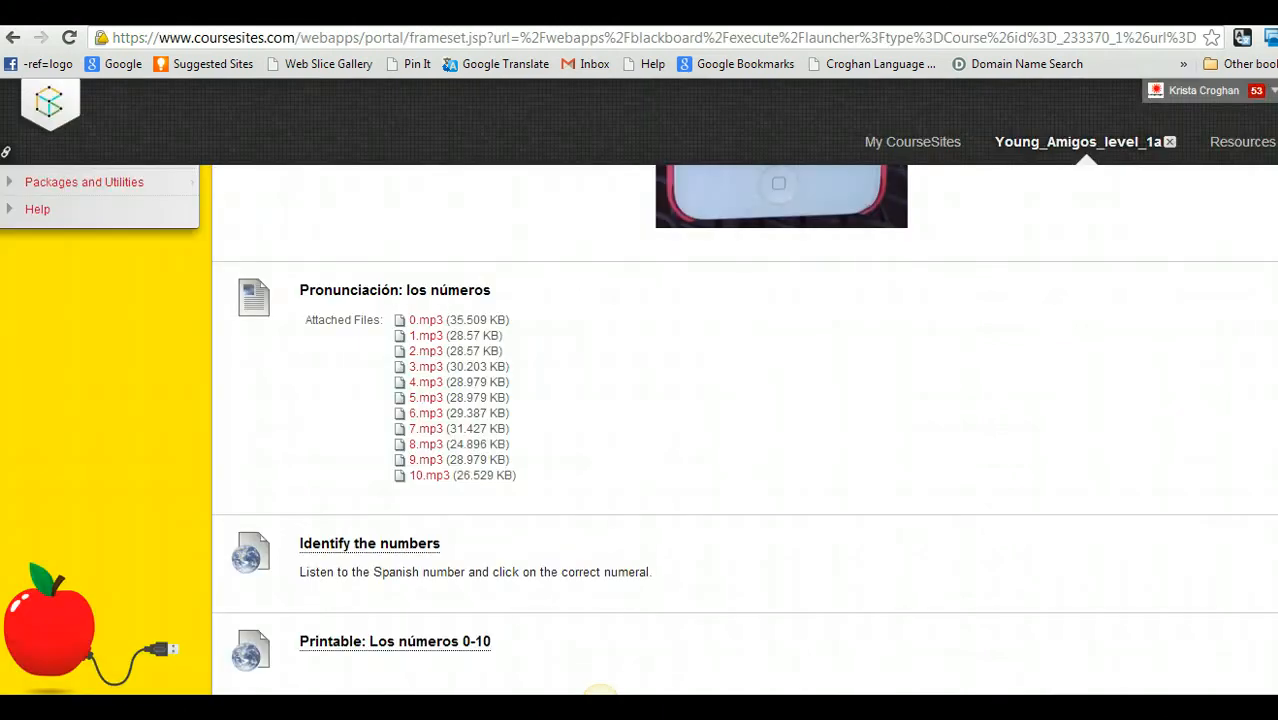
# Return to the Curso de 4 días list via the breadcrumb and open Día #2
pyautogui.scroll(3)
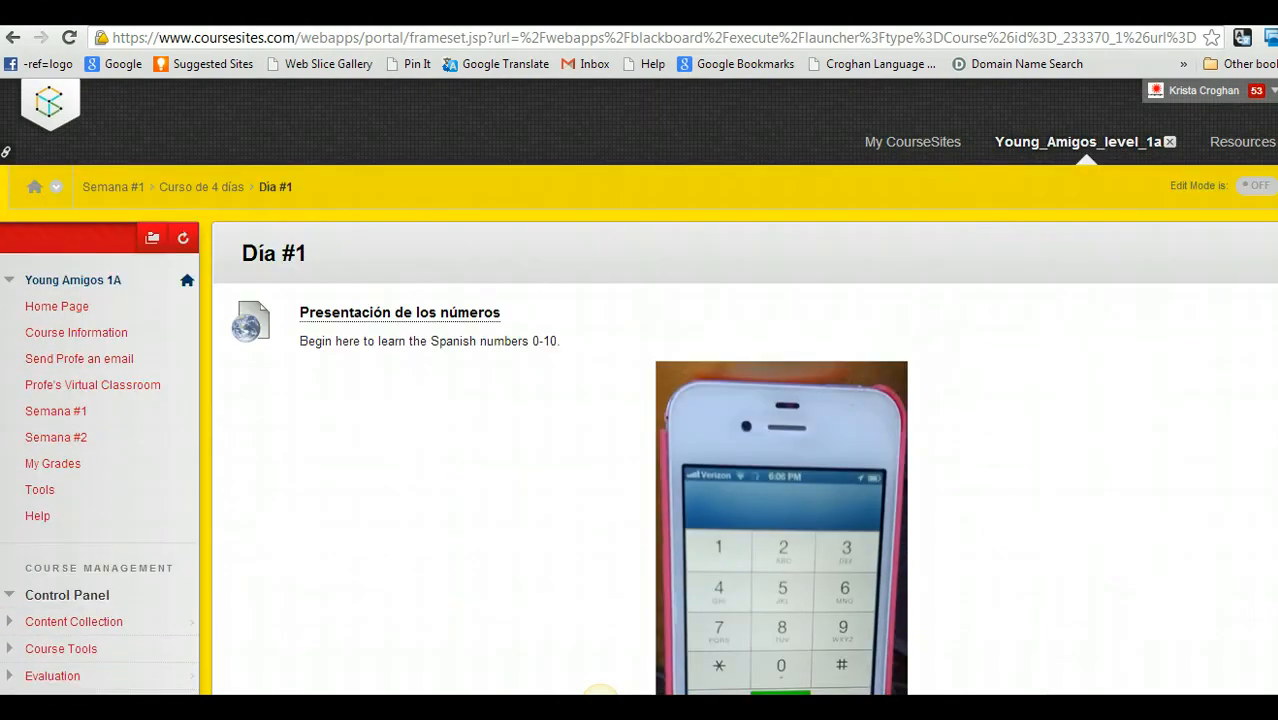
pyautogui.click(201, 187)
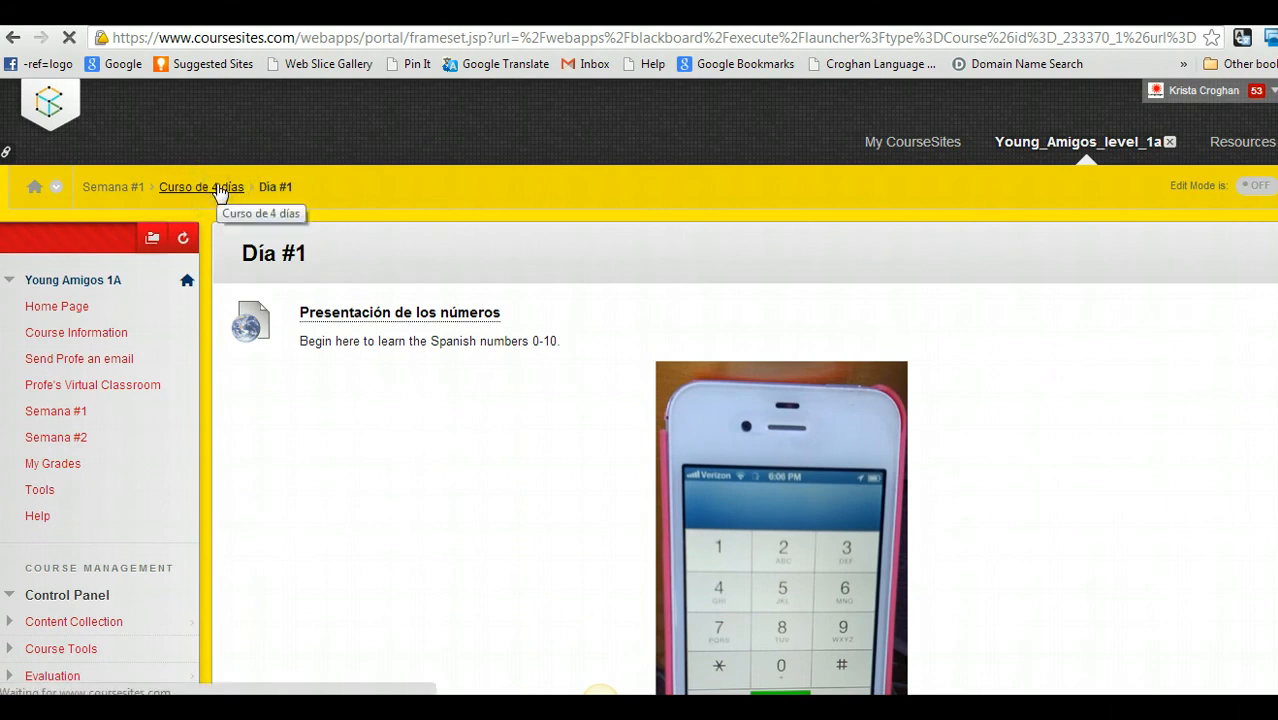
pyautogui.click(201, 187)
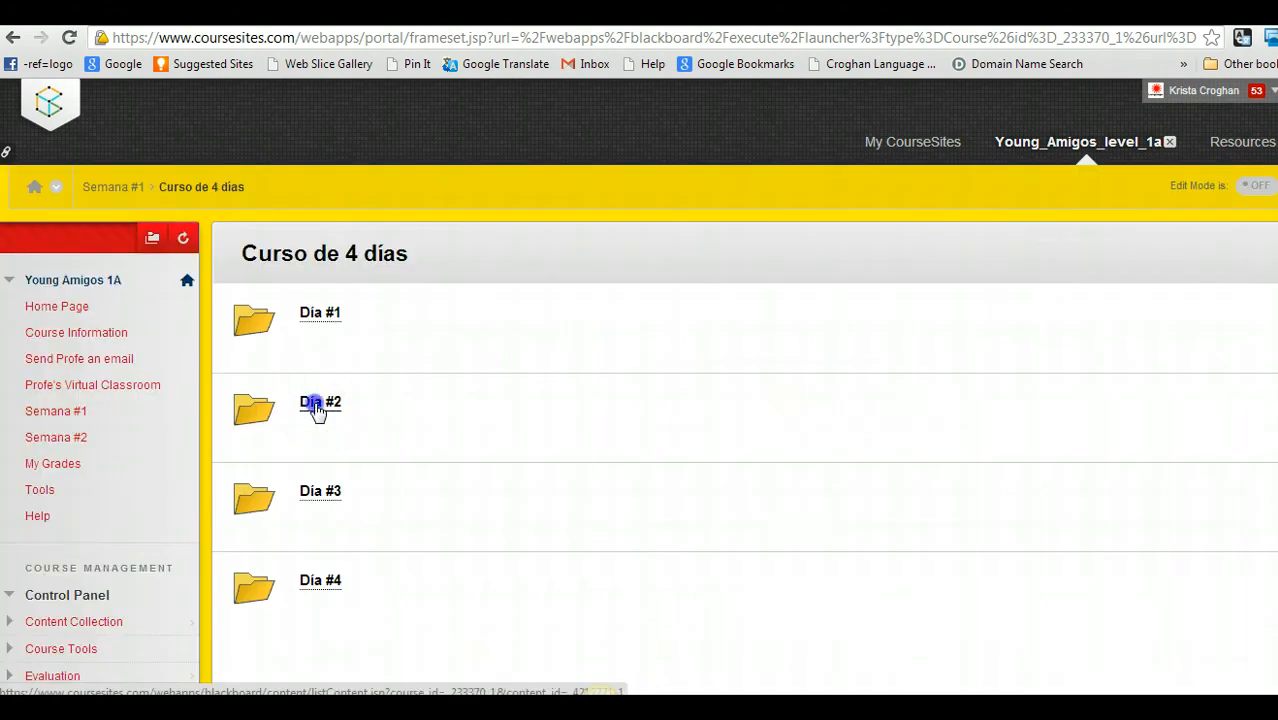
pyautogui.click(320, 401)
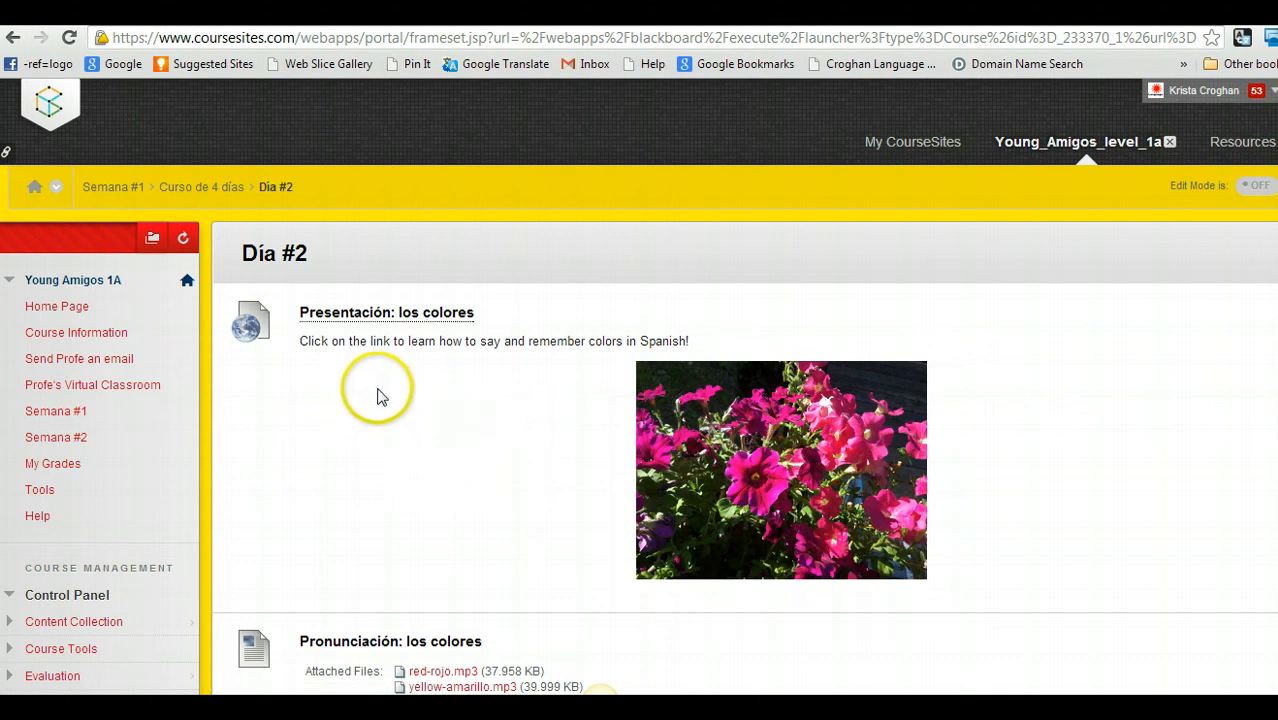
pyautogui.moveTo(401, 318)
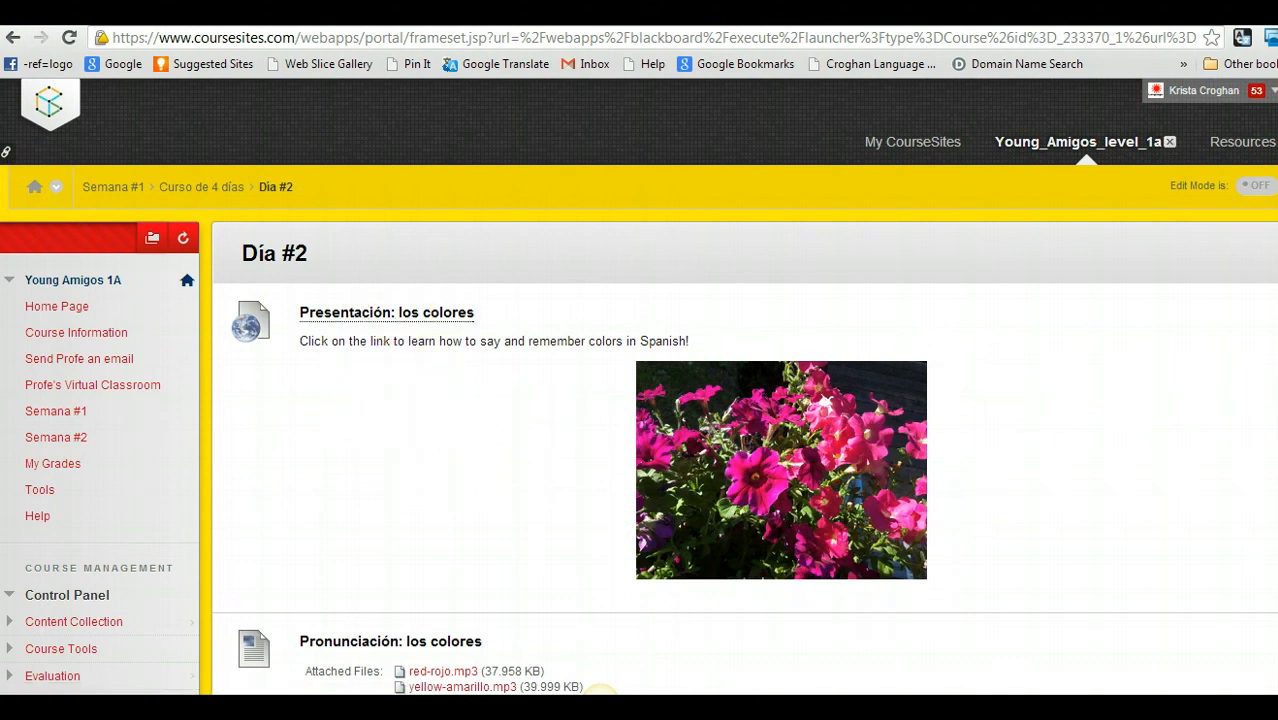
# Scroll down the Día #2 color activities and open the Color by numbers folder
pyautogui.scroll(-3)
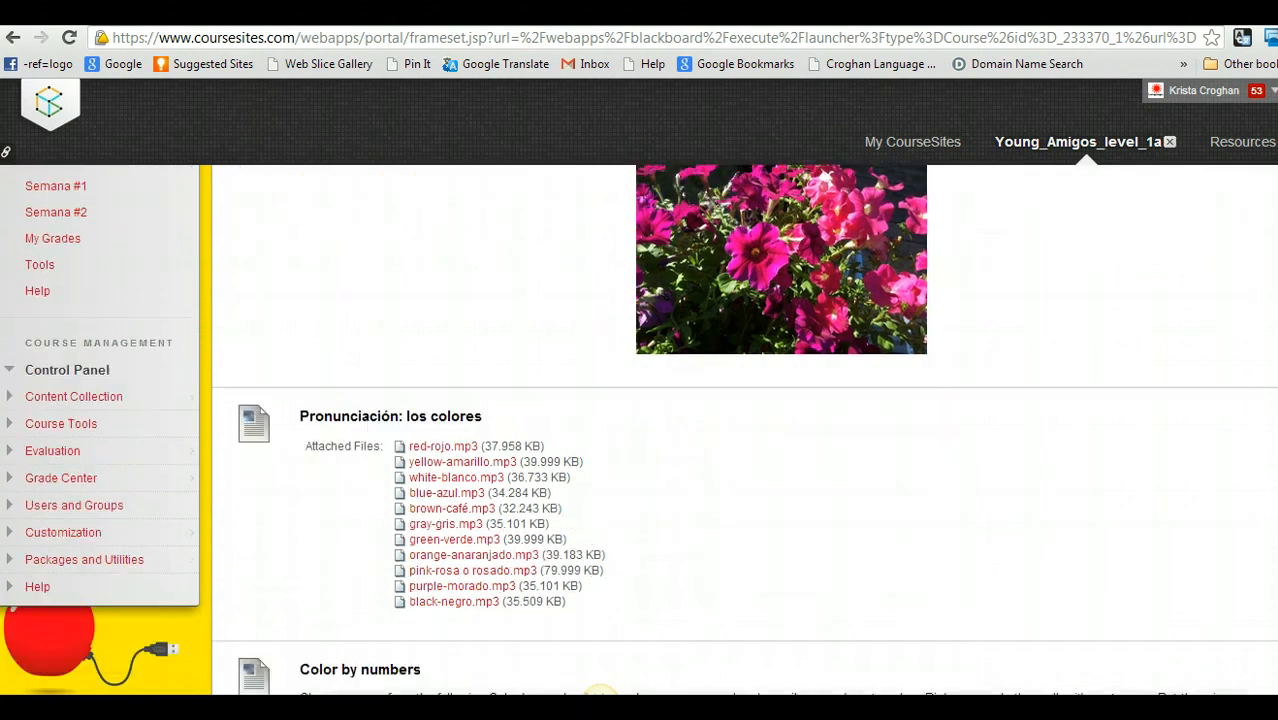
pyautogui.scroll(-3)
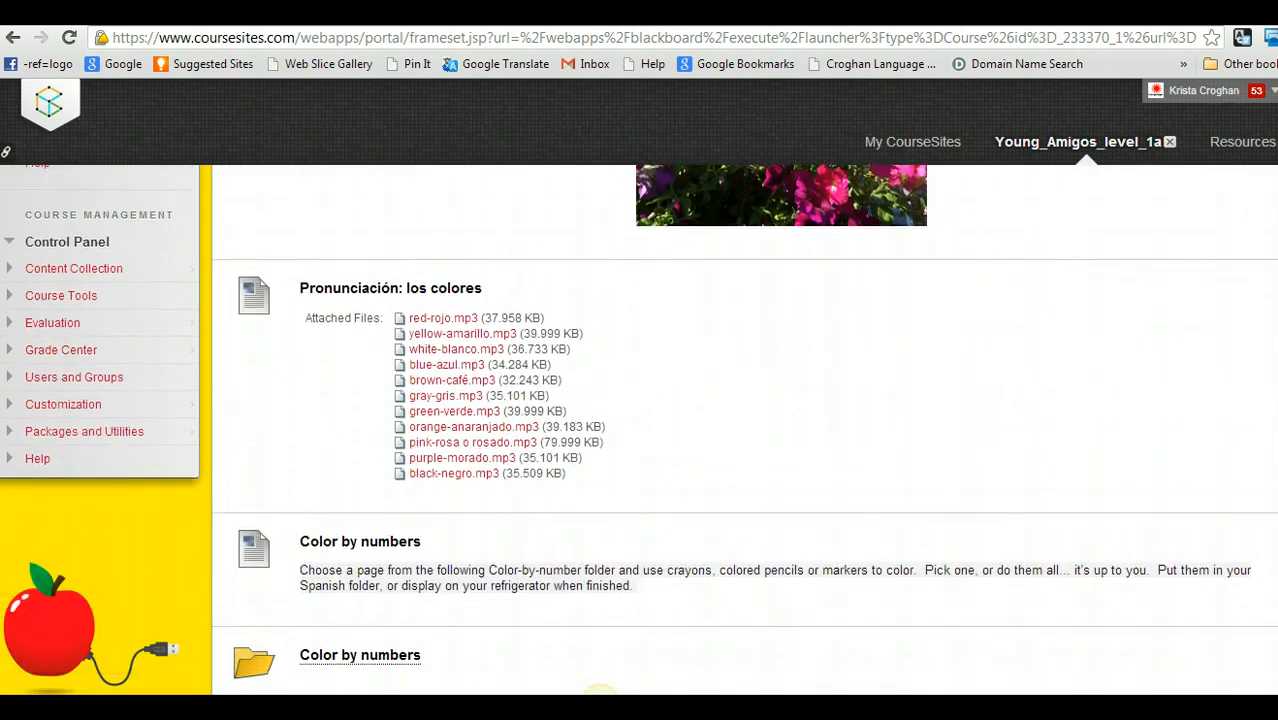
pyautogui.scroll(-3)
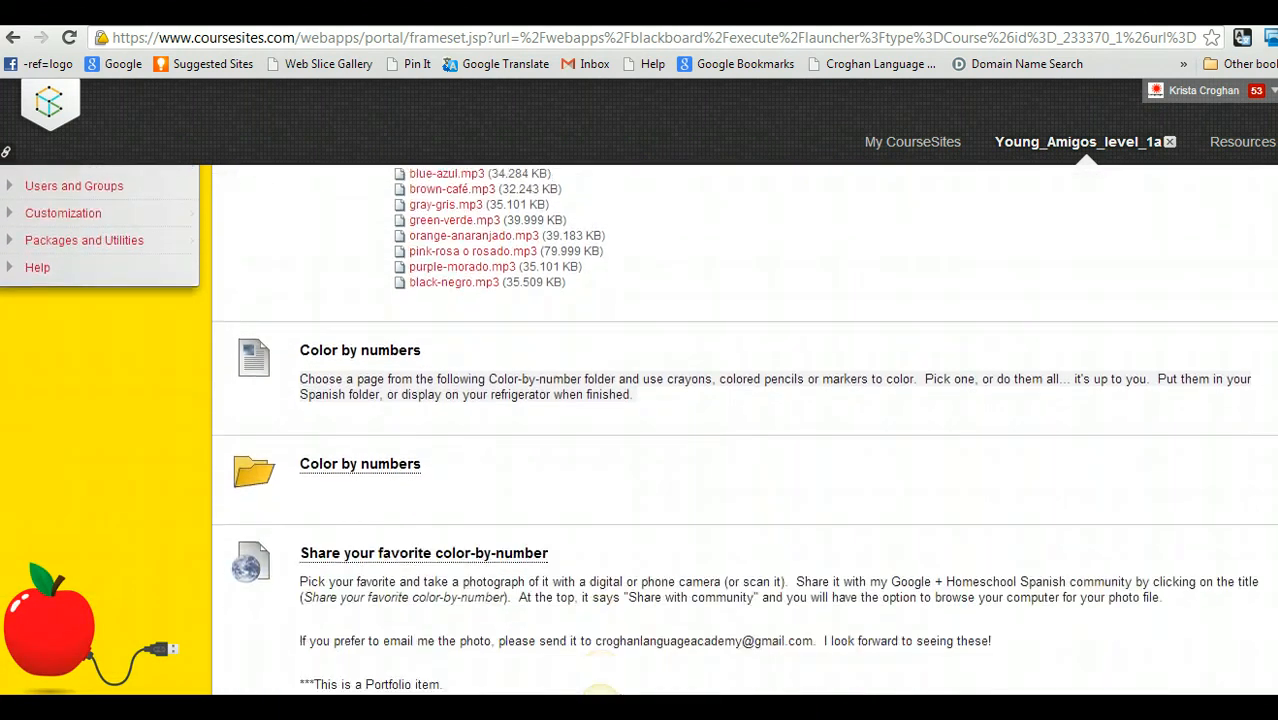
pyautogui.scroll(-3)
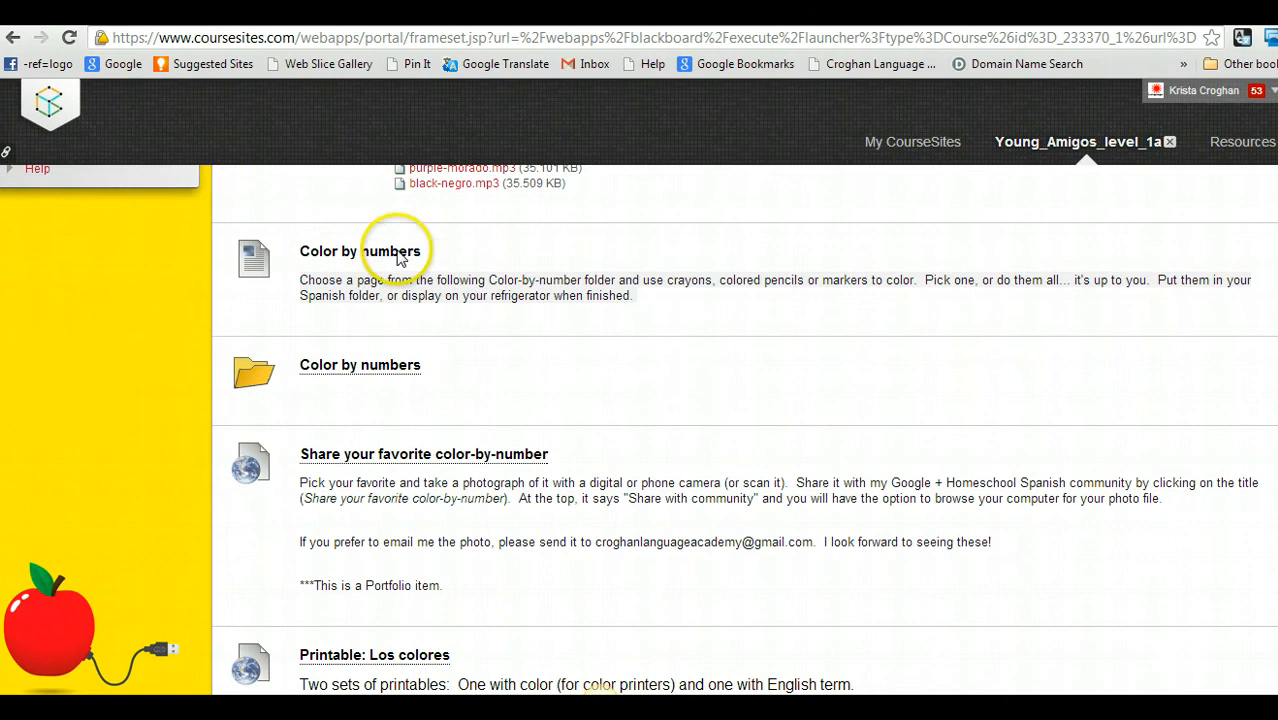
pyautogui.moveTo(355, 283)
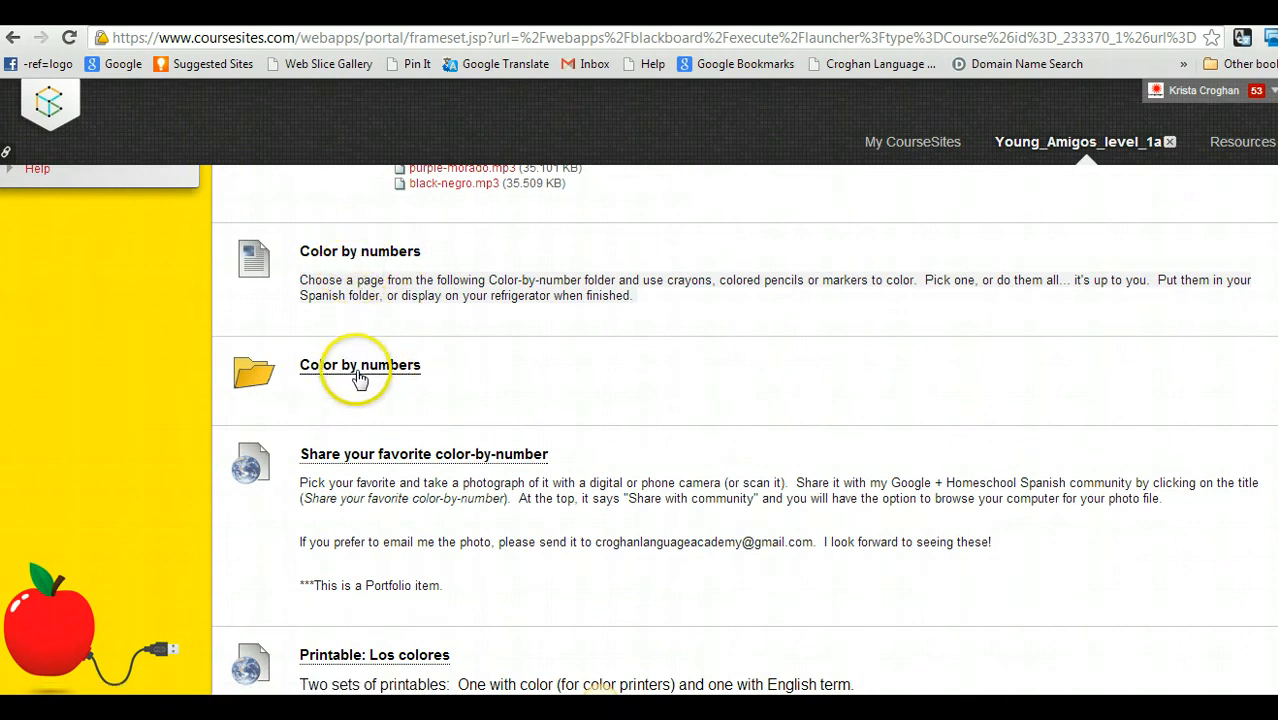
pyautogui.click(359, 365)
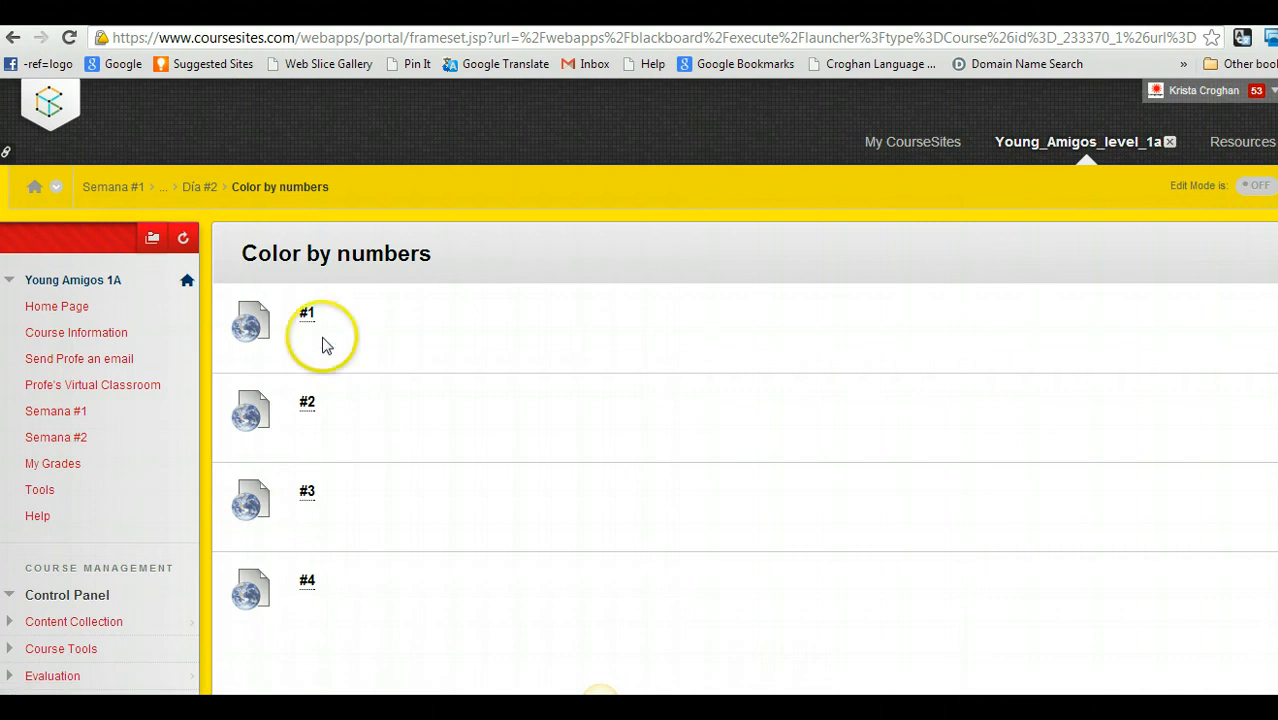
pyautogui.click(306, 313)
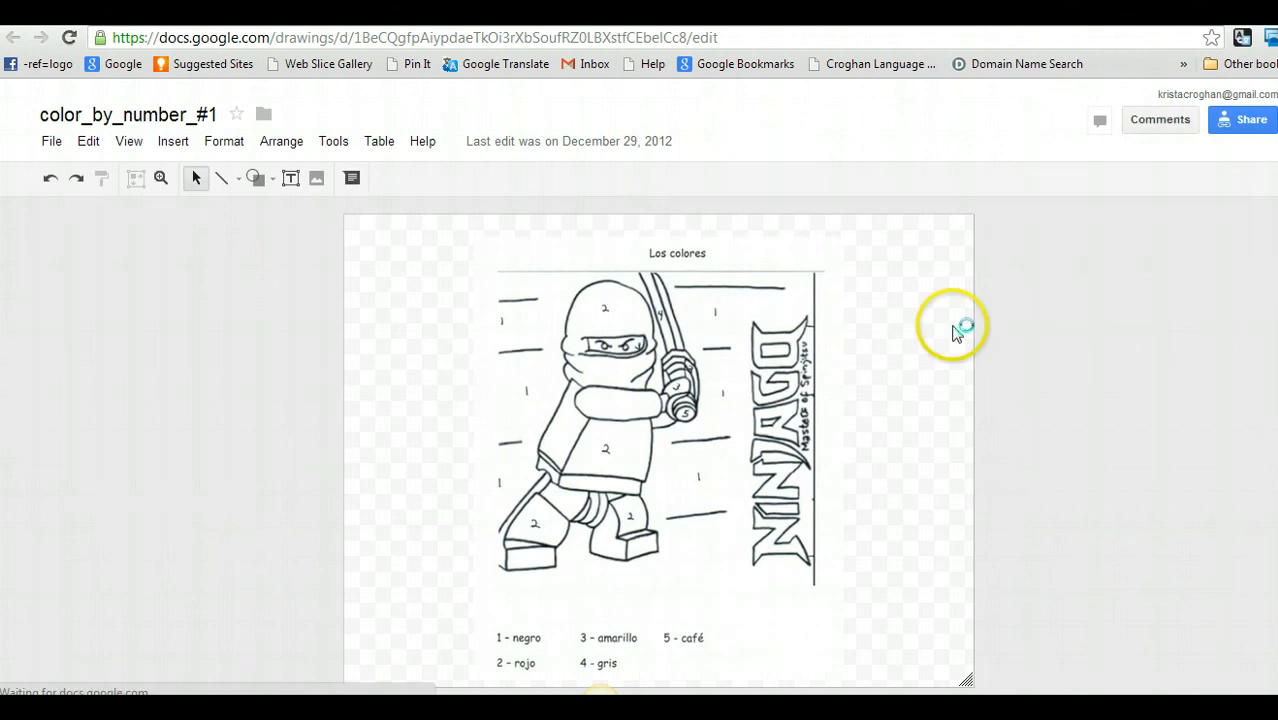
pyautogui.moveTo(1125, 420)
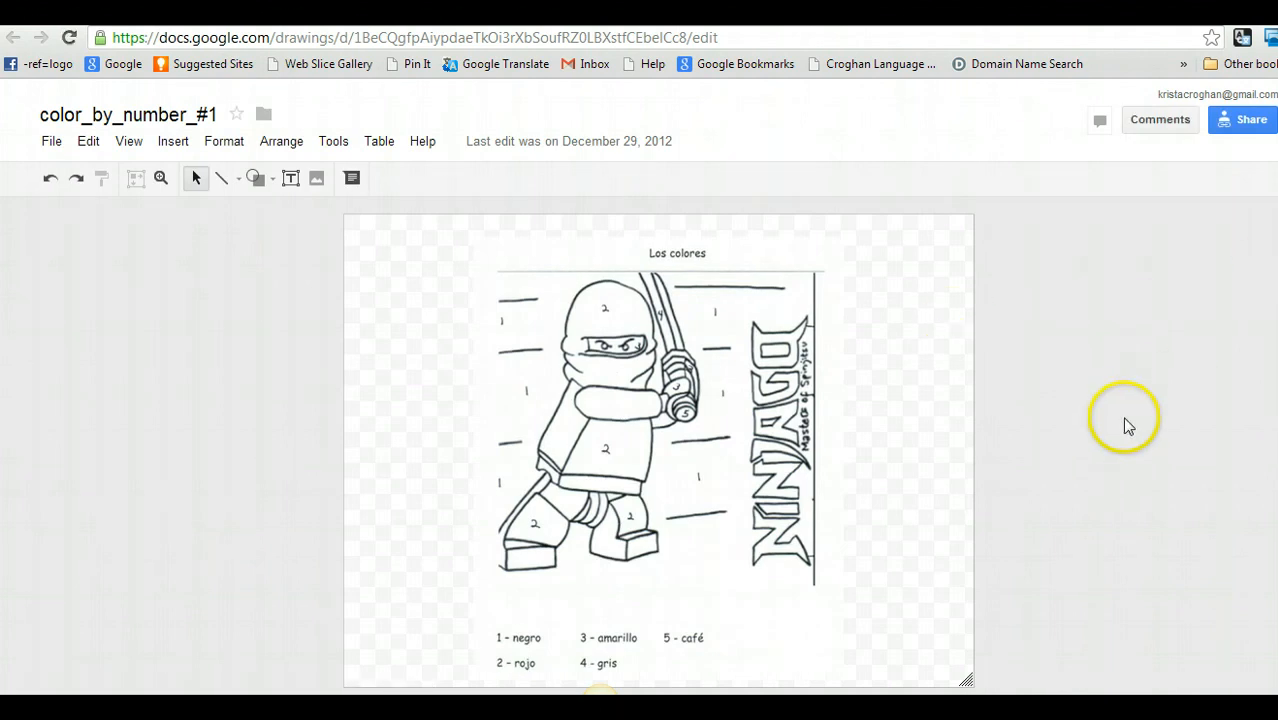
pyautogui.moveTo(467, 312)
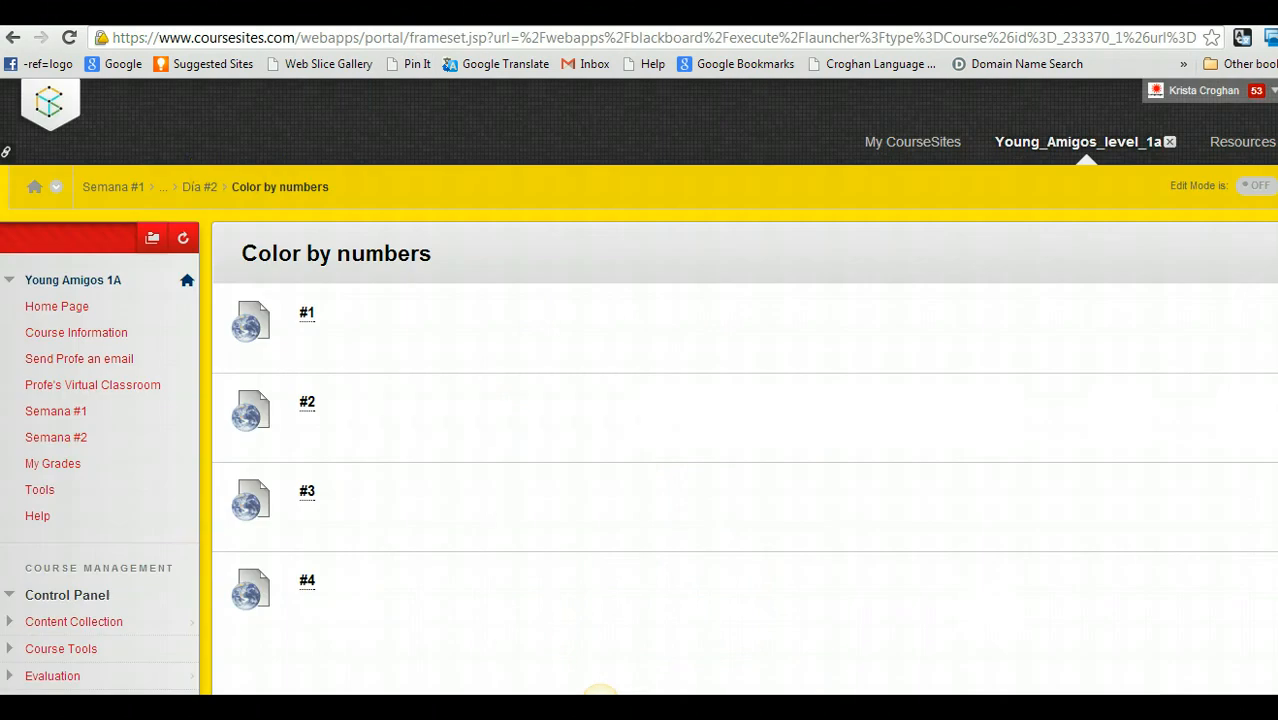
# Go back to Día #2 via the breadcrumb and scroll to Printable: Los colores
pyautogui.click(199, 187)
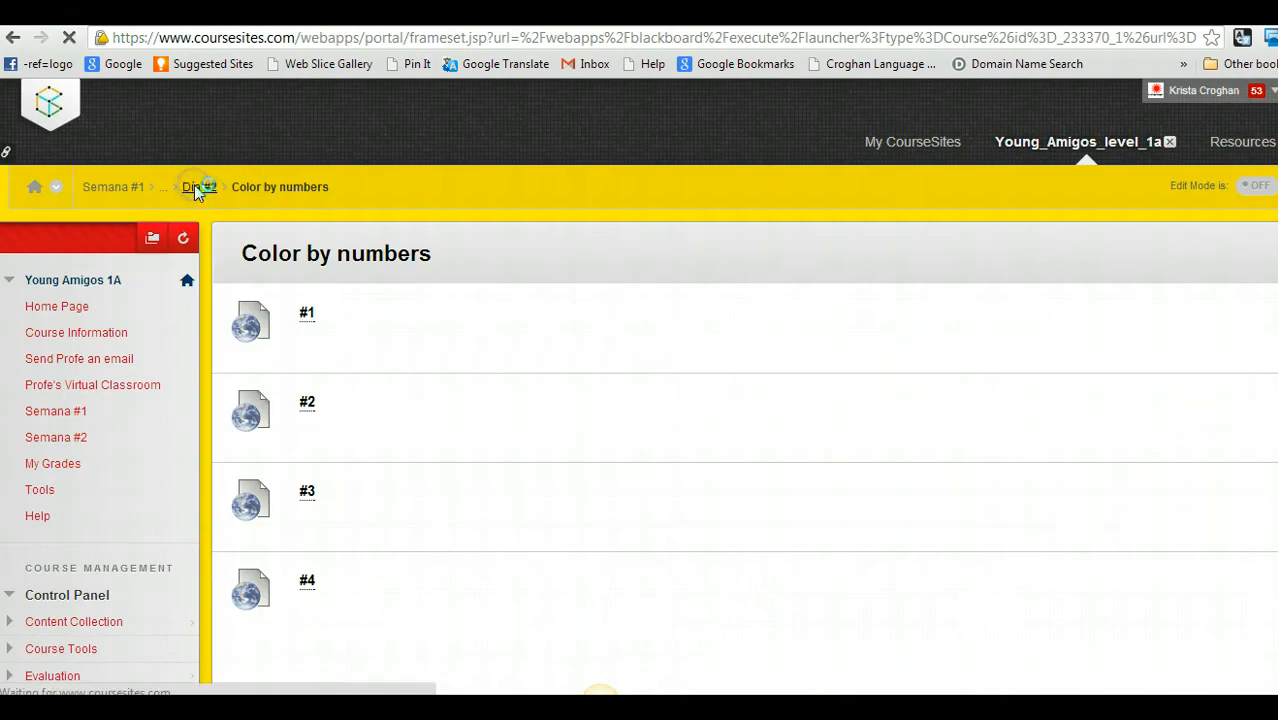
pyautogui.click(198, 187)
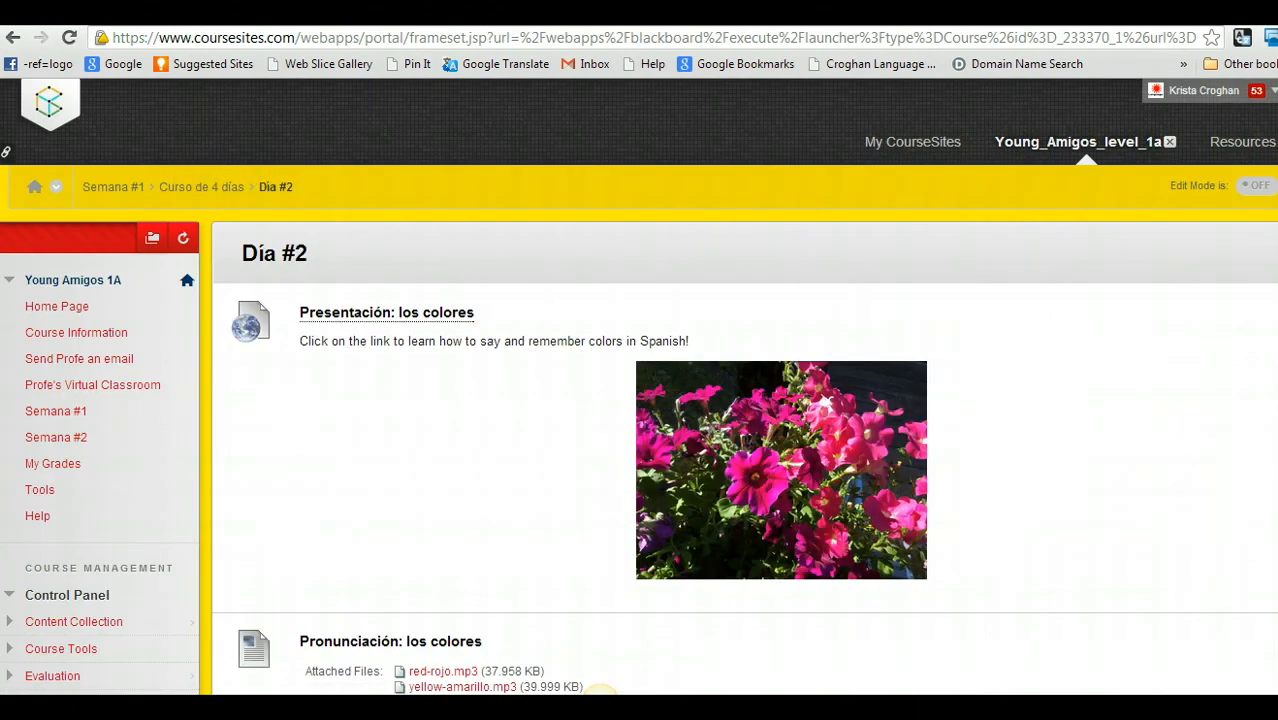
pyautogui.scroll(-3)
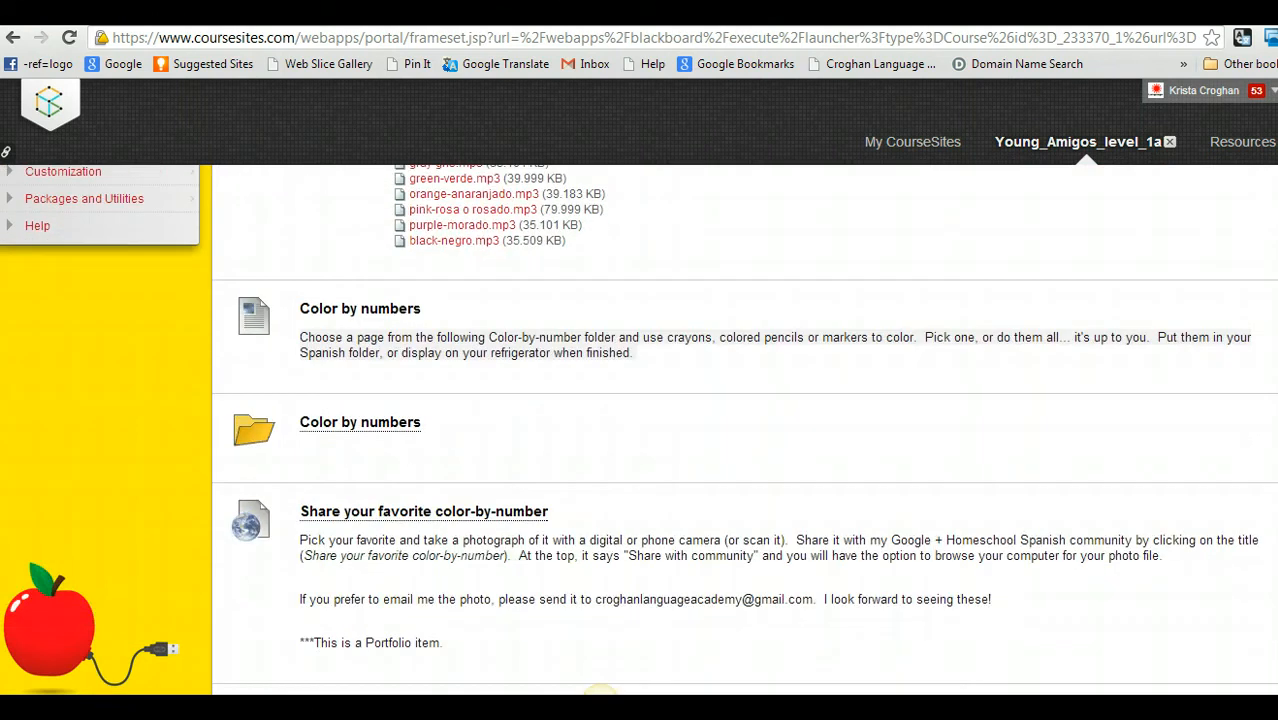
pyautogui.scroll(-3)
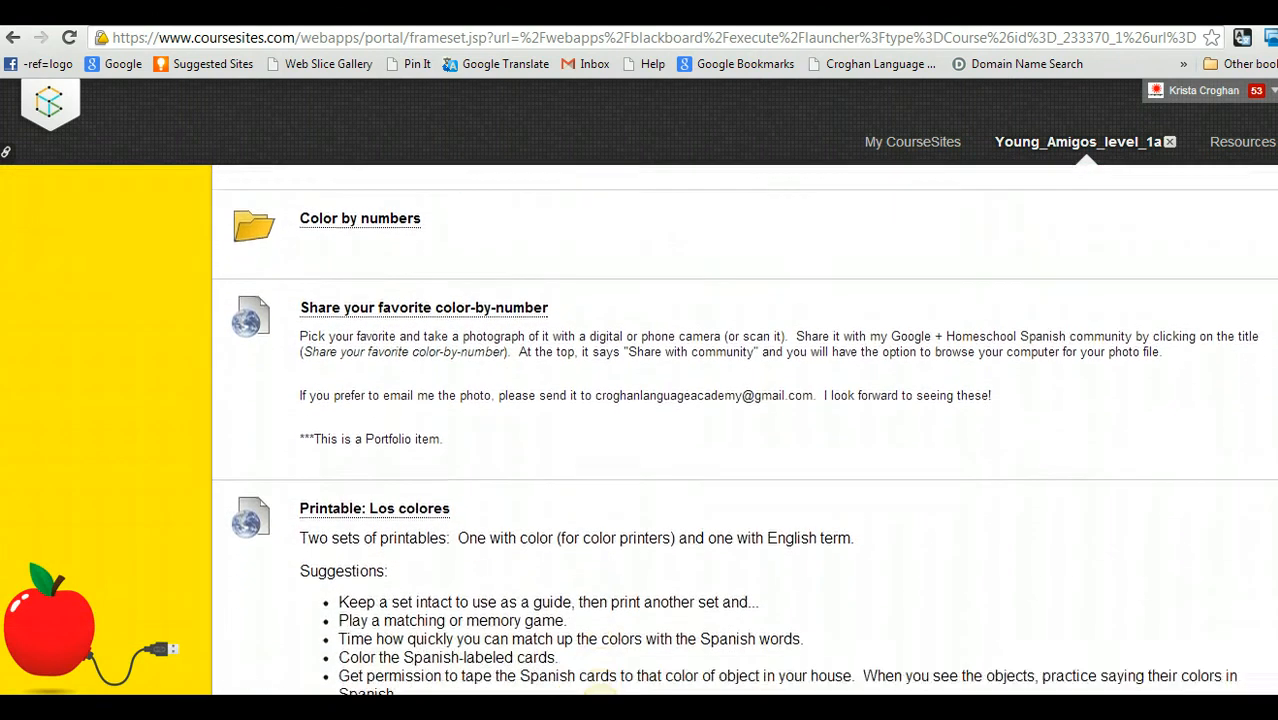
pyautogui.scroll(-3)
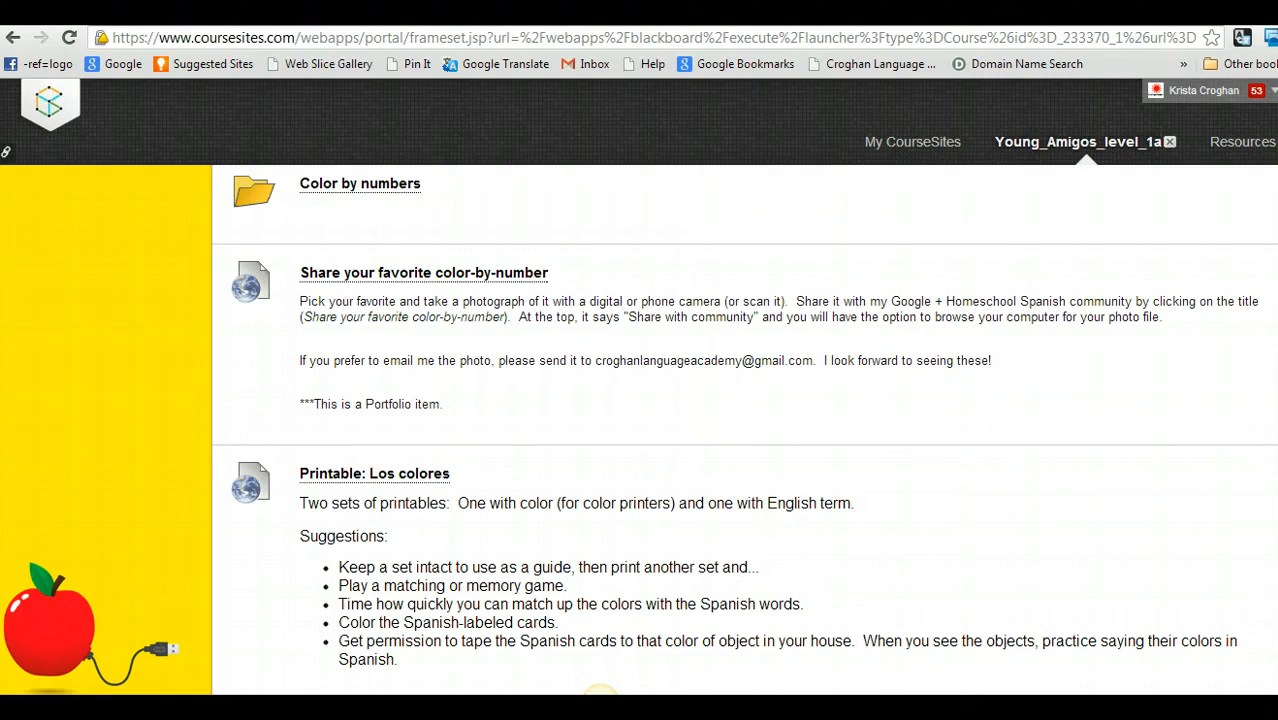
pyautogui.moveTo(384, 484)
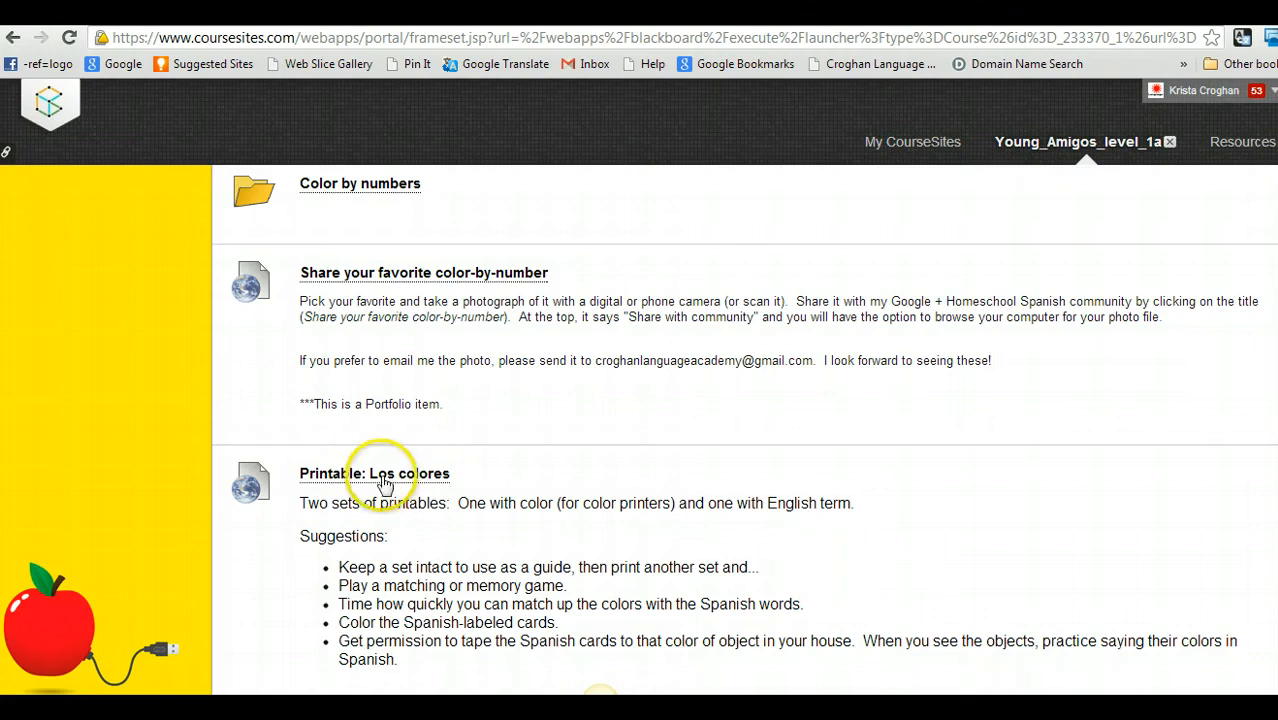
# Open Printable: Los colores and scroll through the color-word and English-word cards
pyautogui.click(374, 473)
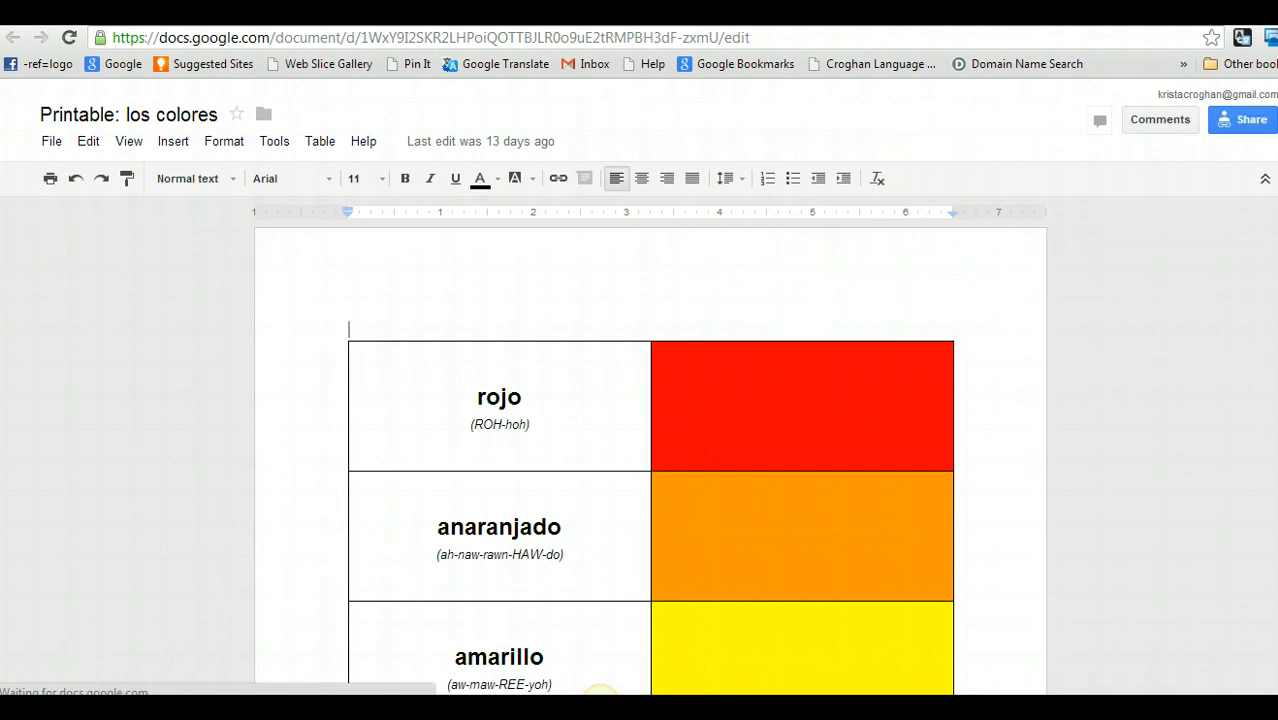
pyautogui.scroll(-3)
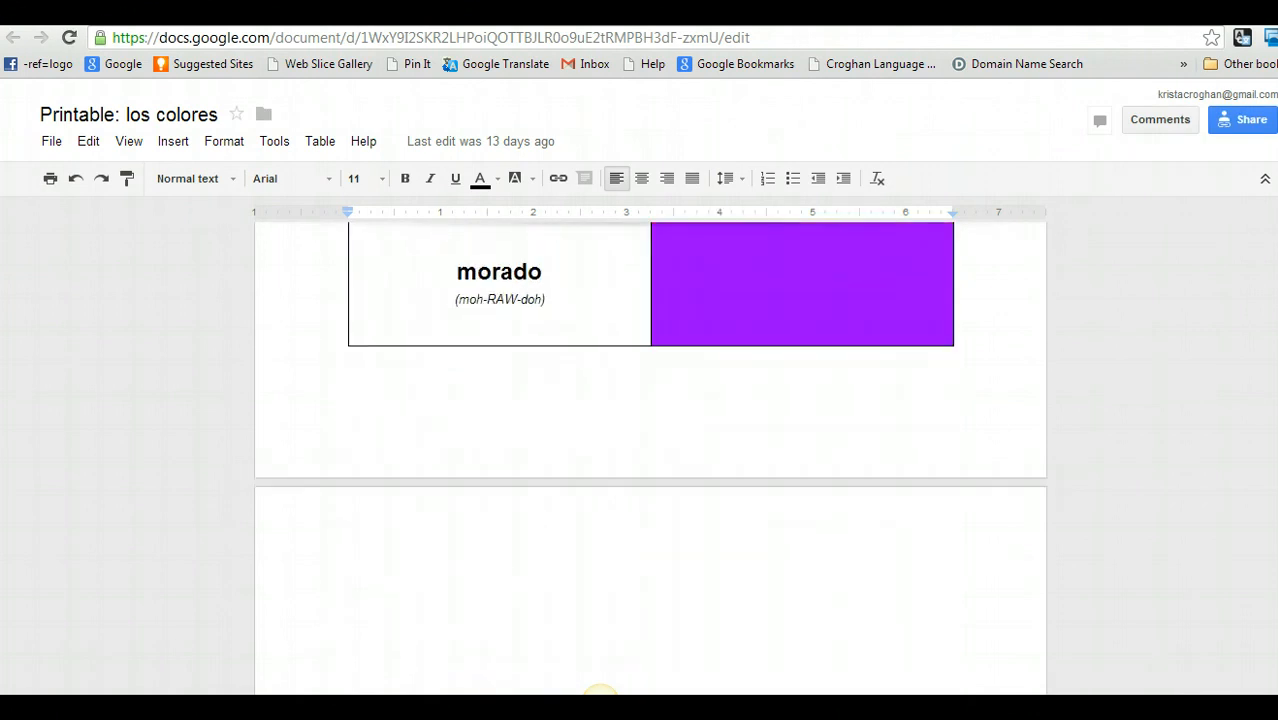
pyautogui.scroll(-3)
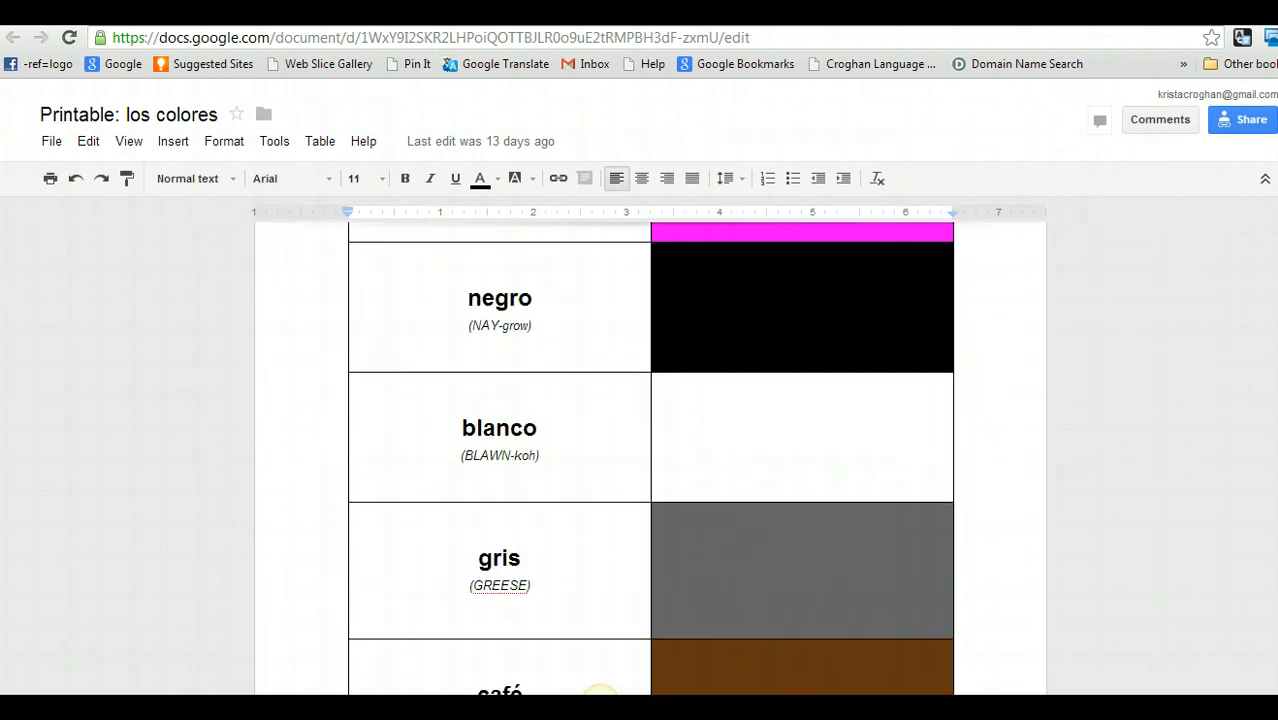
pyautogui.scroll(-3)
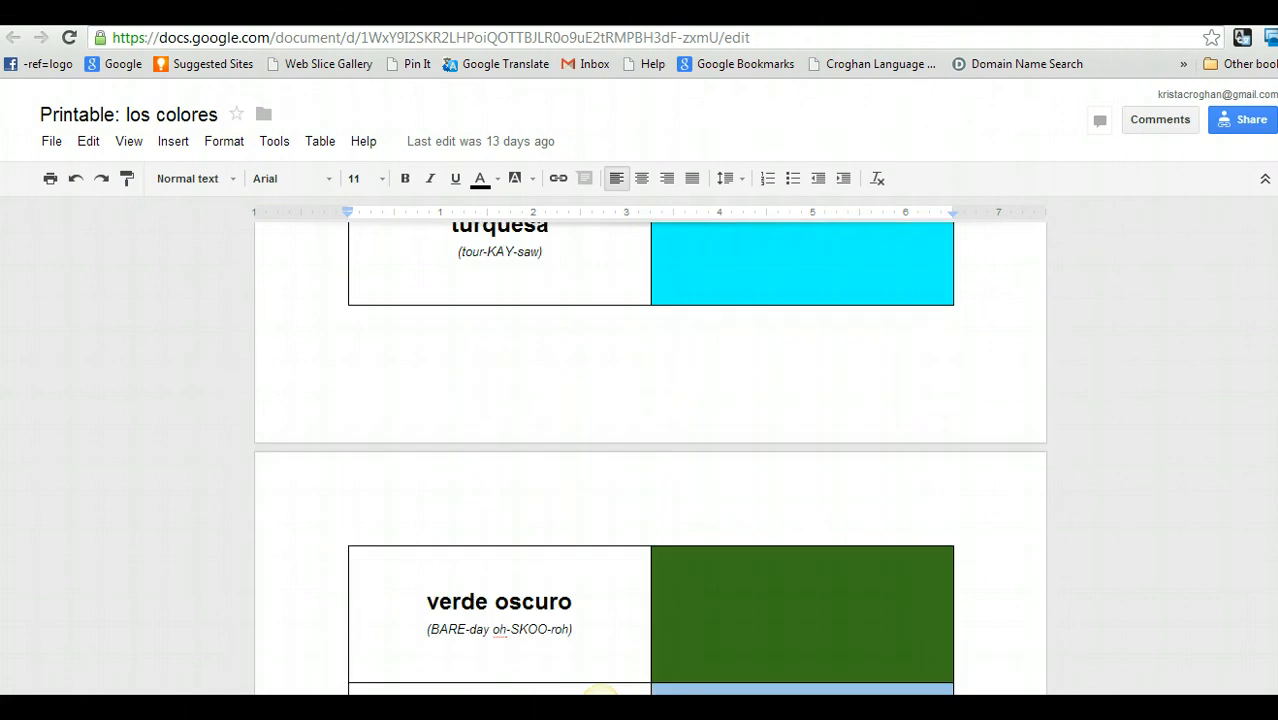
pyautogui.scroll(3)
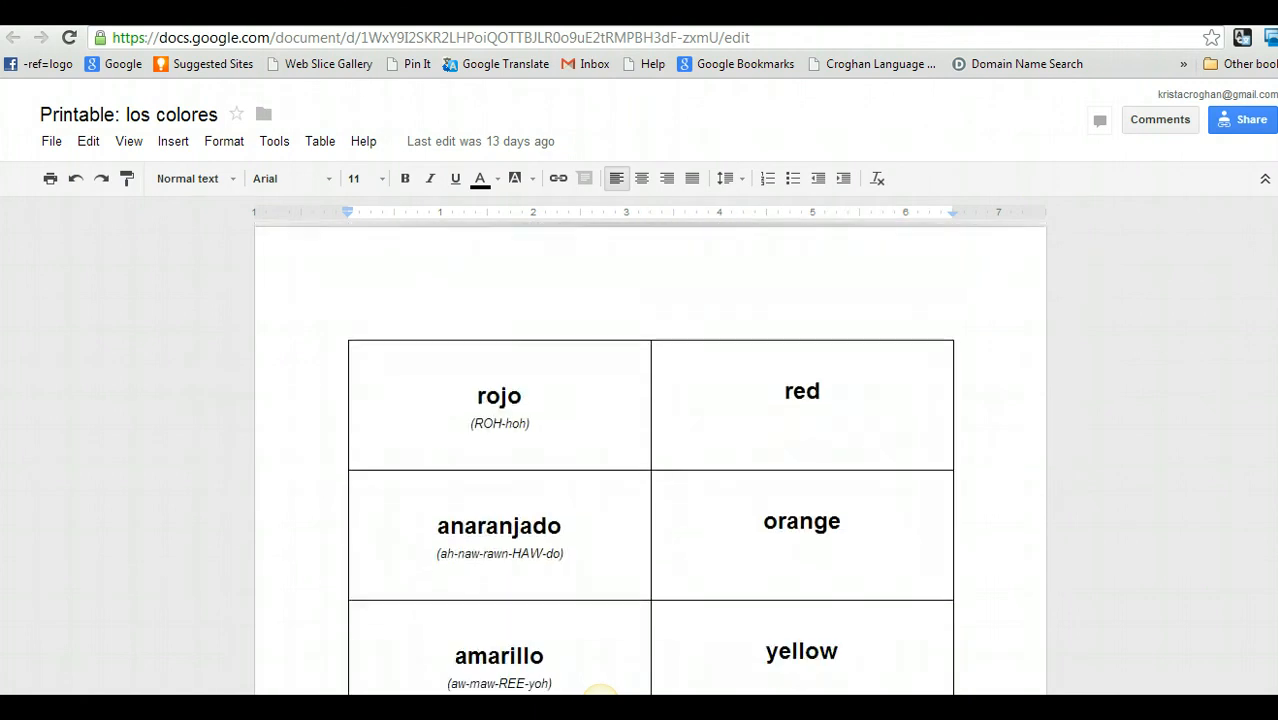
pyautogui.scroll(-3)
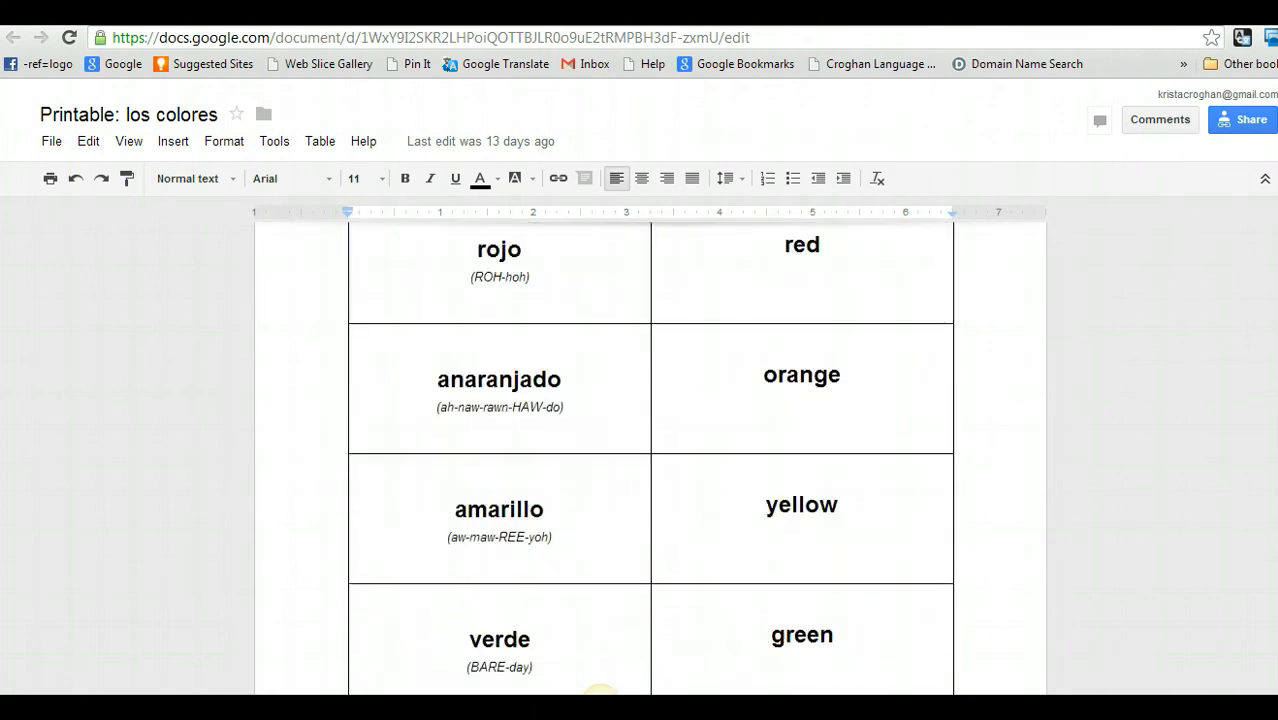
pyautogui.scroll(-3)
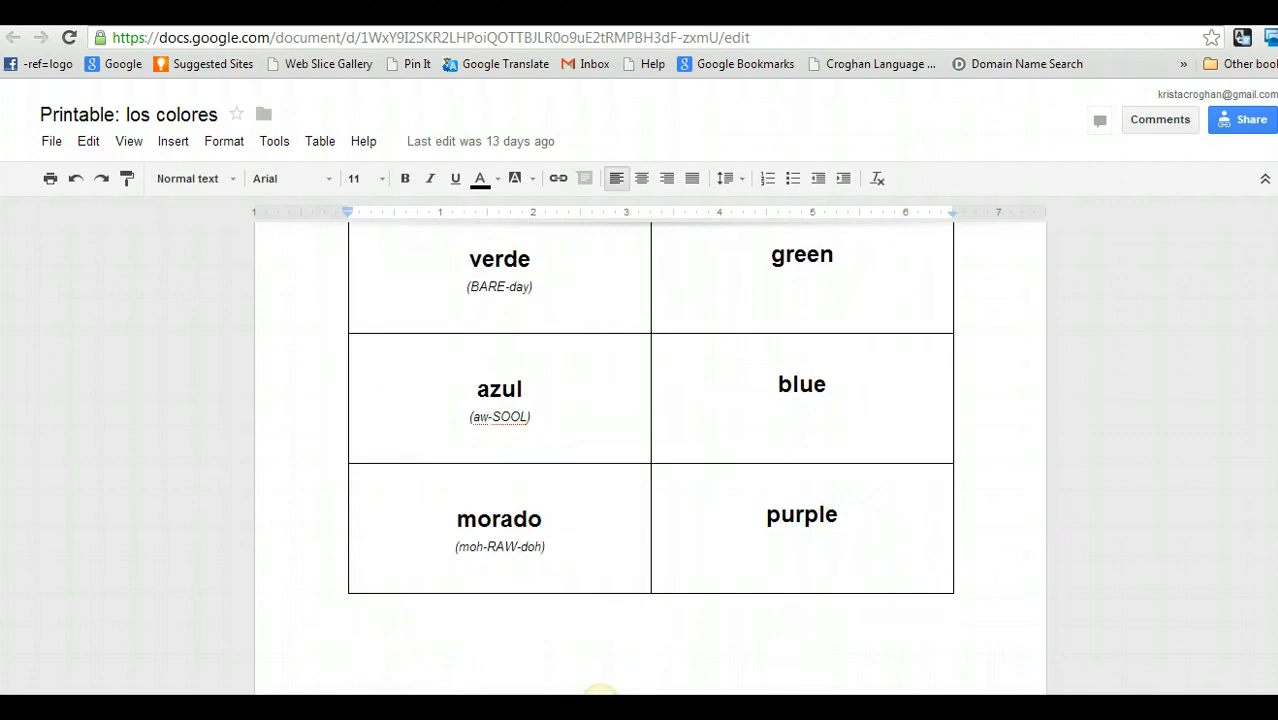
pyautogui.scroll(3)
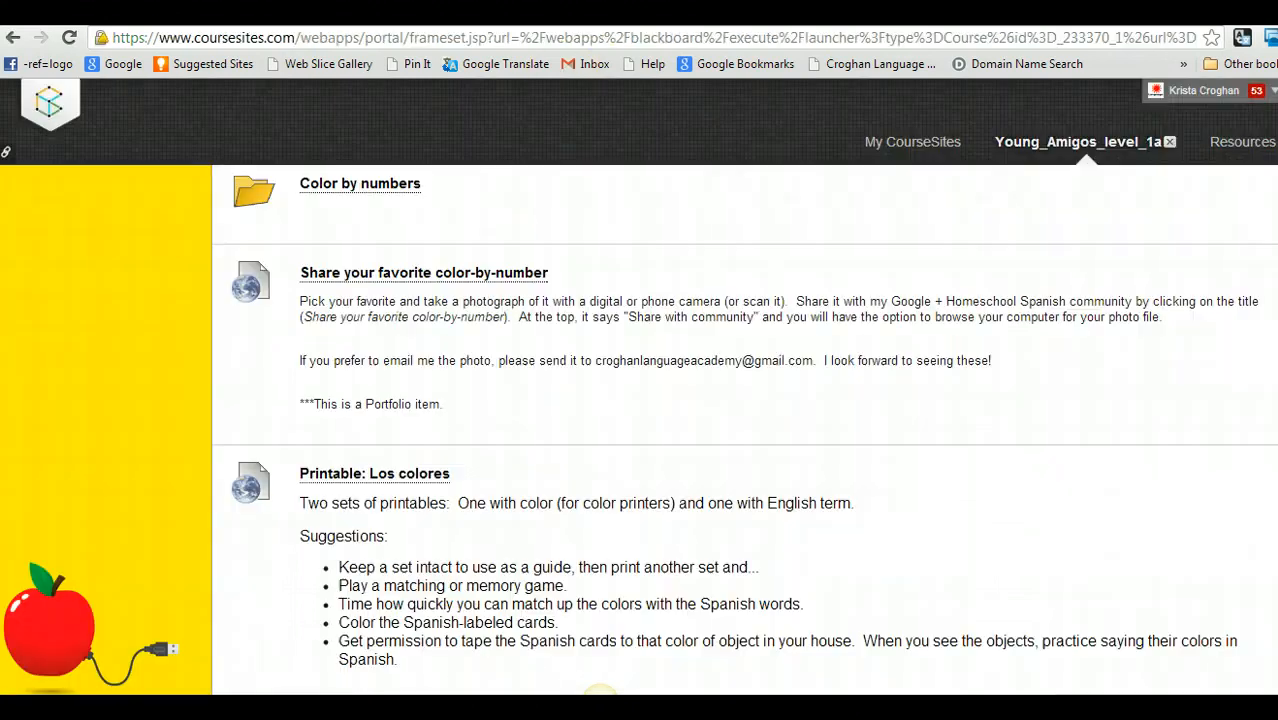
# Go to the Día #3 page and scroll through its colour and number activities
pyautogui.scroll(3)
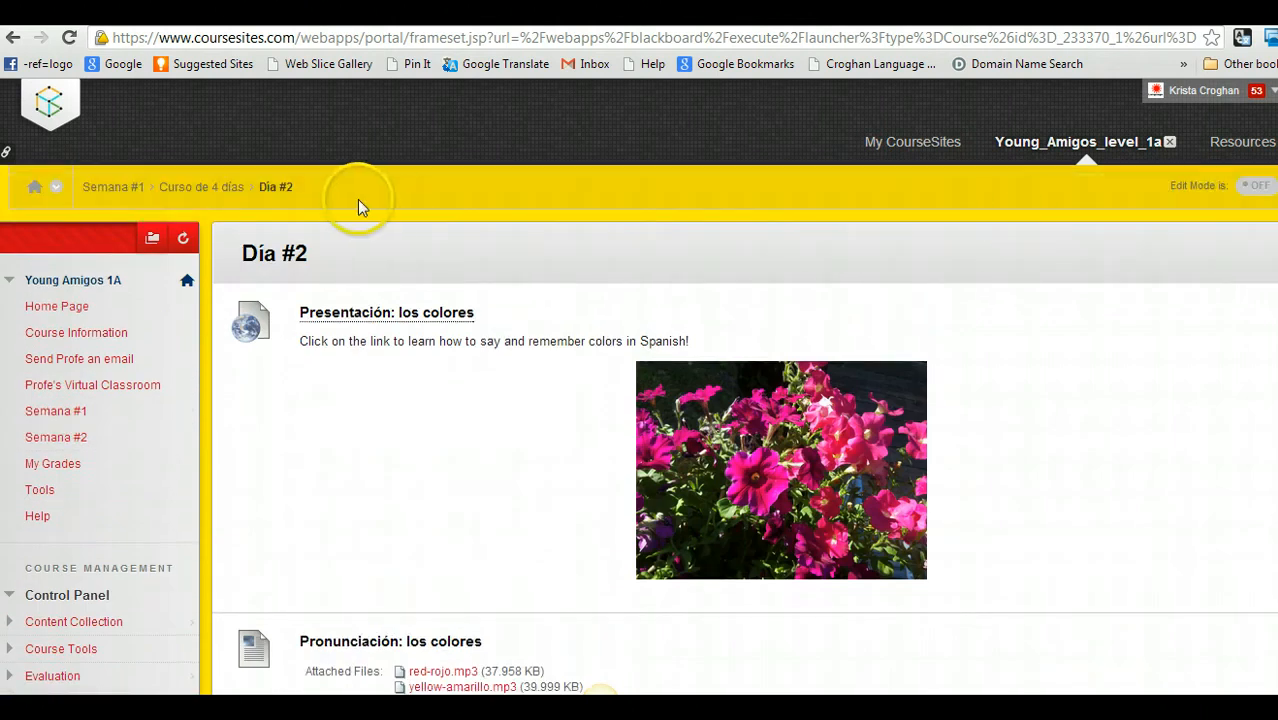
pyautogui.click(201, 187)
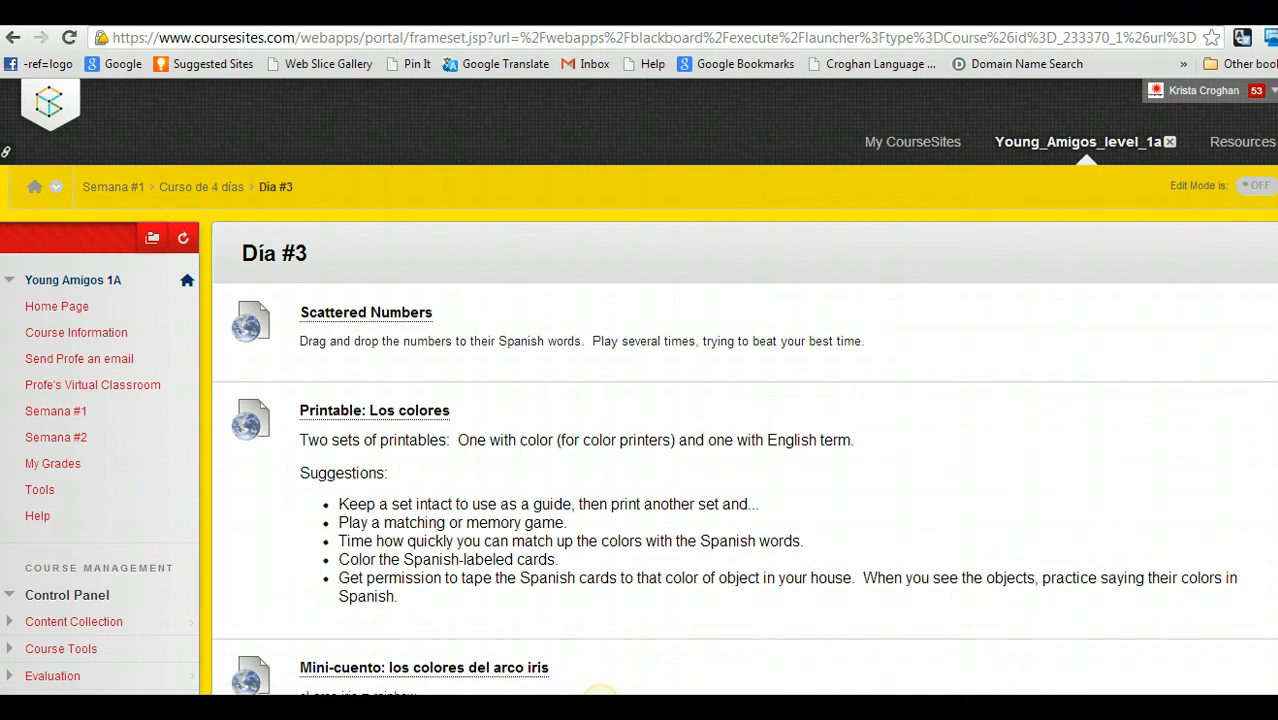
pyautogui.scroll(3)
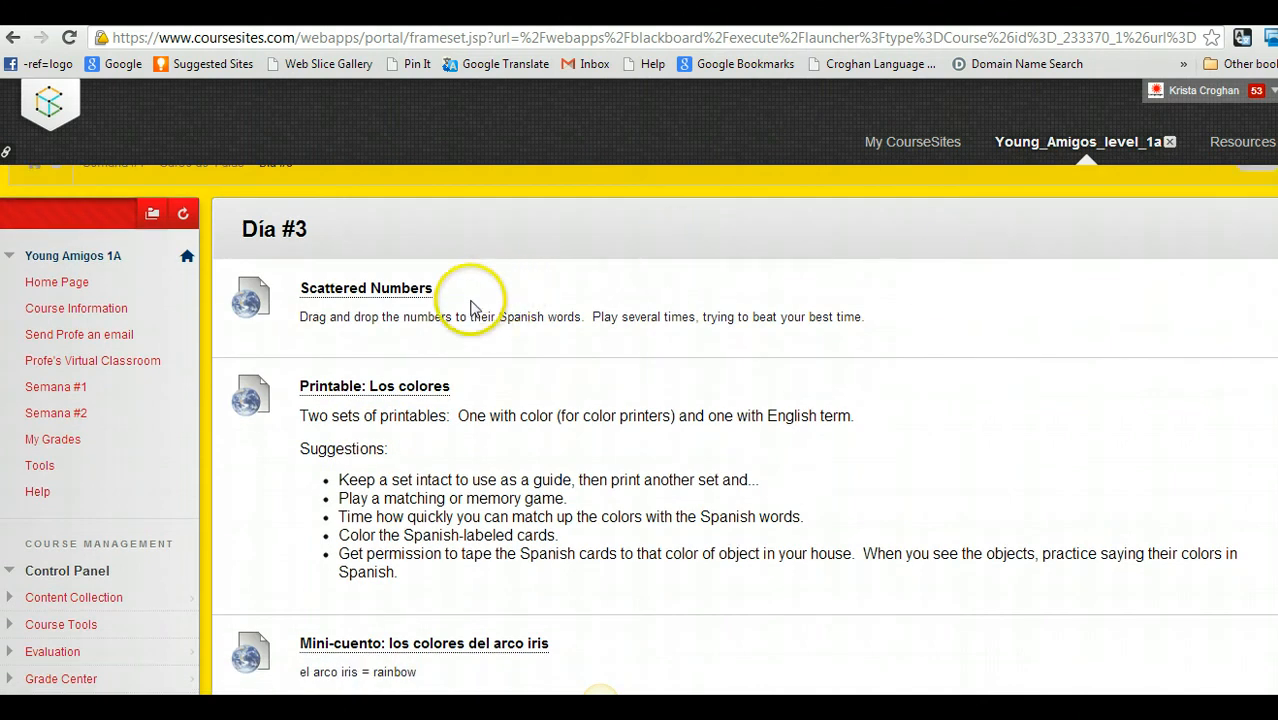
pyautogui.moveTo(445, 300)
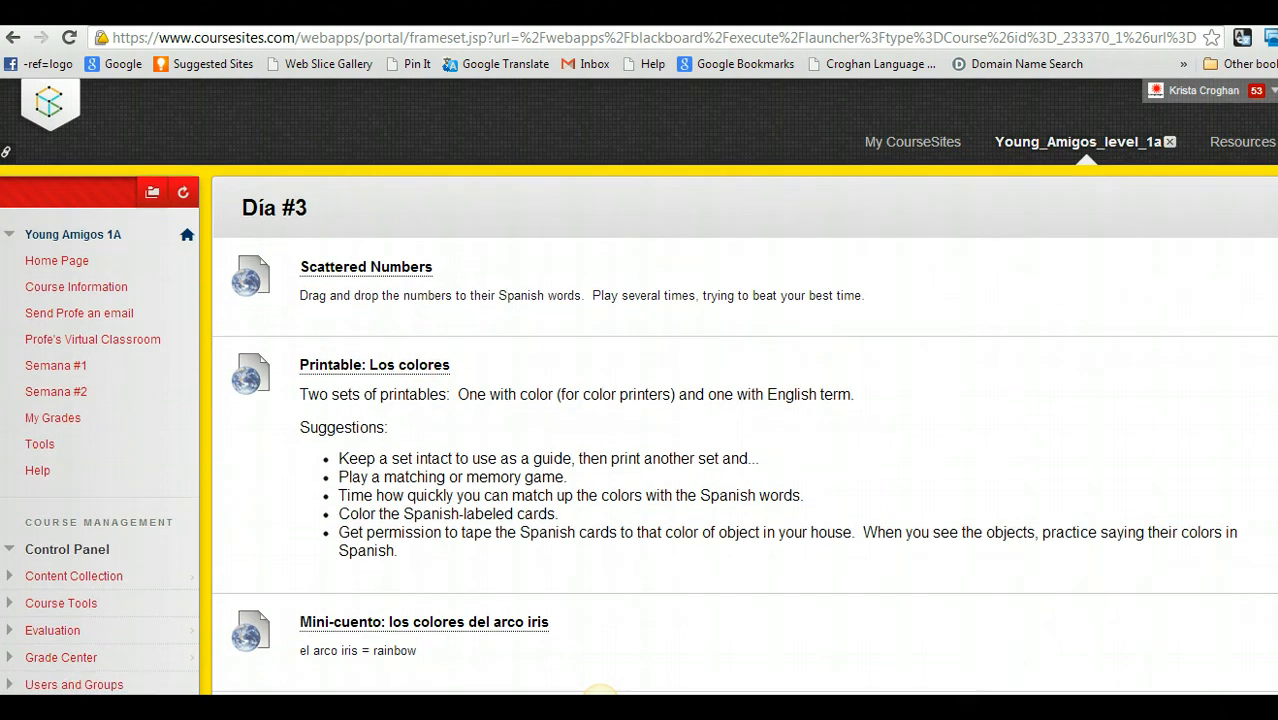
pyautogui.scroll(-3)
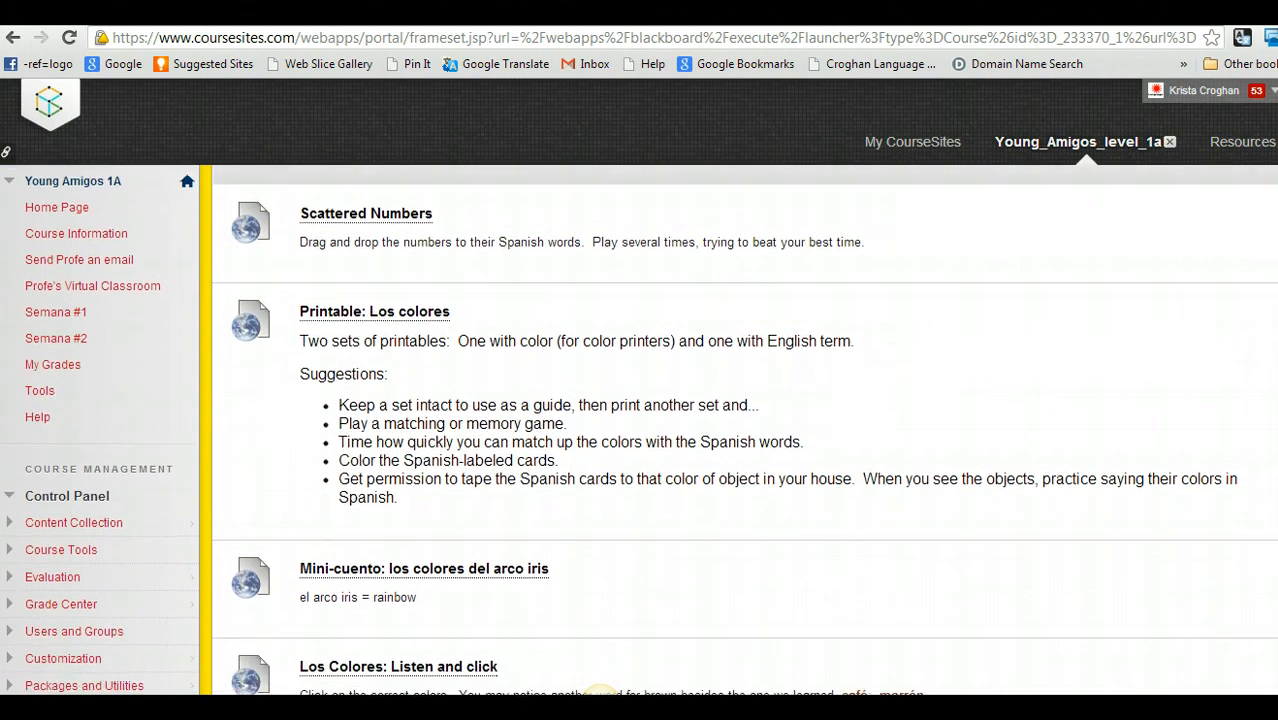
pyautogui.scroll(-3)
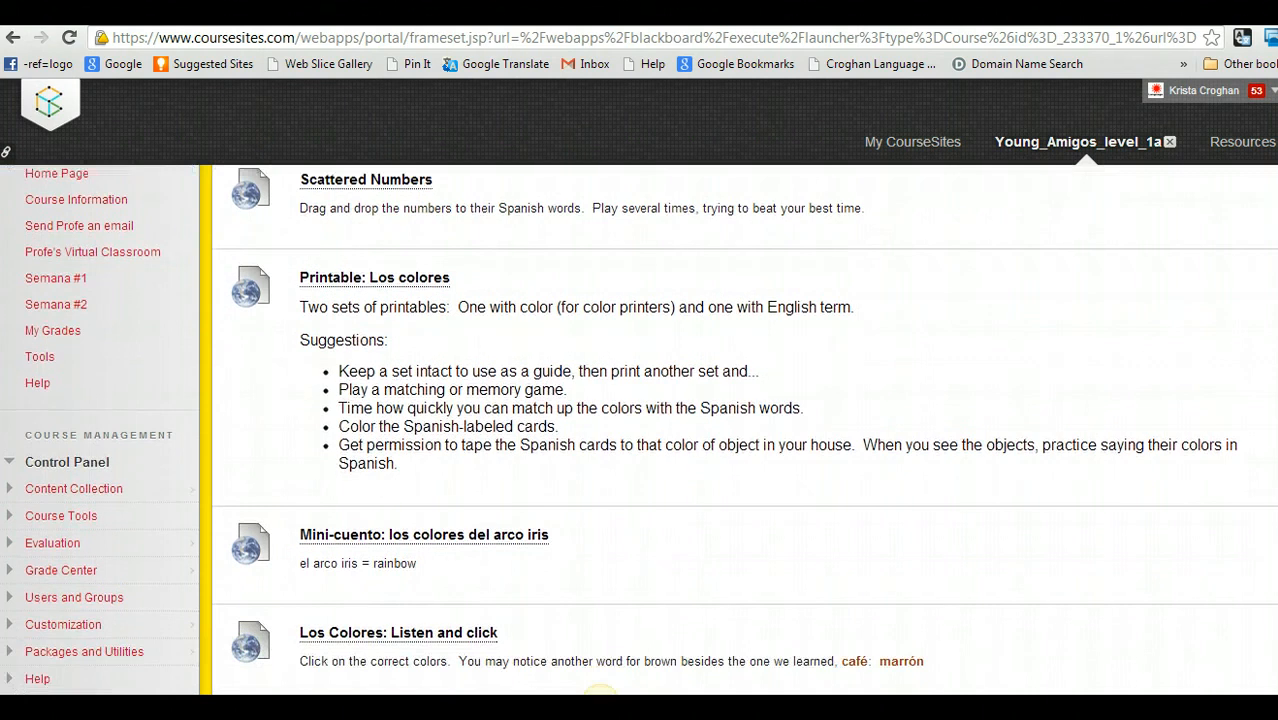
pyautogui.moveTo(435, 573)
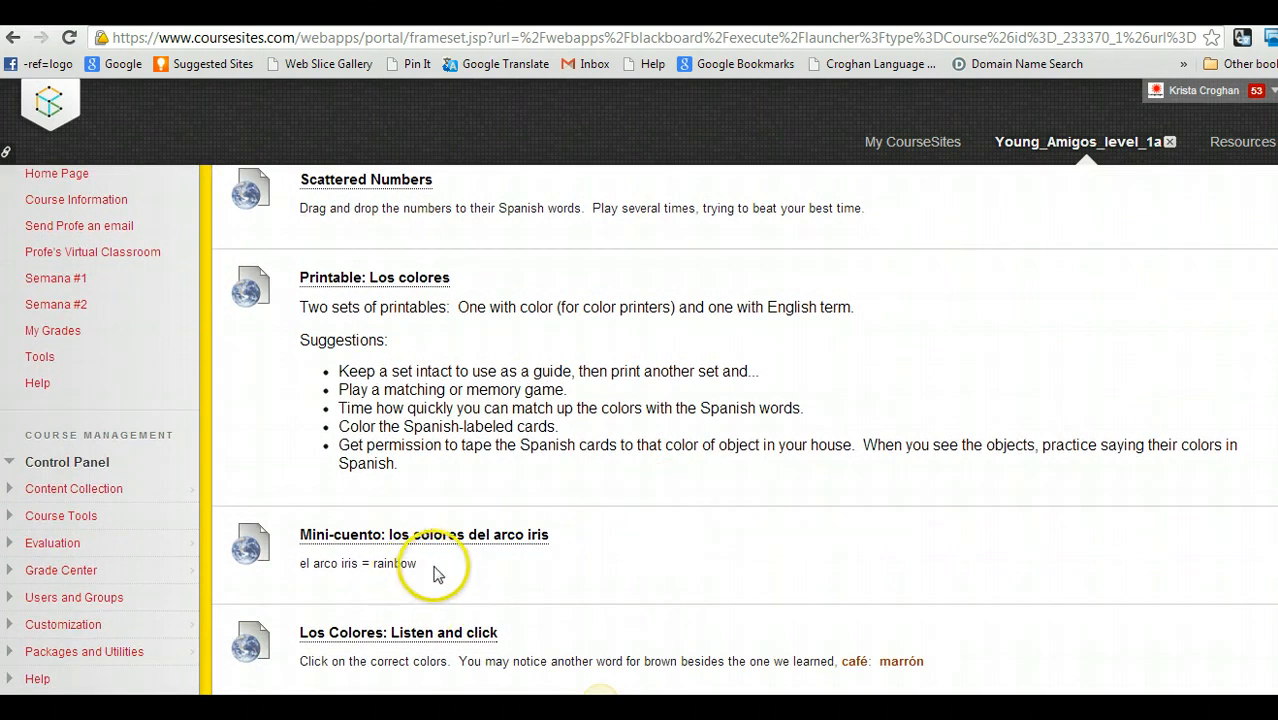
pyautogui.moveTo(560, 538)
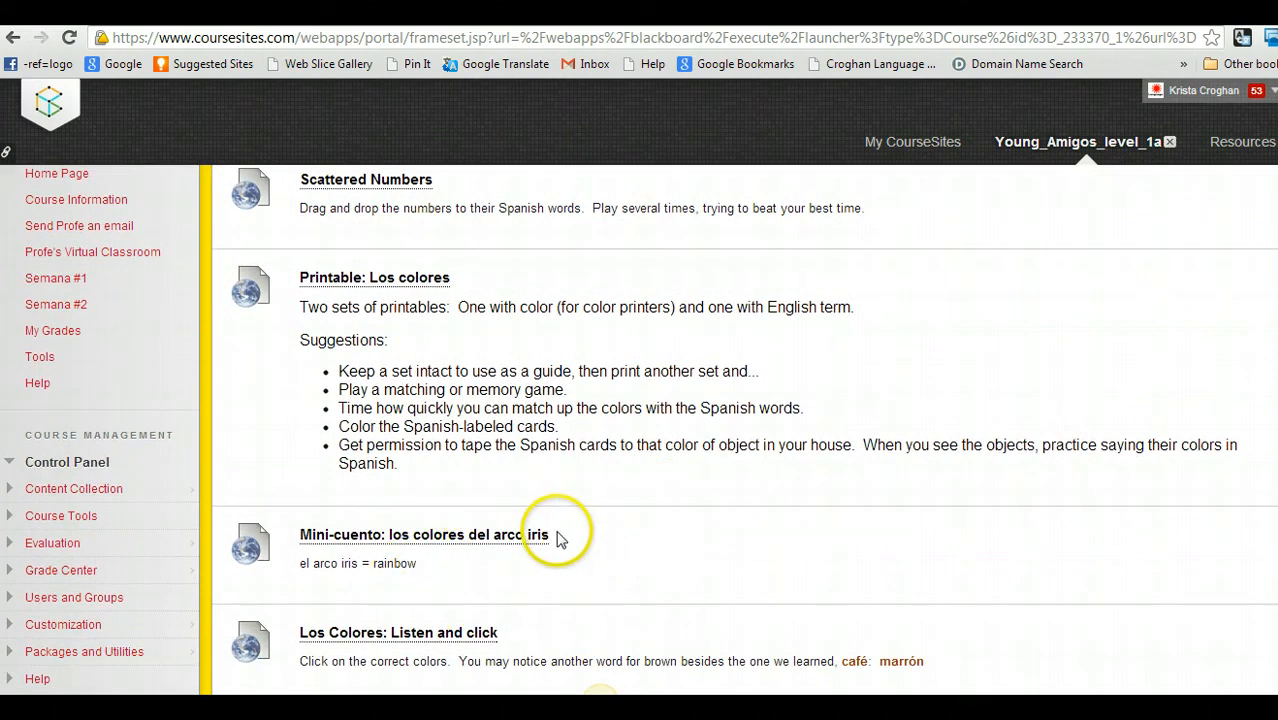
pyautogui.moveTo(475, 693)
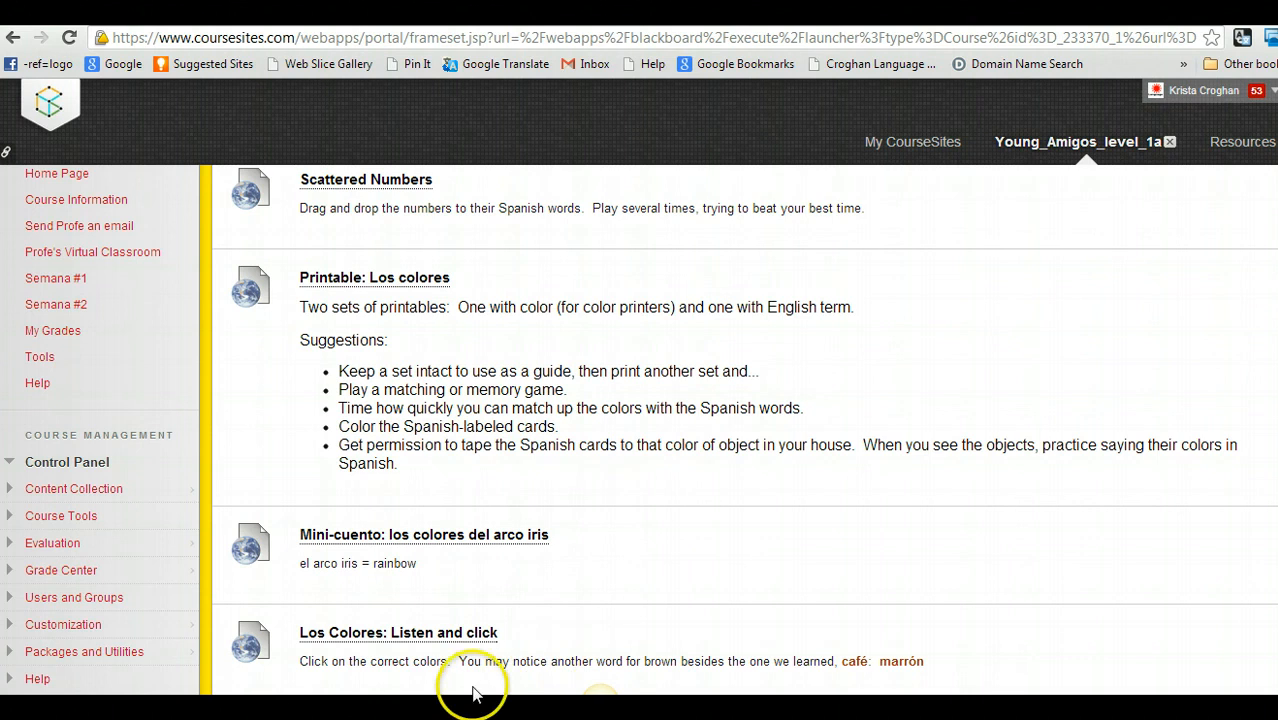
pyautogui.moveTo(718, 615)
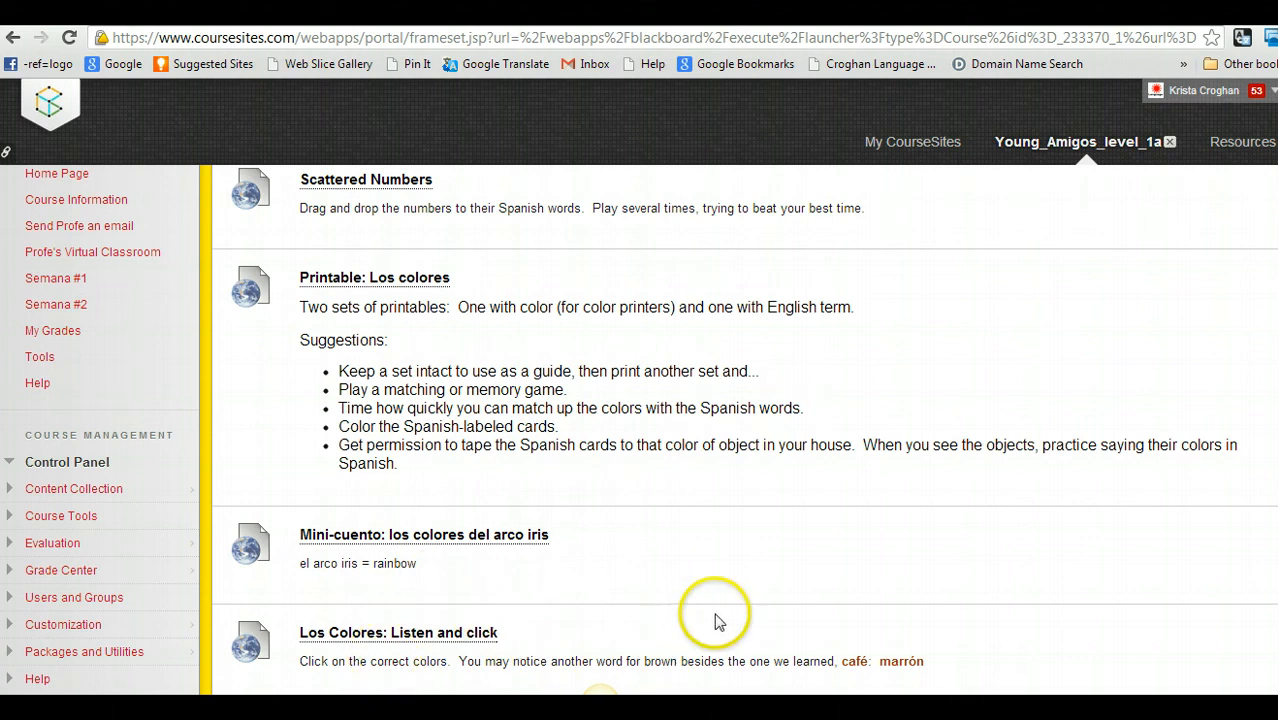
pyautogui.moveTo(718, 620)
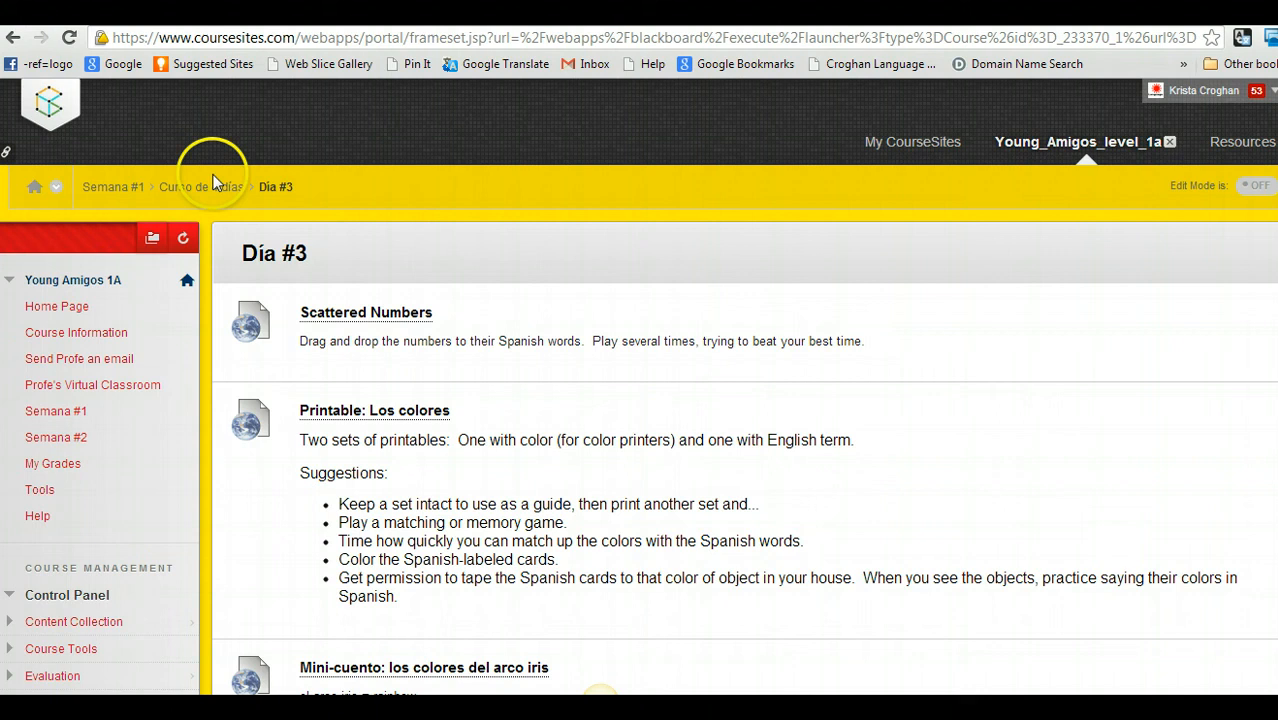
# Return to the 'Curso de 4 días' overview and open the Día #4 folder
pyautogui.click(201, 186)
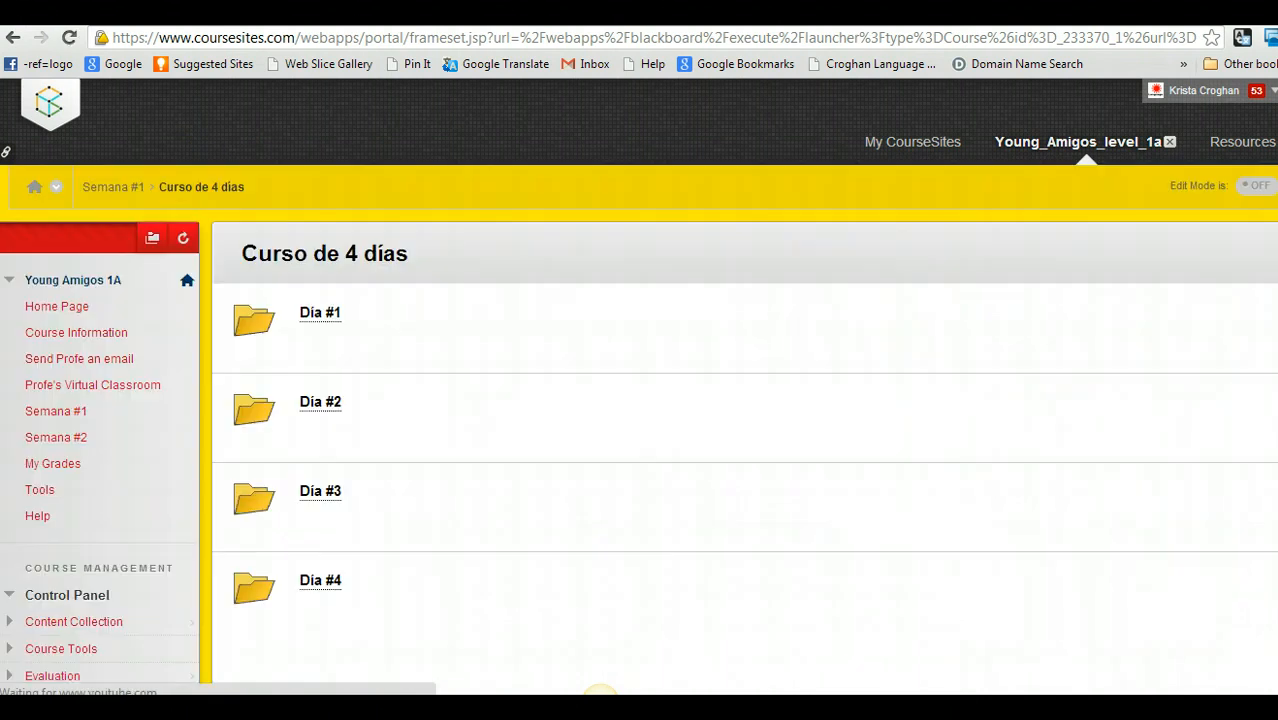
pyautogui.scroll(-3)
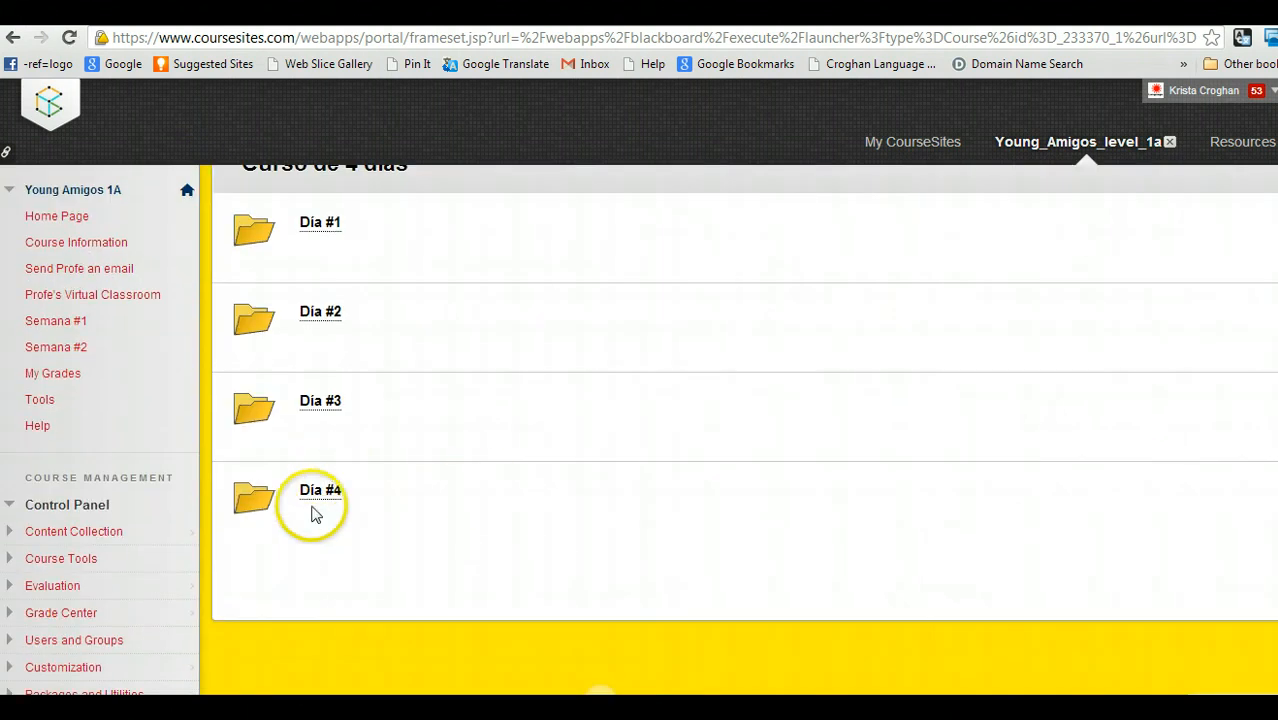
pyautogui.click(319, 489)
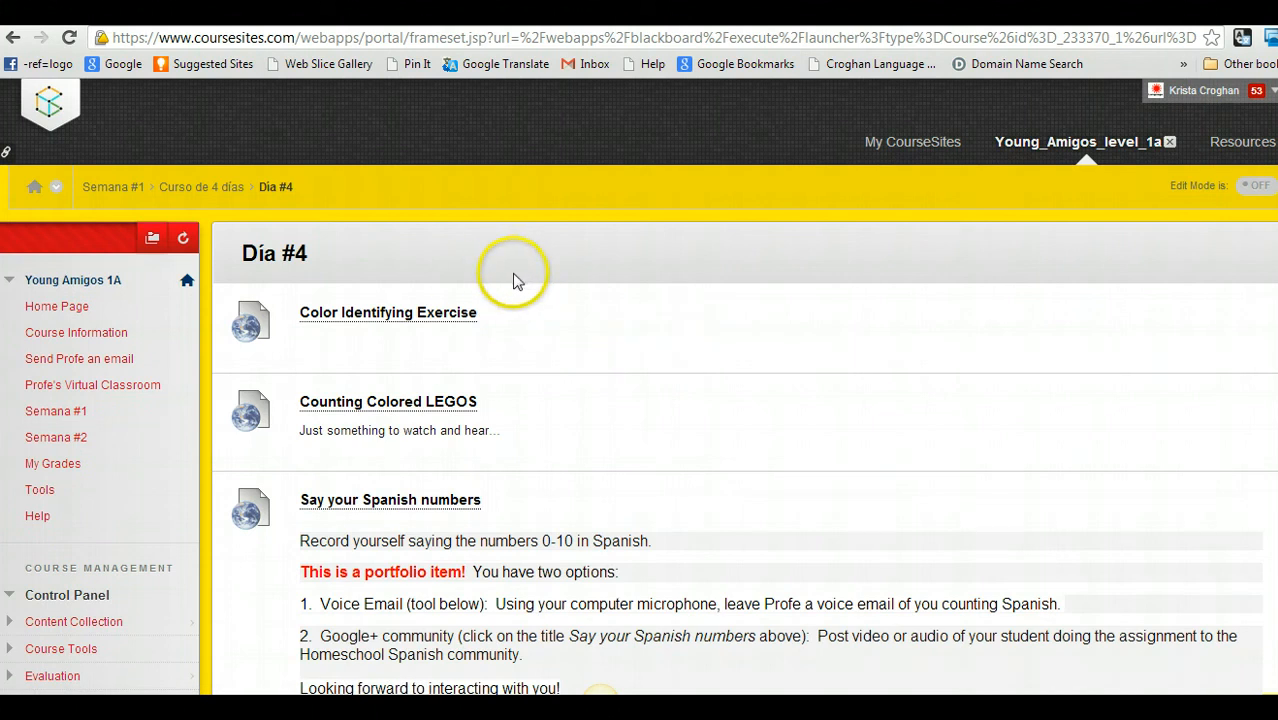
pyautogui.click(387, 312)
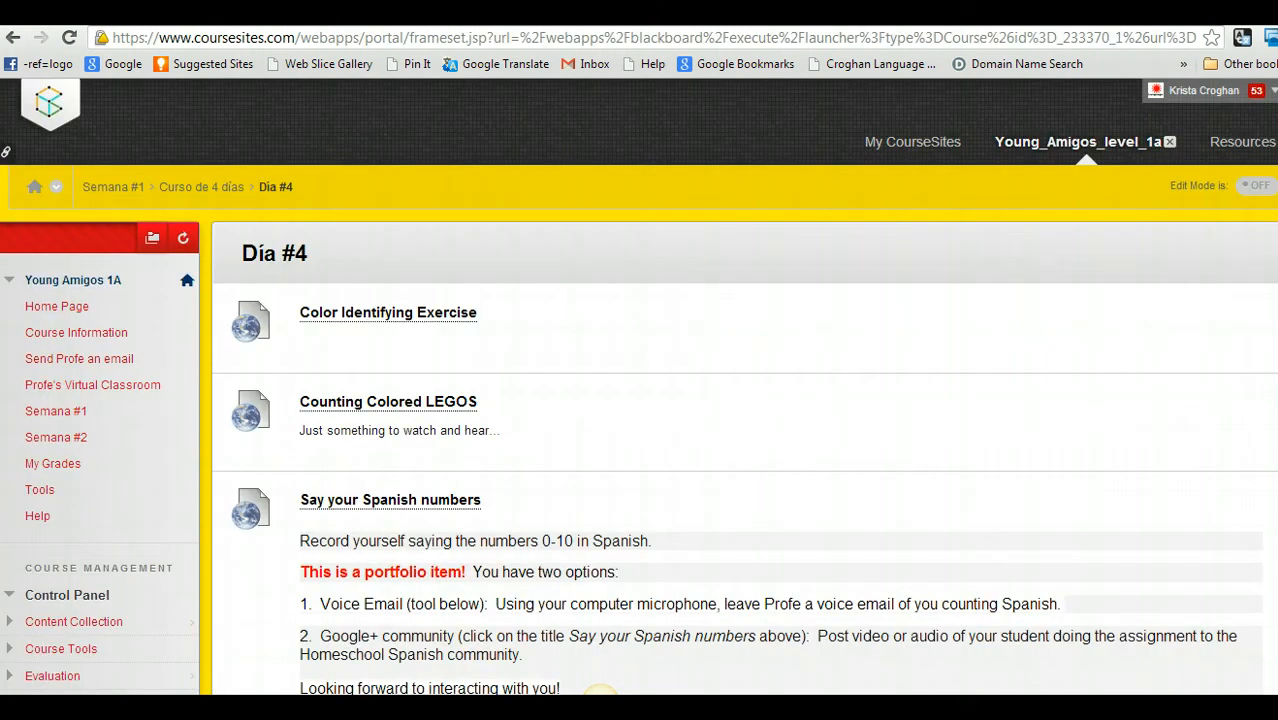
pyautogui.scroll(-3)
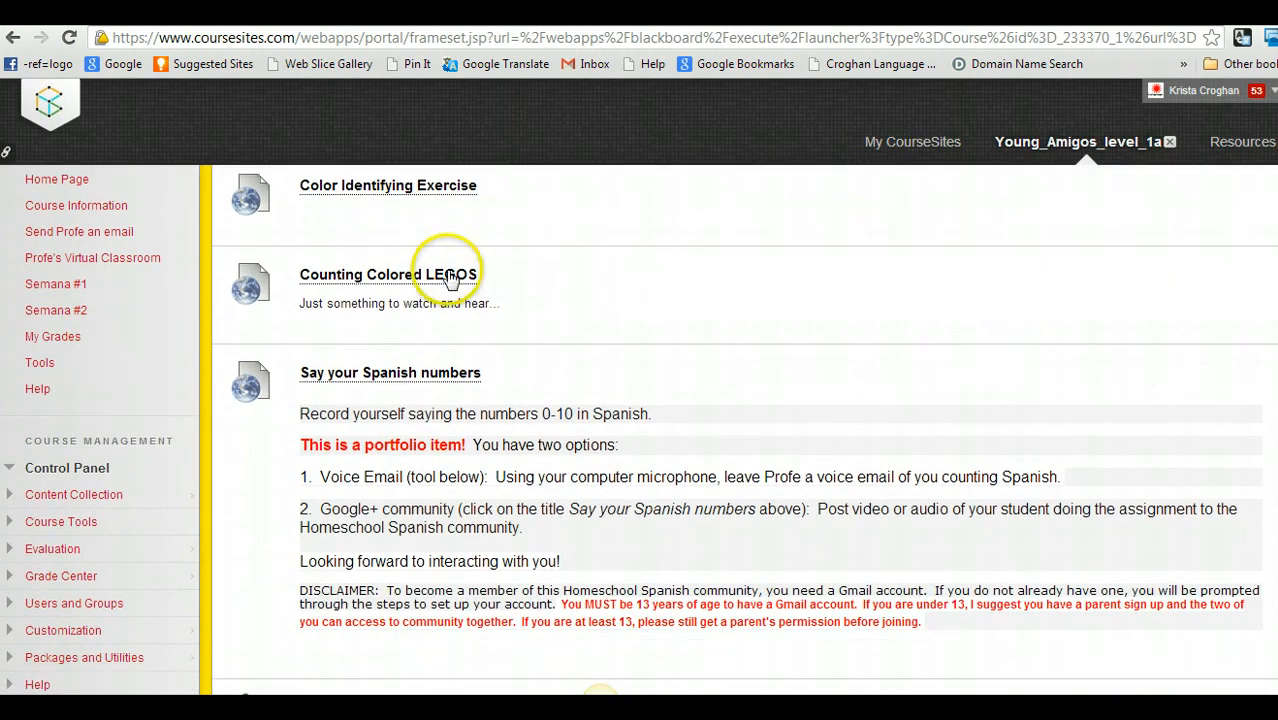
pyautogui.click(388, 274)
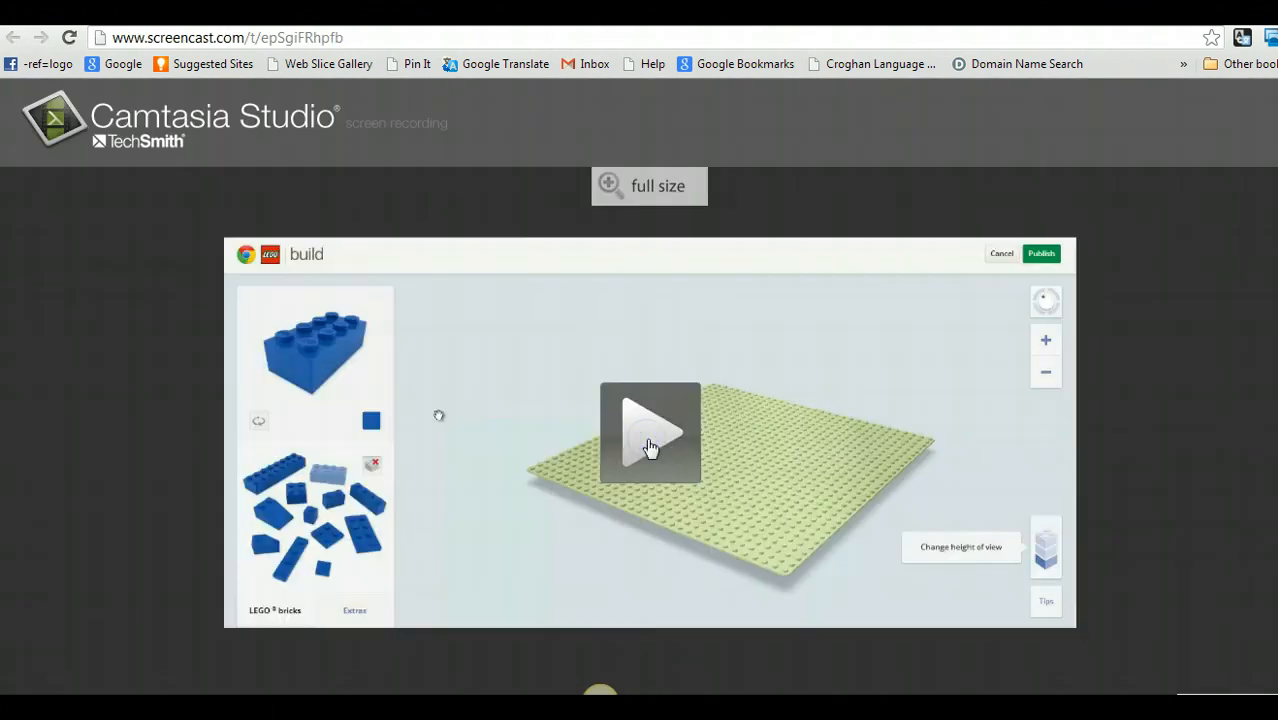
pyautogui.click(650, 432)
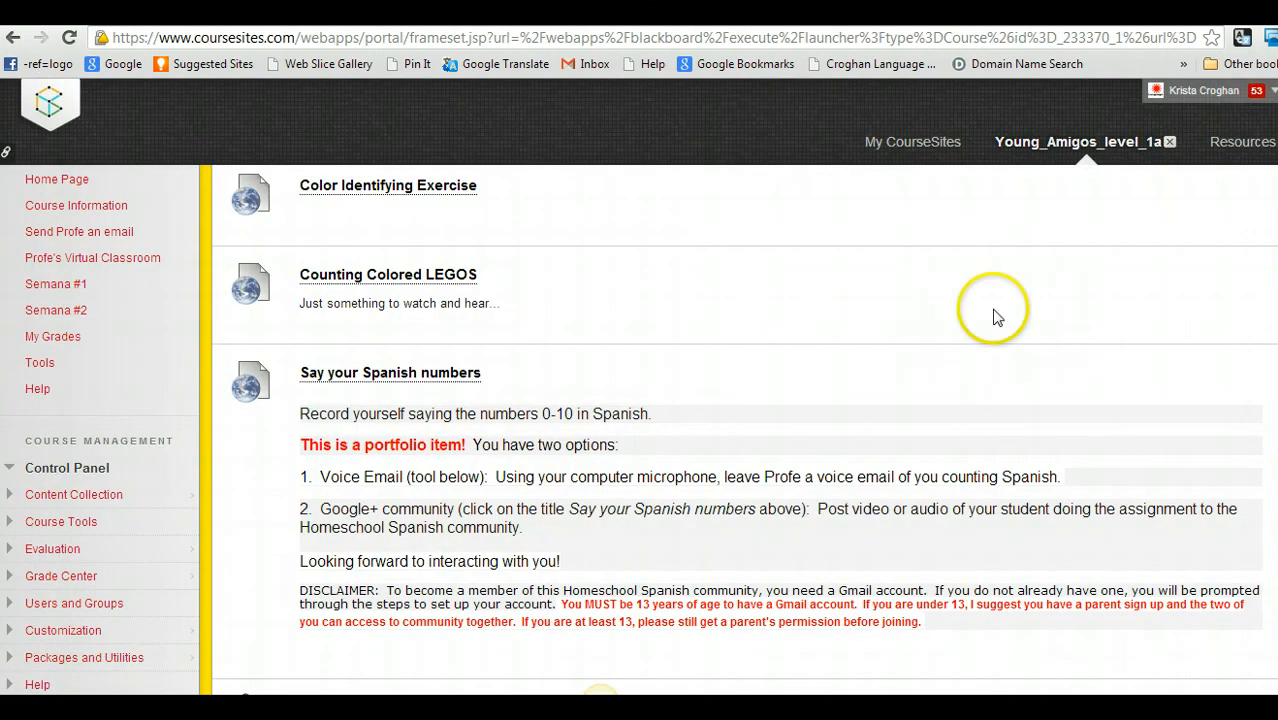
pyautogui.scroll(-3)
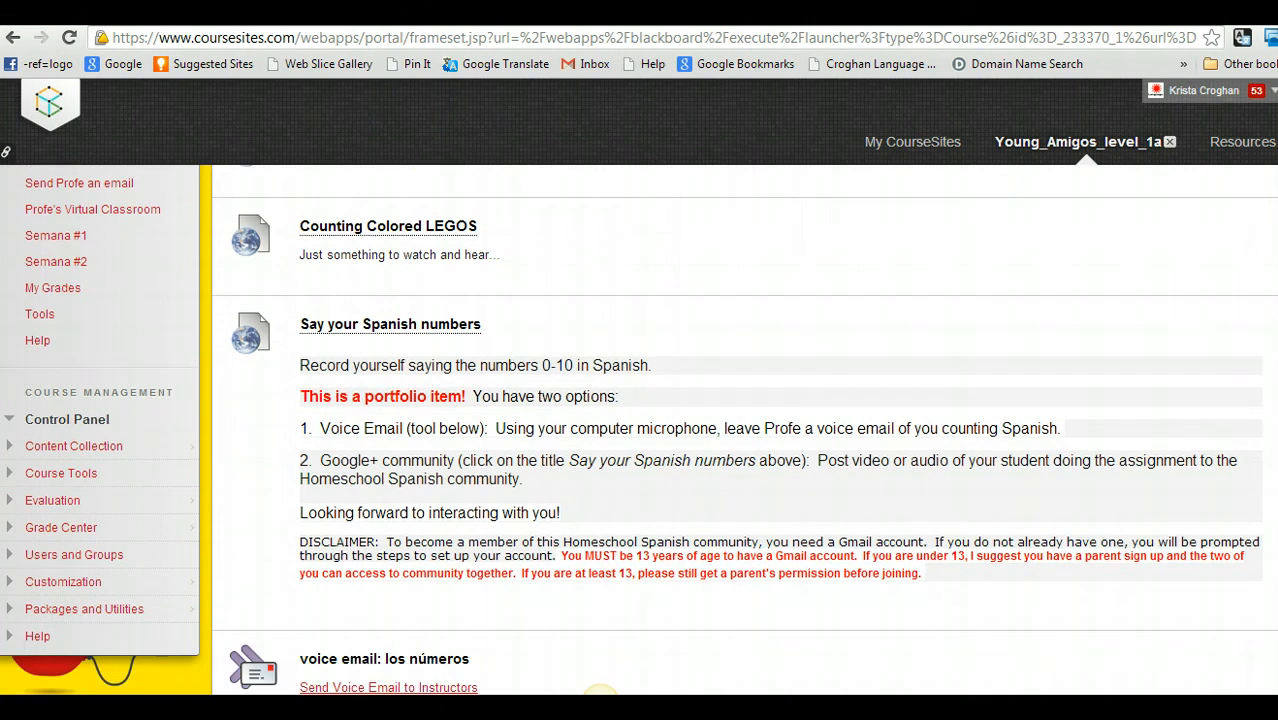
pyautogui.scroll(-3)
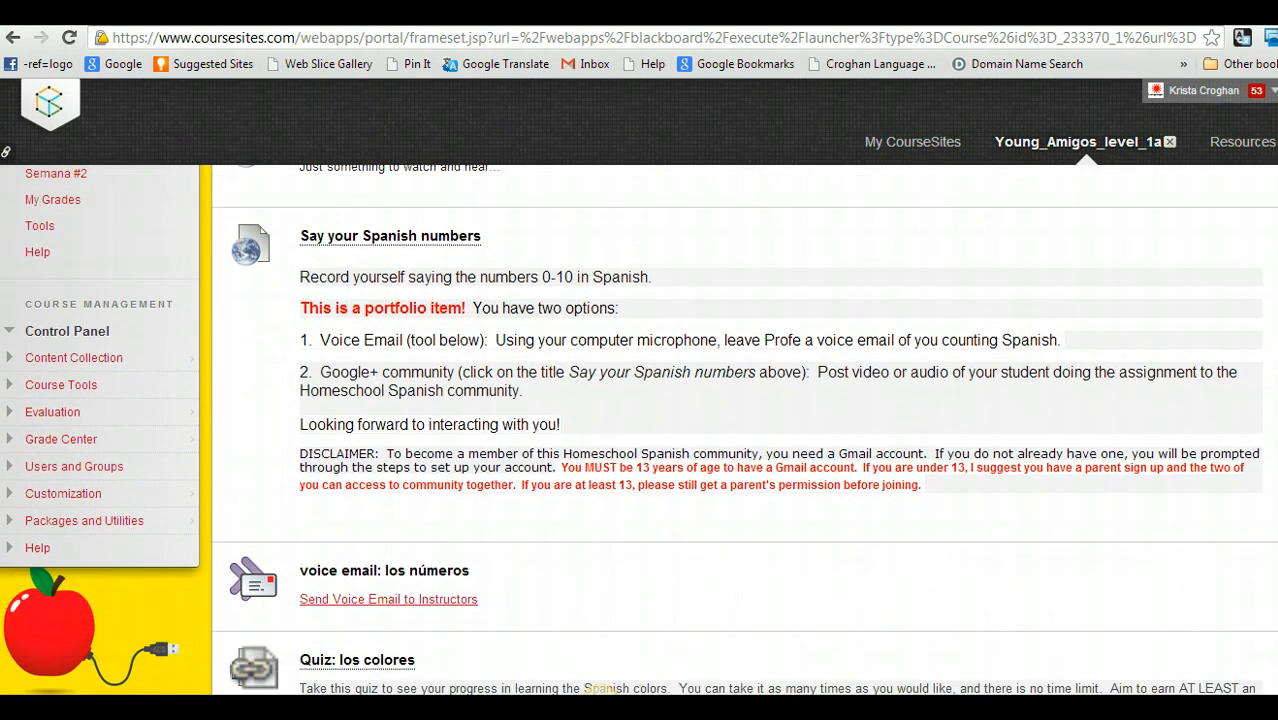
pyautogui.moveTo(485, 280)
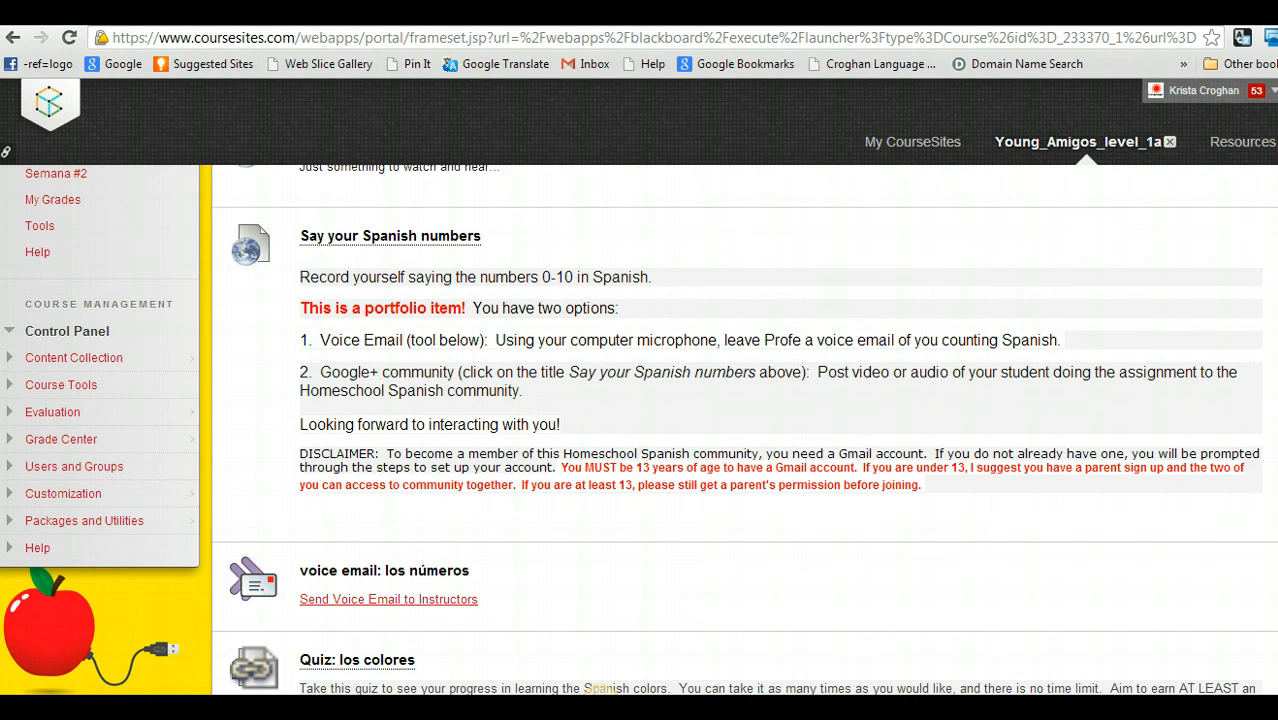
pyautogui.scroll(-3)
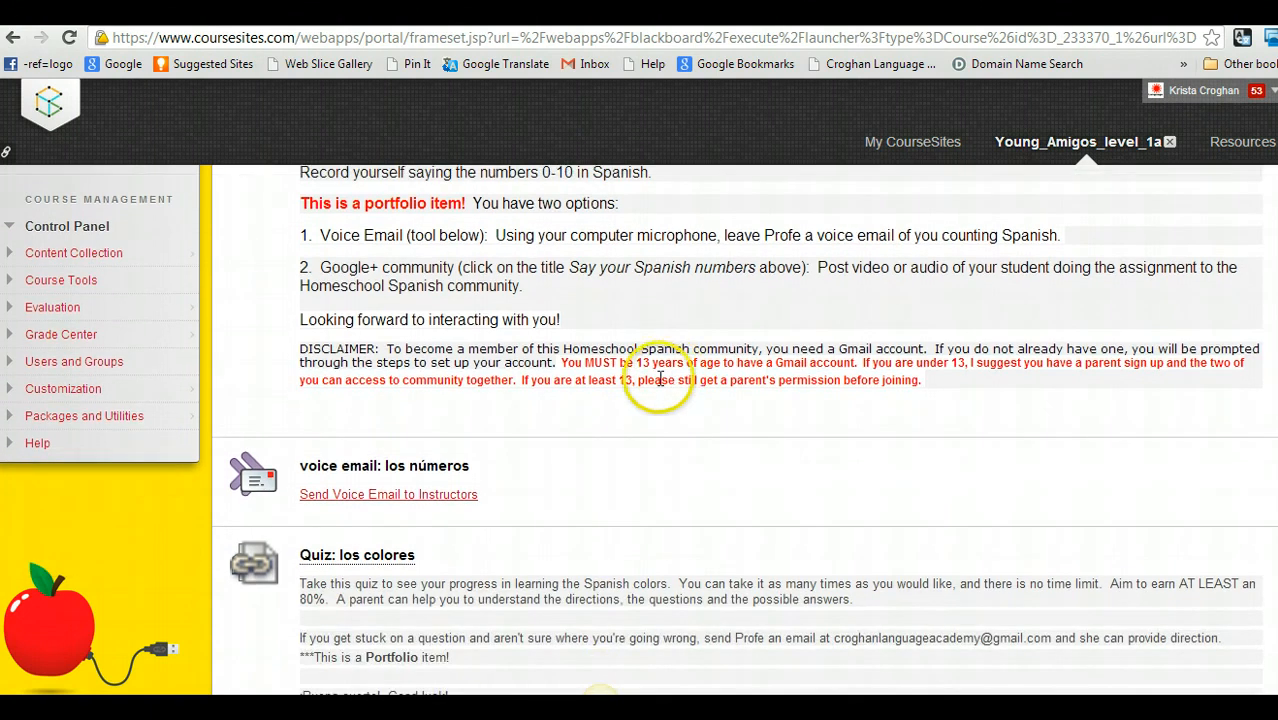
pyautogui.moveTo(375, 470)
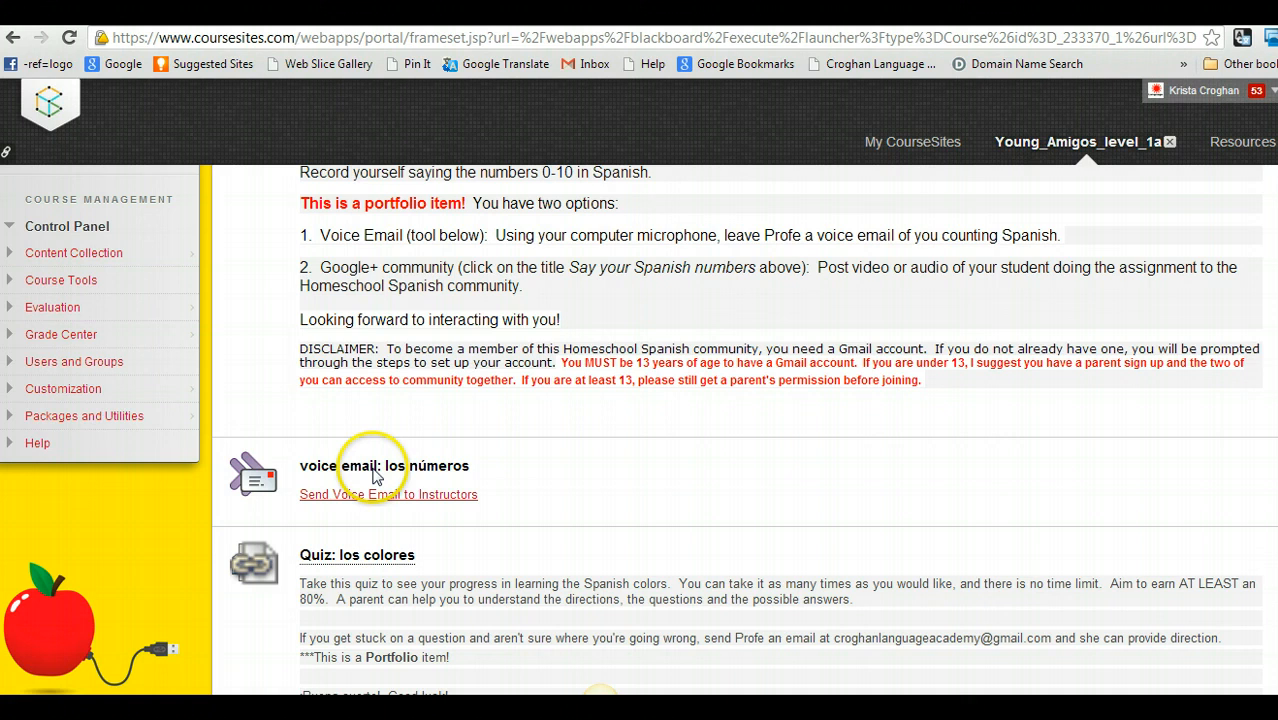
pyautogui.moveTo(445, 492)
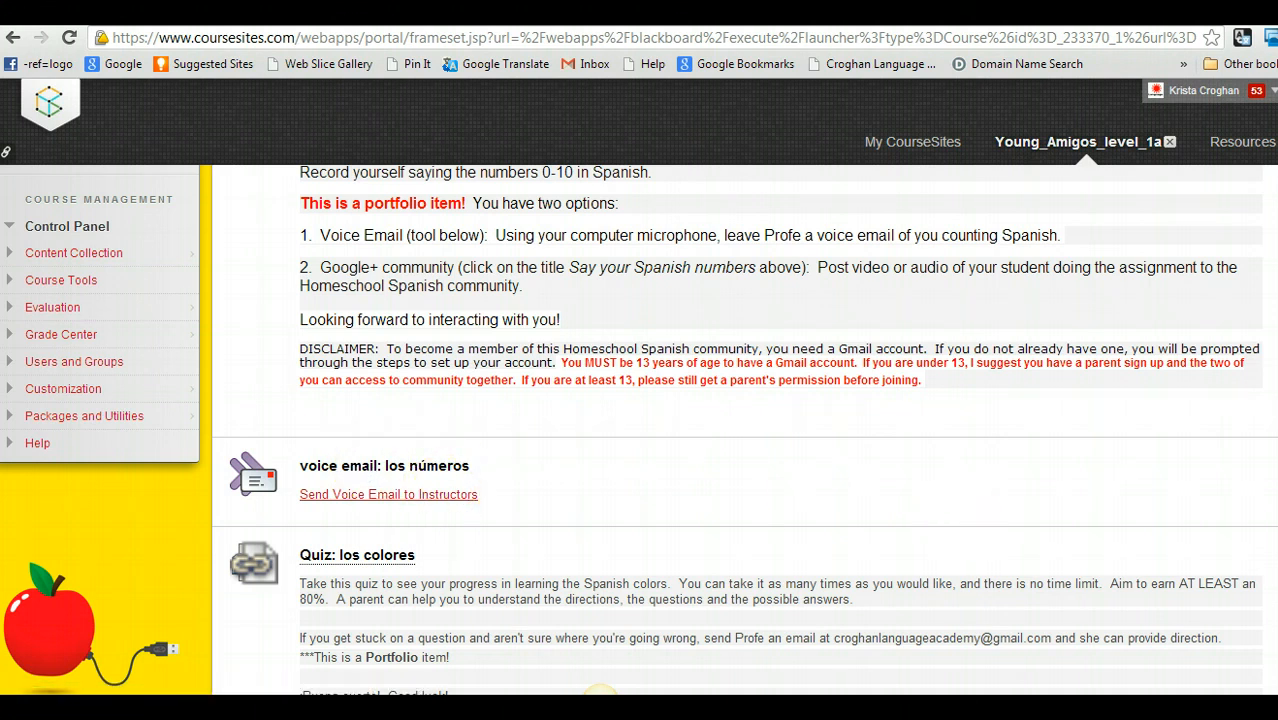
pyautogui.scroll(3)
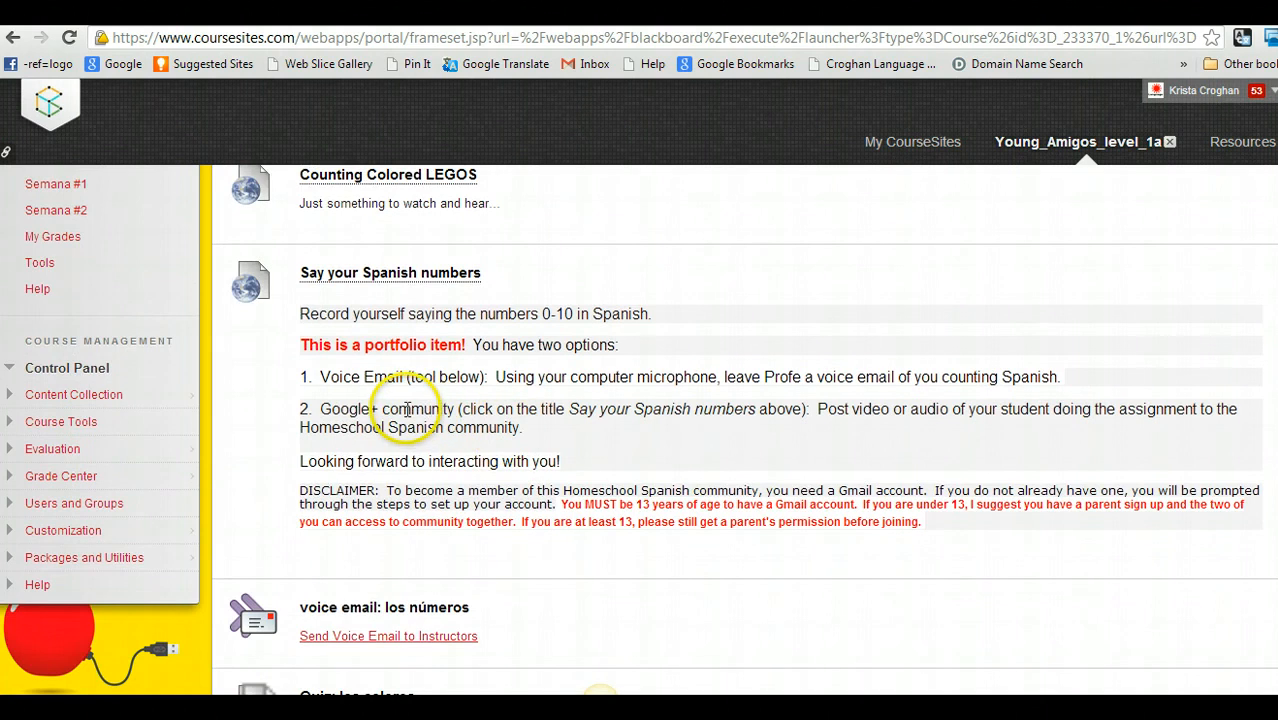
pyautogui.moveTo(480, 411)
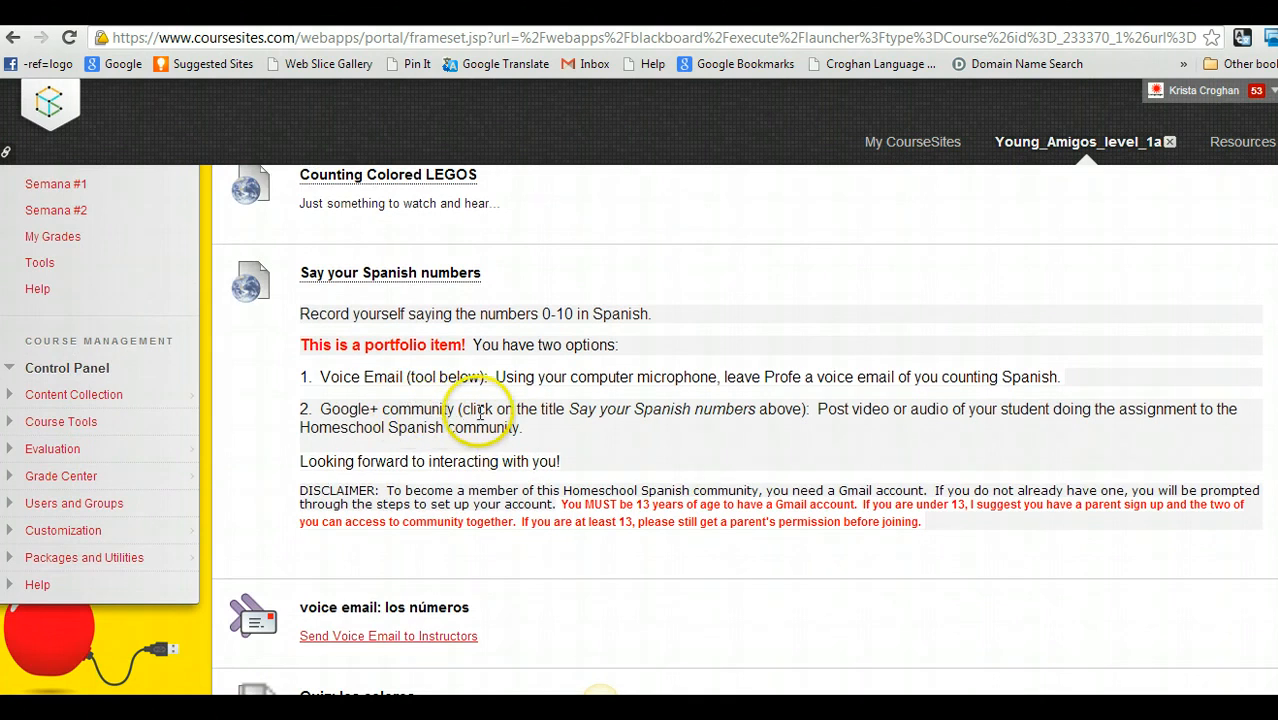
pyautogui.moveTo(570, 430)
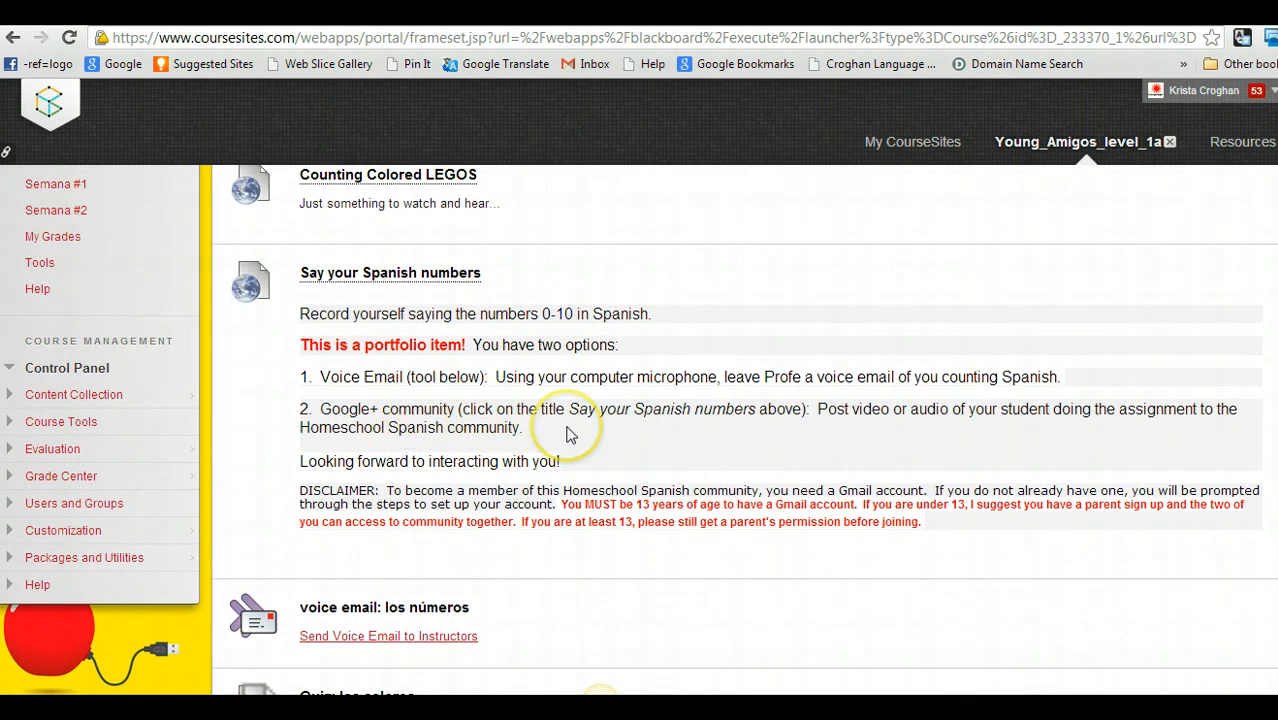
pyautogui.moveTo(448, 408)
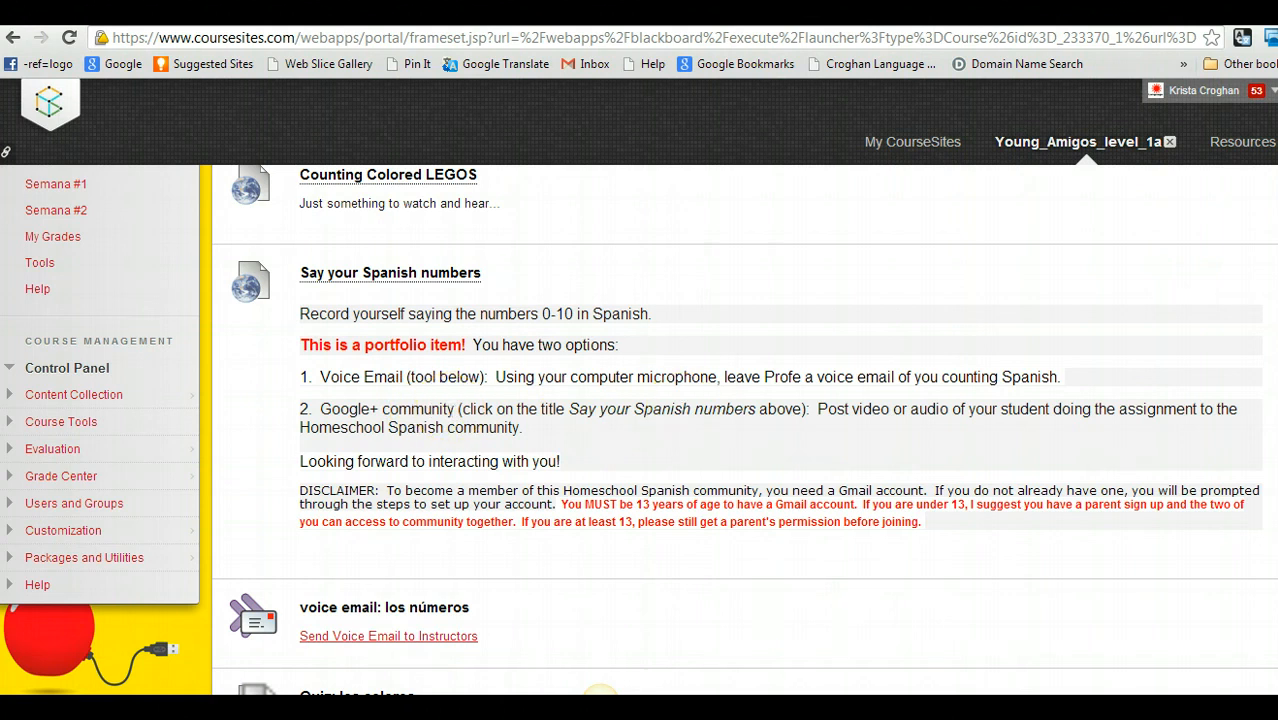
pyautogui.scroll(-3)
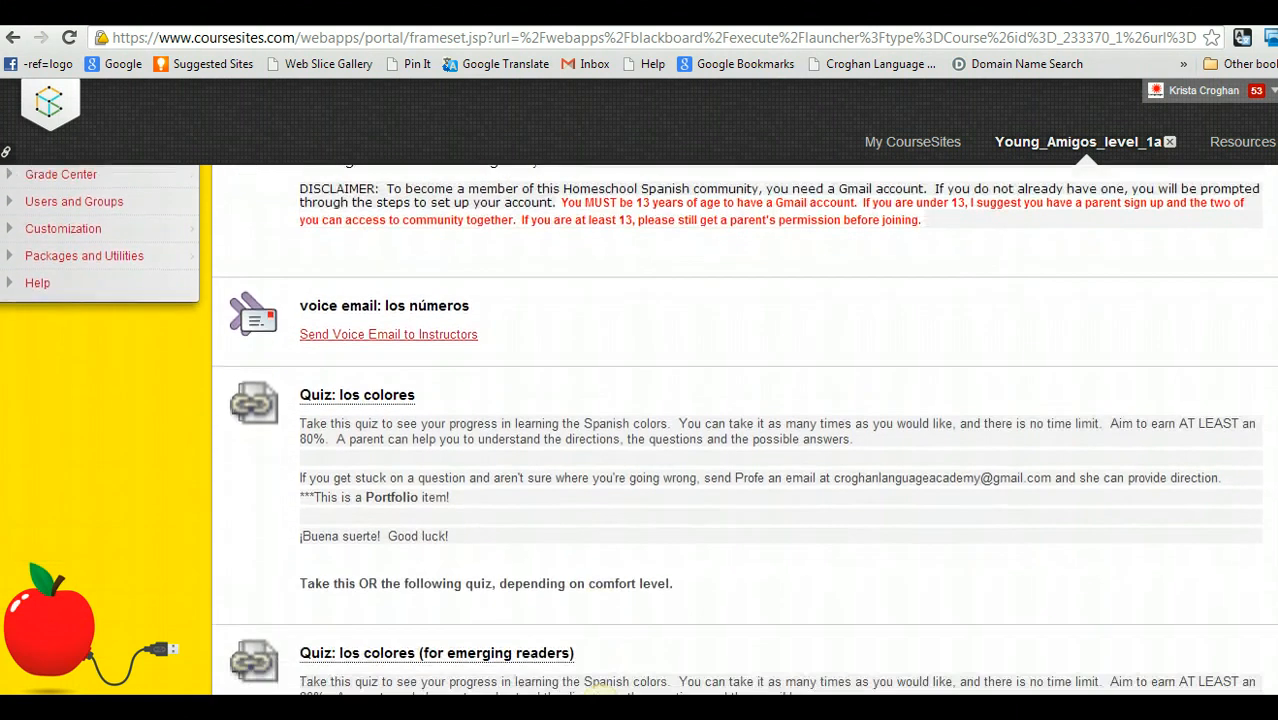
pyautogui.scroll(-3)
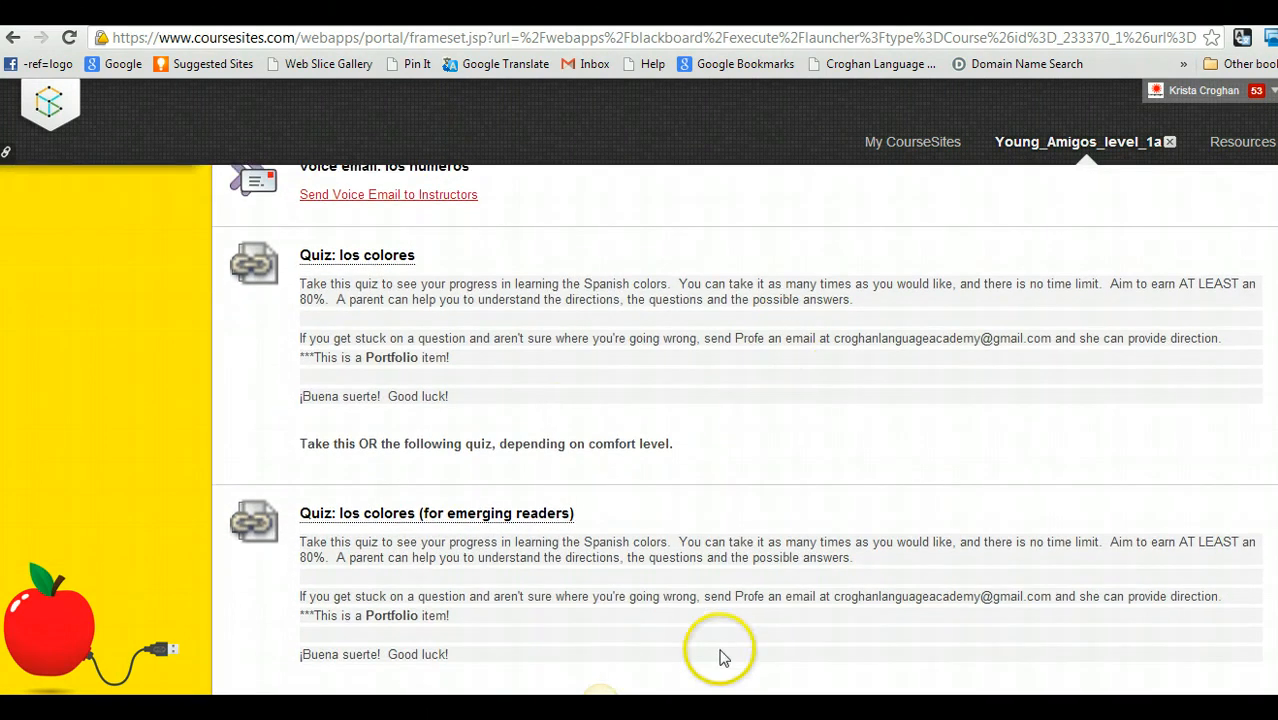
pyautogui.moveTo(393, 305)
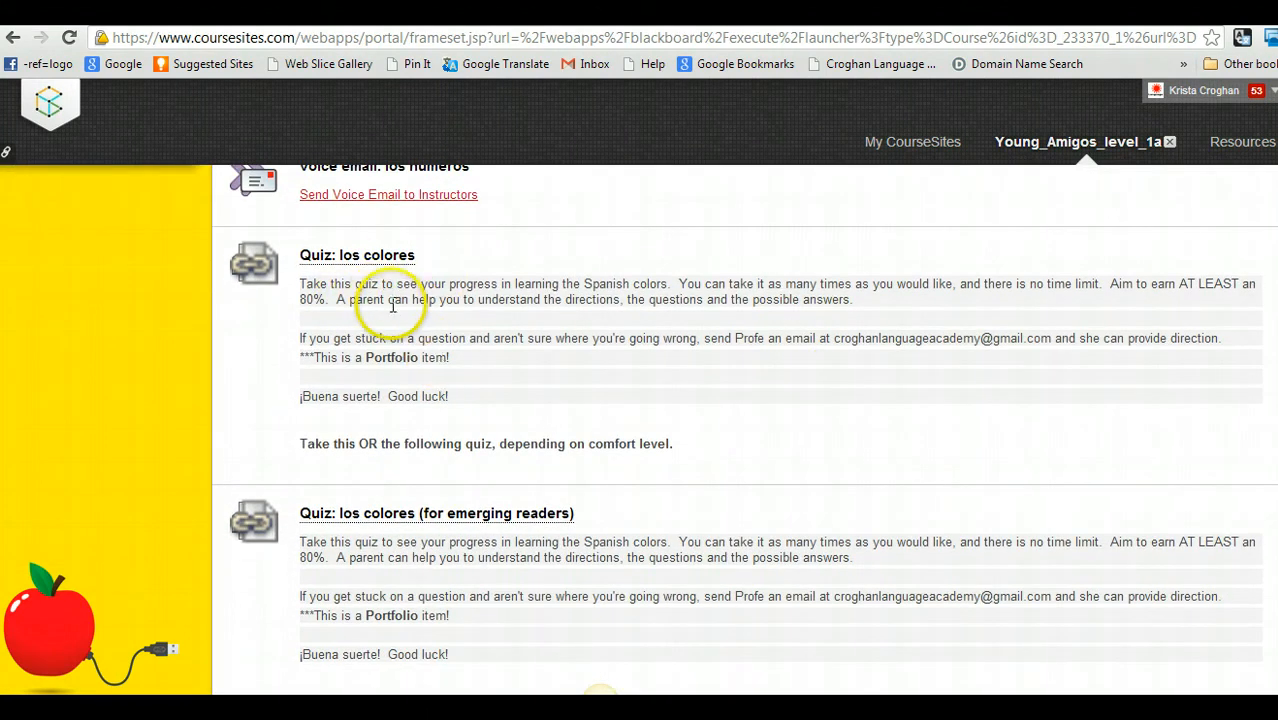
pyautogui.moveTo(380, 295)
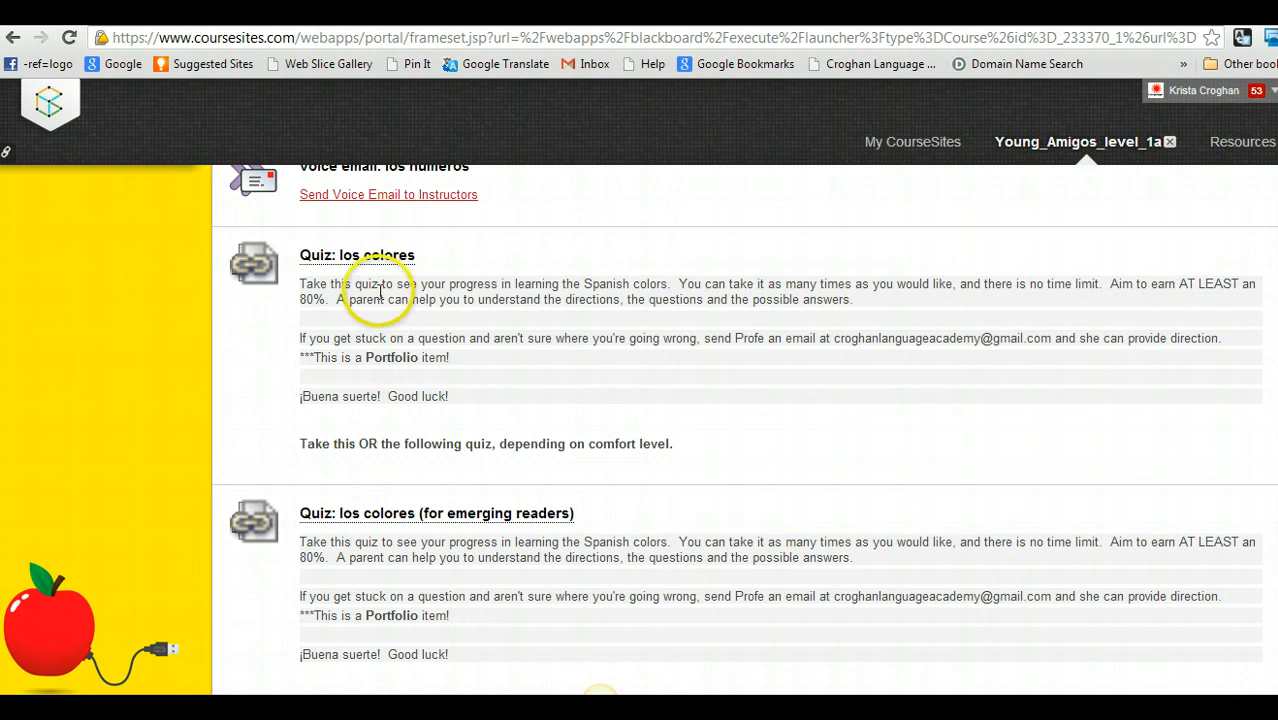
pyautogui.moveTo(528, 446)
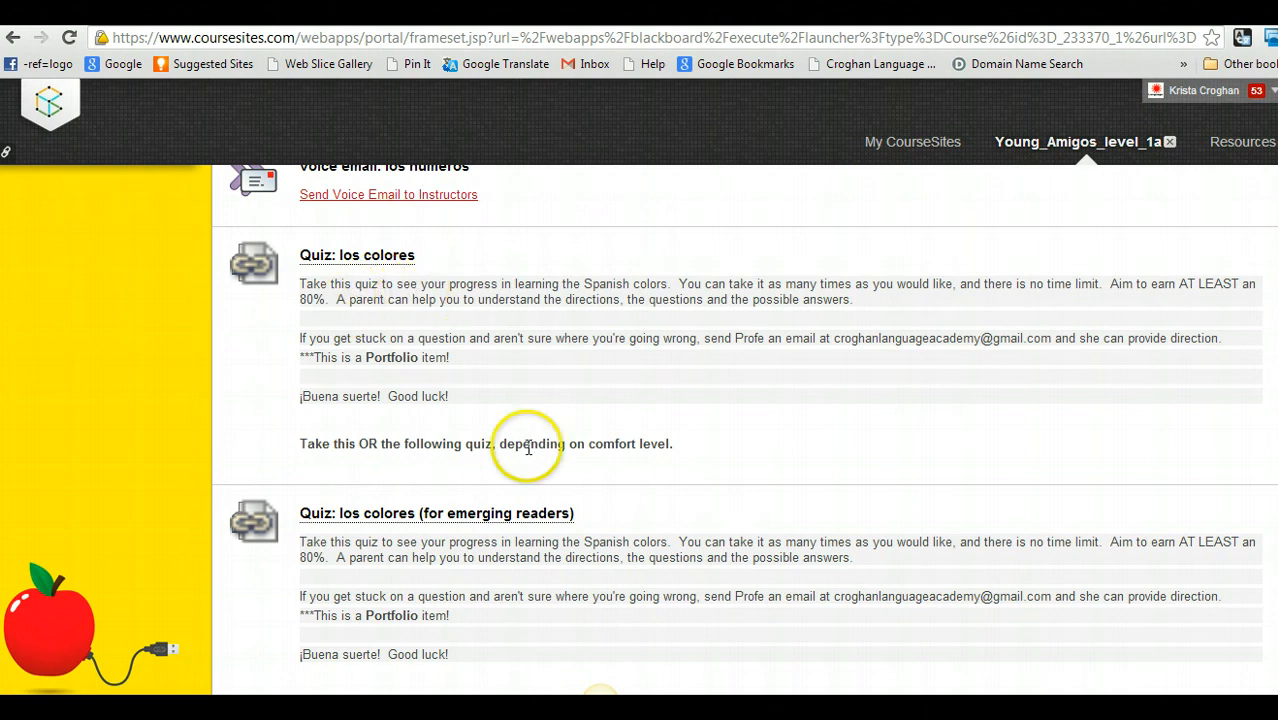
pyautogui.moveTo(485, 562)
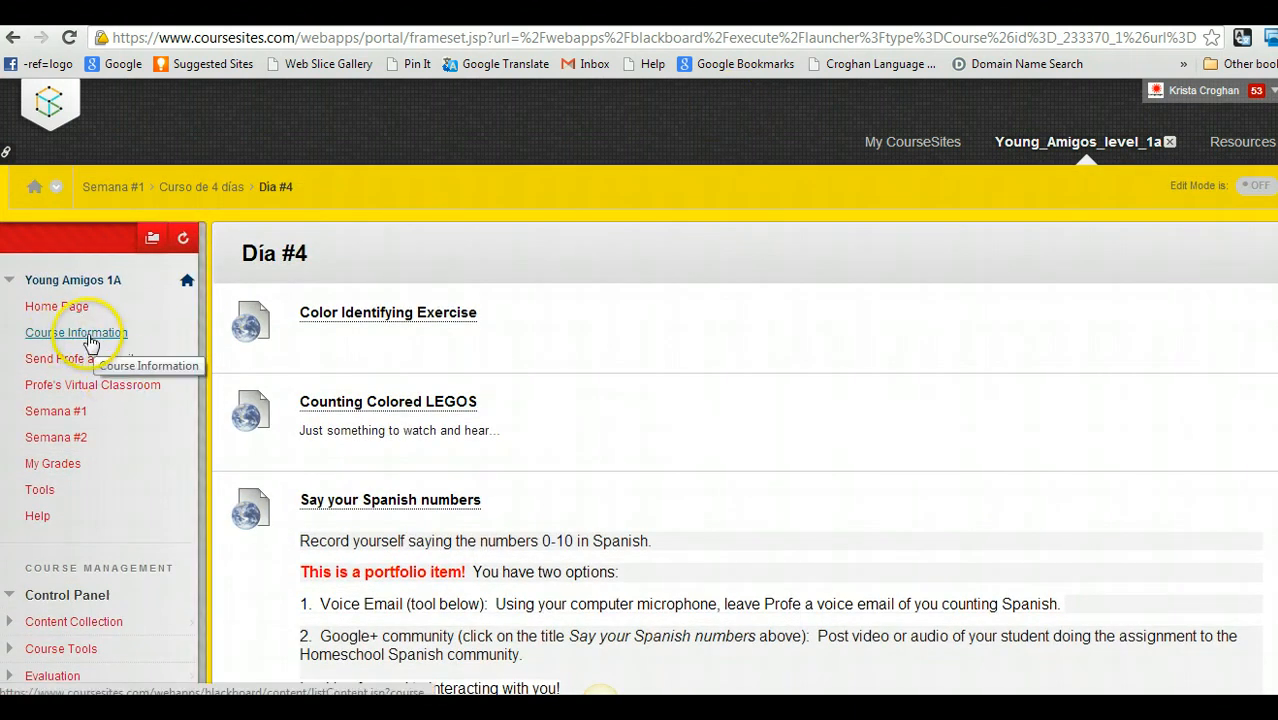
# Open Semana #1 from the course menu and enter its Course Orientation folder
pyautogui.click(76, 332)
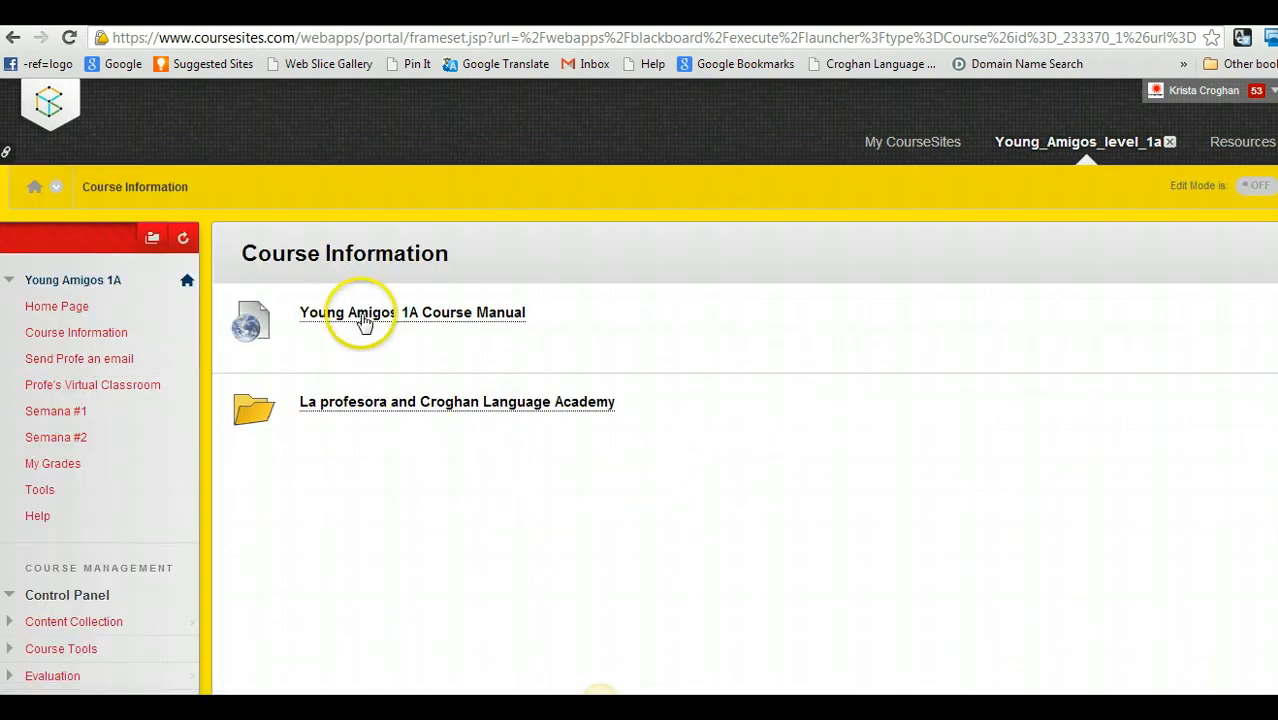
pyautogui.moveTo(78, 358)
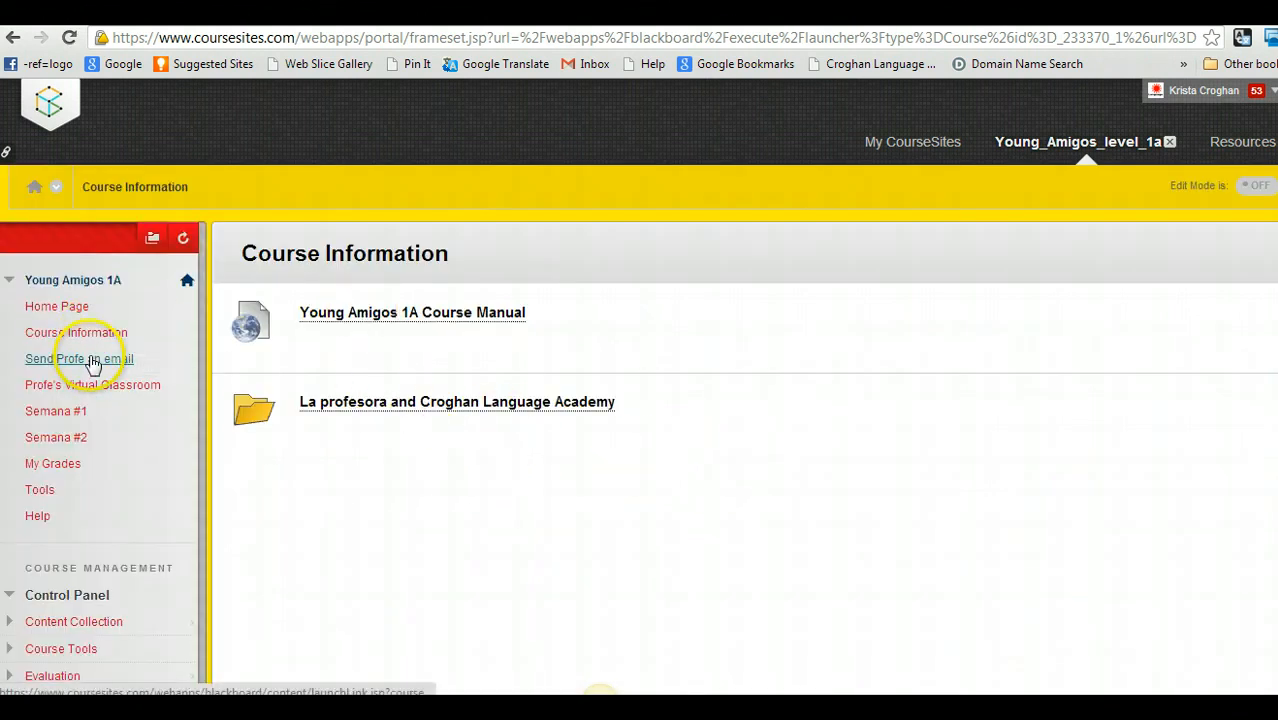
pyautogui.click(56, 411)
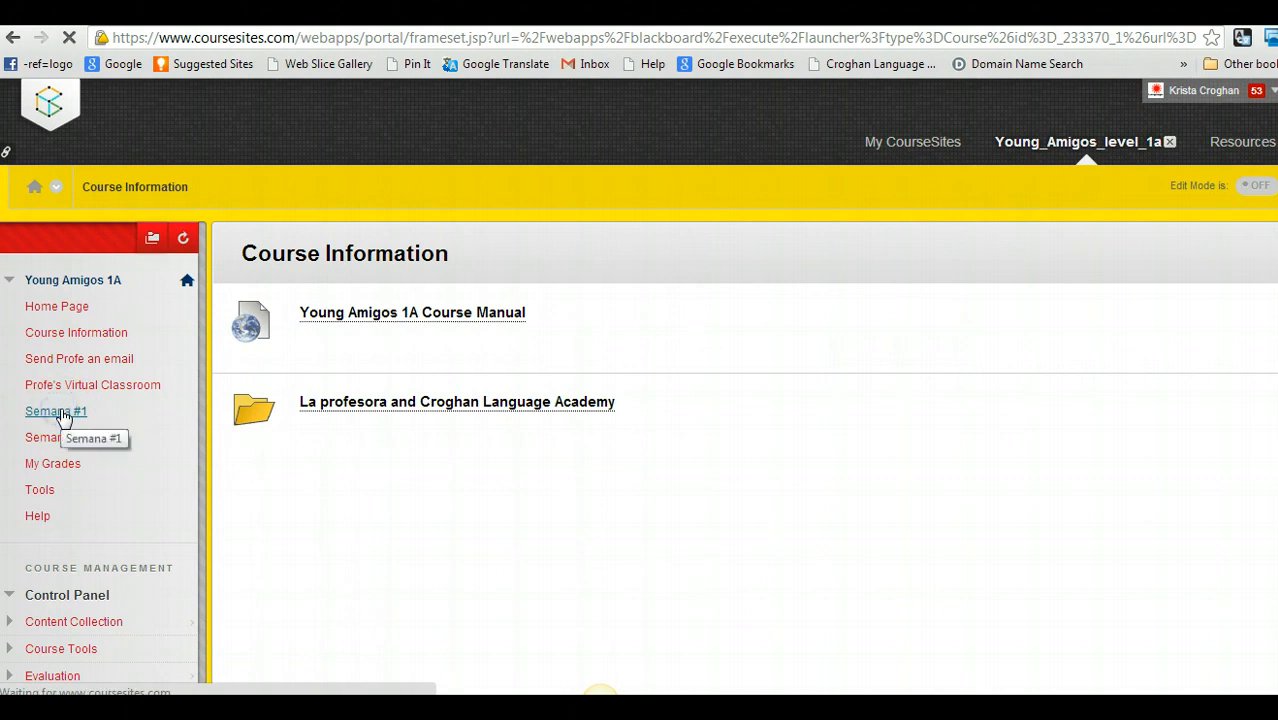
pyautogui.click(55, 411)
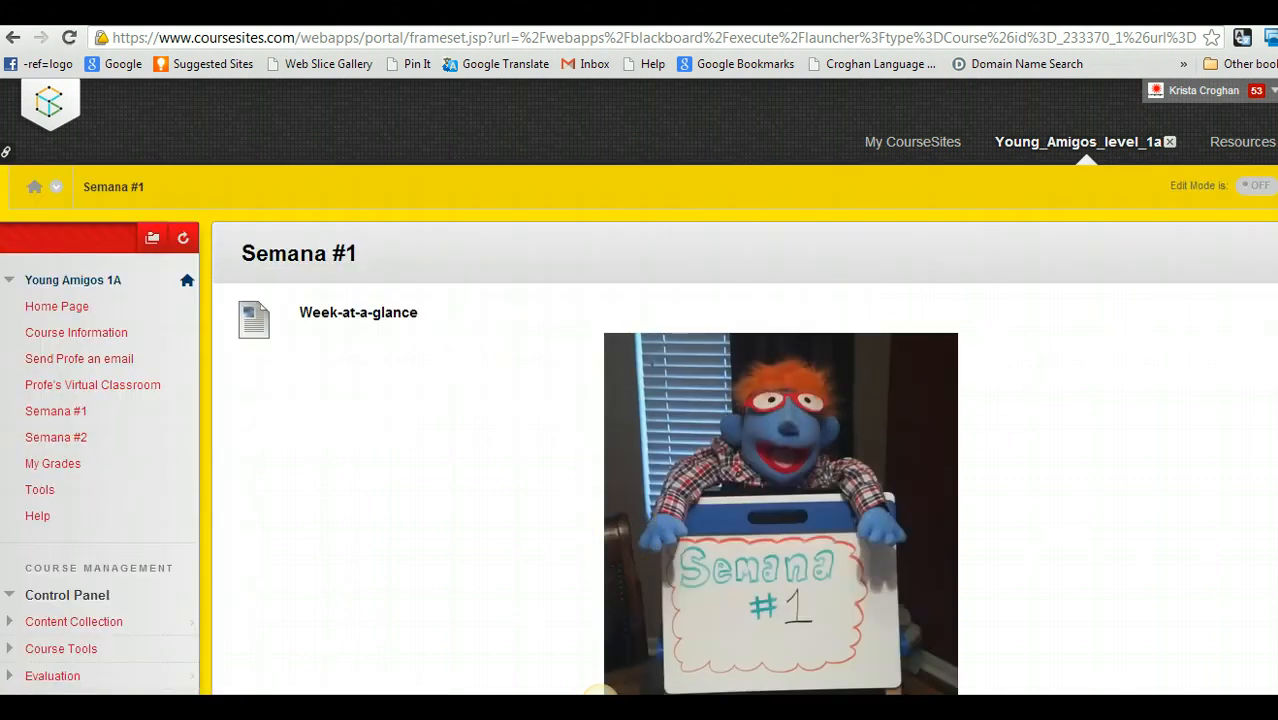
pyautogui.scroll(-3)
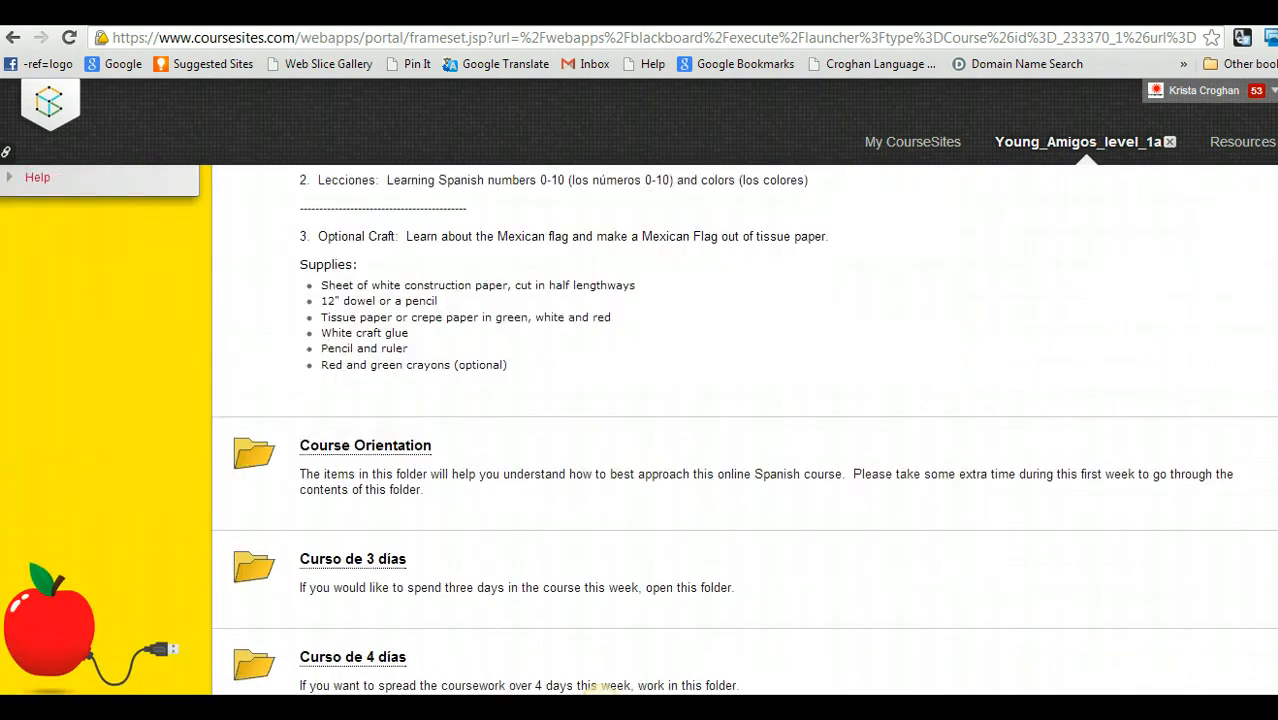
pyautogui.click(365, 445)
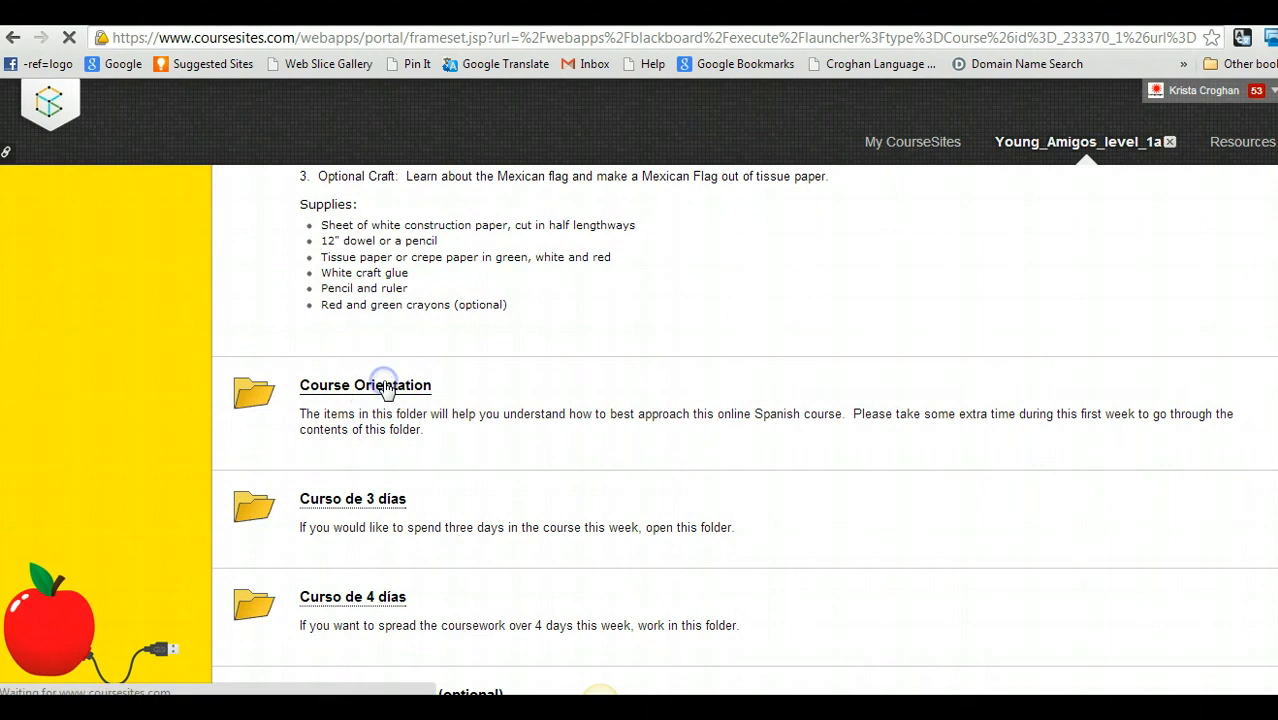
pyautogui.click(365, 385)
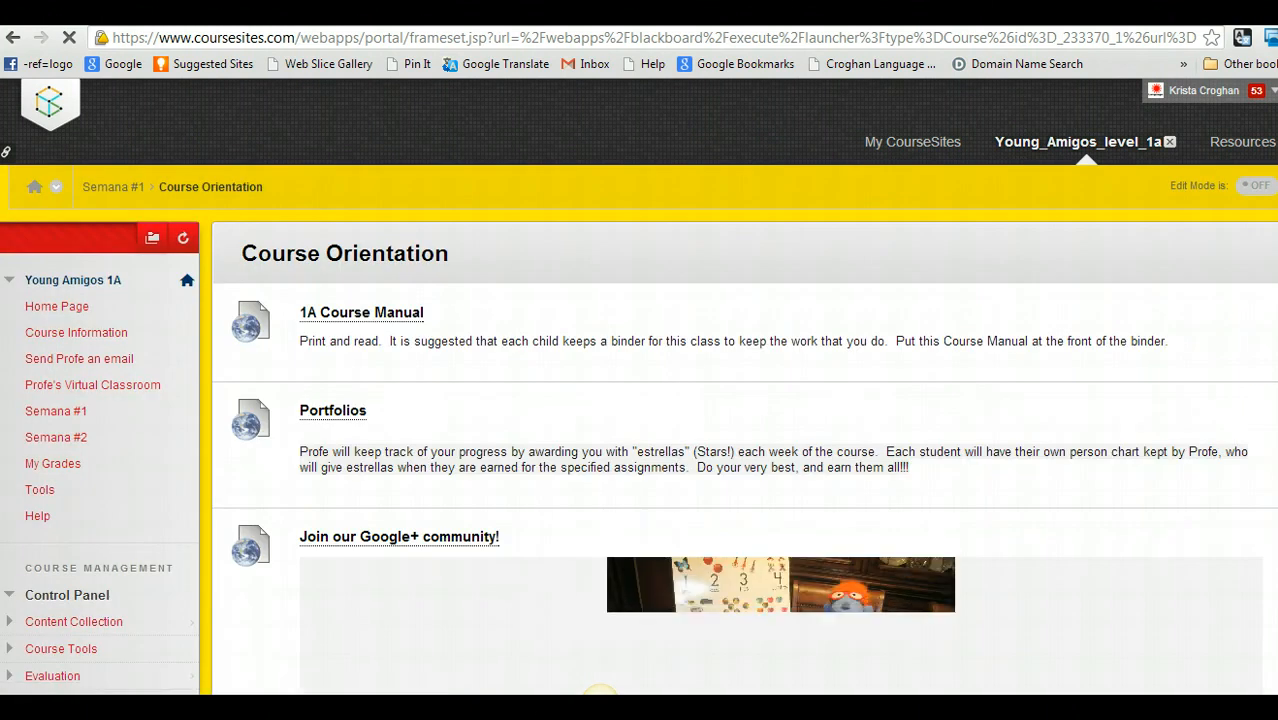
pyautogui.click(332, 410)
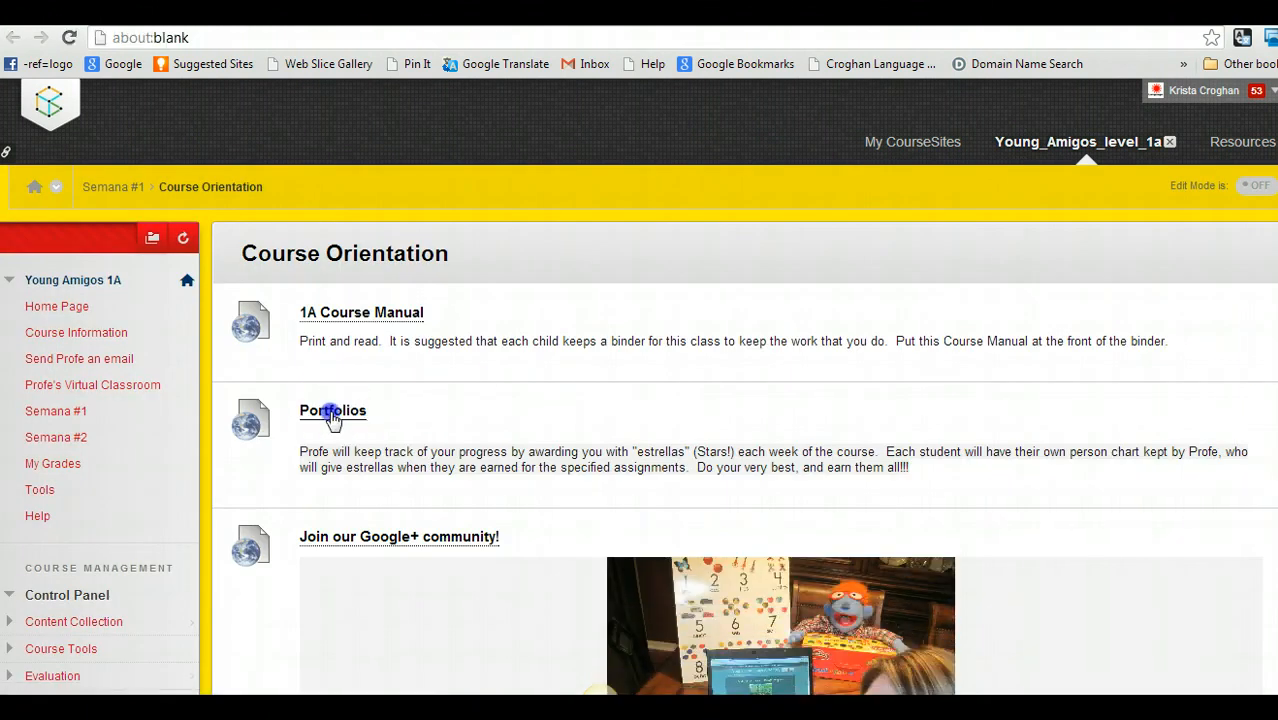
# Review the 1A Course portfolios tracking table, then return to the course Home Page
pyautogui.click(332, 410)
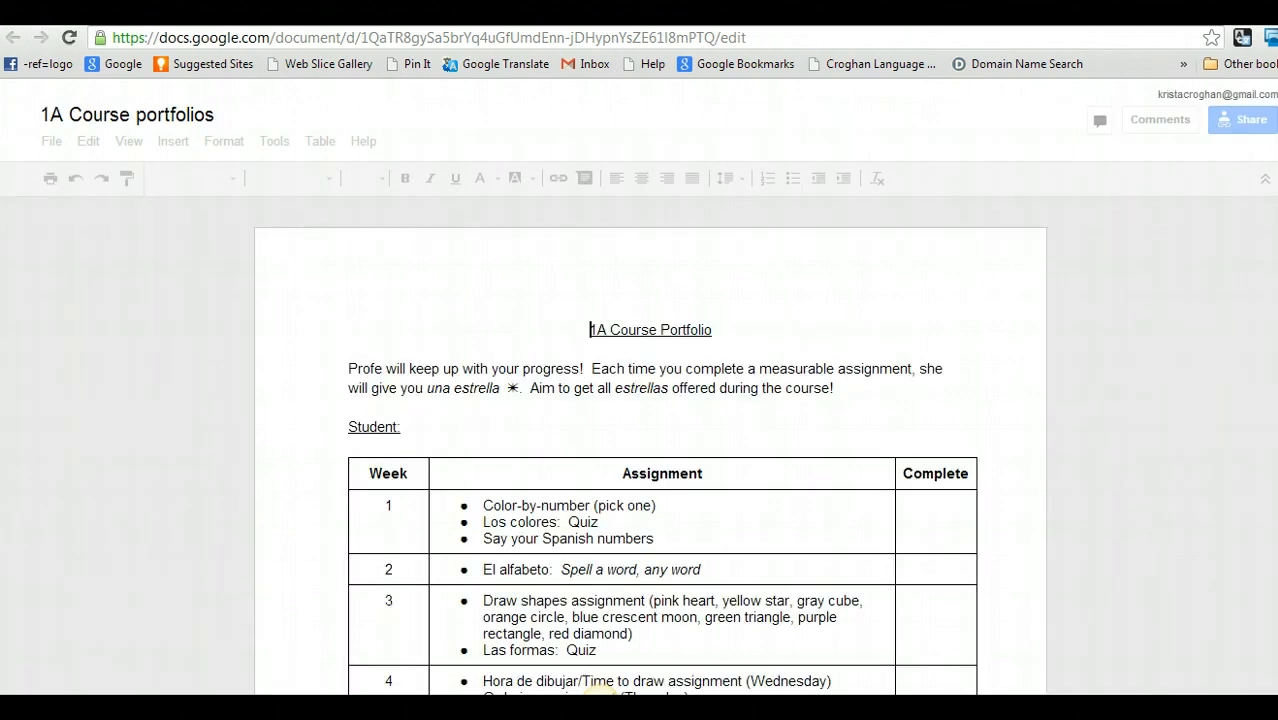
pyautogui.scroll(-3)
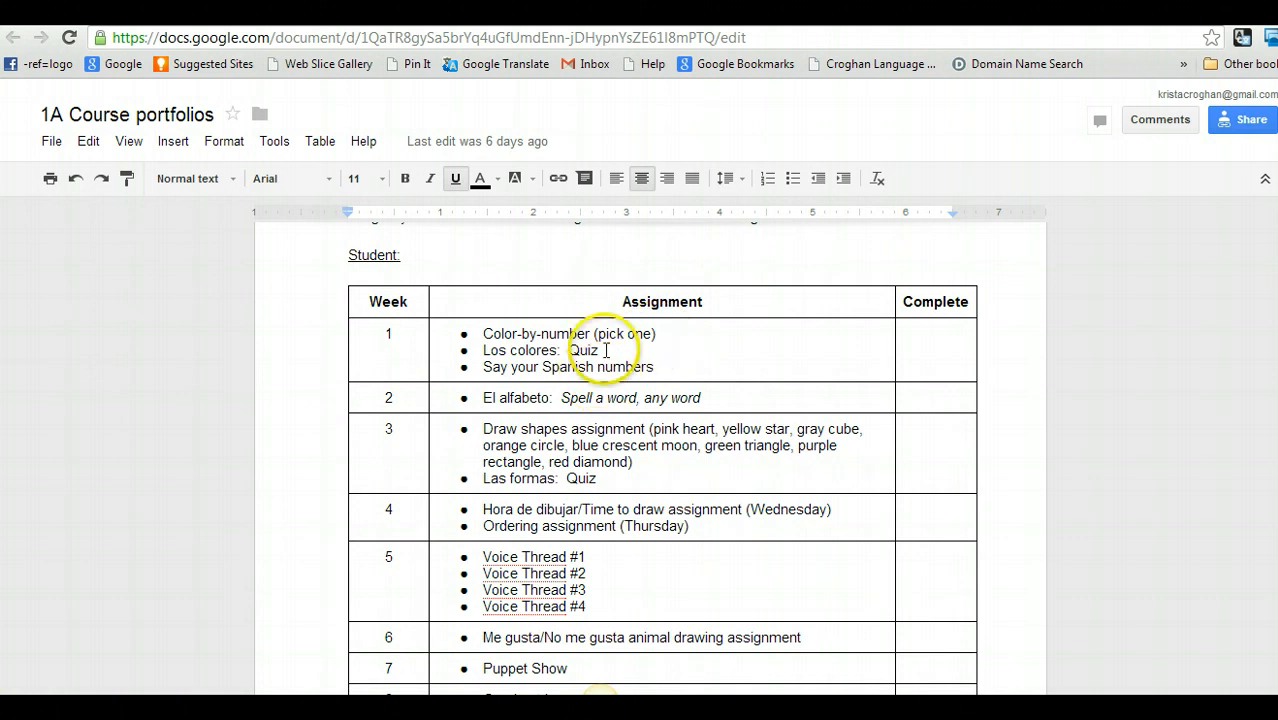
pyautogui.moveTo(662, 368)
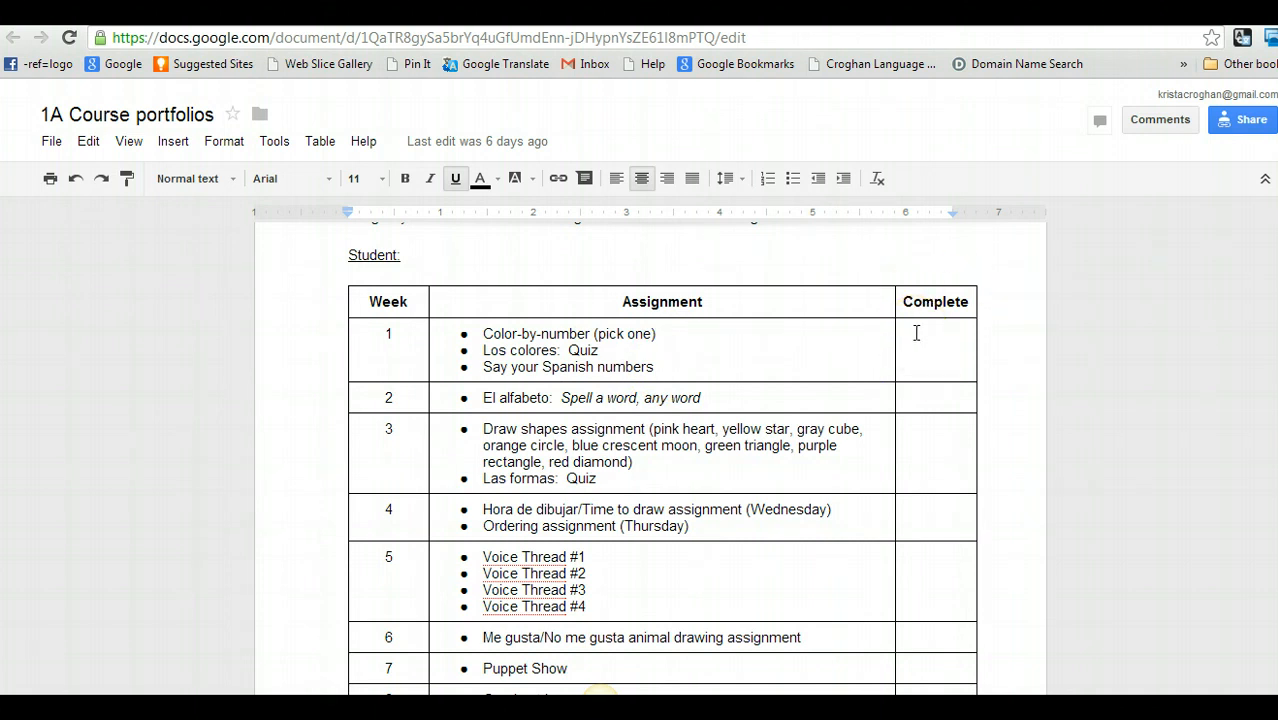
pyautogui.moveTo(914, 370)
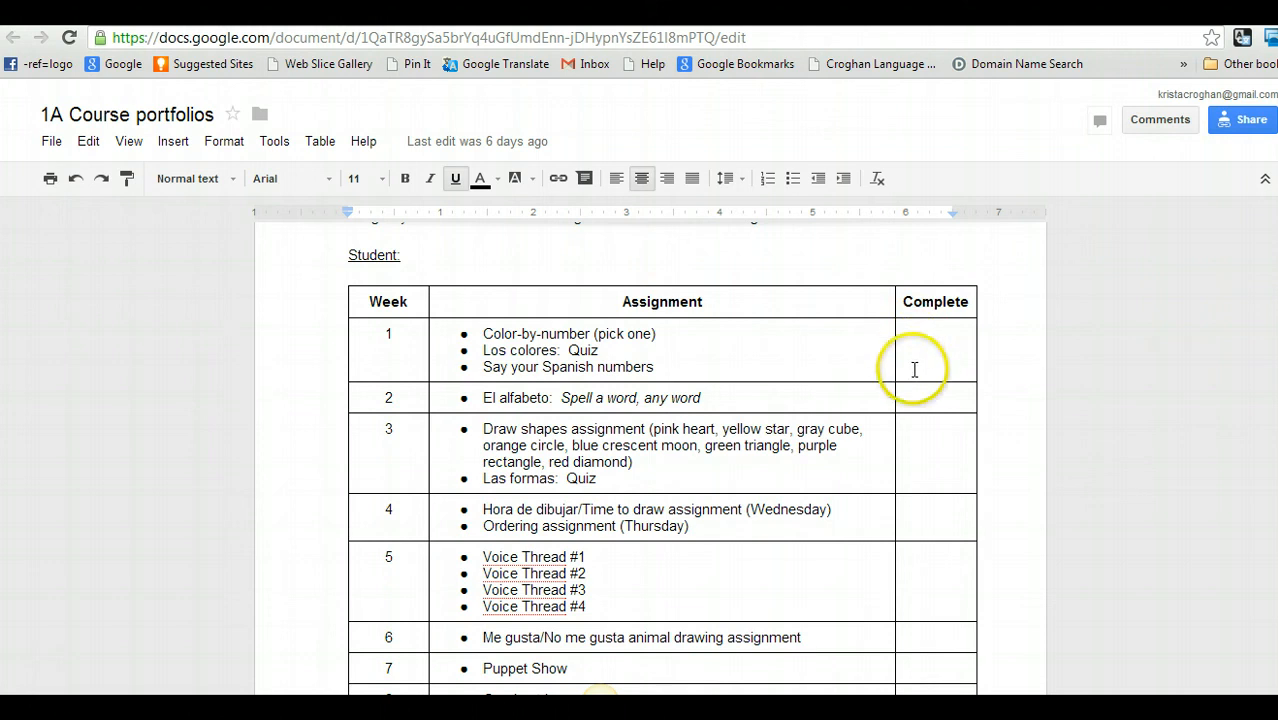
pyautogui.moveTo(912, 346)
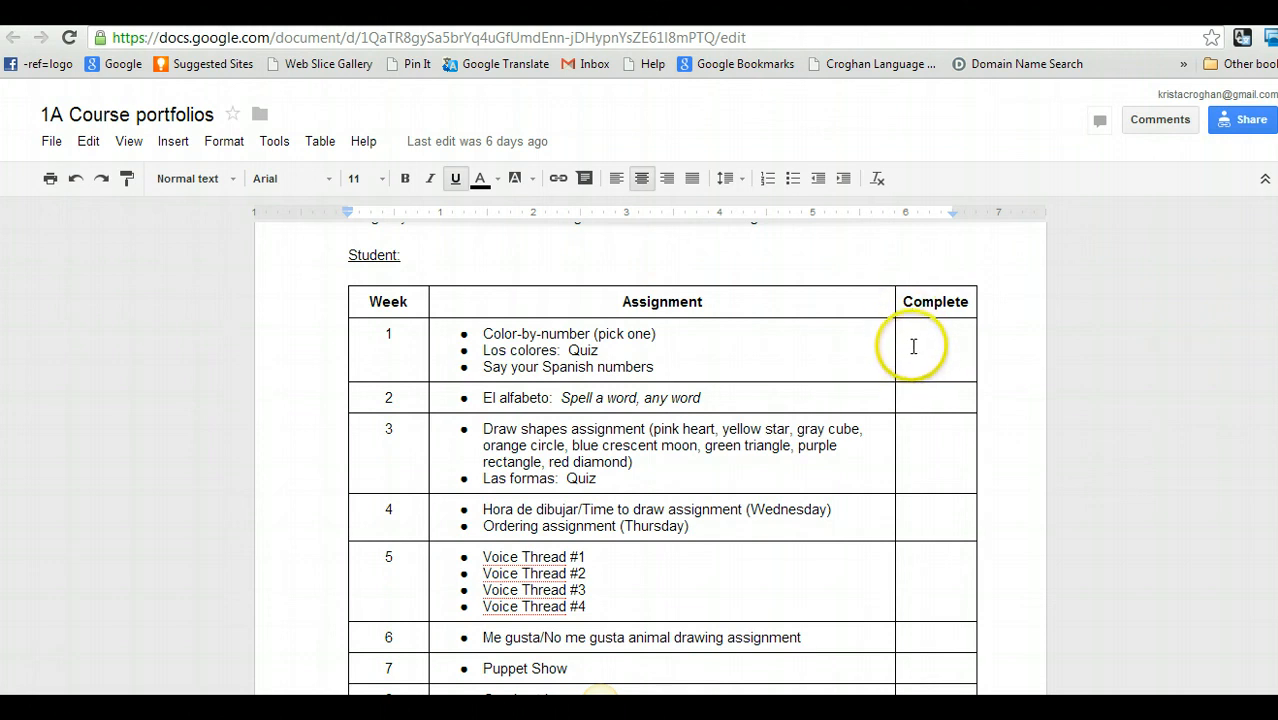
pyautogui.moveTo(913, 346)
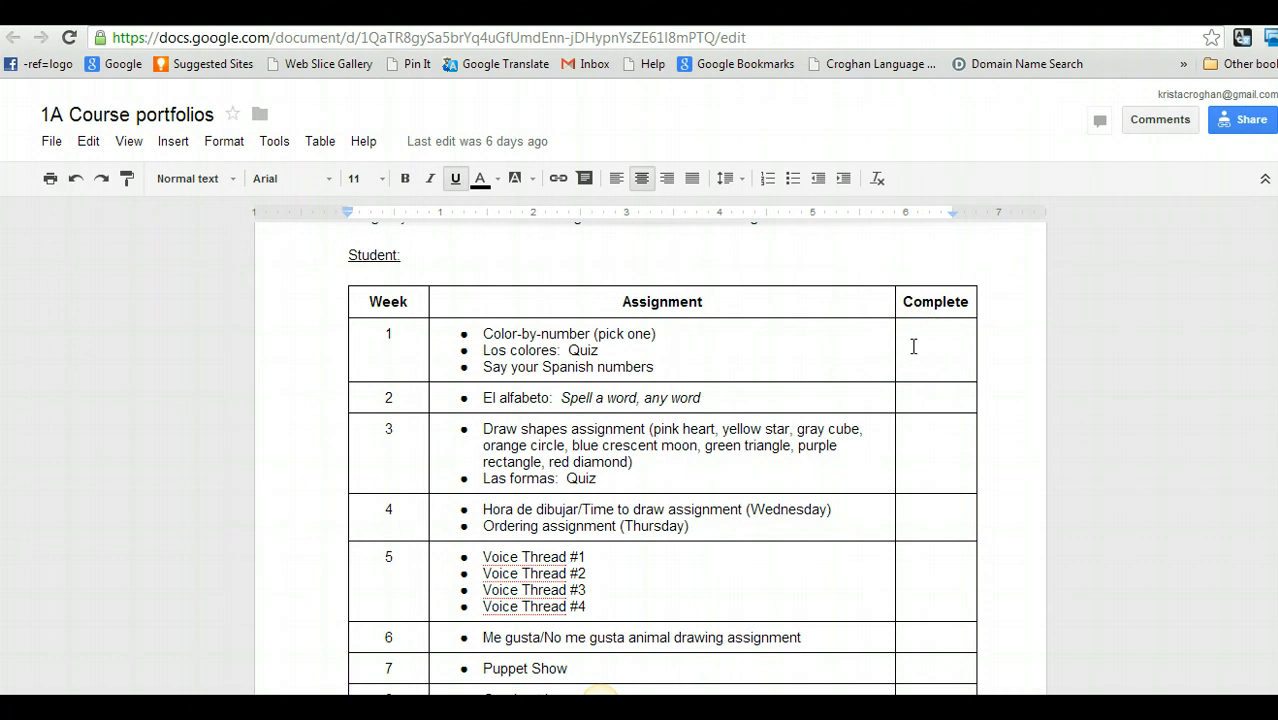
pyautogui.moveTo(662, 372)
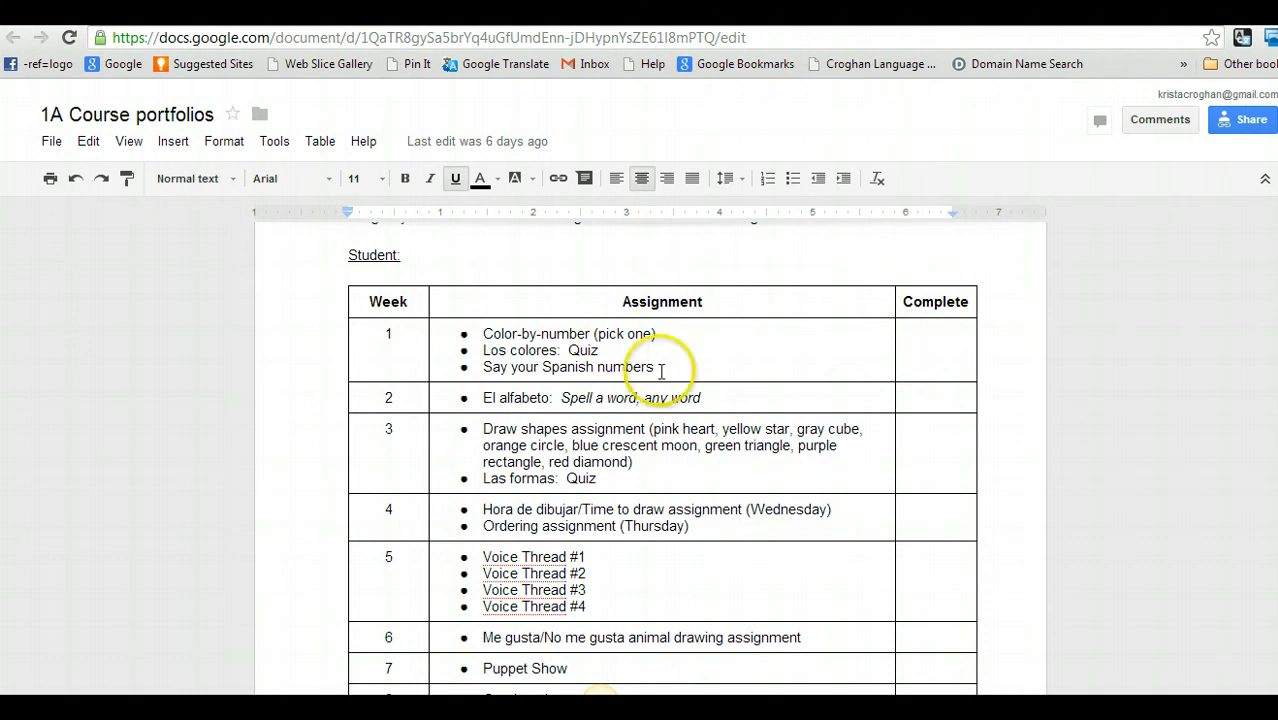
pyautogui.moveTo(659, 343)
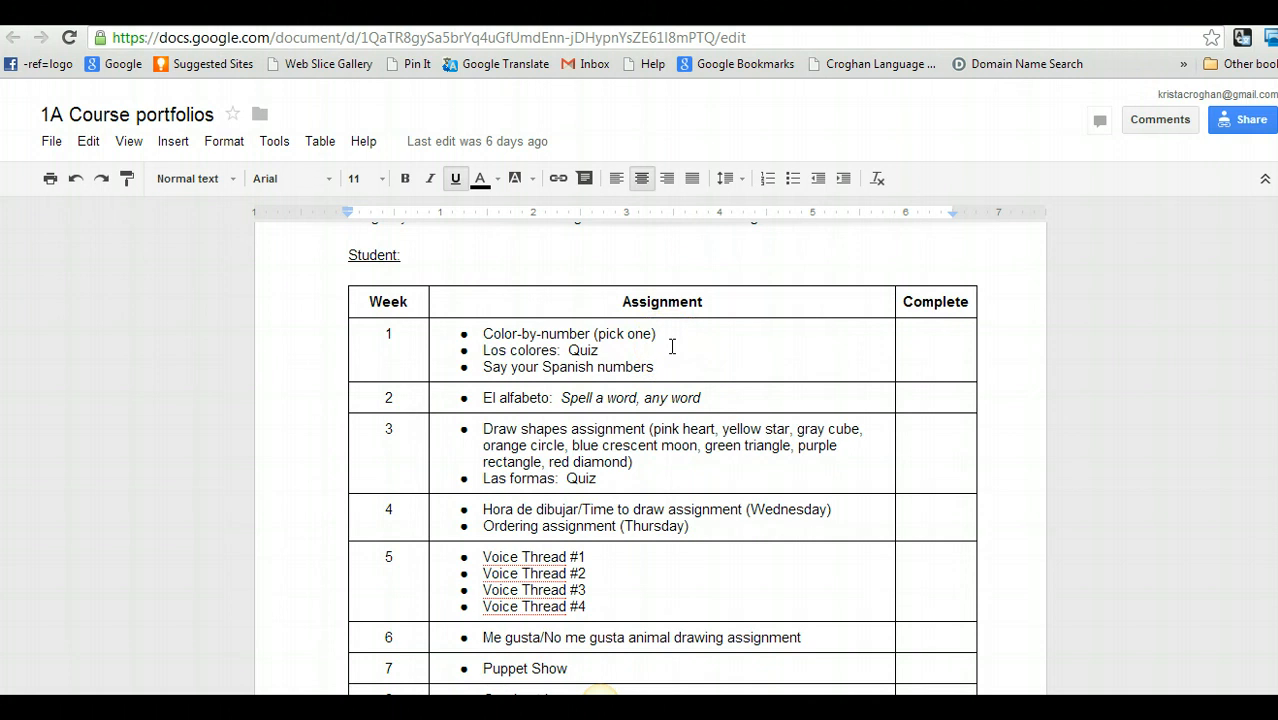
pyautogui.moveTo(668, 367)
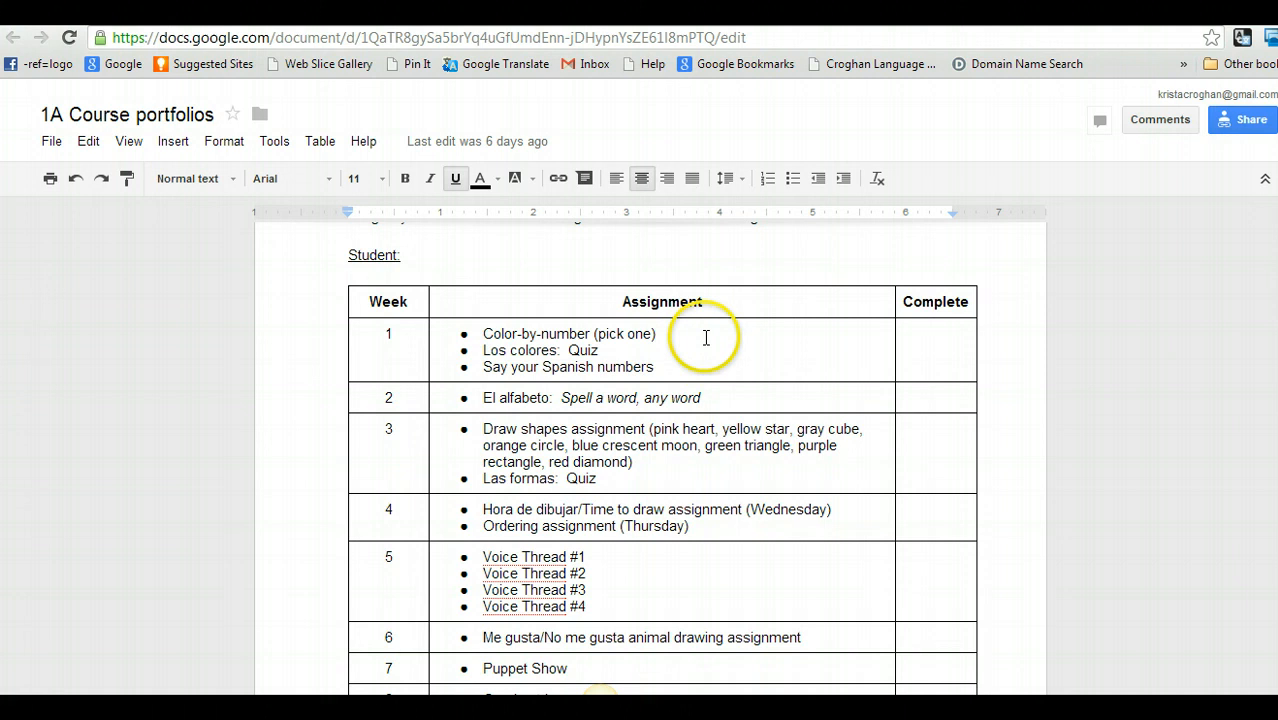
pyautogui.moveTo(708, 378)
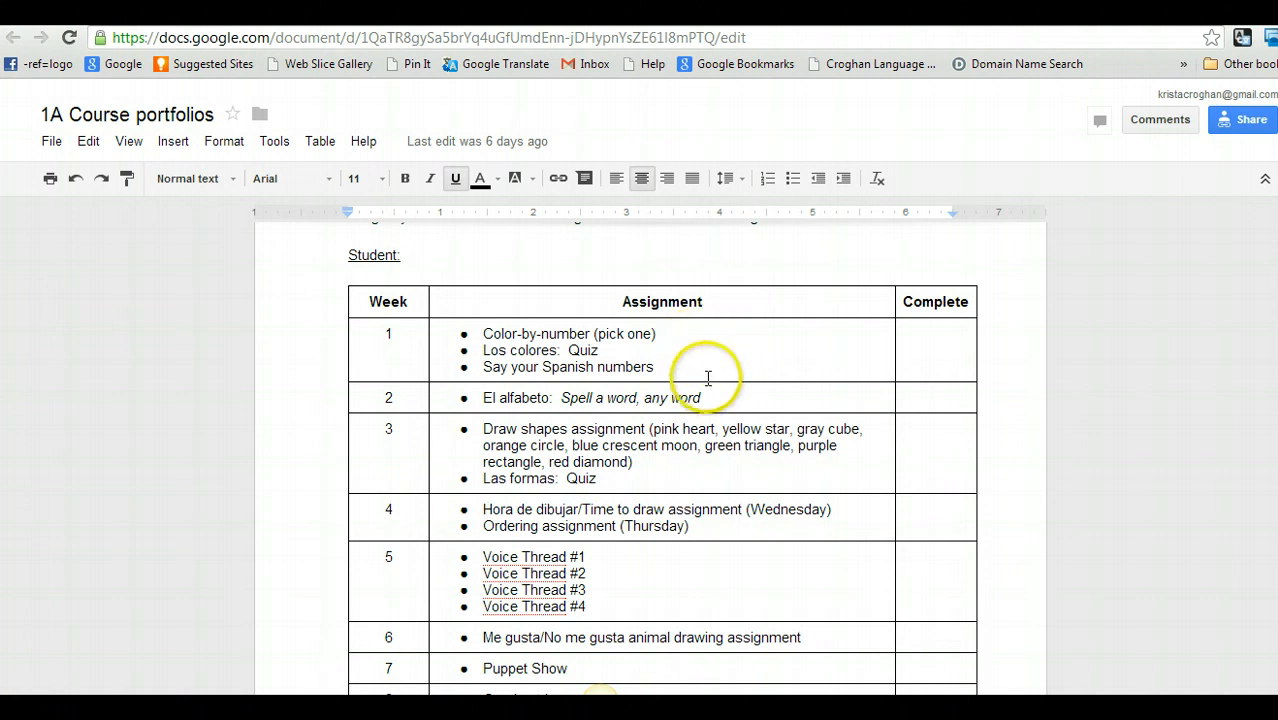
pyautogui.moveTo(633, 298)
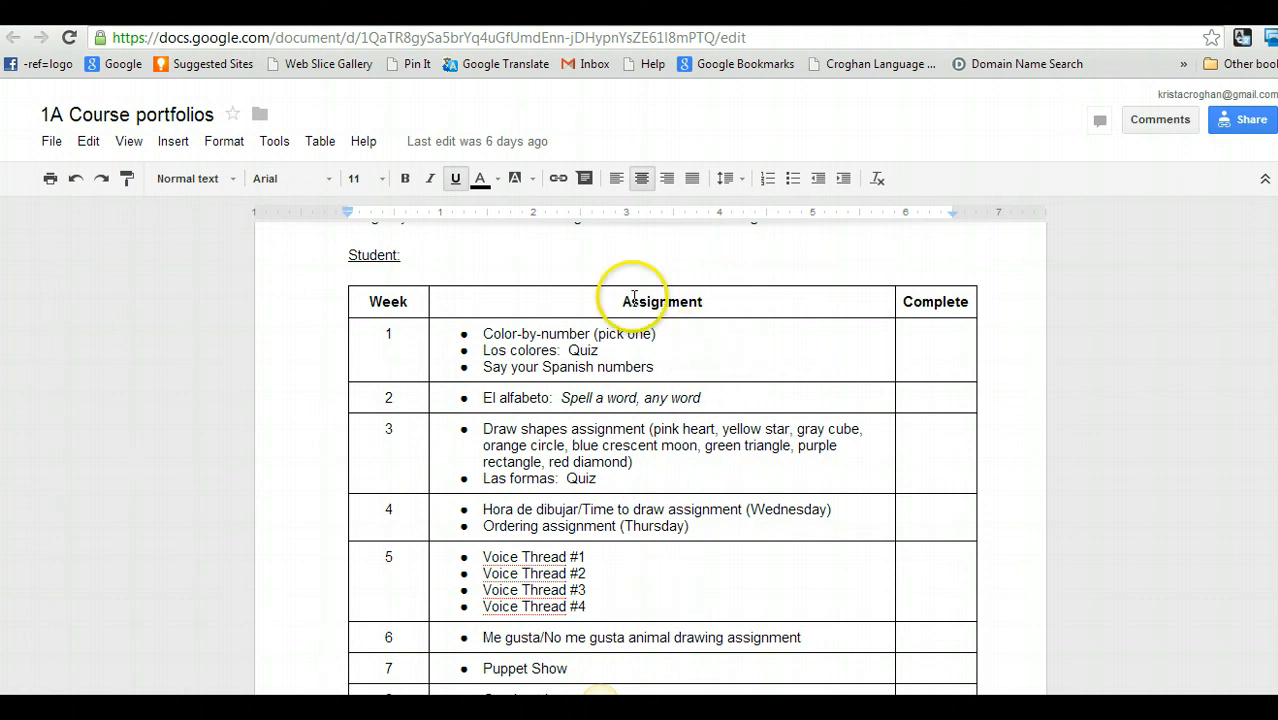
pyautogui.moveTo(740, 397)
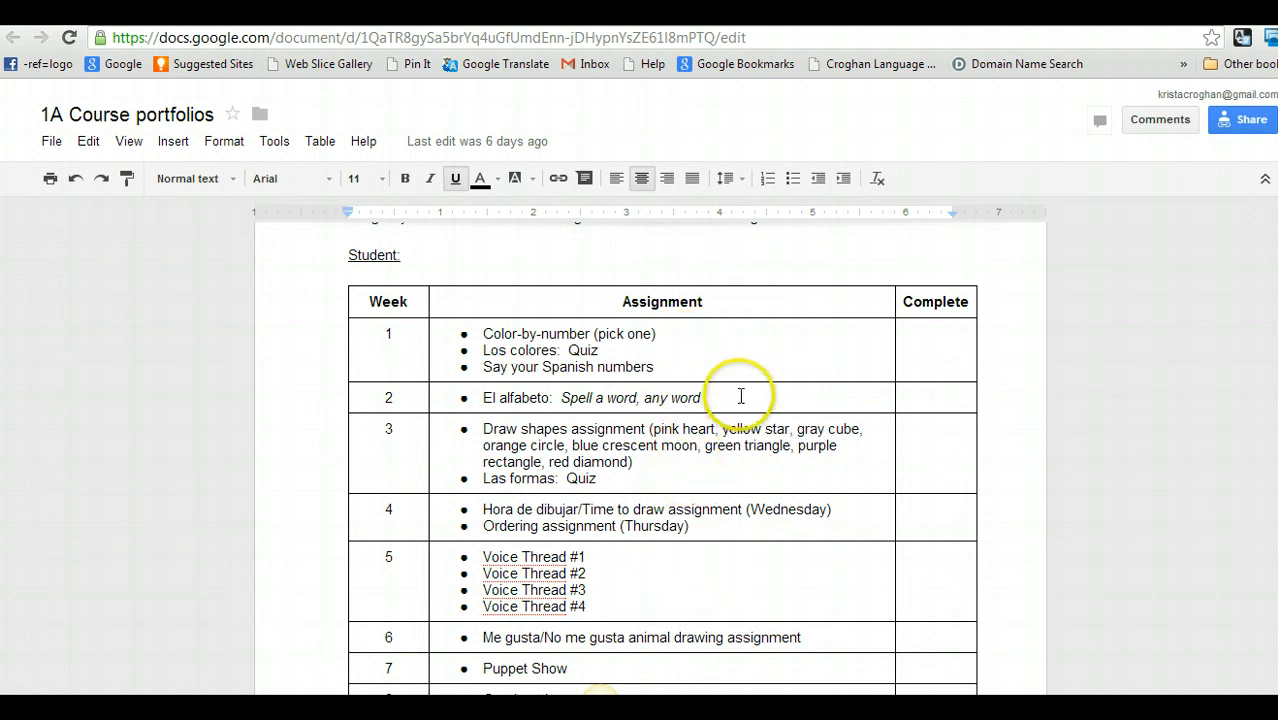
pyautogui.moveTo(721, 361)
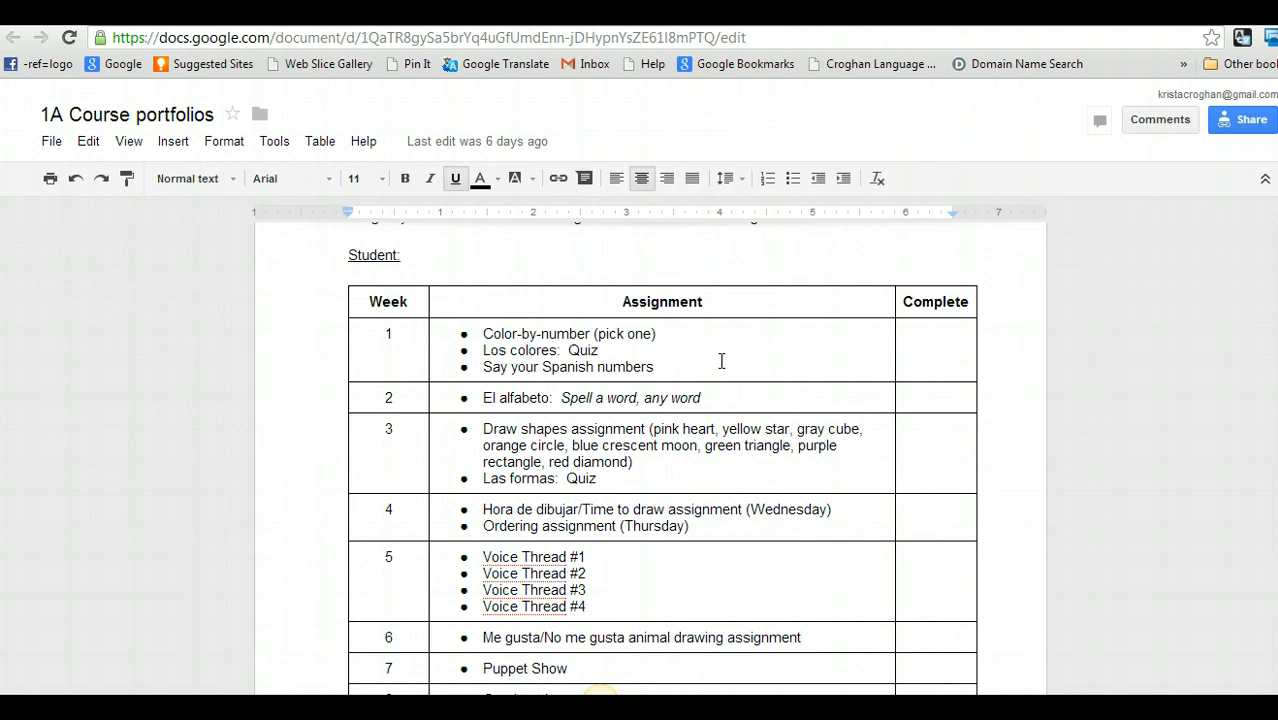
pyautogui.moveTo(721, 360)
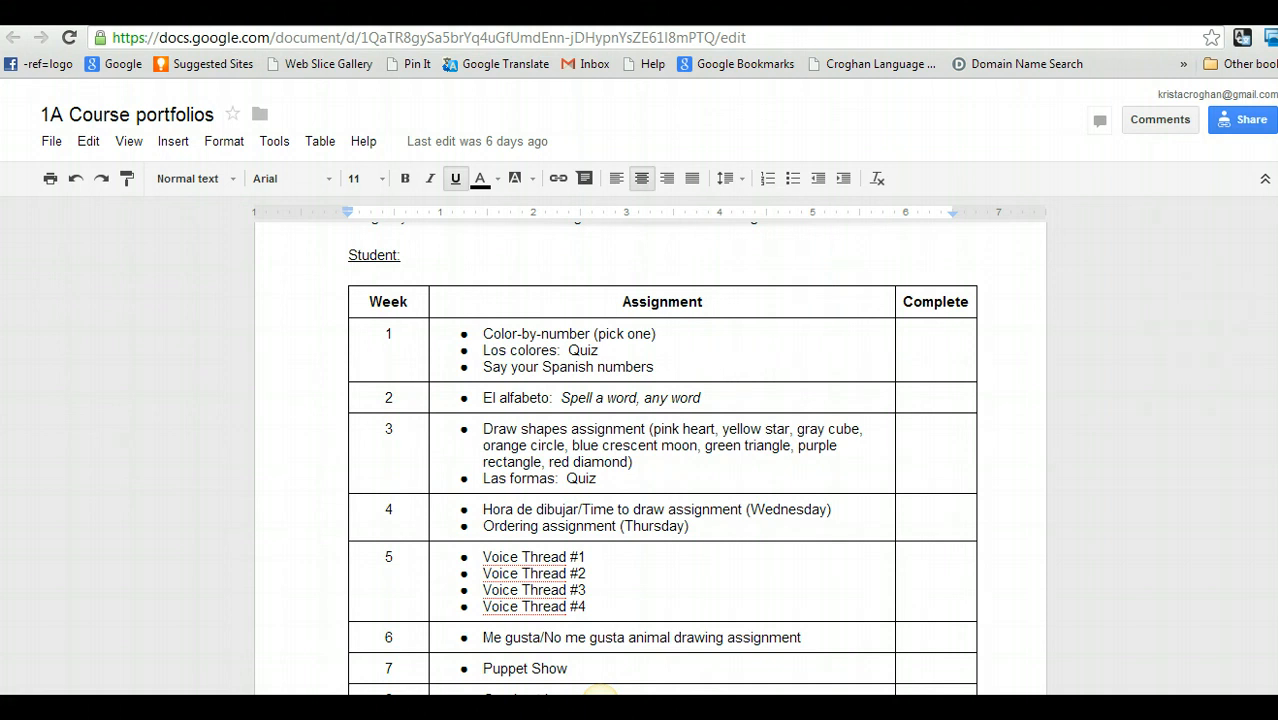
pyautogui.scroll(3)
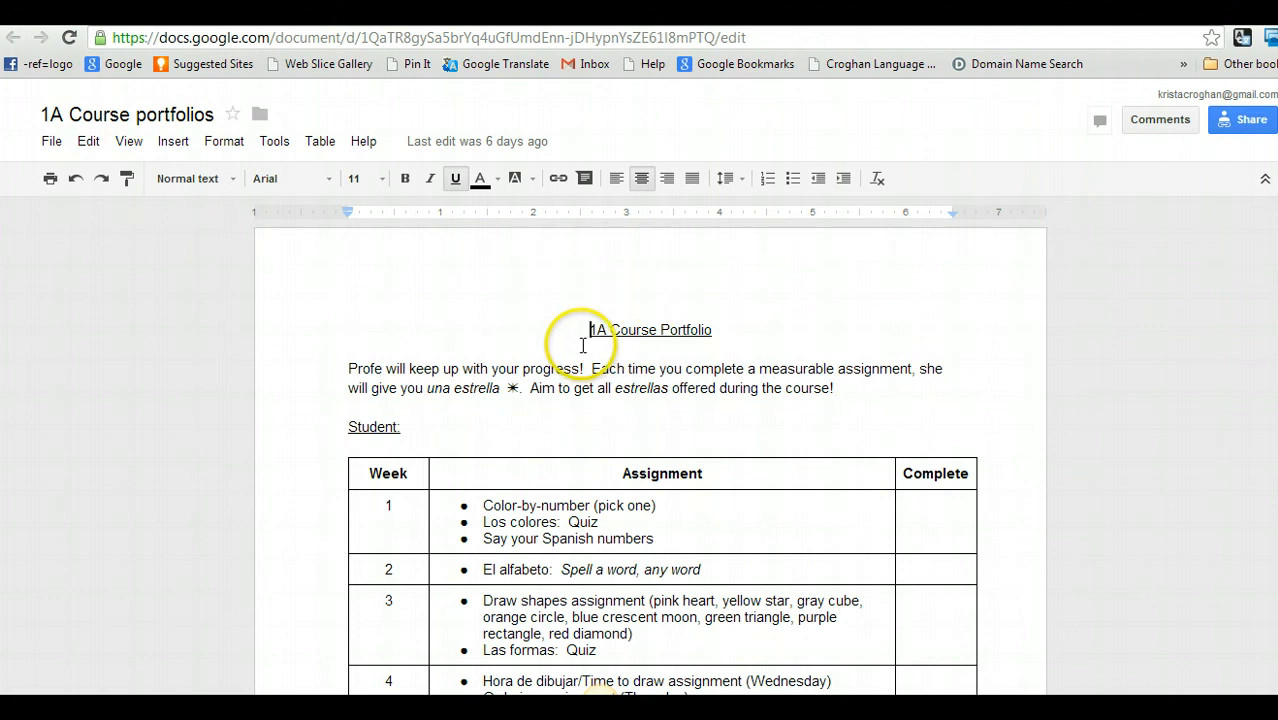
pyautogui.moveTo(837, 305)
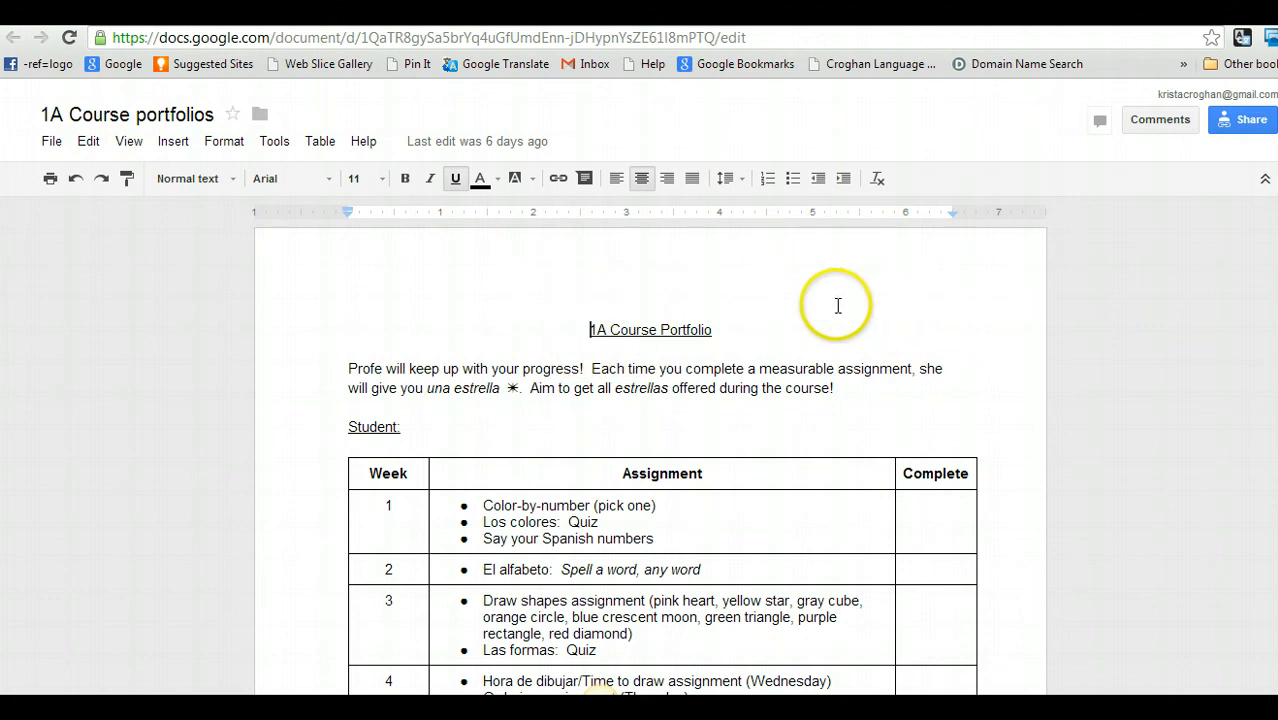
pyautogui.moveTo(815, 397)
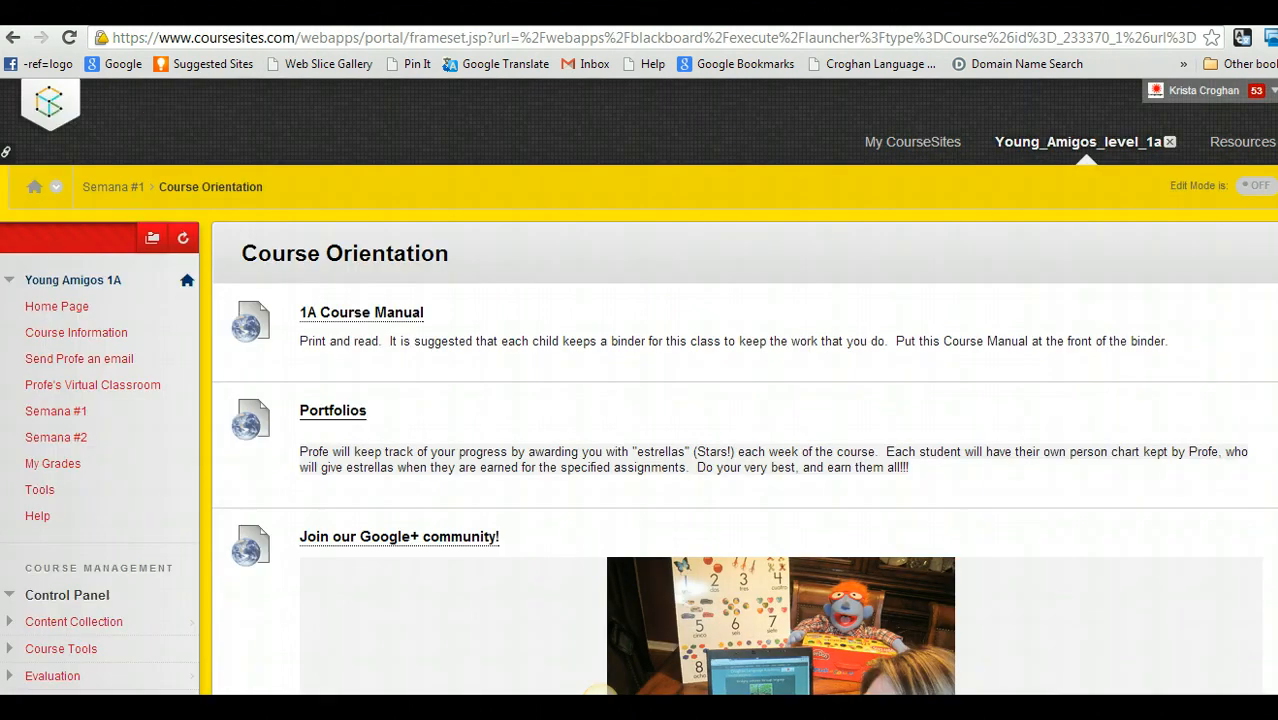
pyautogui.click(57, 306)
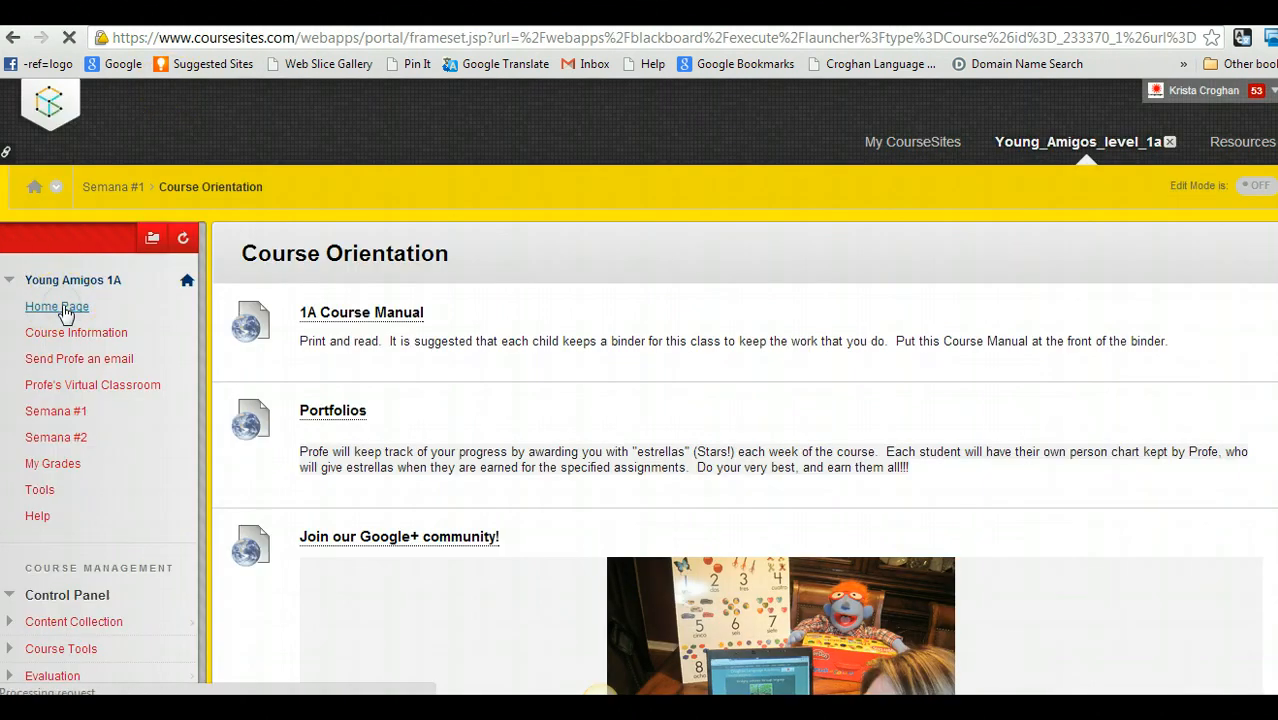
pyautogui.click(57, 306)
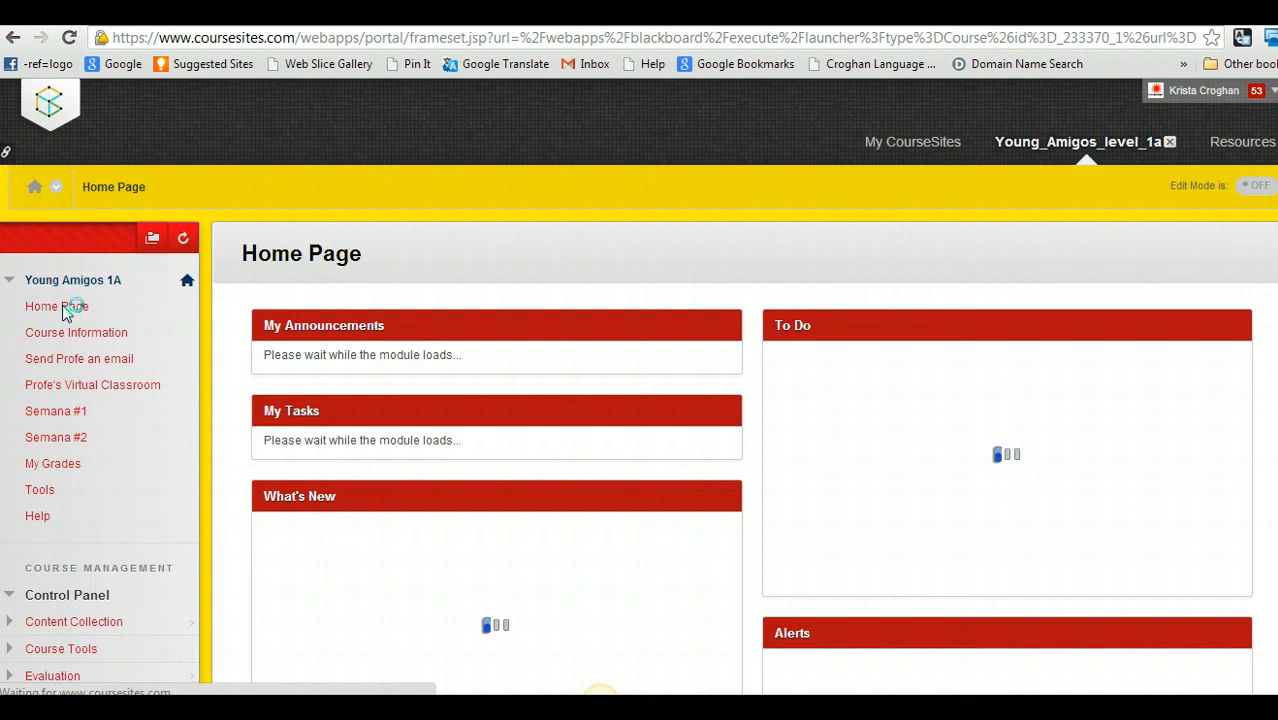